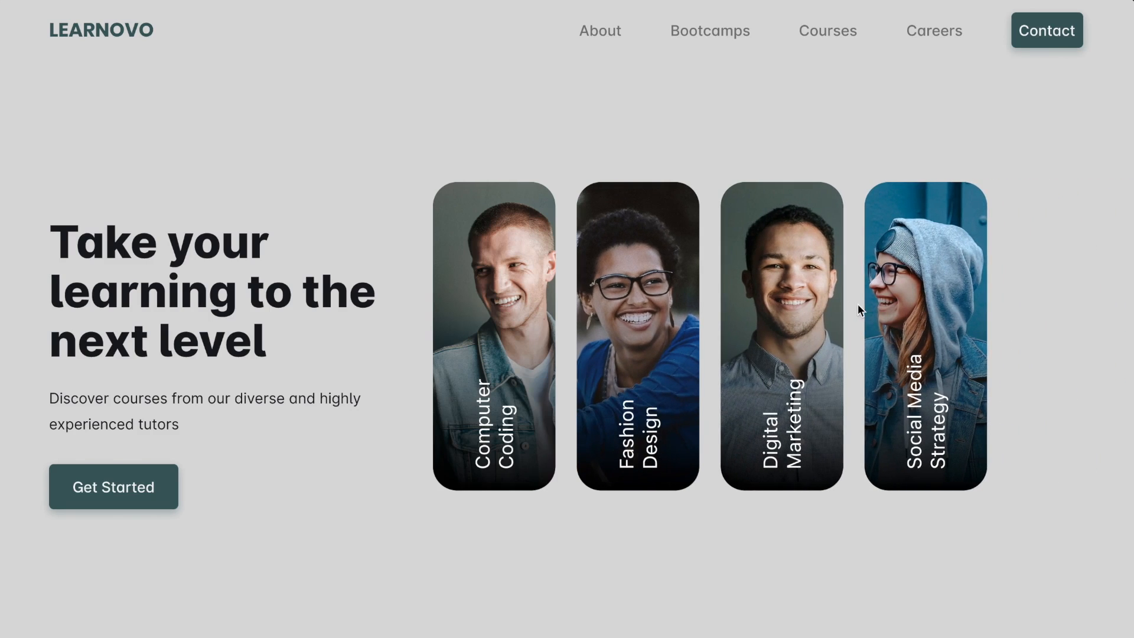
{"action": "mouse_move", "coordinate": [810, 310]}
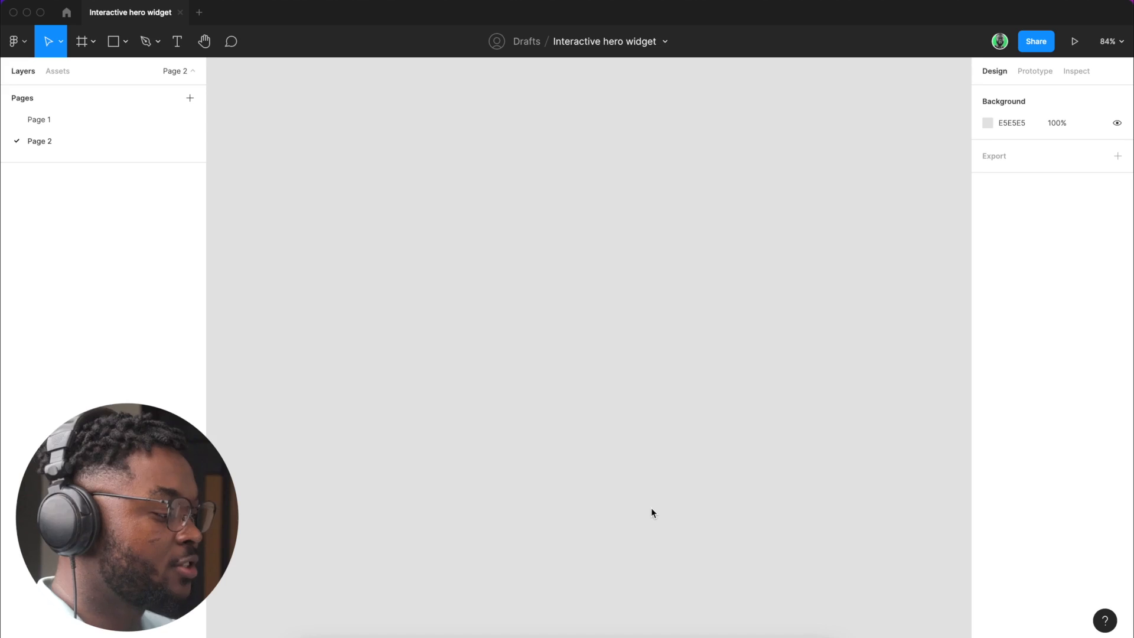
{"action": "mouse_move", "coordinate": [585, 402]}
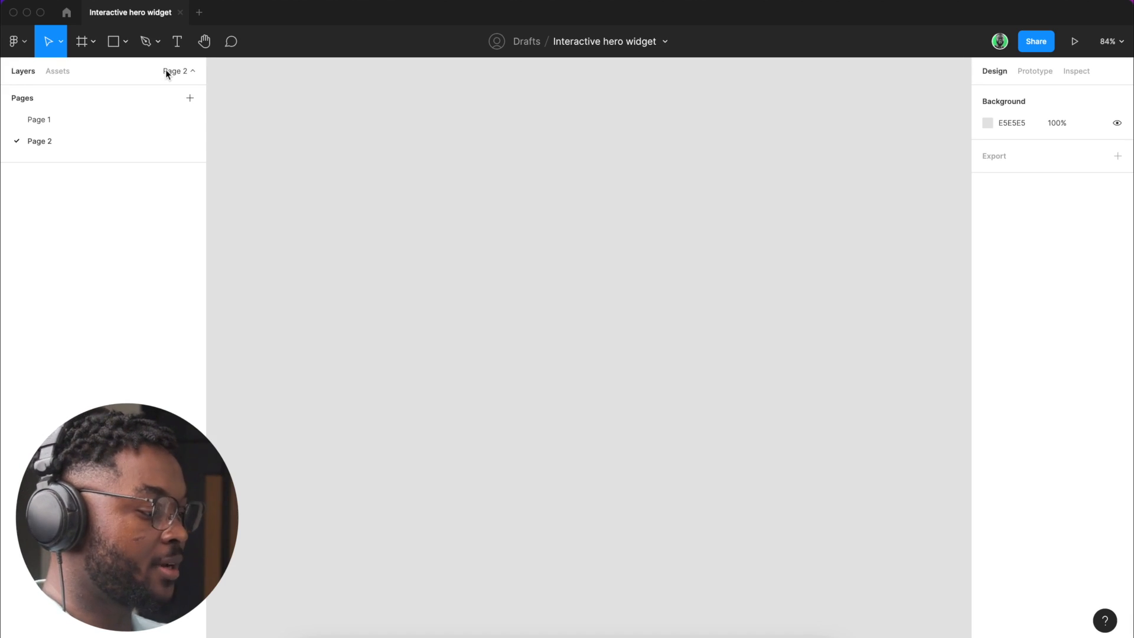
{"action": "mouse_move", "coordinate": [83, 42]}
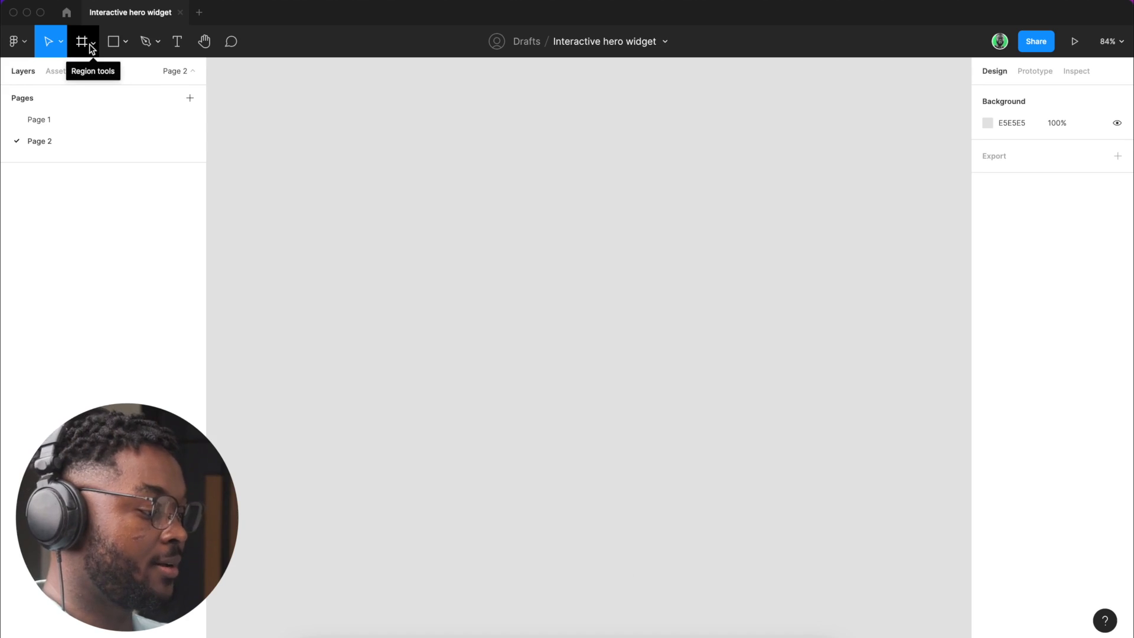
Step: Draw a new white frame, Frame 1, on Page 2 and size it to 378 × 478
{"action": "left_click", "coordinate": [81, 41]}
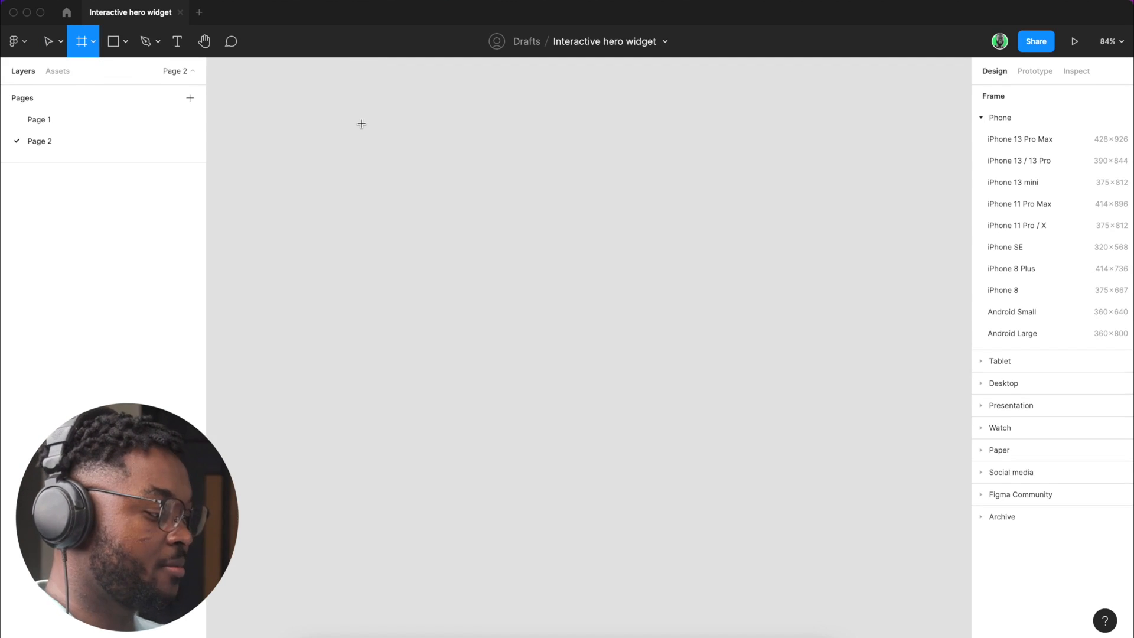
{"action": "left_click_drag", "start_coordinate": [361, 121], "coordinate": [437, 231]}
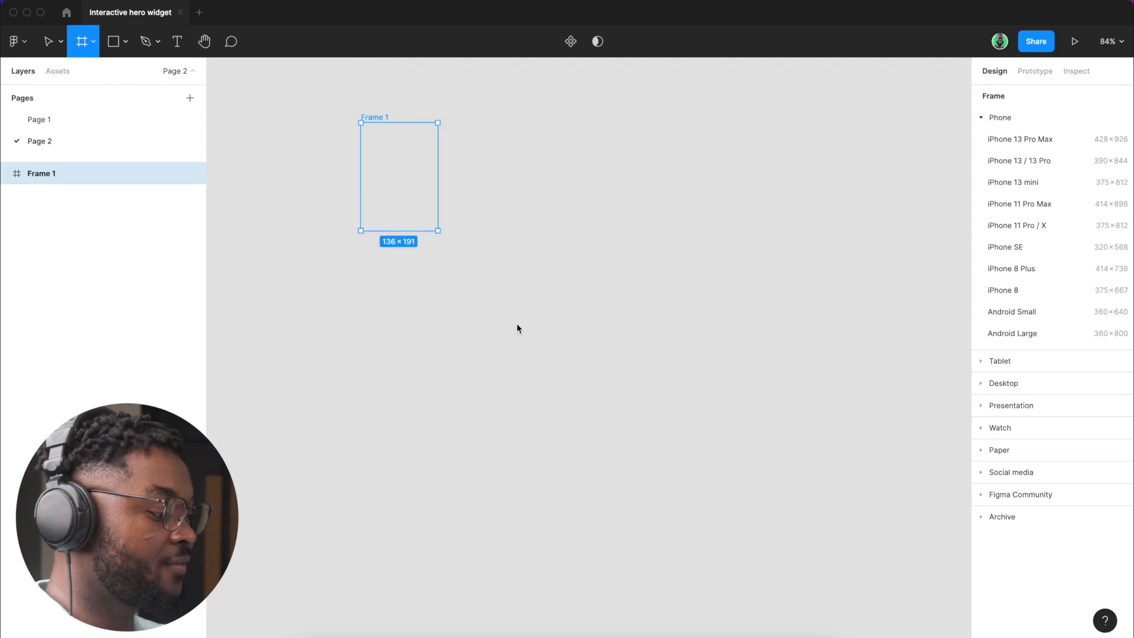
{"action": "left_click_drag", "start_coordinate": [438, 230], "coordinate": [575, 392]}
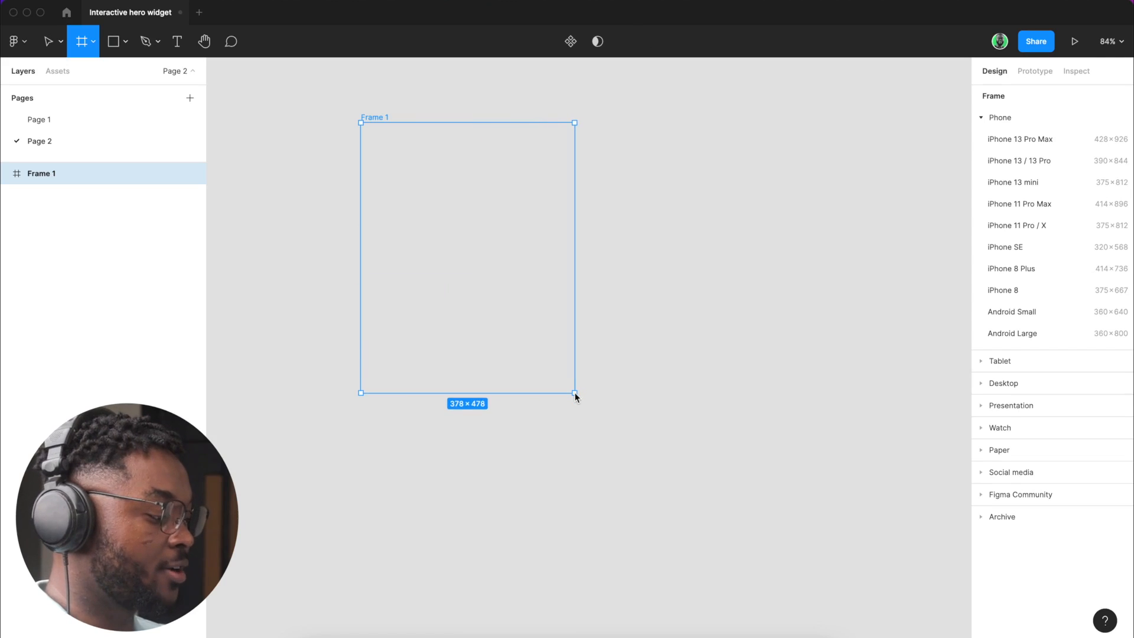
{"action": "left_click", "coordinate": [46, 41]}
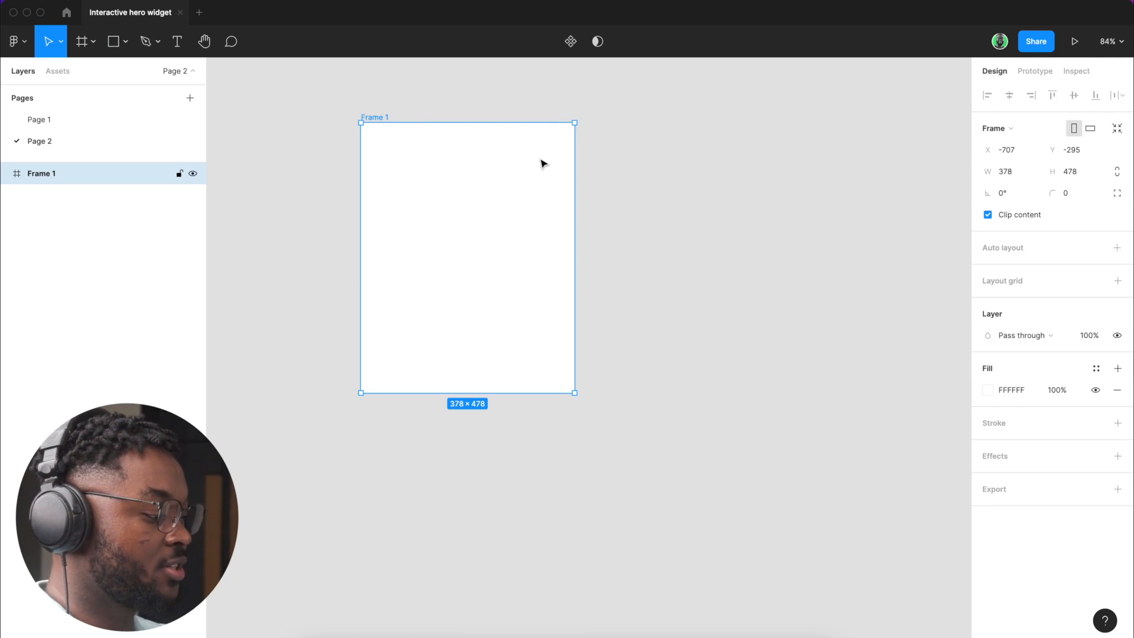
{"action": "mouse_move", "coordinate": [491, 150]}
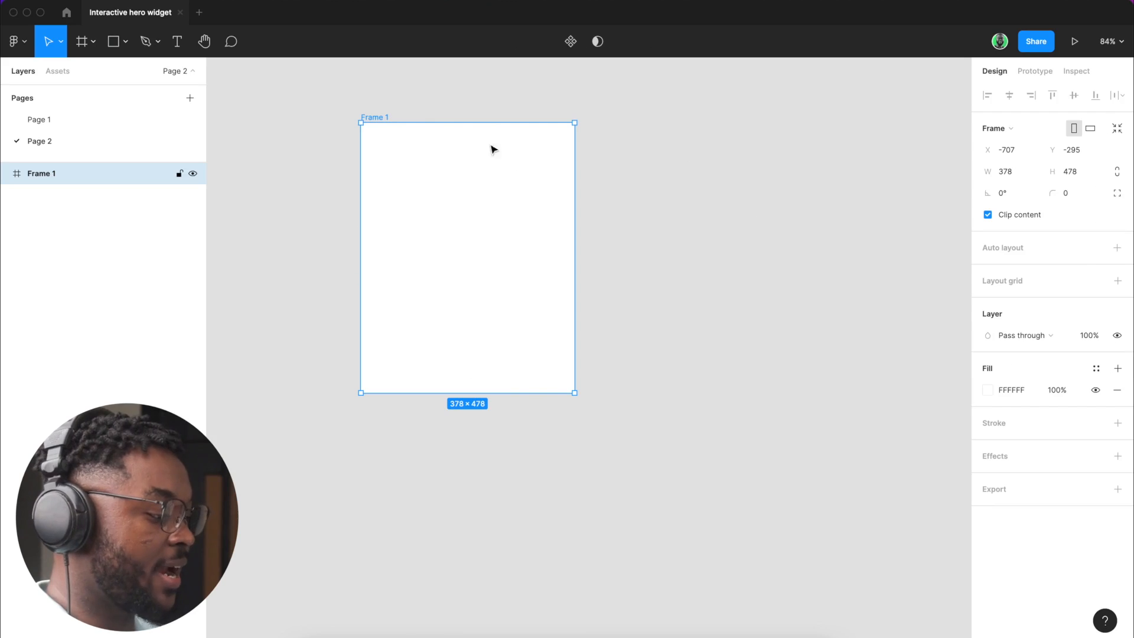
{"action": "left_click", "coordinate": [1071, 193]}
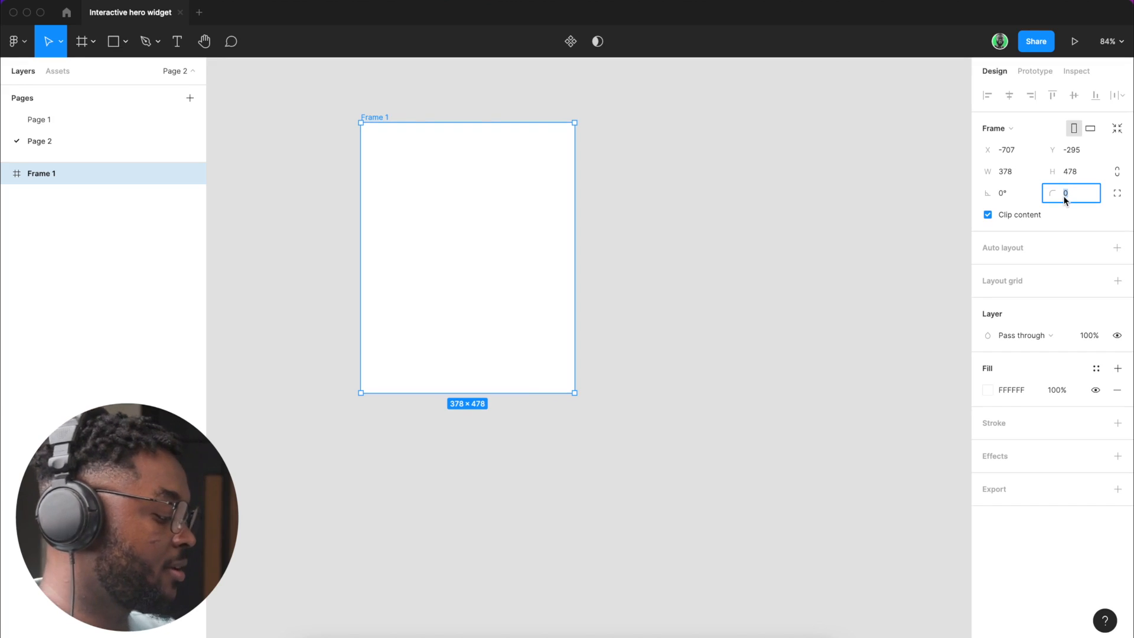
Step: Round Frame 1's corners, checking the result by deselecting and reselecting the frame
{"action": "type", "text": "20"}
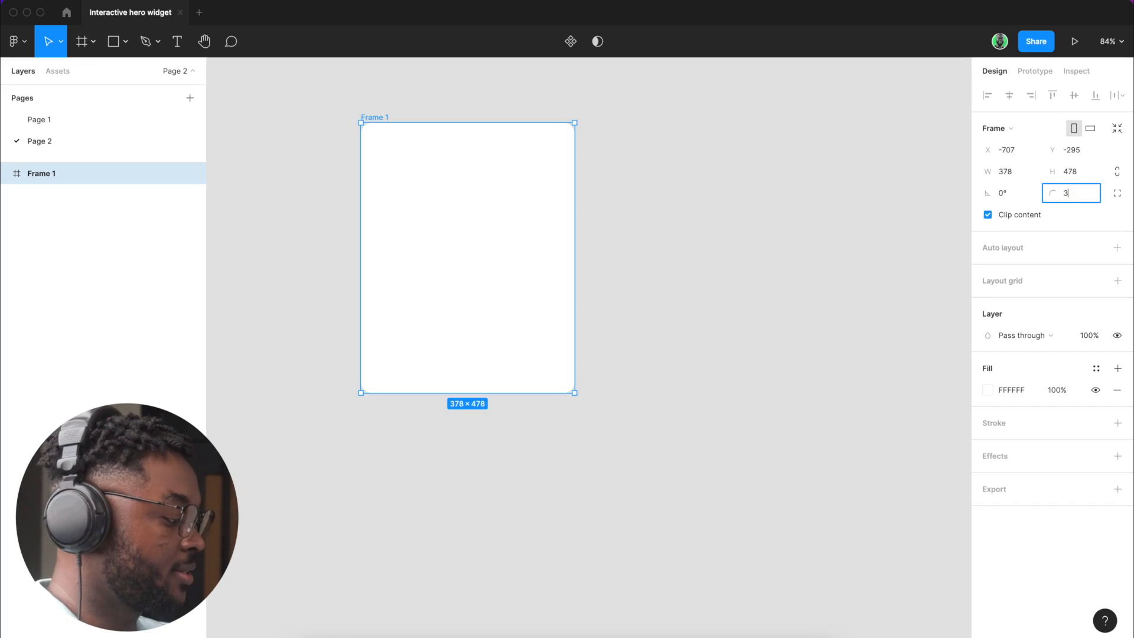
{"action": "left_click", "coordinate": [606, 173]}
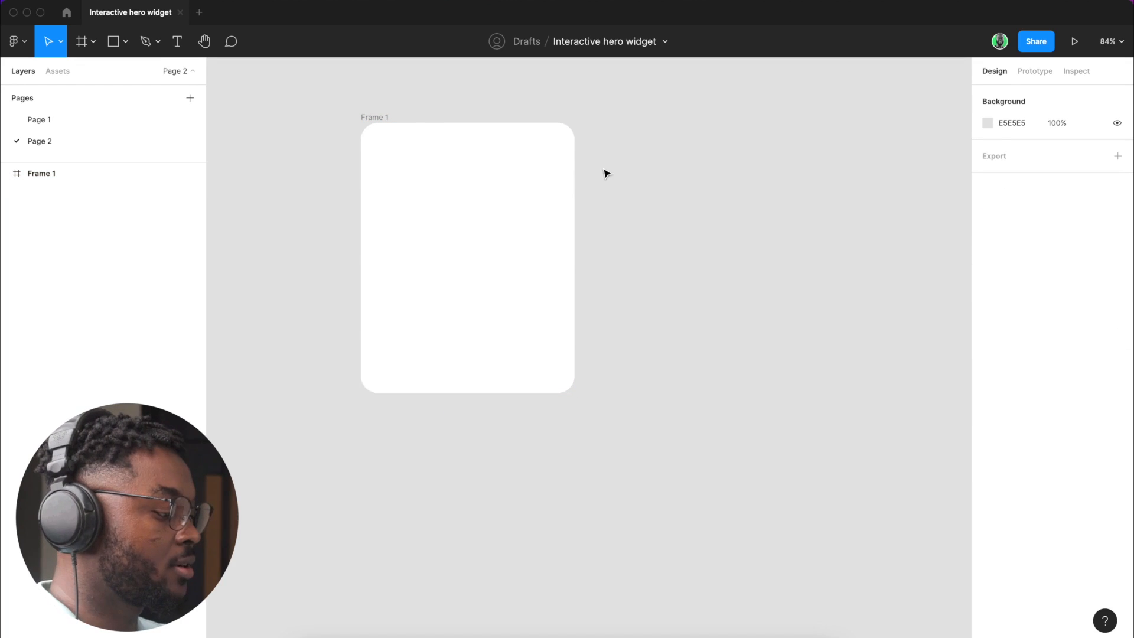
{"action": "left_click", "coordinate": [468, 259]}
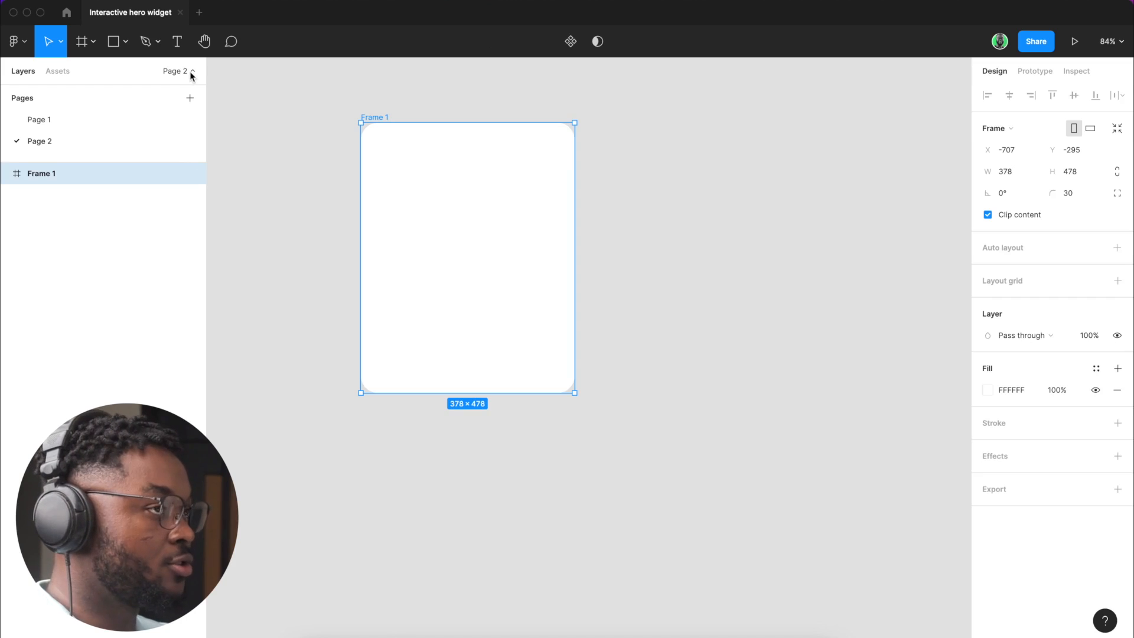
Step: Draw Rectangle 1 inside Frame 1 and stretch its edges to fill the full 378 × 478 card
{"action": "left_click", "coordinate": [113, 41]}
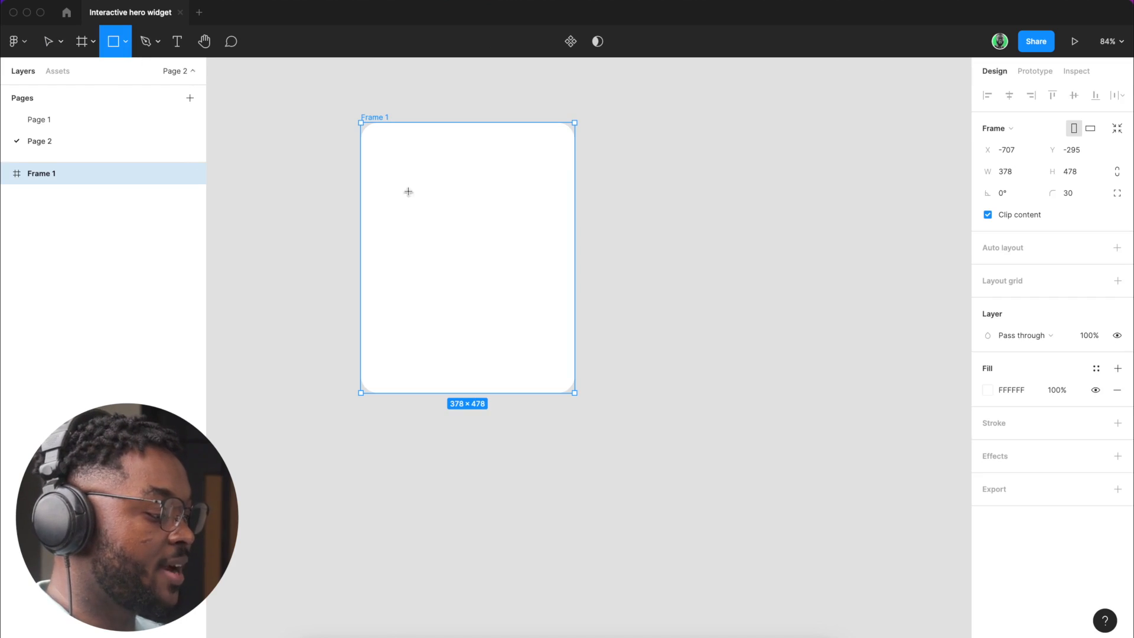
{"action": "left_click_drag", "start_coordinate": [391, 158], "coordinate": [543, 357]}
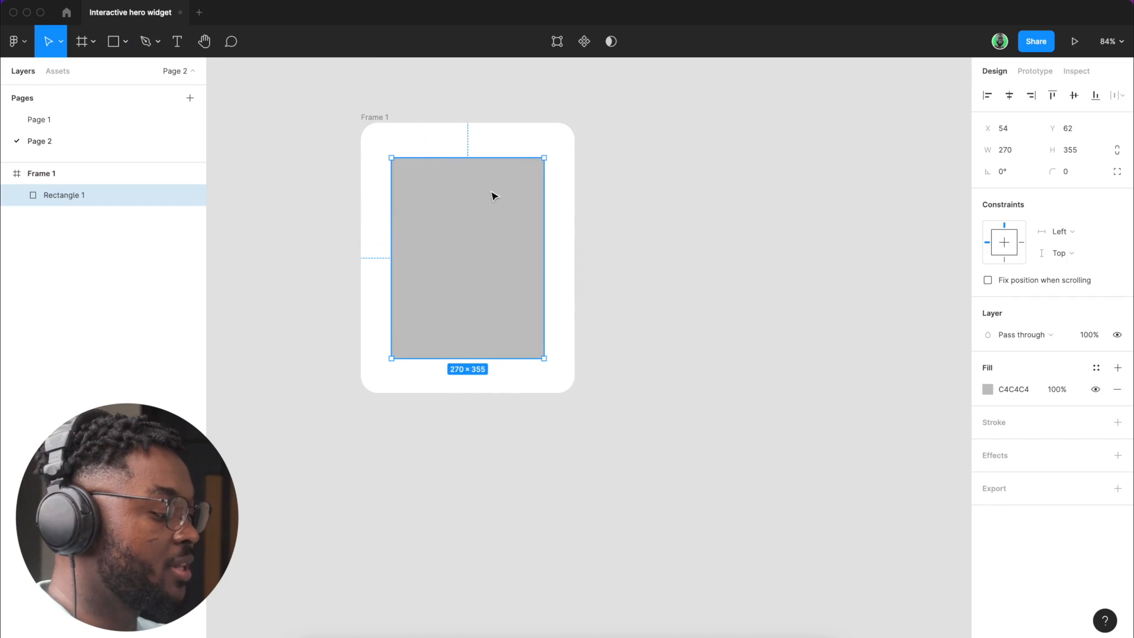
{"action": "left_click_drag", "start_coordinate": [468, 157], "coordinate": [467, 117]}
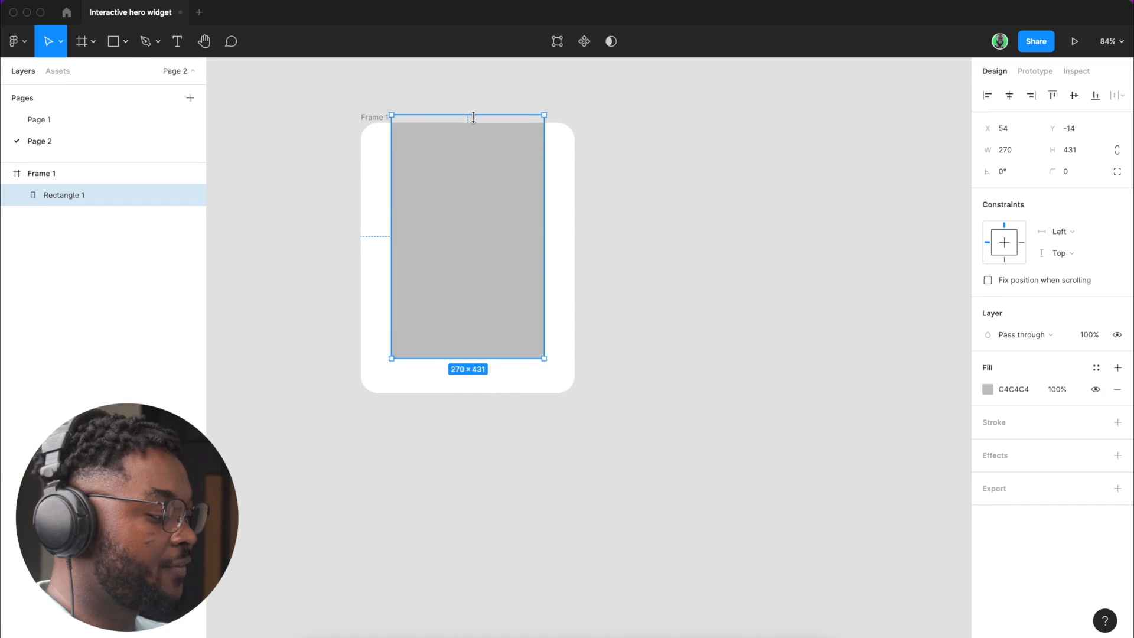
{"action": "left_click_drag", "start_coordinate": [473, 117], "coordinate": [472, 127]}
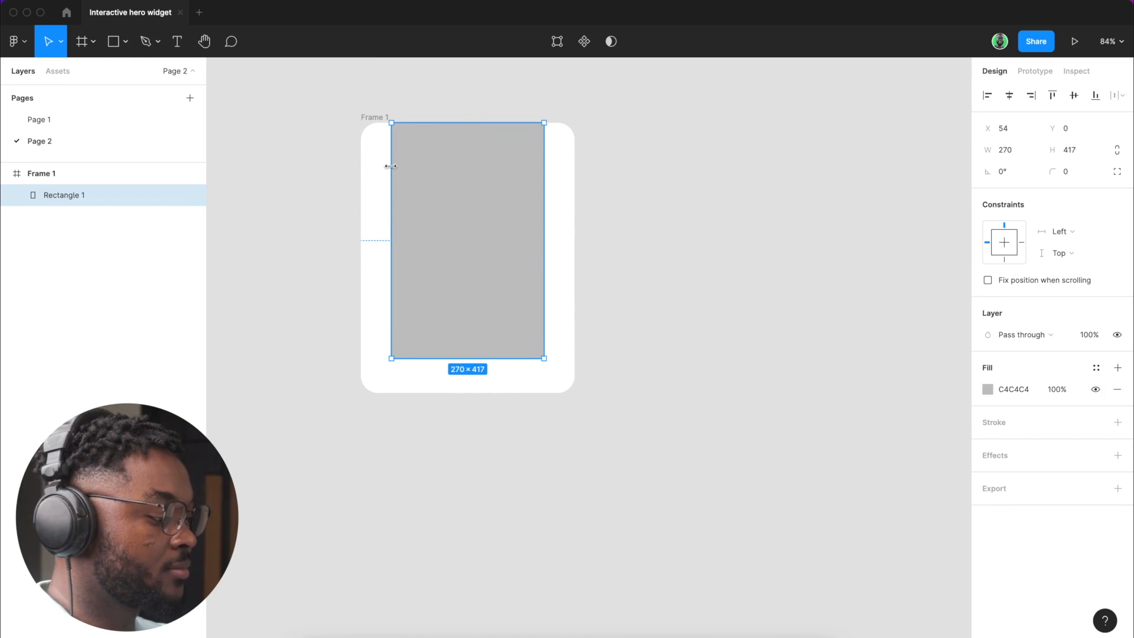
{"action": "left_click_drag", "start_coordinate": [391, 166], "coordinate": [354, 166]}
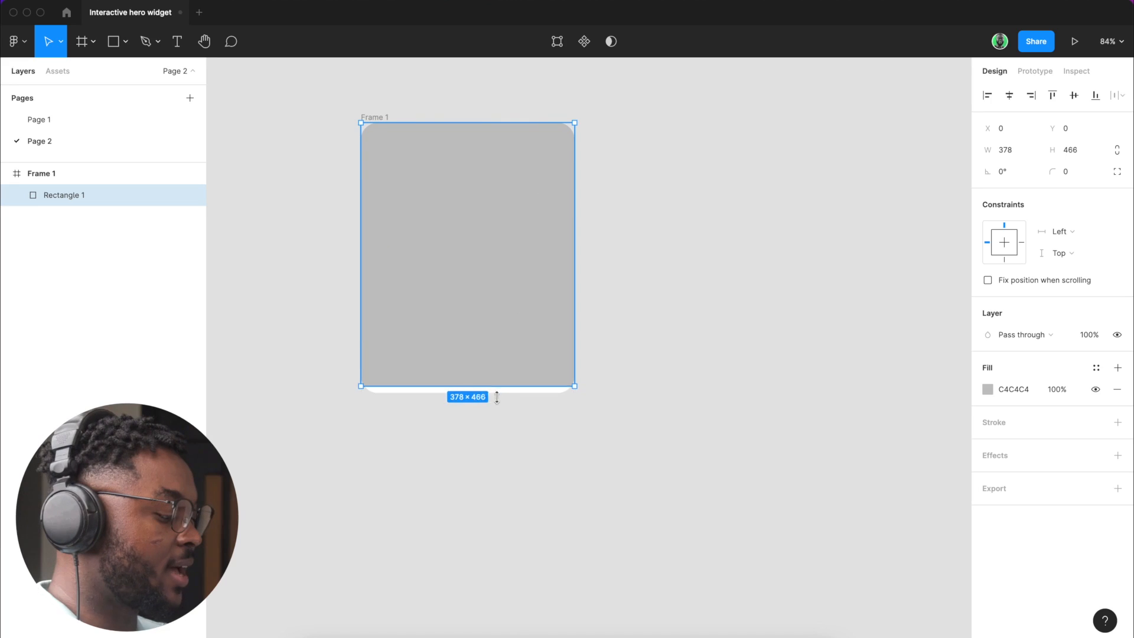
{"action": "left_click_drag", "start_coordinate": [496, 385], "coordinate": [496, 395]}
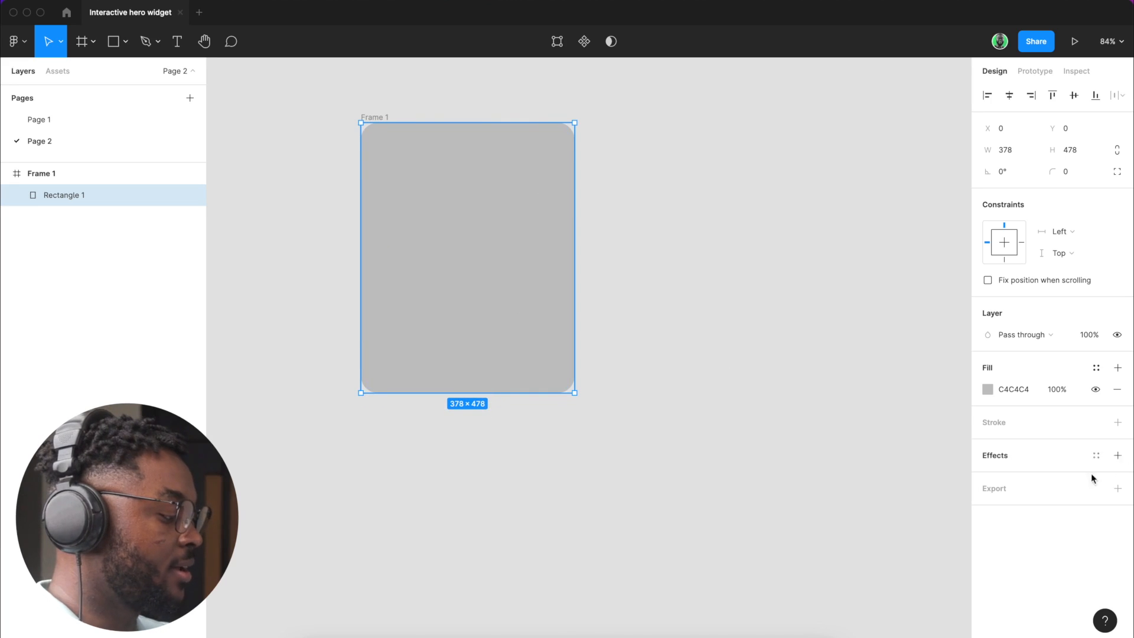
Step: Give Rectangle 1 a linear gradient fill, transparent at the top with a dark stop near 88% opacity
{"action": "left_click", "coordinate": [988, 388]}
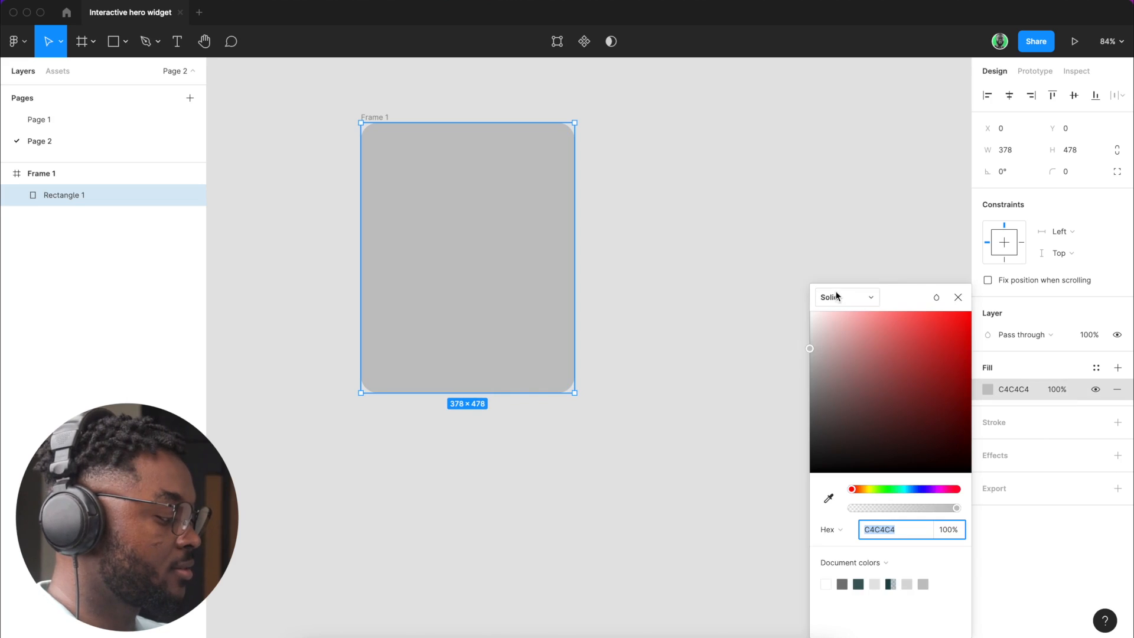
{"action": "left_click", "coordinate": [845, 296]}
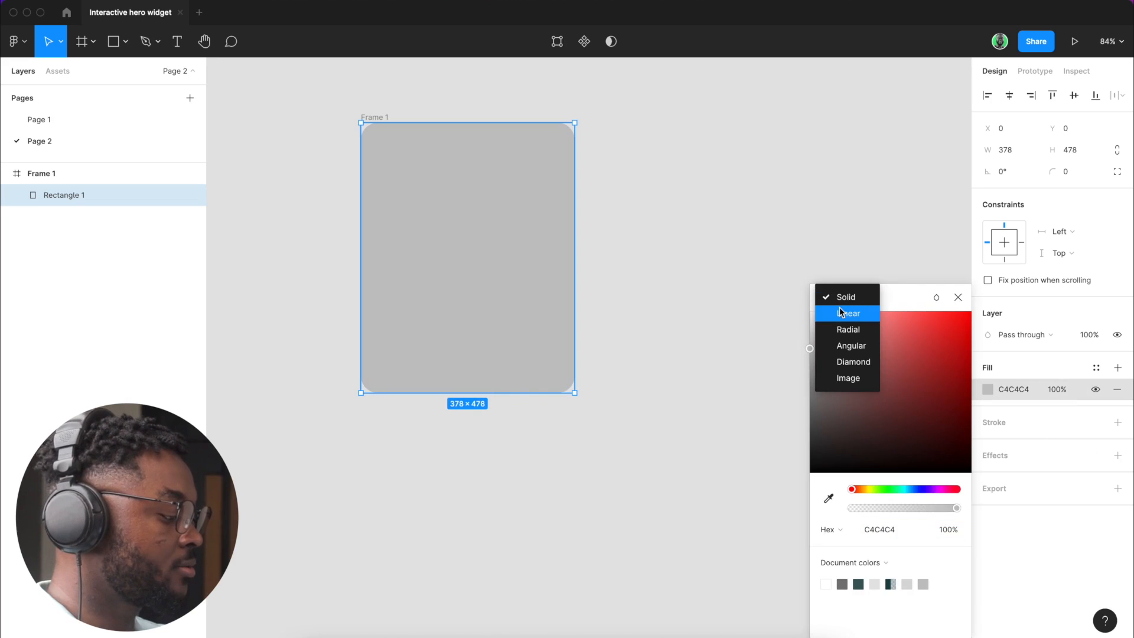
{"action": "left_click", "coordinate": [849, 312]}
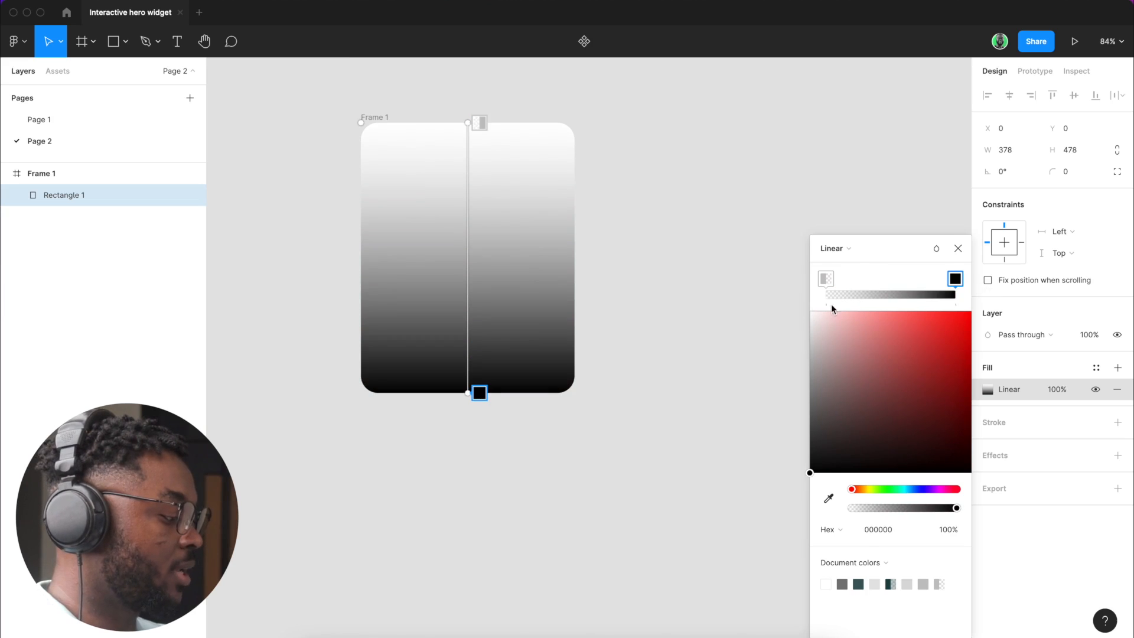
{"action": "left_click", "coordinate": [826, 279]}
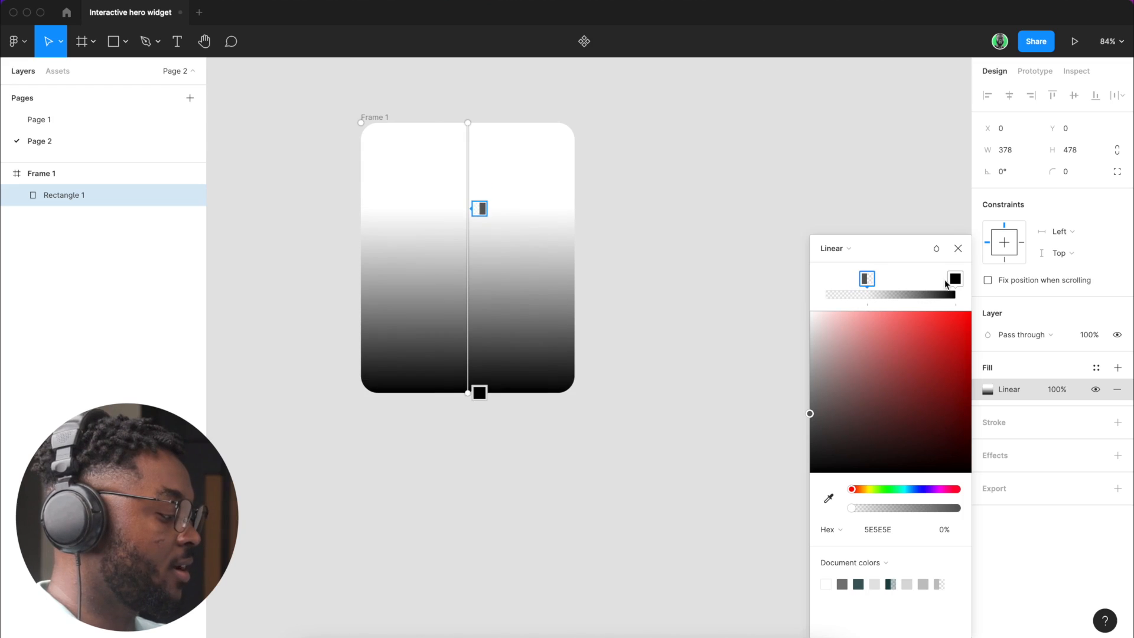
{"action": "left_click", "coordinate": [931, 278]}
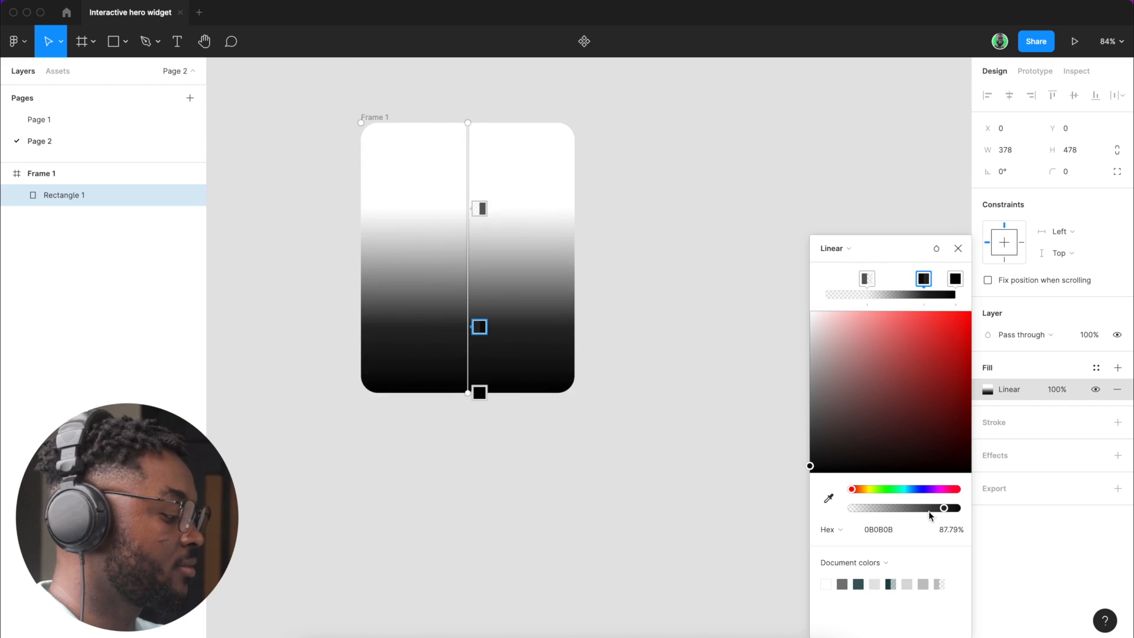
{"action": "left_click_drag", "start_coordinate": [943, 508], "coordinate": [914, 508]}
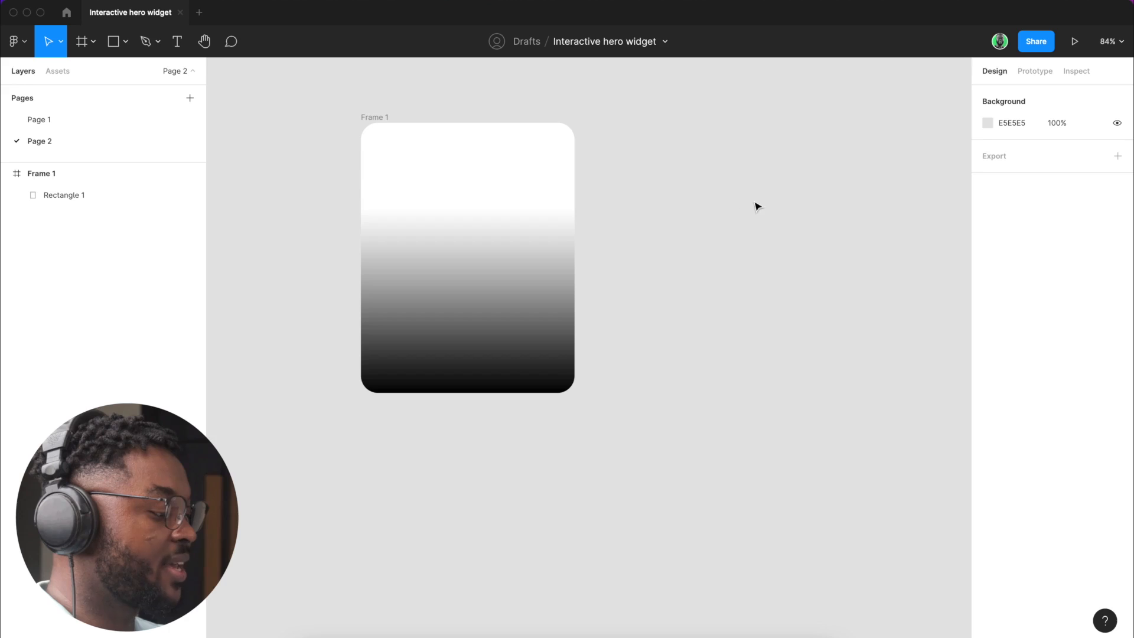
{"action": "mouse_move", "coordinate": [626, 149]}
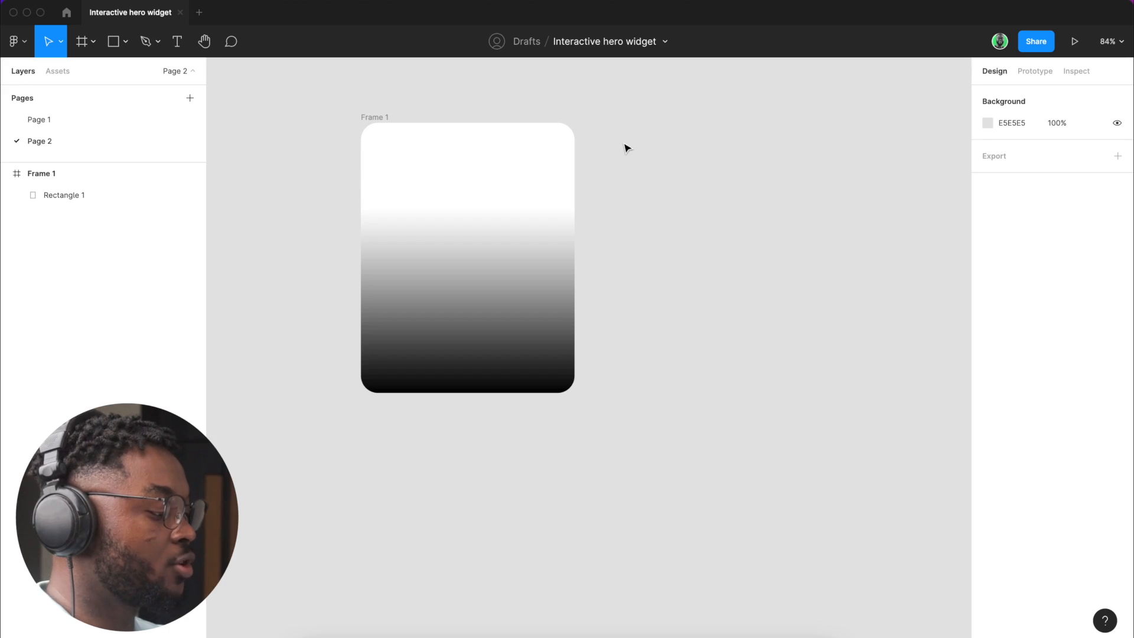
Step: Launch the Unsplash plugin from the canvas menu and move its panel beside Frame 1
{"action": "right_click", "coordinate": [626, 149]}
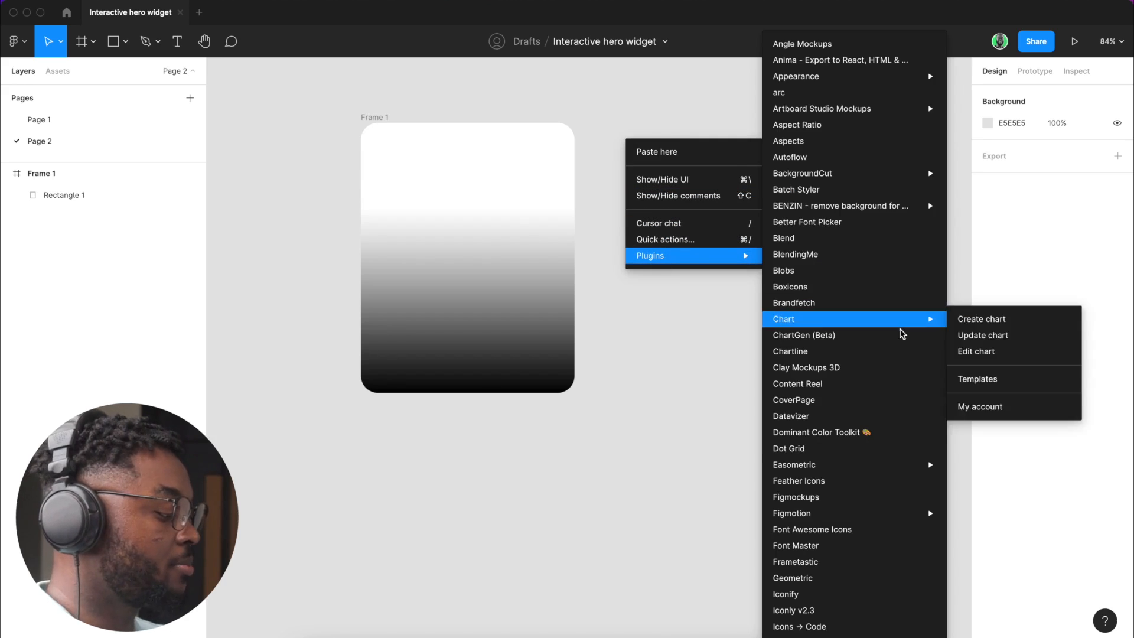
{"action": "scroll", "scroll_direction": "down", "scroll_amount": 3}
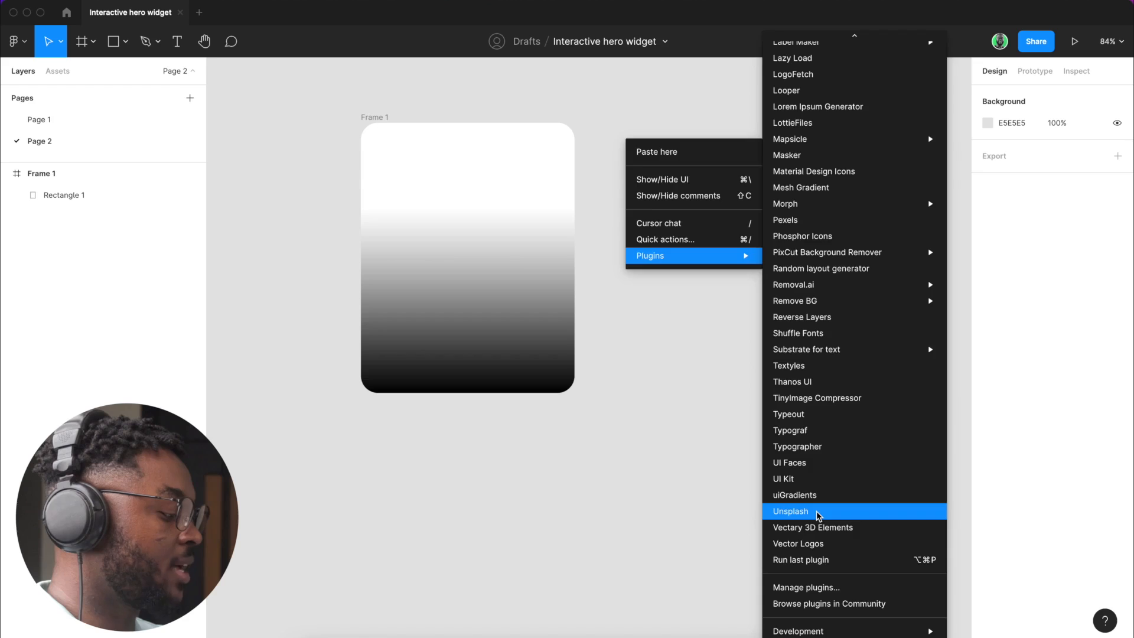
{"action": "left_click", "coordinate": [790, 512]}
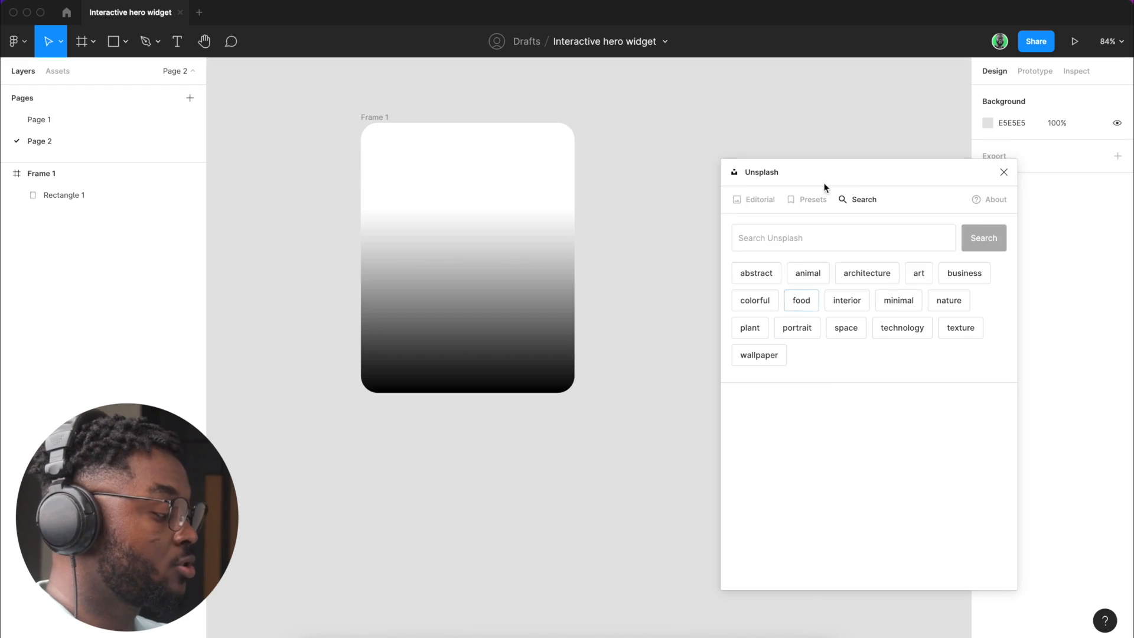
{"action": "left_click_drag", "start_coordinate": [823, 172], "coordinate": [745, 148]}
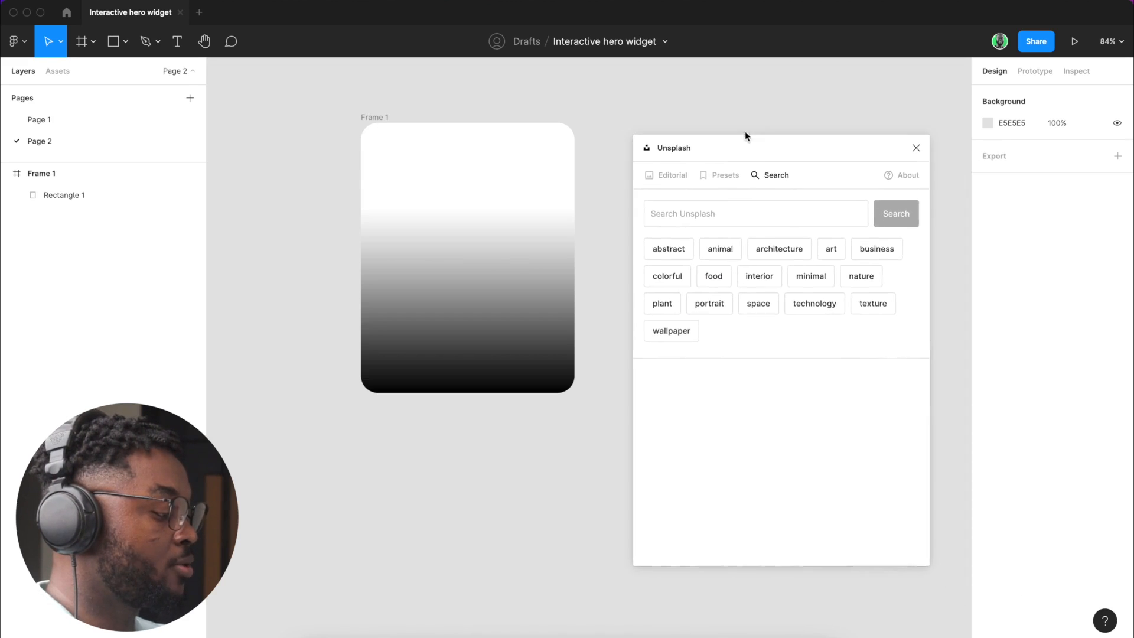
{"action": "left_click_drag", "start_coordinate": [745, 148], "coordinate": [743, 126]}
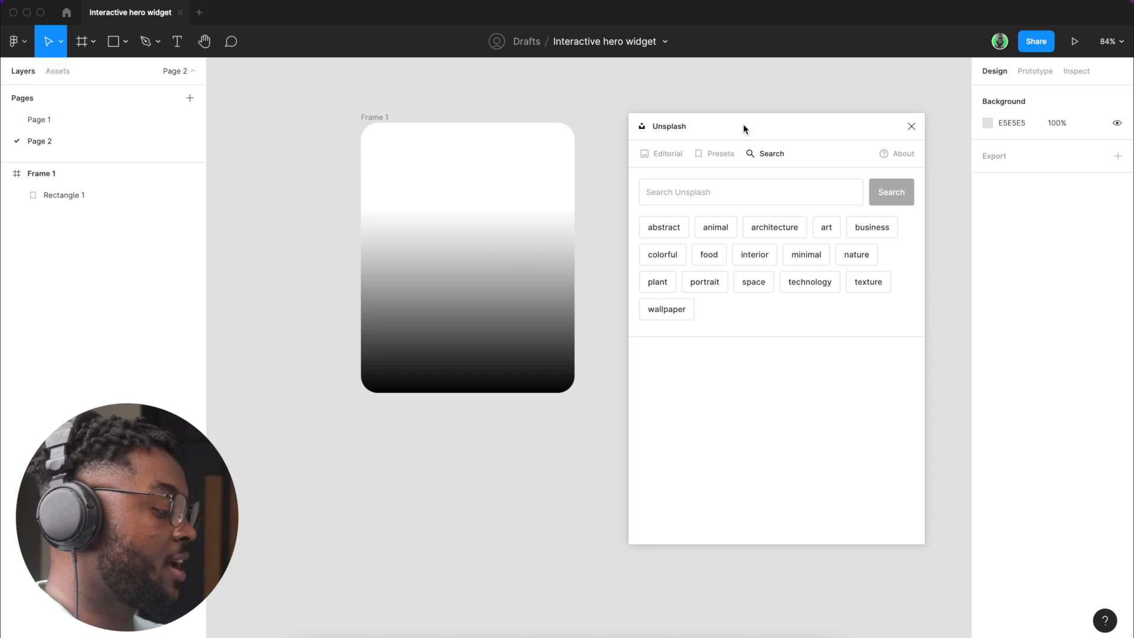
Step: Search Unsplash for corporate portraits and insert the smiling denim-jacket portrait
{"action": "left_click", "coordinate": [750, 191]}
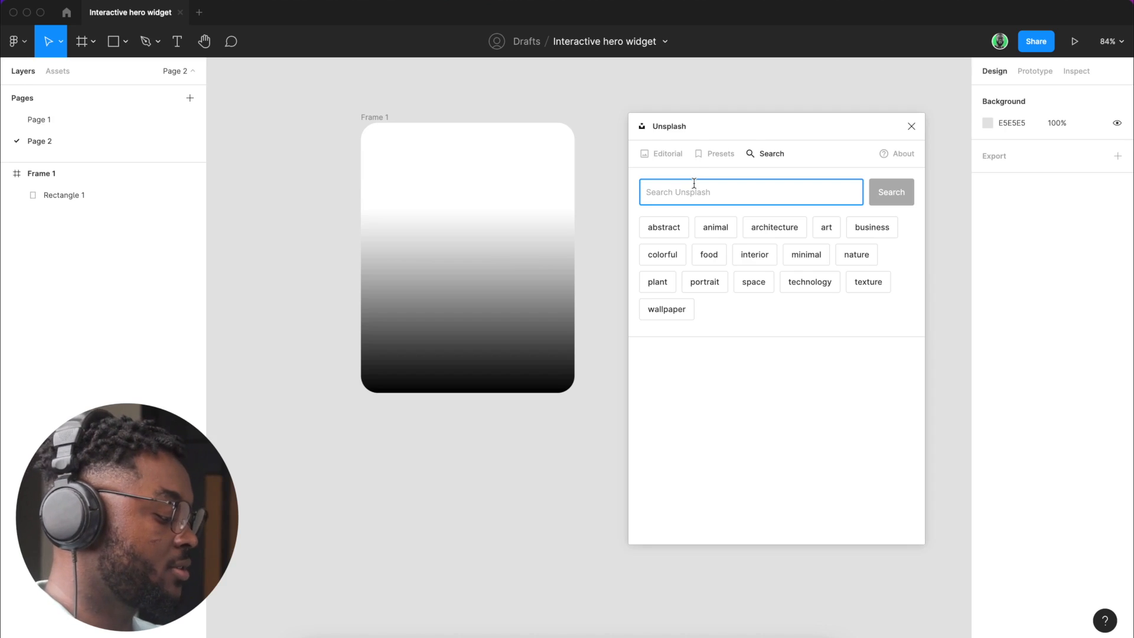
{"action": "type", "text": "corporate portraits"}
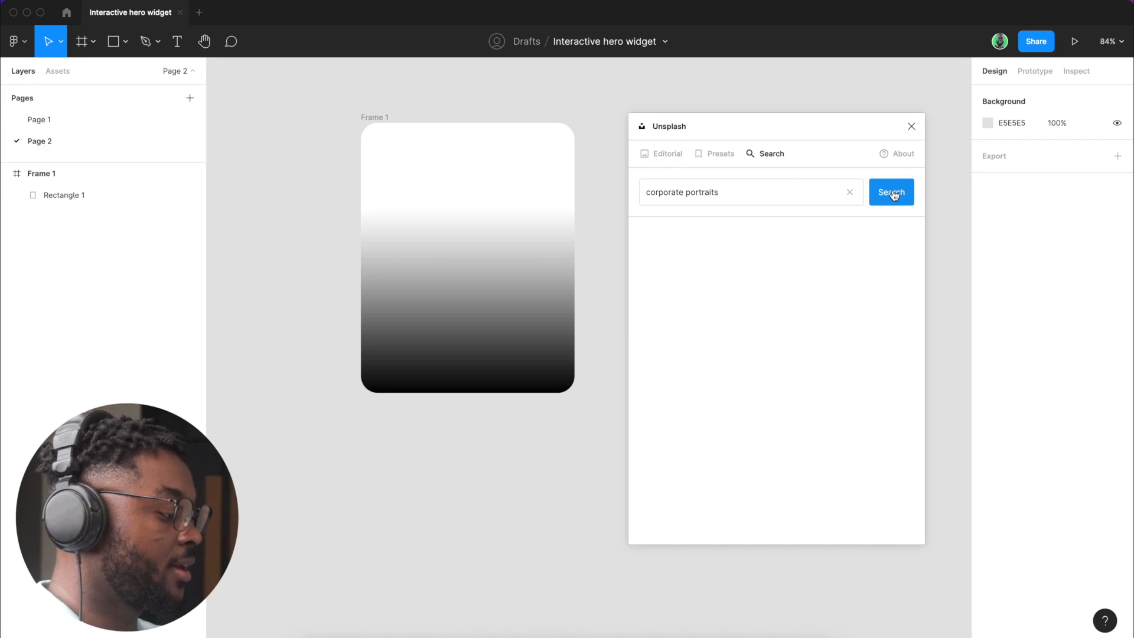
{"action": "left_click", "coordinate": [890, 191]}
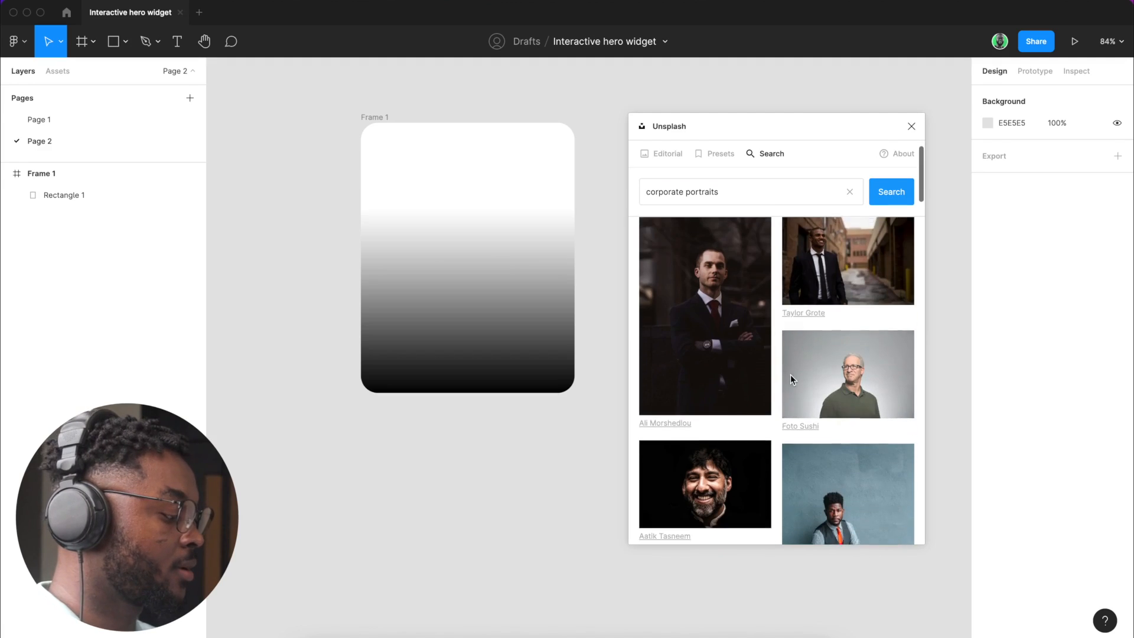
{"action": "scroll", "scroll_direction": "down", "scroll_amount": 3}
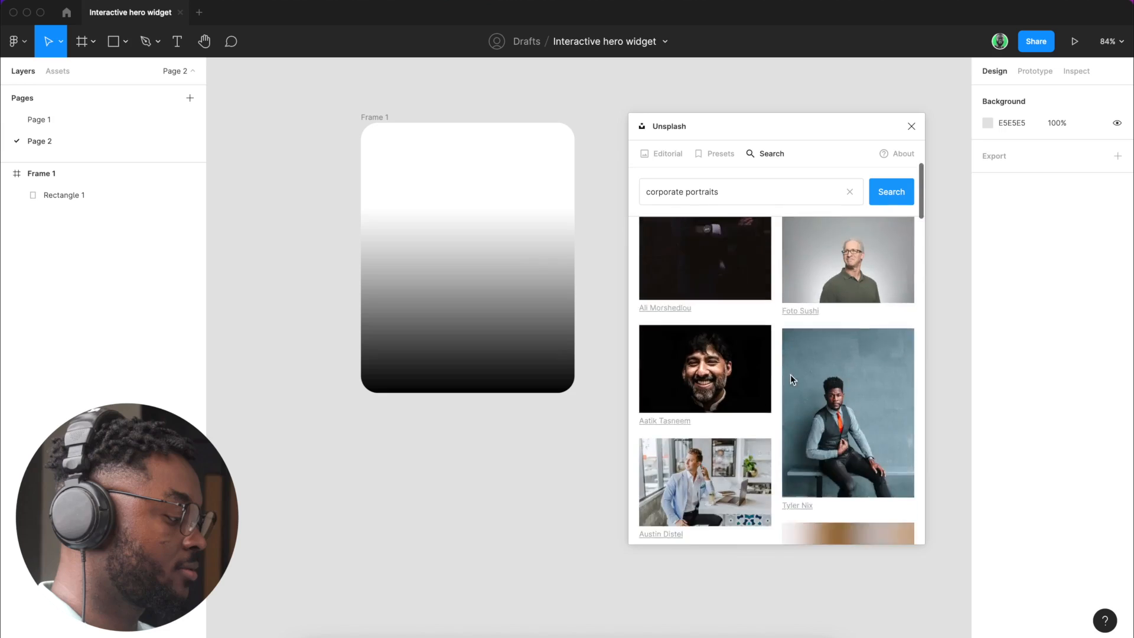
{"action": "scroll", "scroll_direction": "down", "scroll_amount": 3}
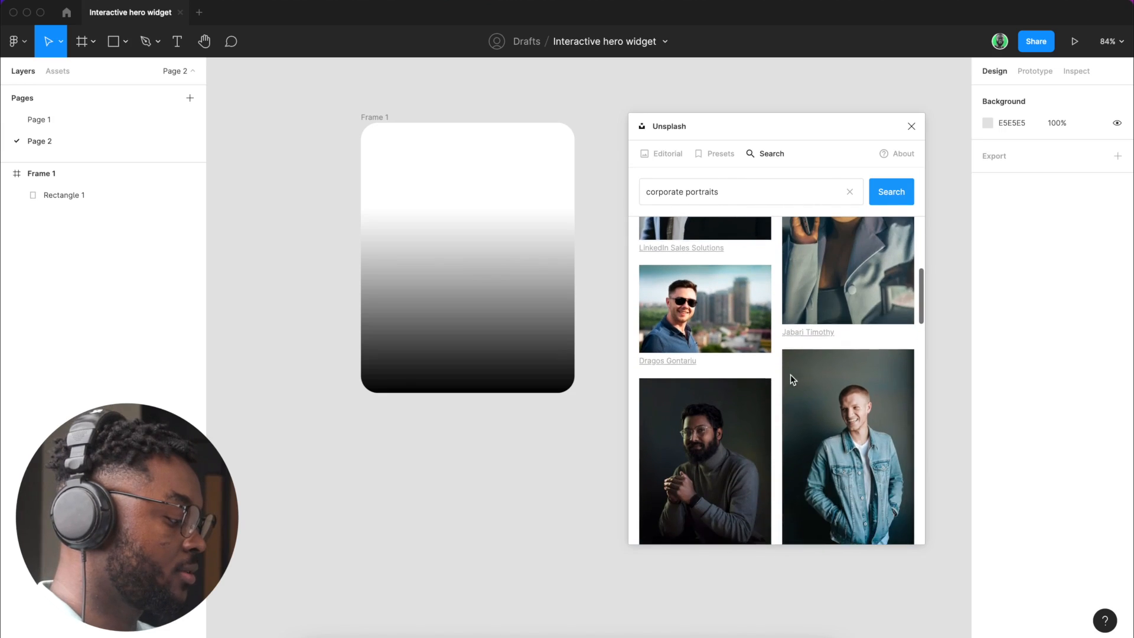
{"action": "scroll", "scroll_direction": "down", "scroll_amount": 3}
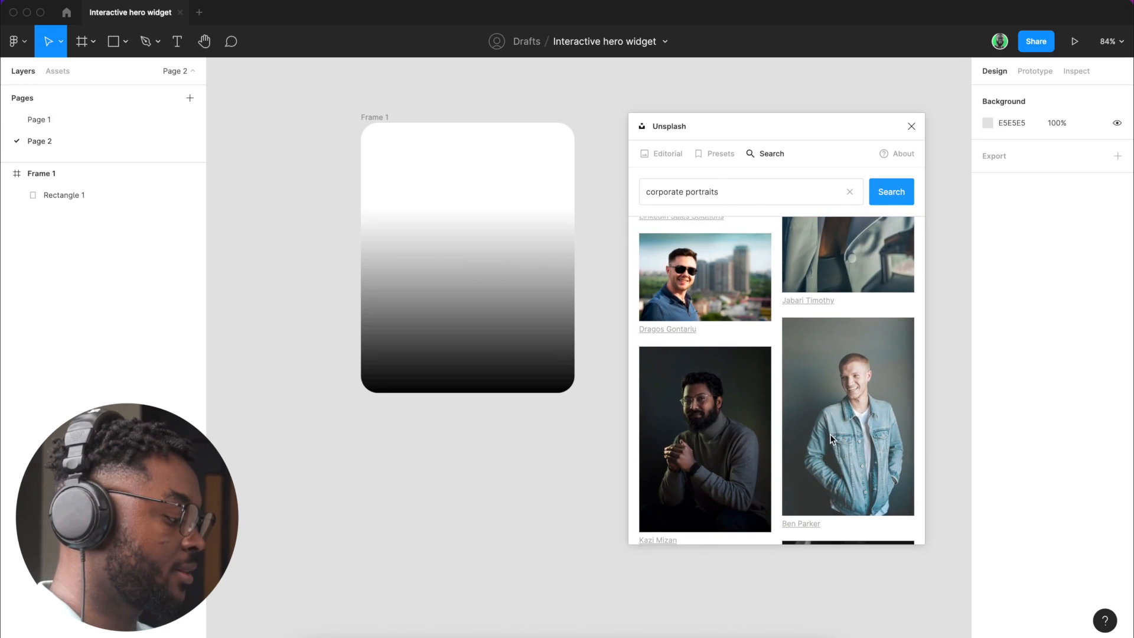
{"action": "left_click", "coordinate": [847, 414]}
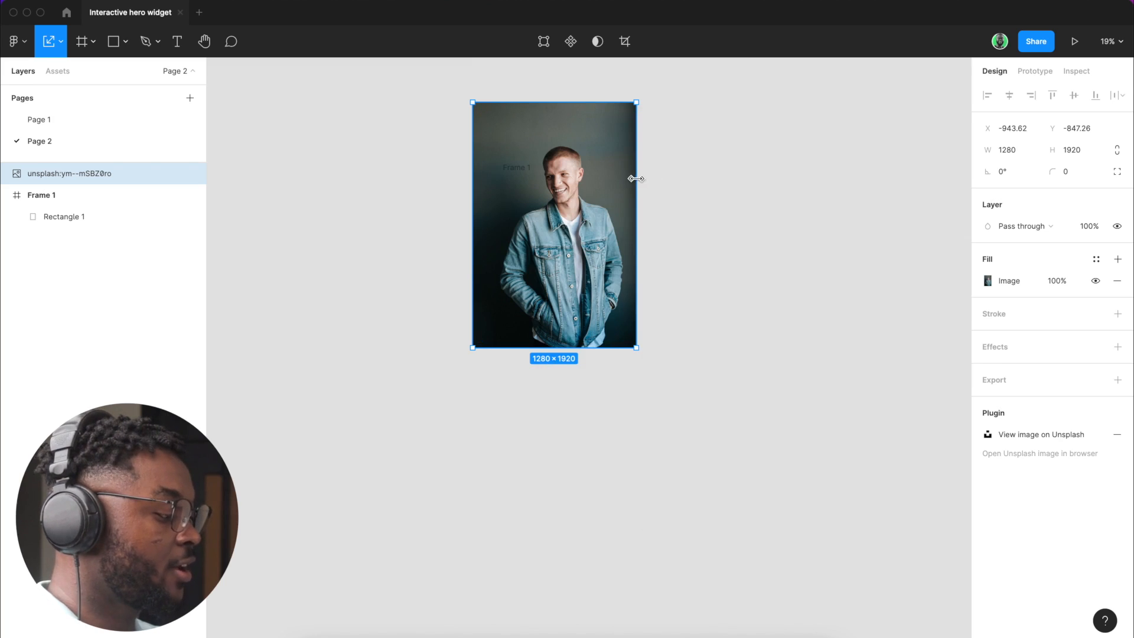
Step: Shrink the portrait, place it inside Frame 1 framing the face, beneath the gradient rectangle
{"action": "left_click_drag", "start_coordinate": [636, 178], "coordinate": [528, 223]}
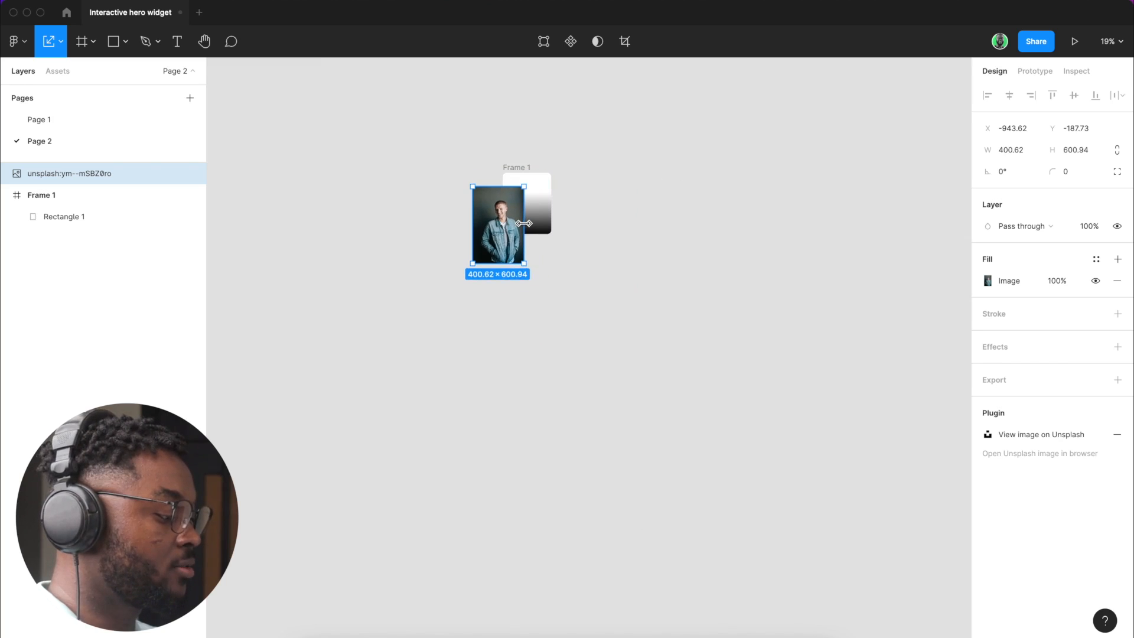
{"action": "left_click_drag", "start_coordinate": [525, 263], "coordinate": [492, 236]}
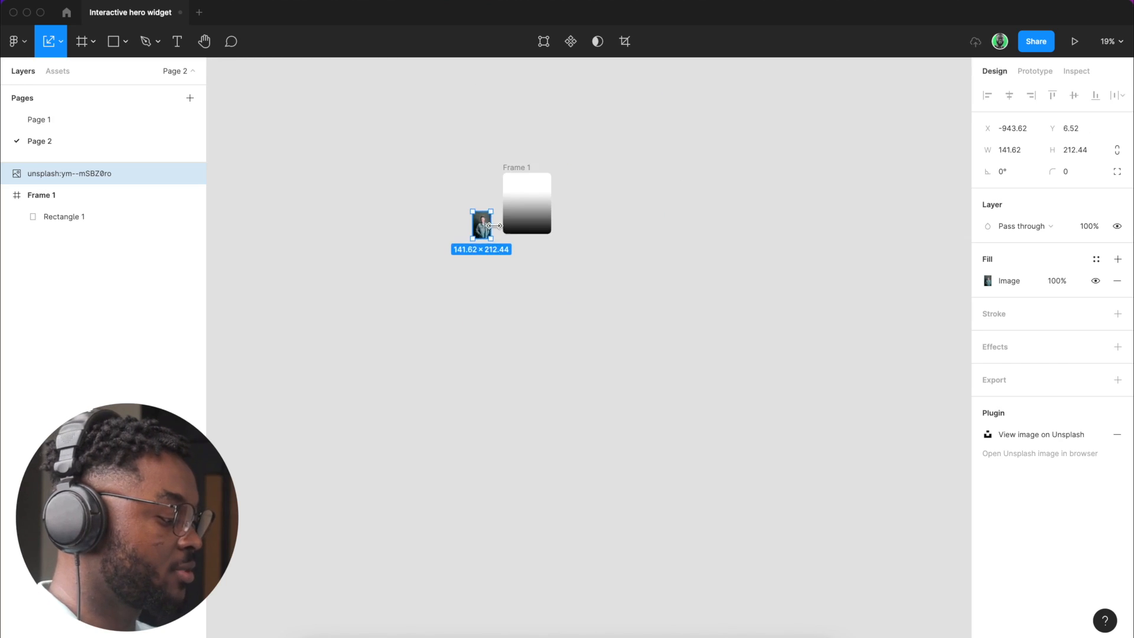
{"action": "left_click_drag", "start_coordinate": [494, 225], "coordinate": [557, 240]}
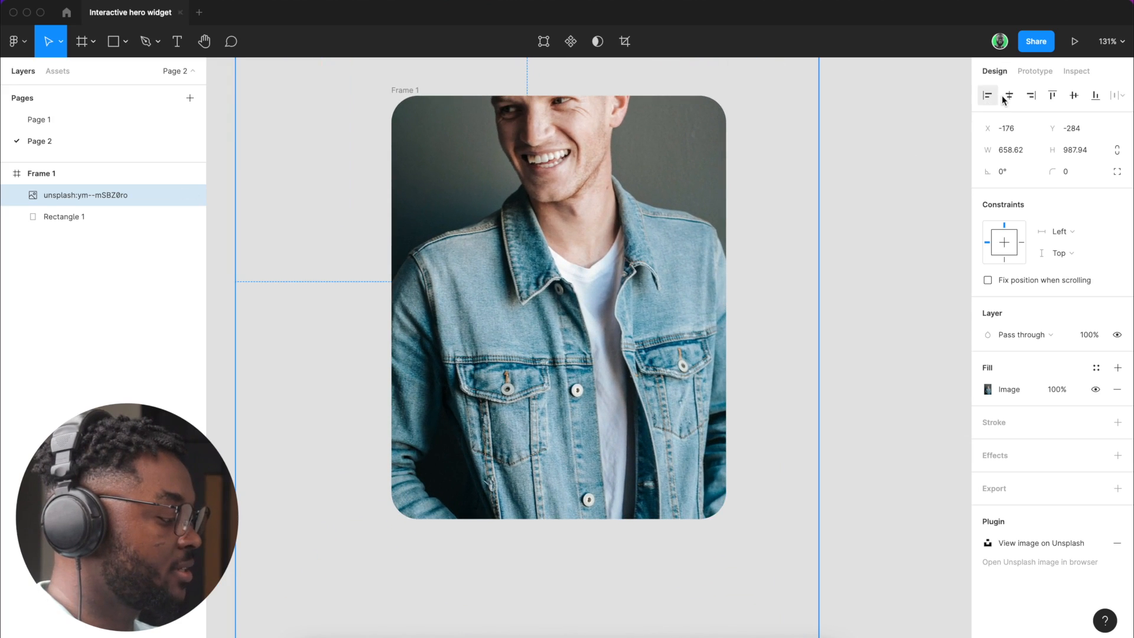
{"action": "left_click_drag", "start_coordinate": [556, 310], "coordinate": [610, 321]}
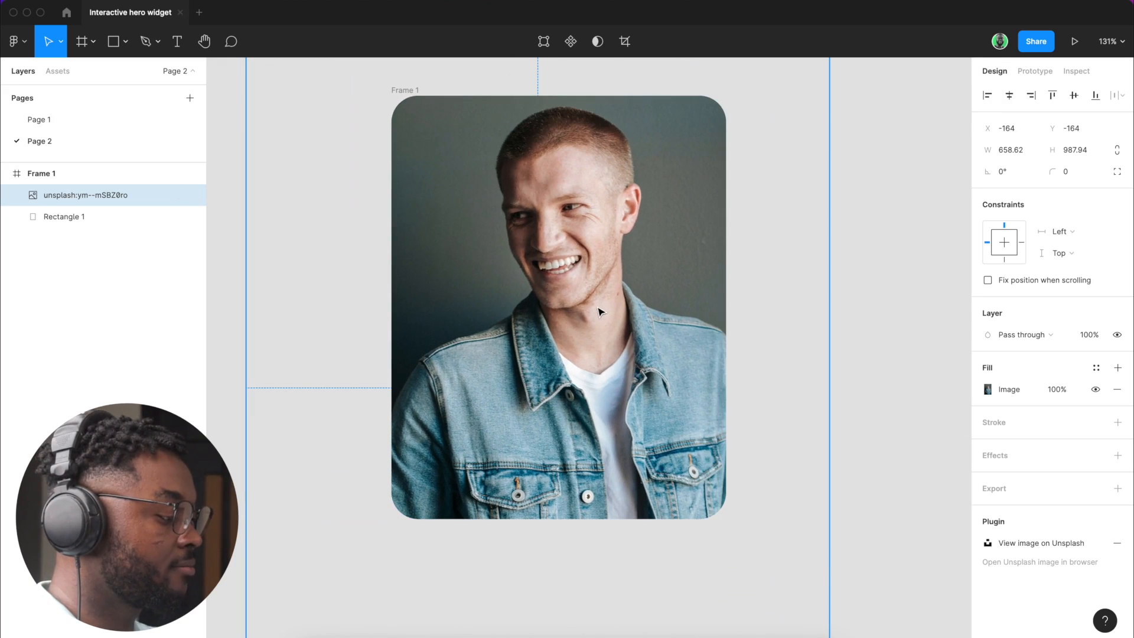
{"action": "left_click_drag", "start_coordinate": [572, 304], "coordinate": [563, 304]}
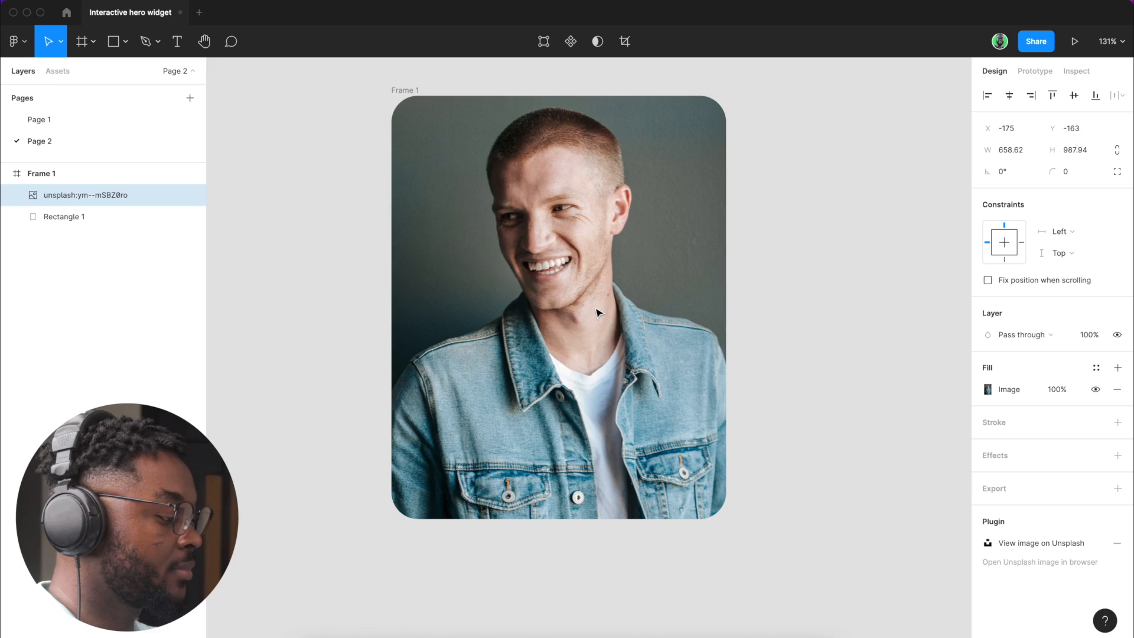
{"action": "left_click", "coordinate": [1008, 94]}
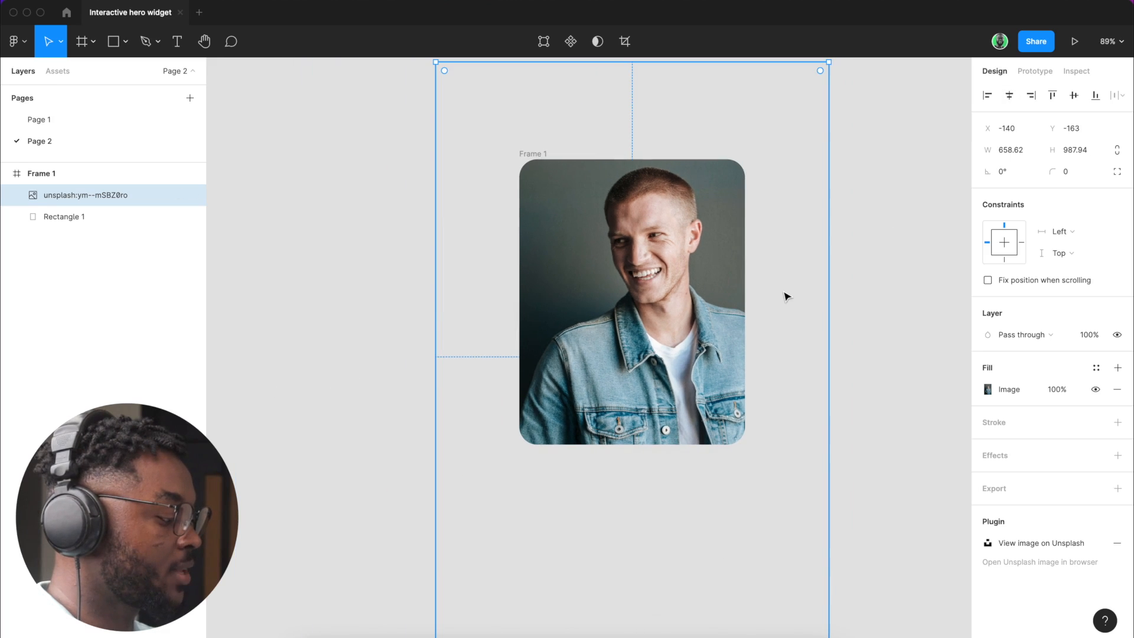
{"action": "scroll", "scroll_direction": "down", "scroll_amount": 3}
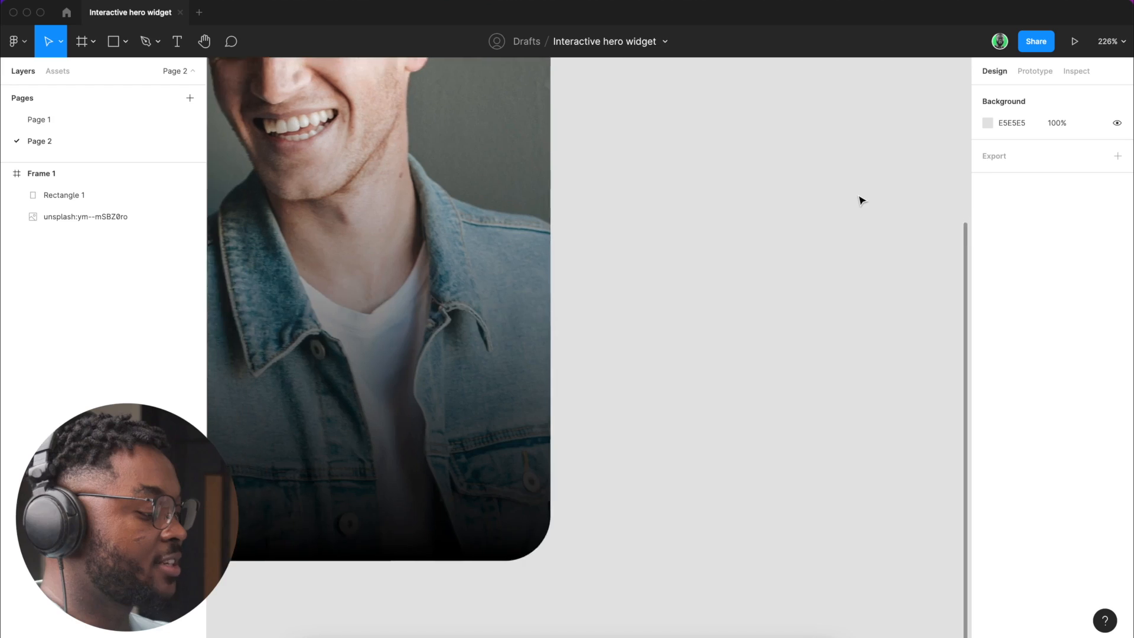
Step: Add a white 'Computer Coding' text layer over the card's lower left at size 30
{"action": "scroll", "scroll_direction": "down", "scroll_amount": 3}
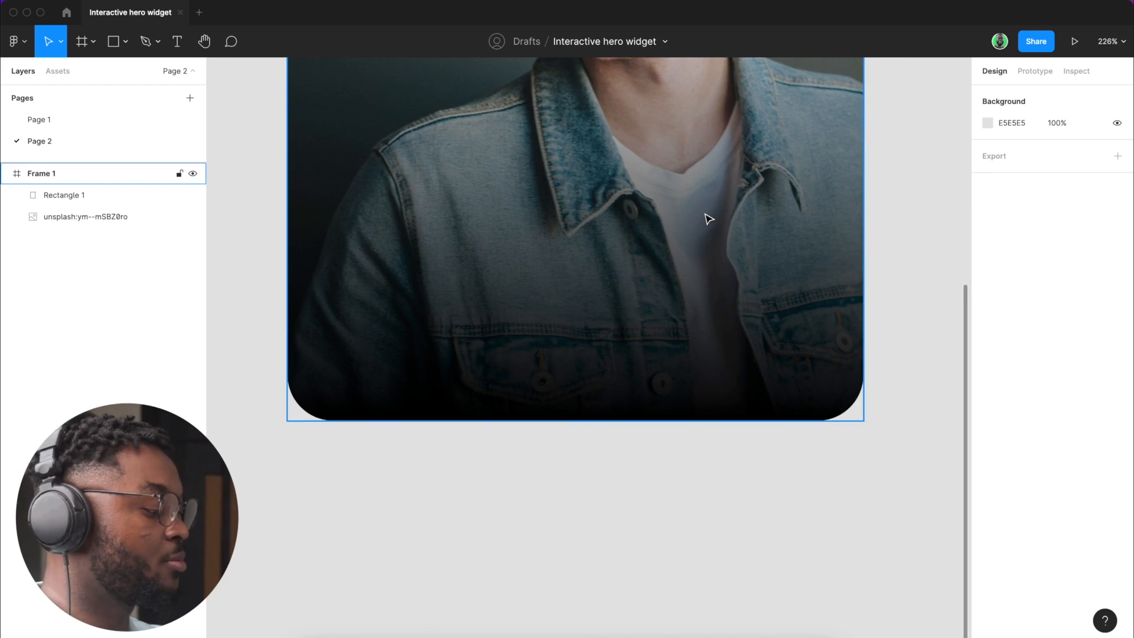
{"action": "left_click", "coordinate": [177, 41]}
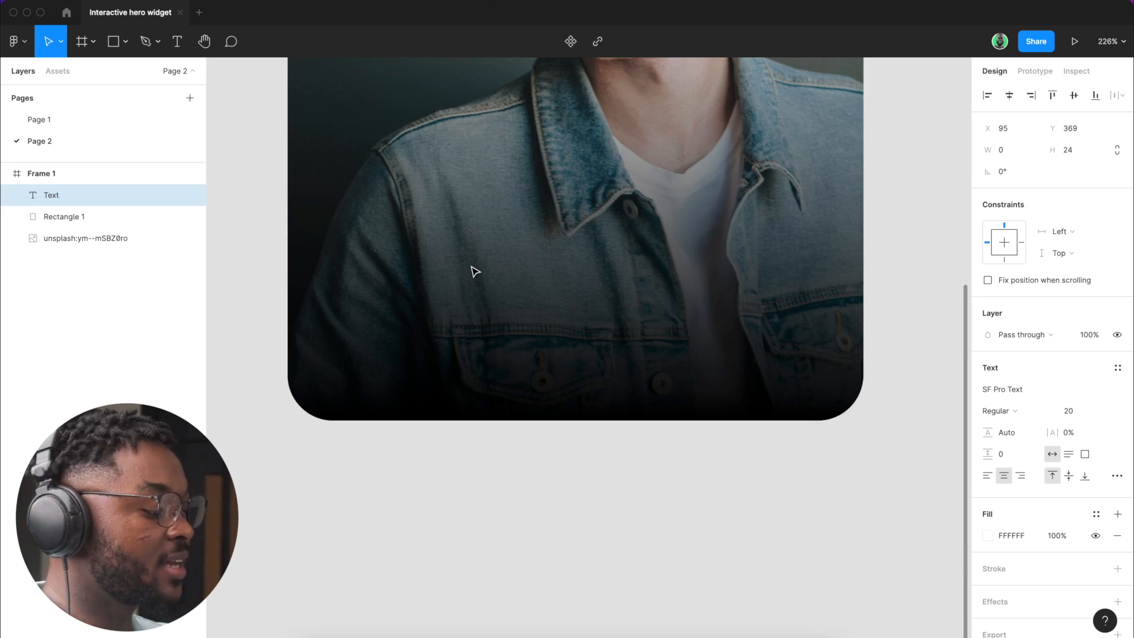
{"action": "type", "text": "C"}
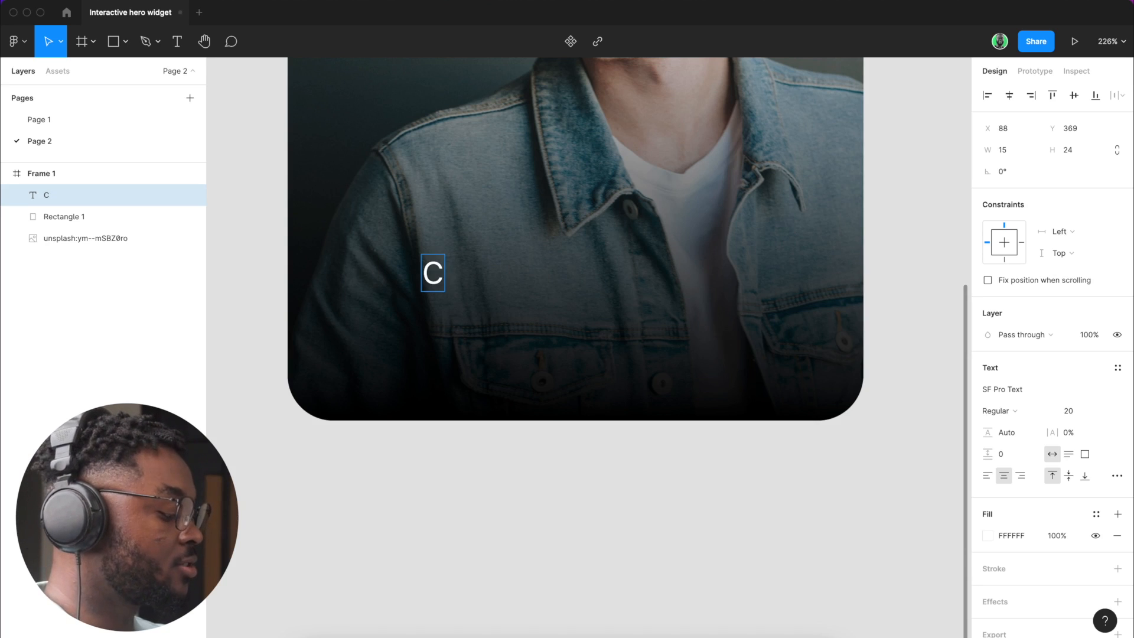
{"action": "type", "text": "omputer"}
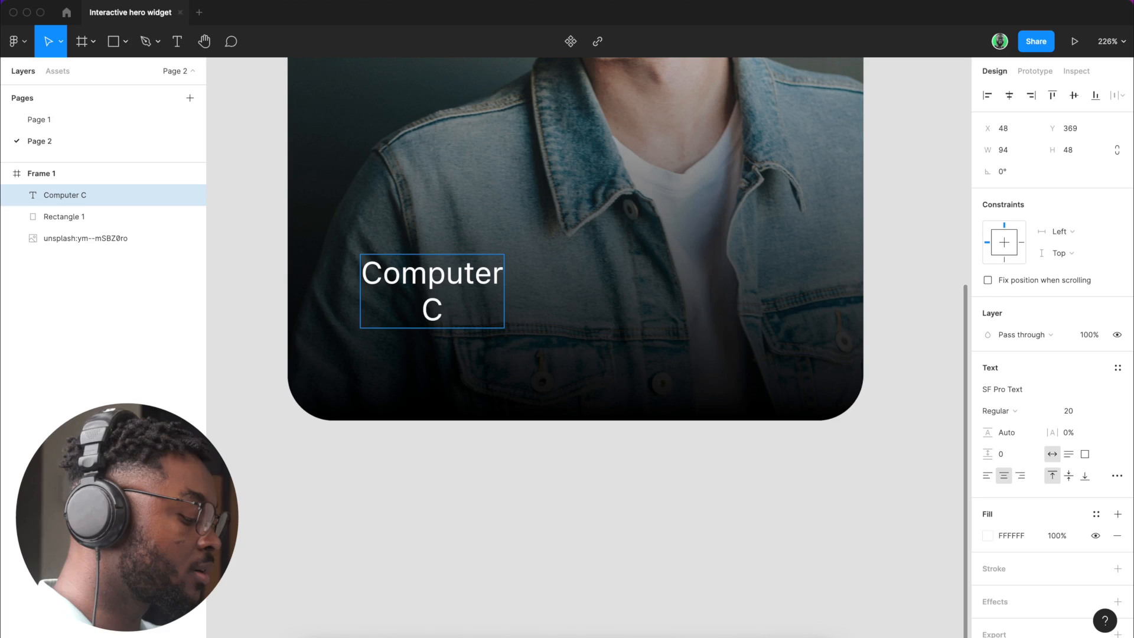
{"action": "type", "text": "oding"}
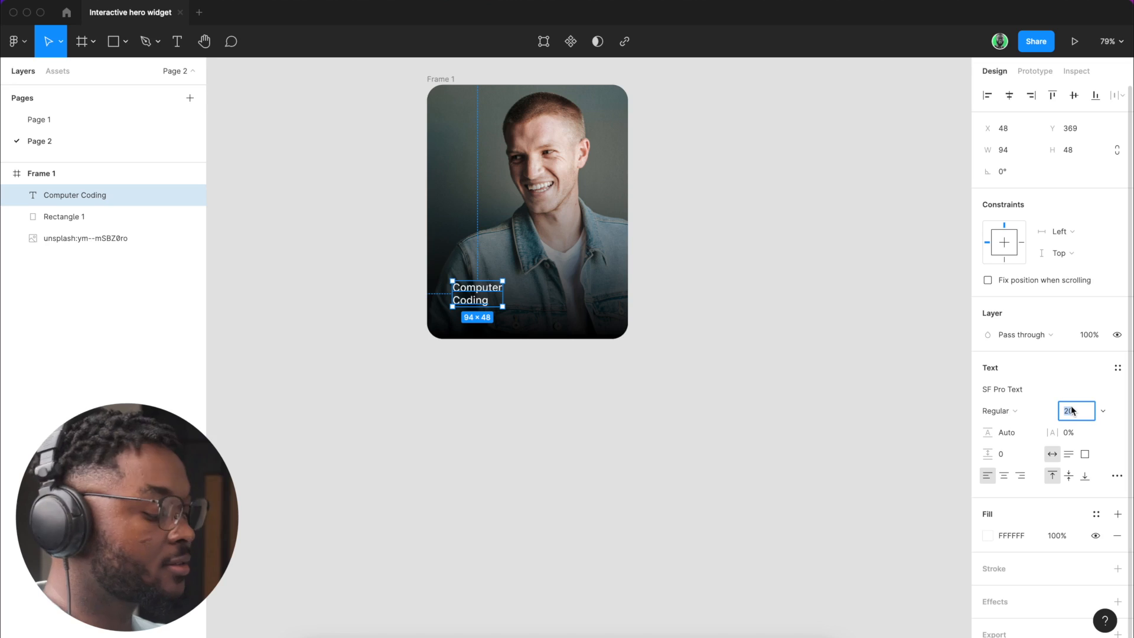
{"action": "type", "text": "30"}
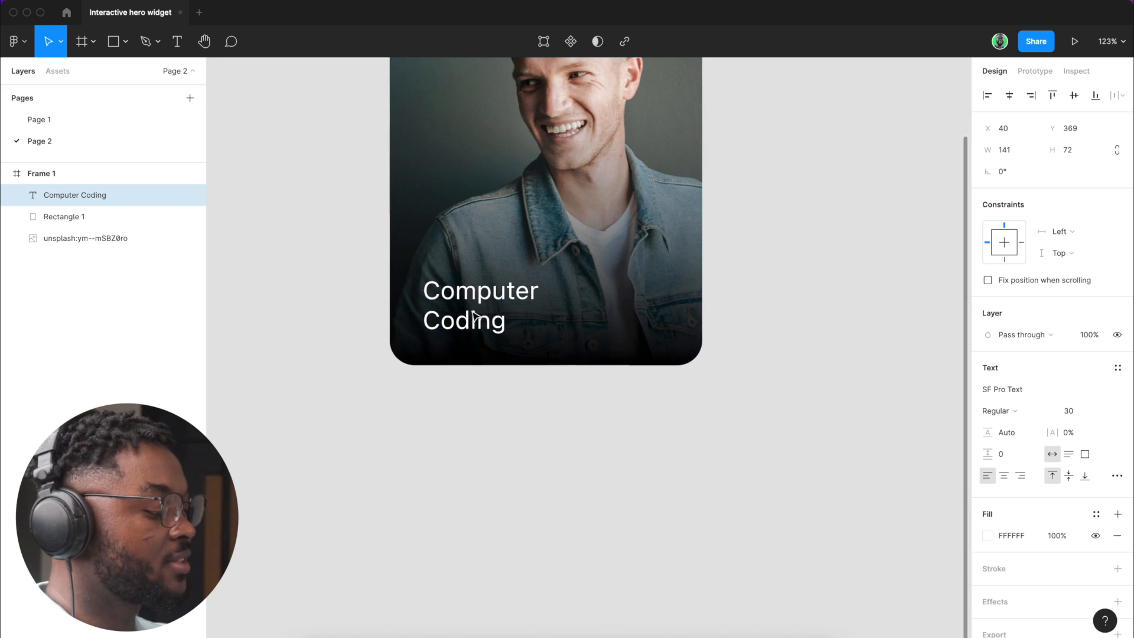
Step: Duplicate the title into a '26 modules' label with 'modules' at size 10
{"action": "left_click_drag", "start_coordinate": [480, 303], "coordinate": [473, 303]}
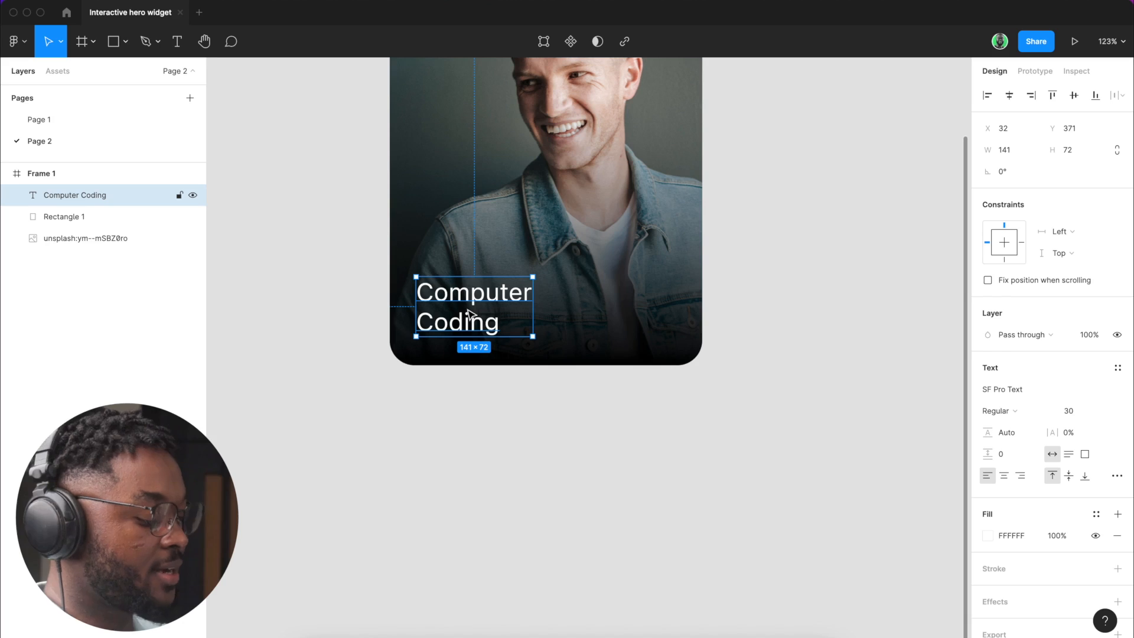
{"action": "left_click_drag", "start_coordinate": [474, 304], "coordinate": [618, 304]}
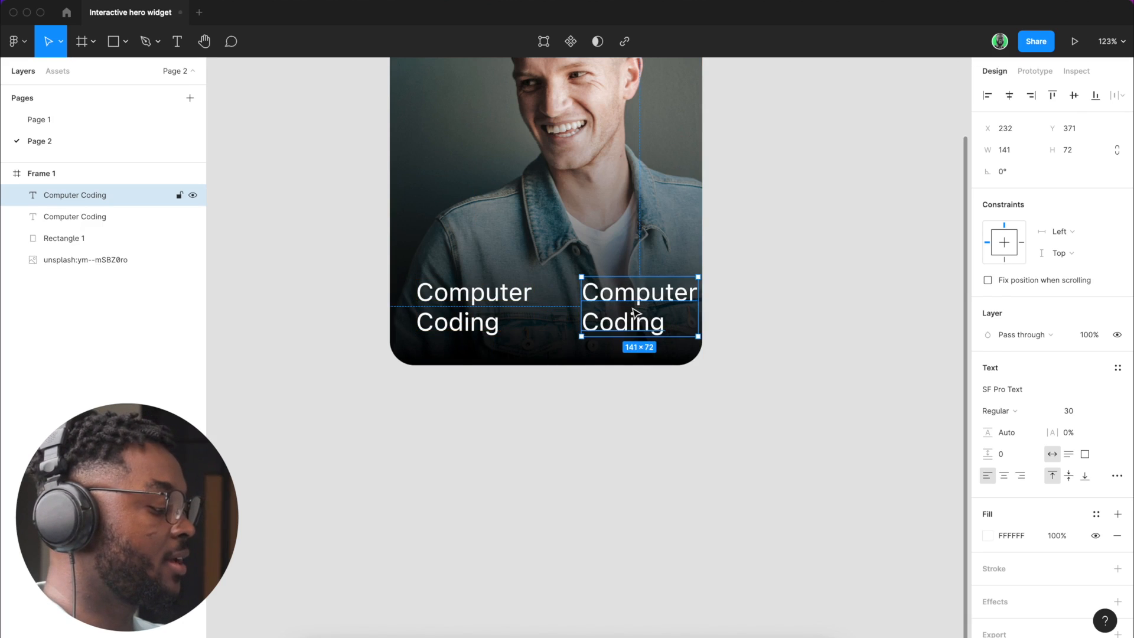
{"action": "type", "text": "26"}
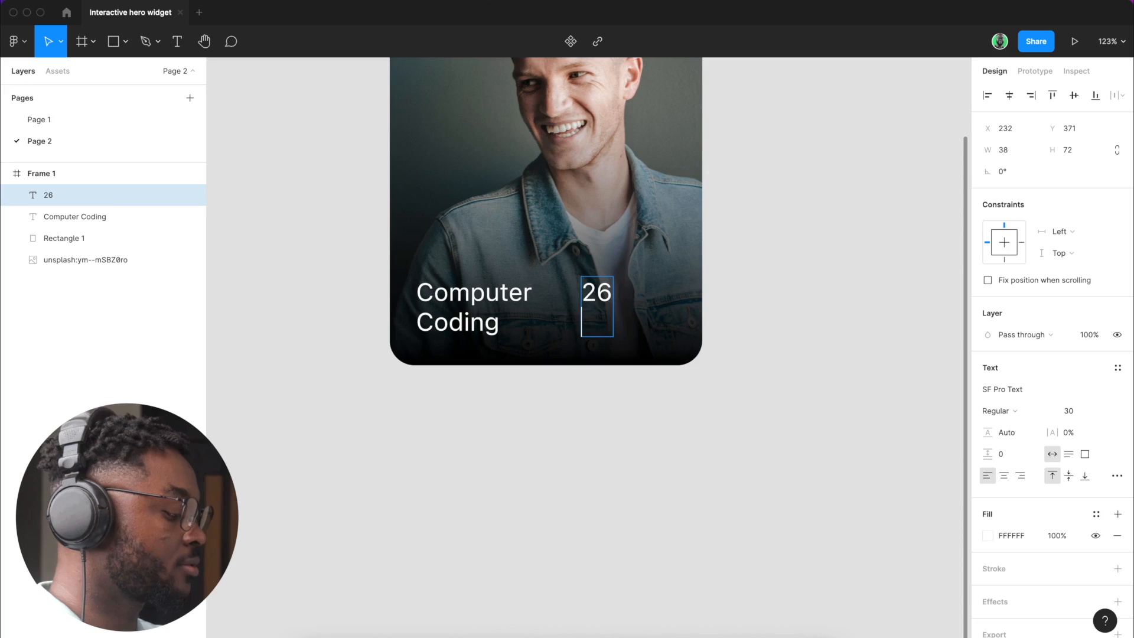
{"action": "type", "text": "modules"}
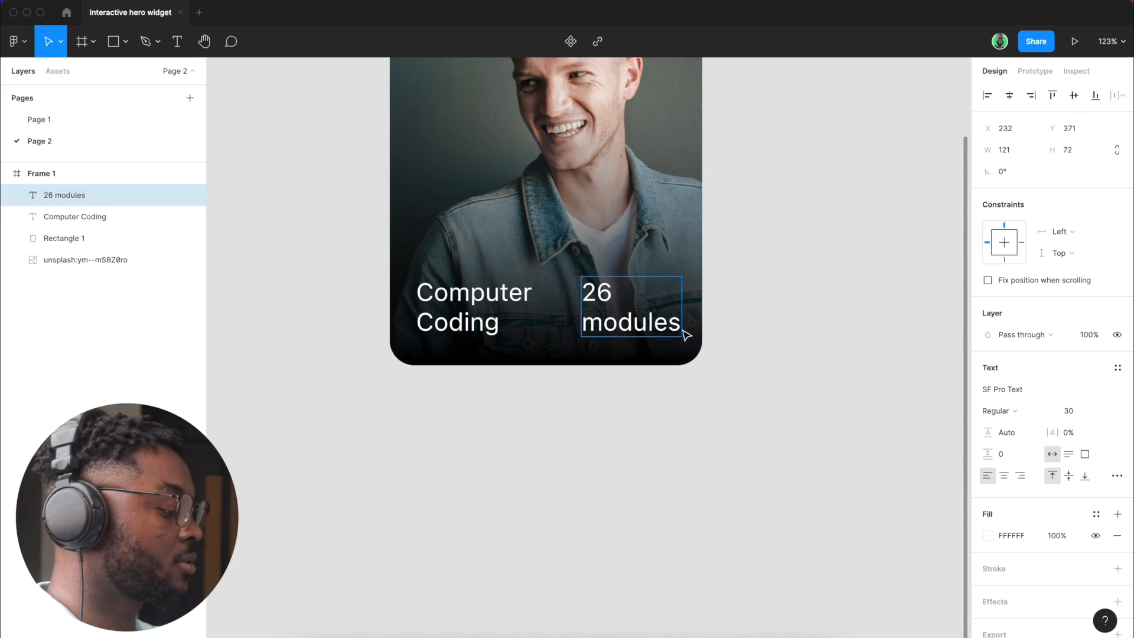
{"action": "double_click", "coordinate": [629, 321]}
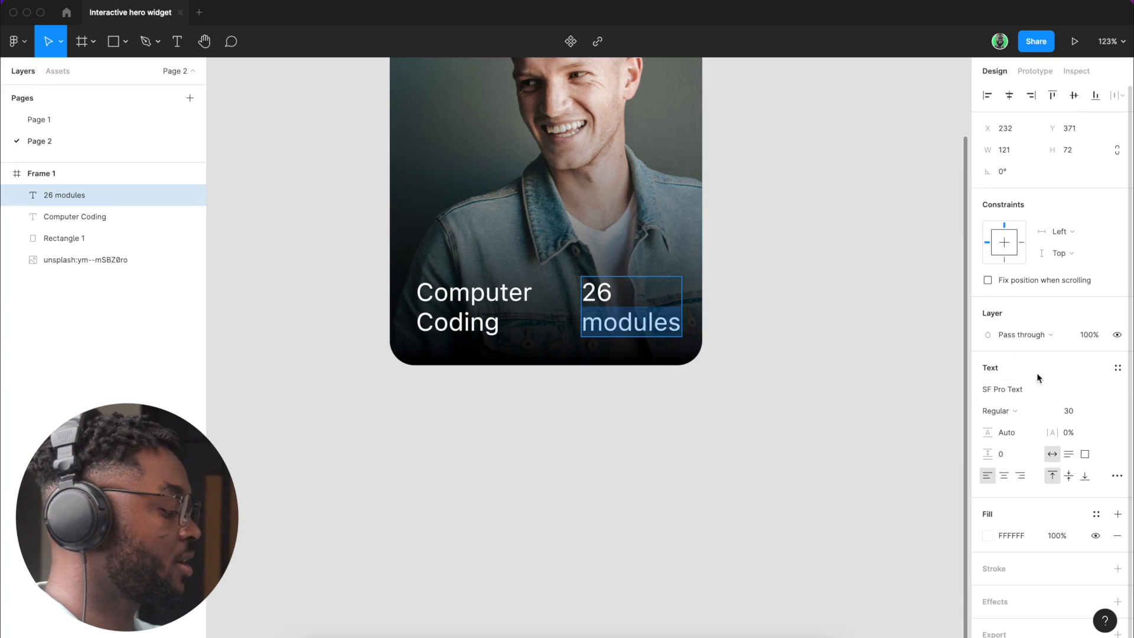
{"action": "type", "text": "10"}
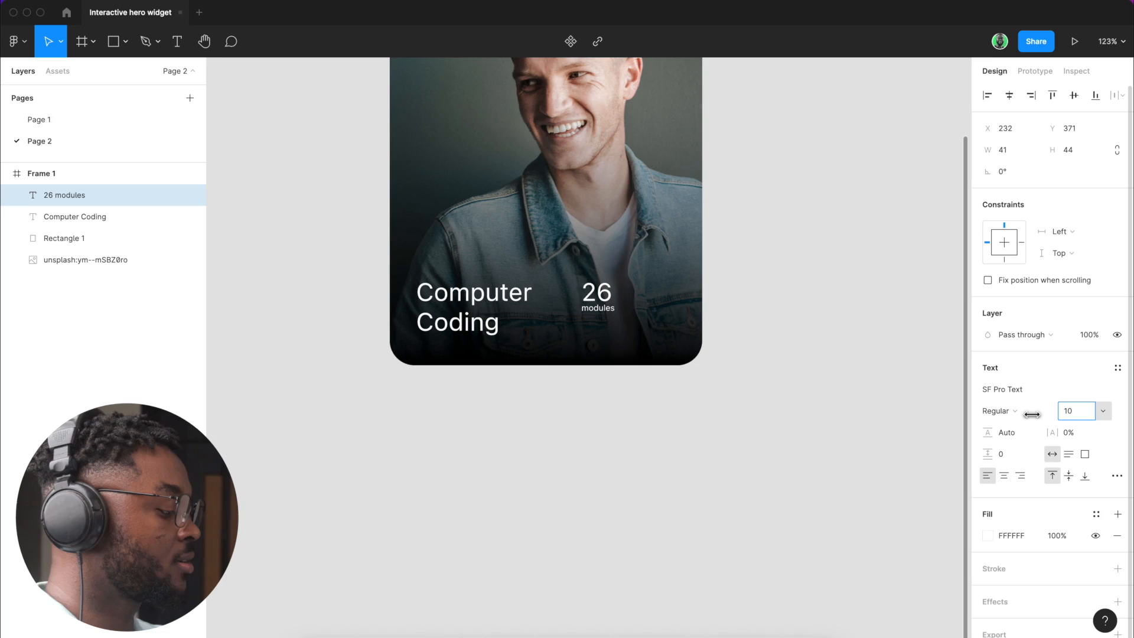
Step: Place the 26 modules label at the card's bottom right opposite Computer Coding
{"action": "left_click", "coordinate": [597, 293]}
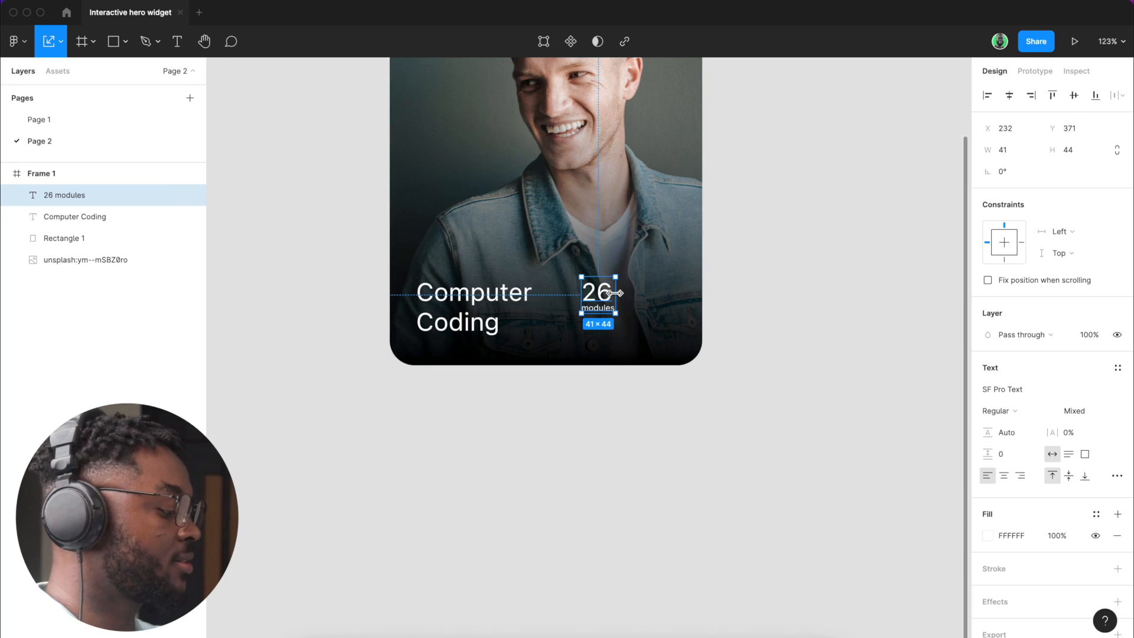
{"action": "left_click_drag", "start_coordinate": [615, 293], "coordinate": [637, 296]}
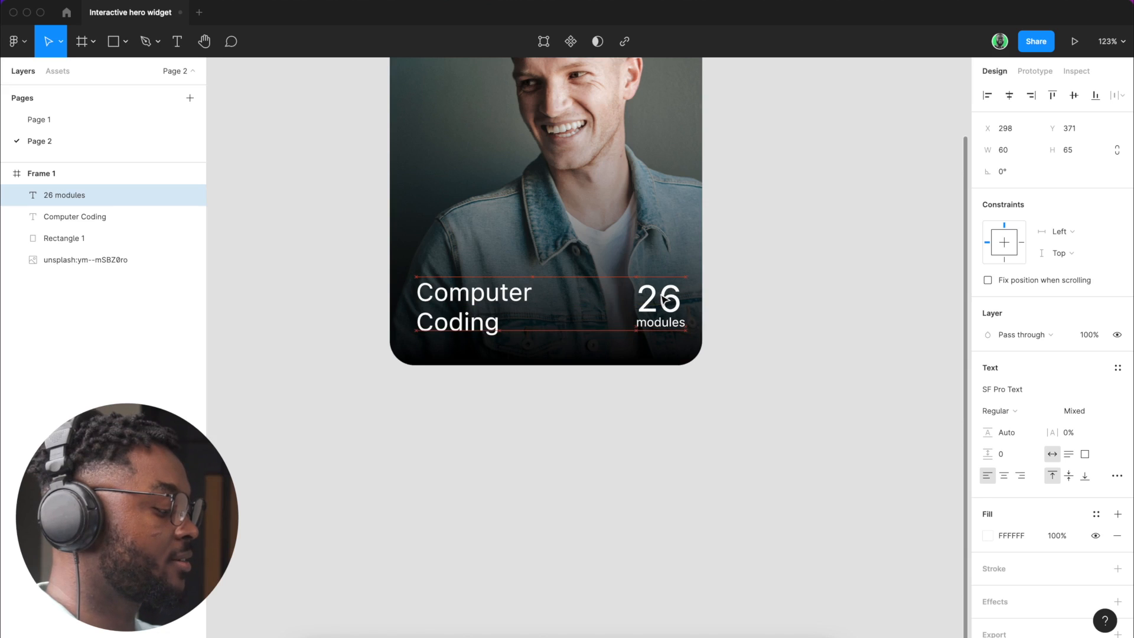
{"action": "left_click_drag", "start_coordinate": [658, 300], "coordinate": [648, 304]}
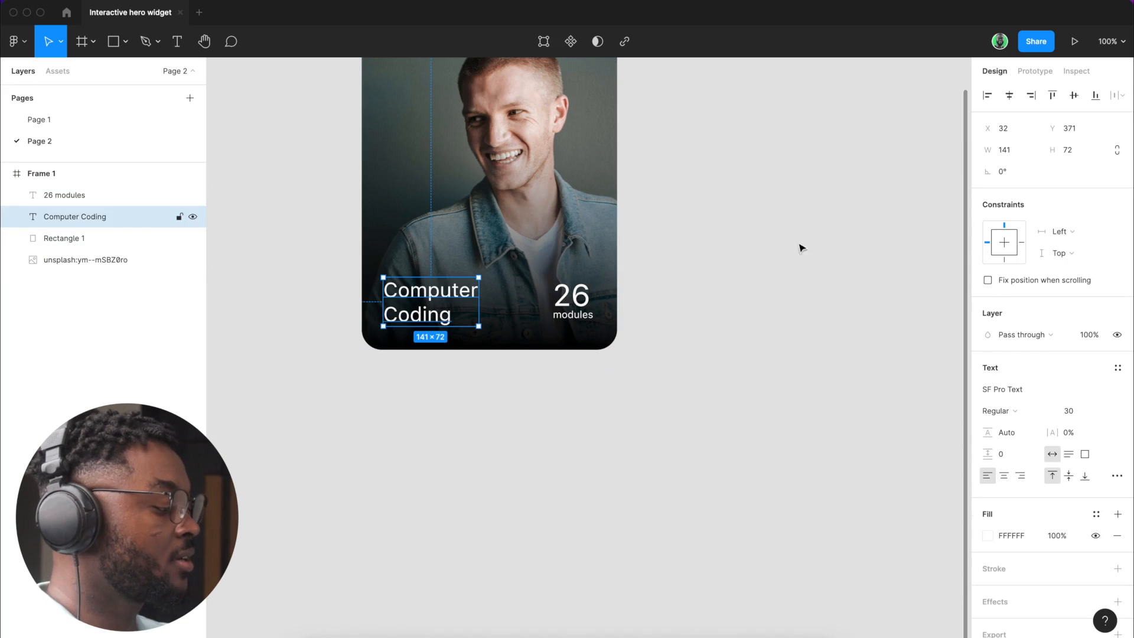
{"action": "left_click", "coordinate": [1059, 253]}
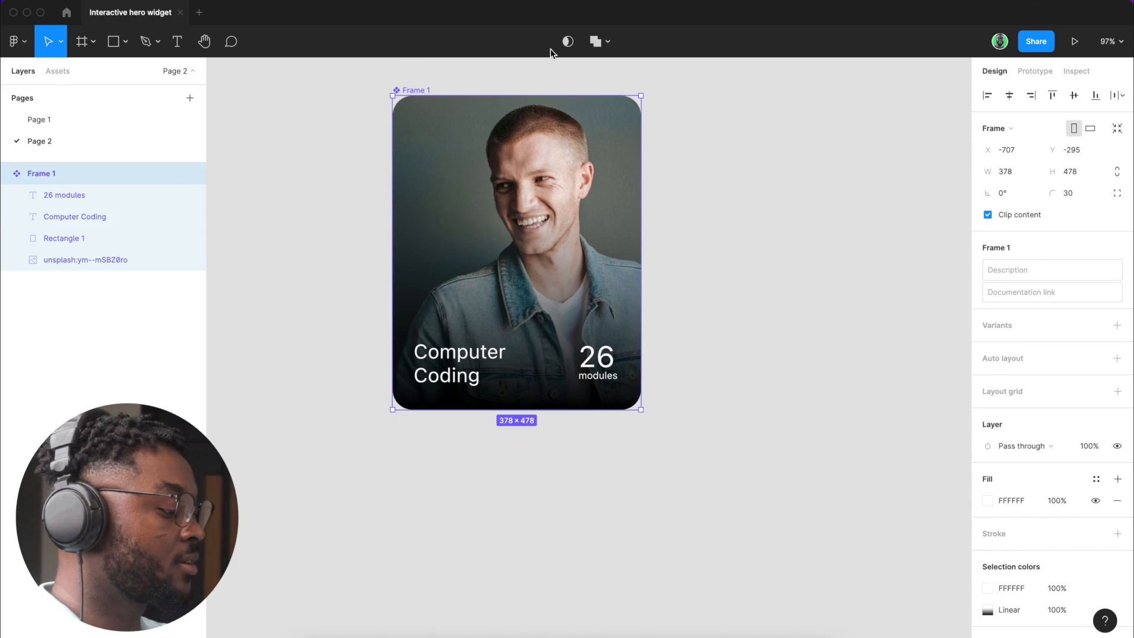
{"action": "mouse_move", "coordinate": [1083, 347]}
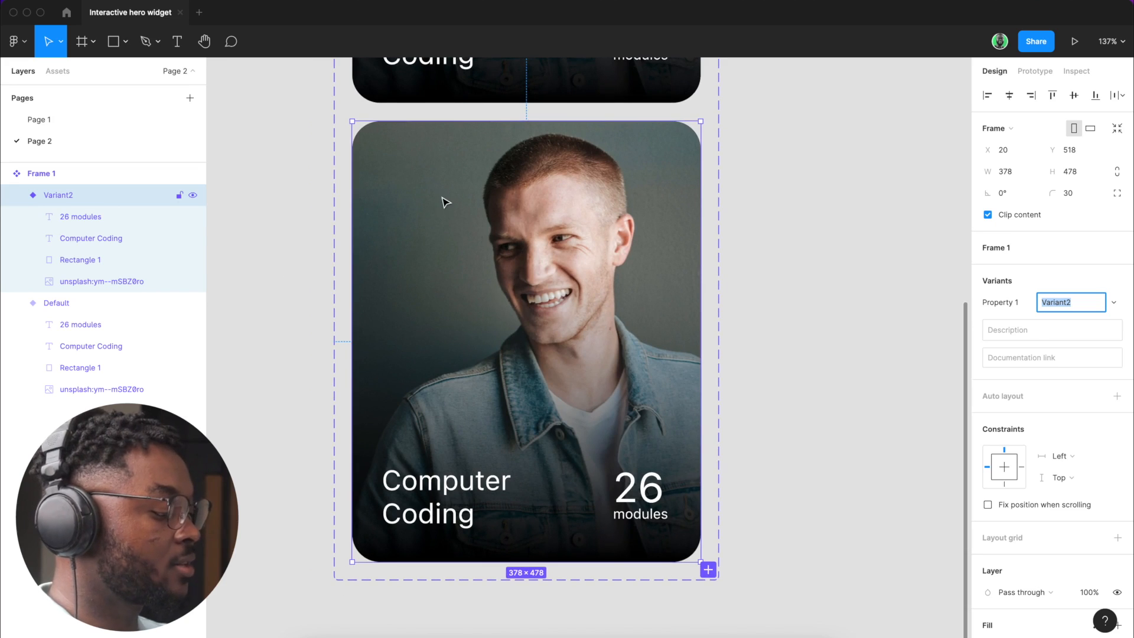
Step: Confirm the Variant2 name and narrow the second variant card from its left side
{"action": "left_click", "coordinate": [80, 260]}
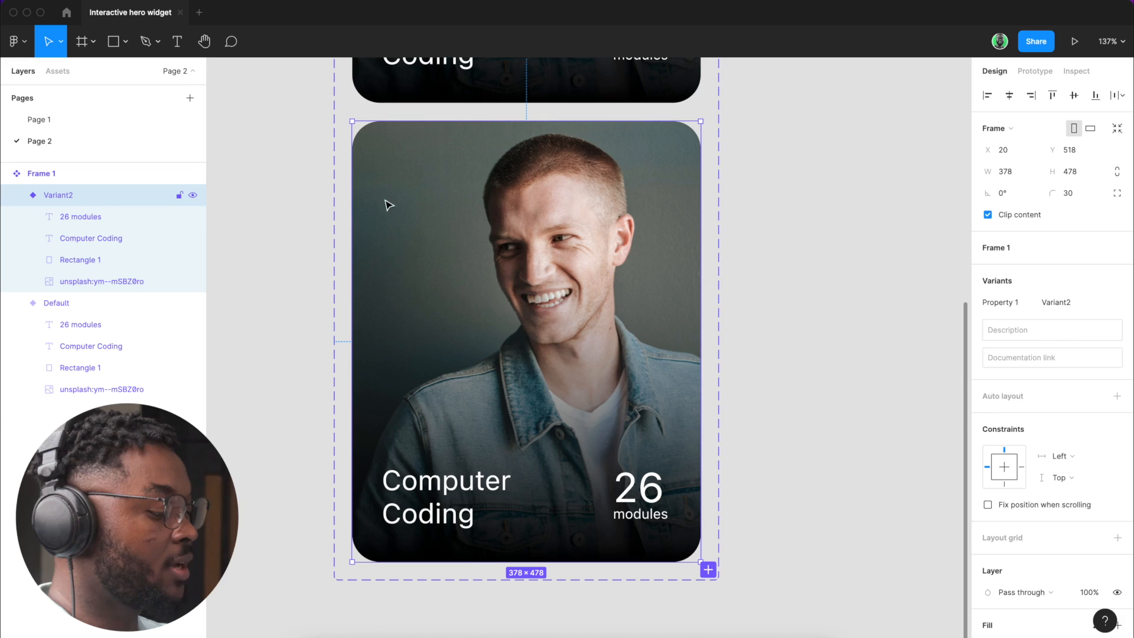
{"action": "left_click_drag", "start_coordinate": [352, 340], "coordinate": [375, 341]}
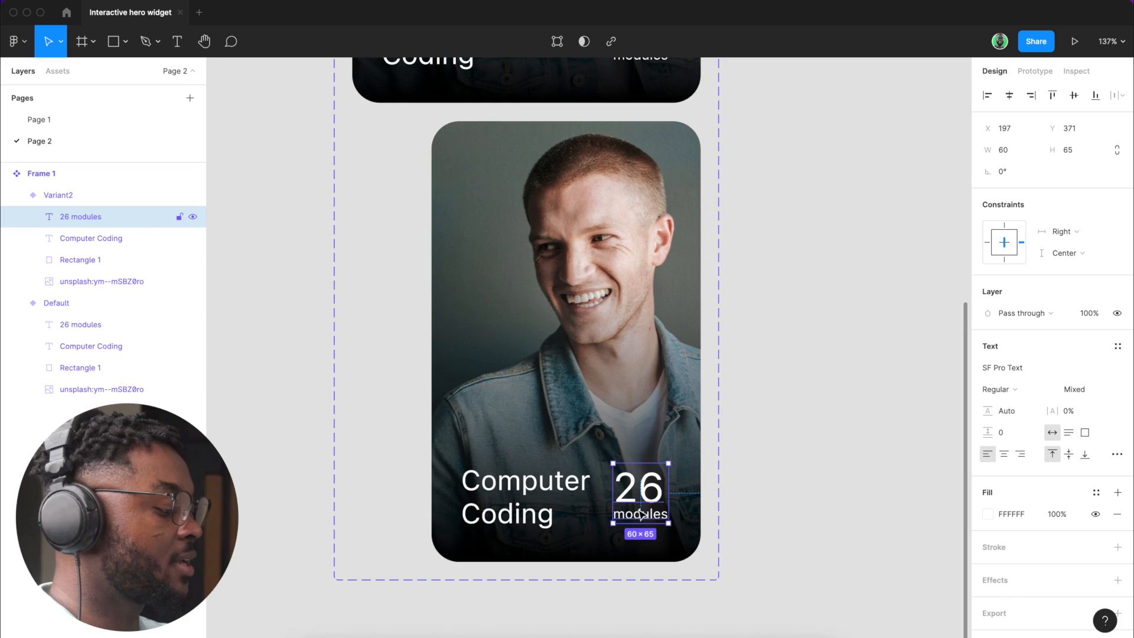
{"action": "mouse_move", "coordinate": [1062, 331]}
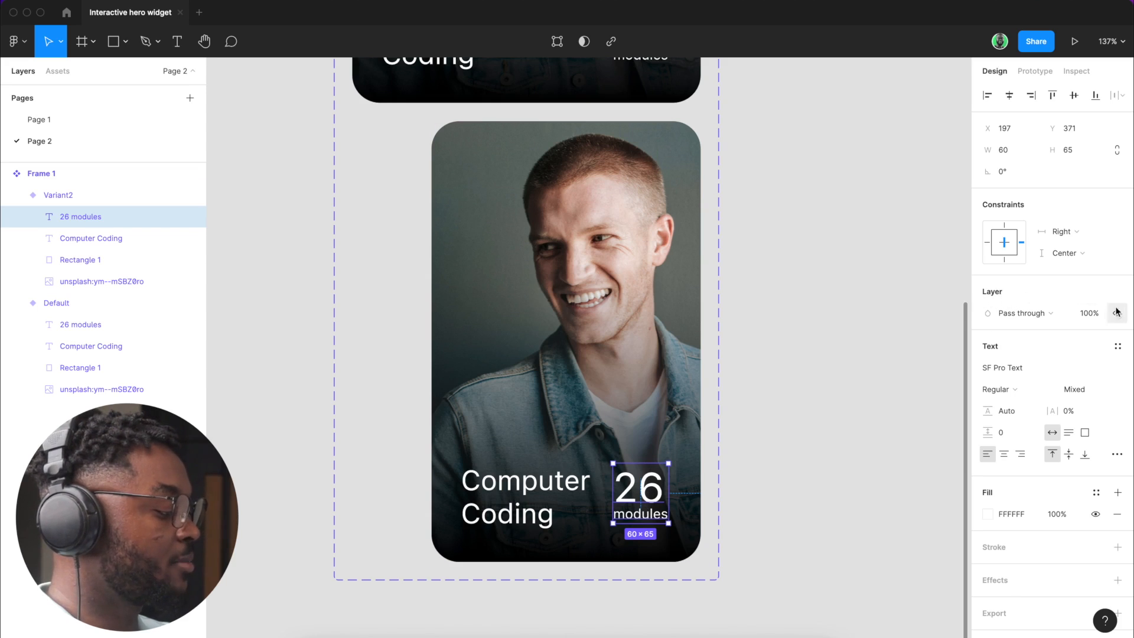
Step: Hide the 26 modules label, narrow the Variant2 card, and rotate the Computer Coding title to 90°, aligned inside it
{"action": "left_click", "coordinate": [1087, 312]}
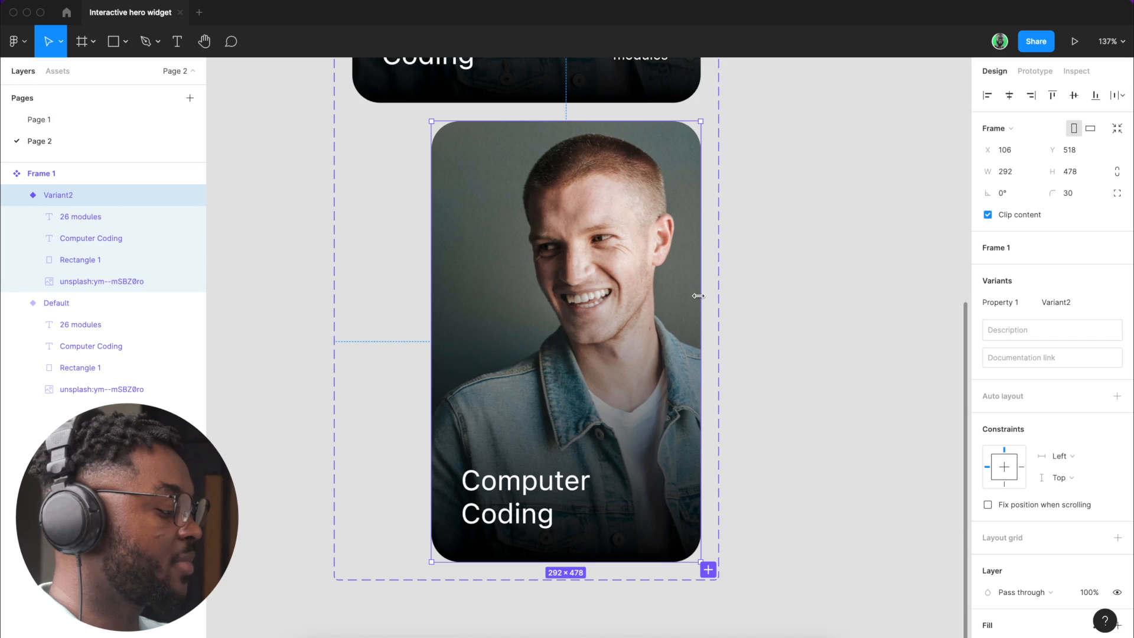
{"action": "left_click_drag", "start_coordinate": [700, 295], "coordinate": [632, 307]}
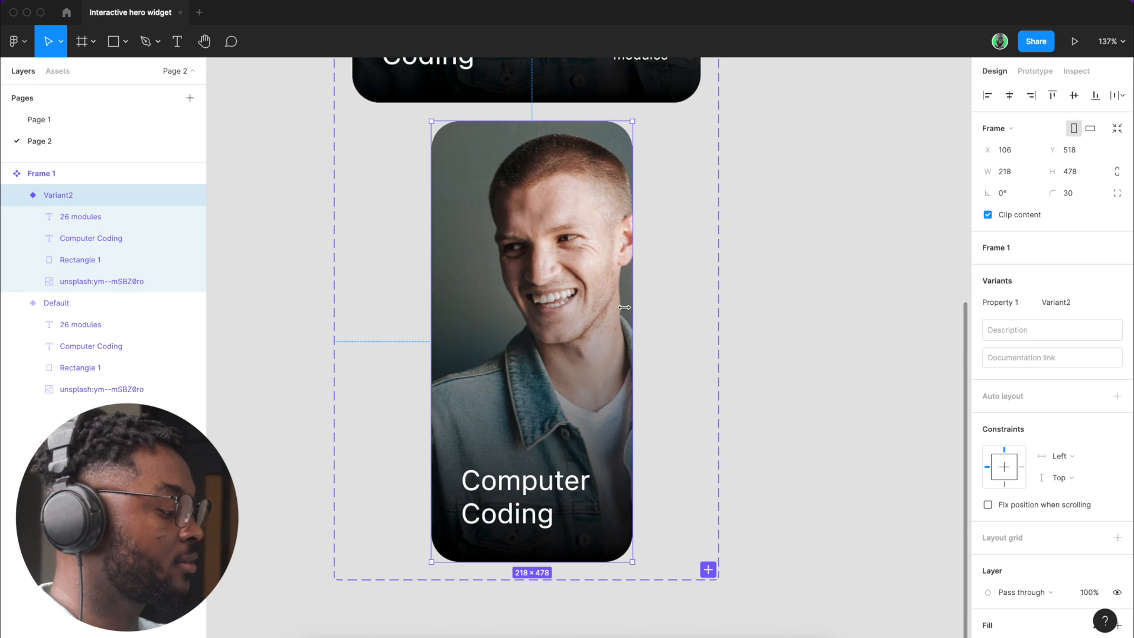
{"action": "left_click_drag", "start_coordinate": [631, 307], "coordinate": [607, 307]}
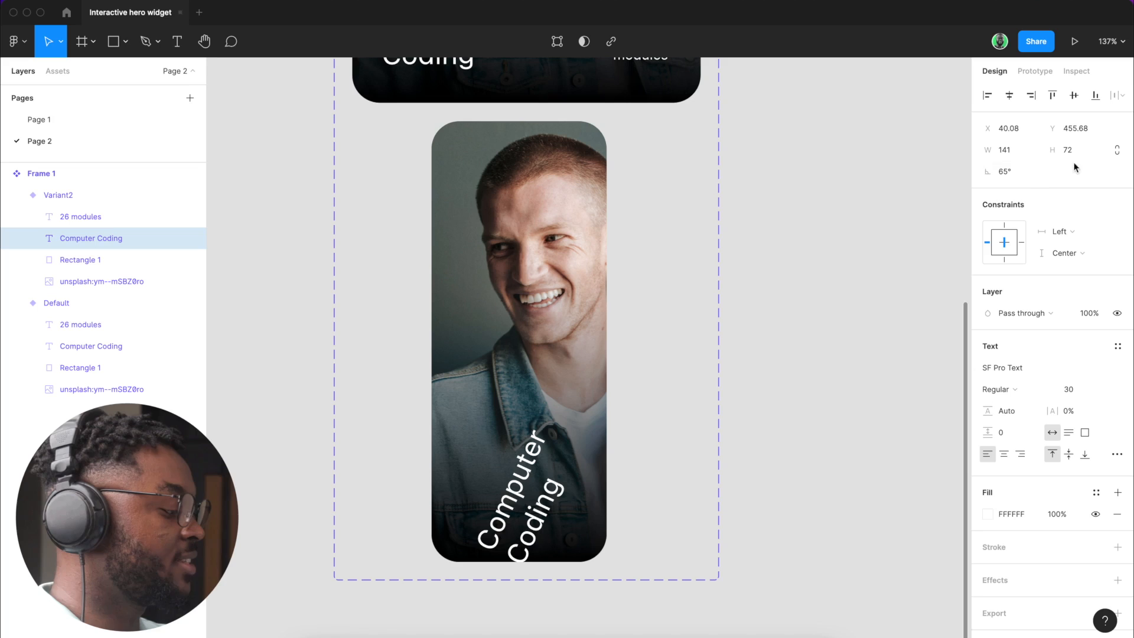
{"action": "type", "text": "90°"}
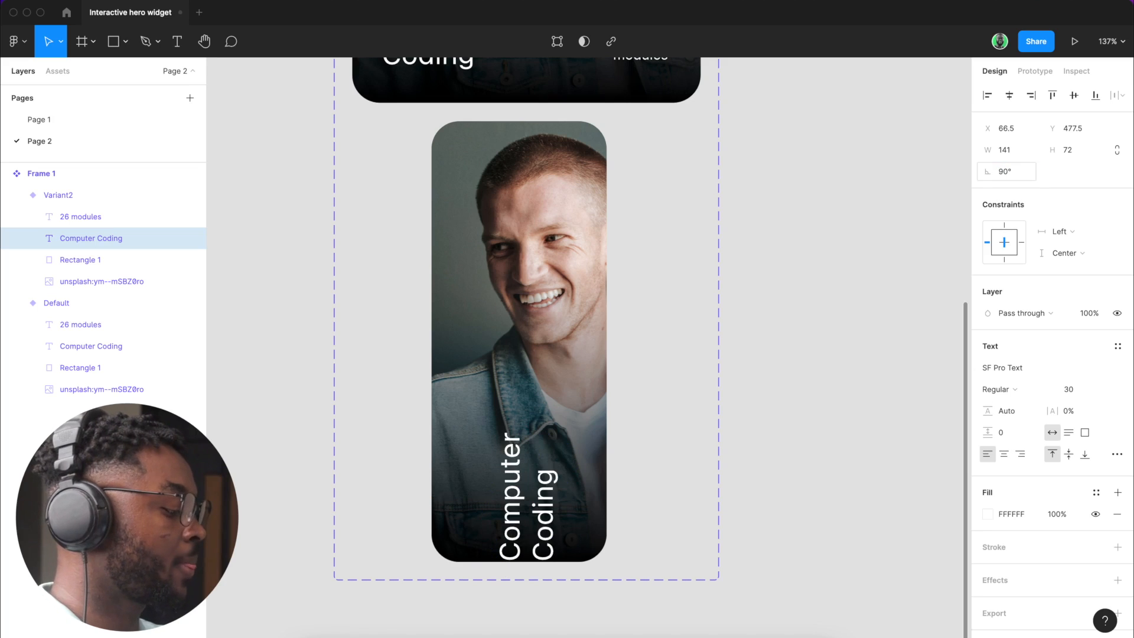
{"action": "left_click", "coordinate": [1071, 127]}
{"action": "type", "text": "445"}
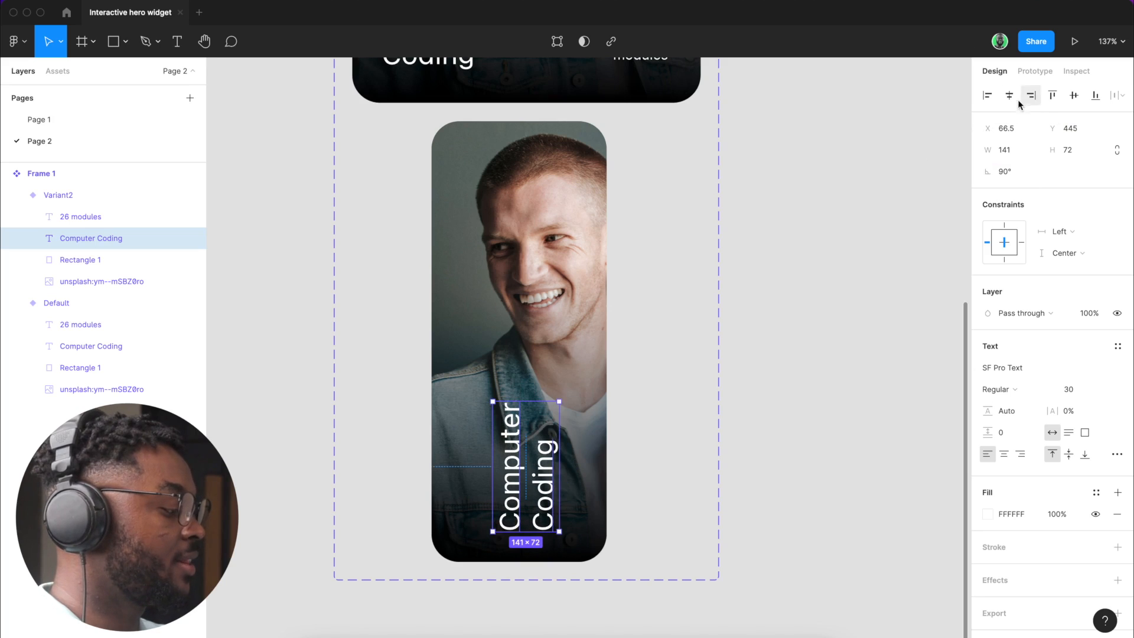
{"action": "left_click", "coordinate": [639, 344]}
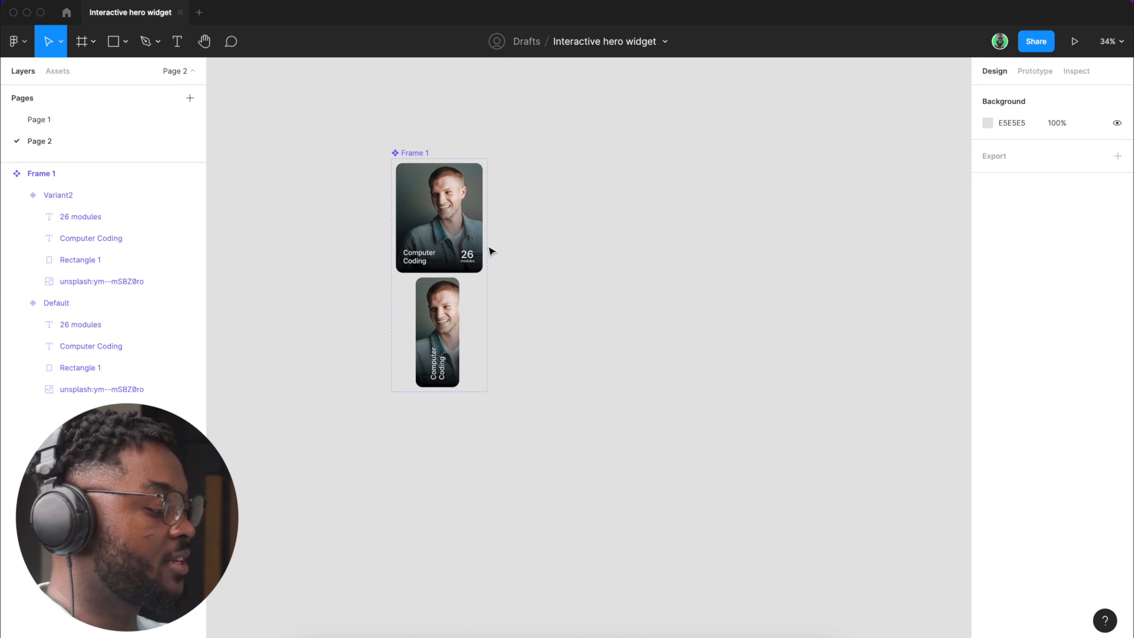
Step: Select the Unsplash photo inside Variant2 and resize it to 565 × 847, then deselect
{"action": "left_click", "coordinate": [55, 302]}
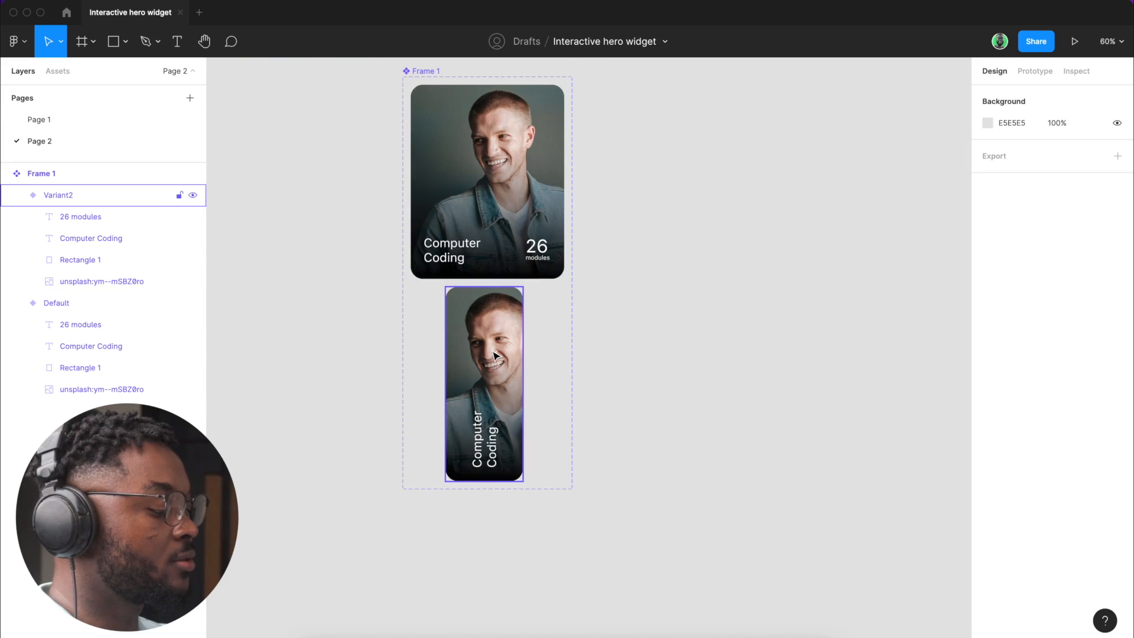
{"action": "left_click", "coordinate": [81, 260]}
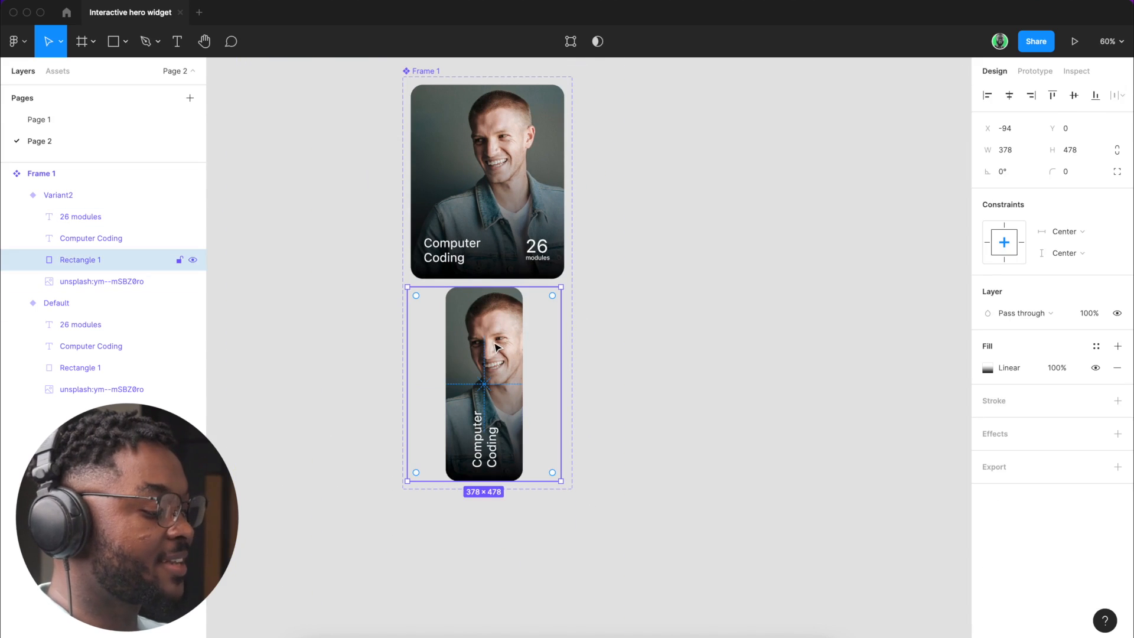
{"action": "left_click", "coordinate": [102, 281]}
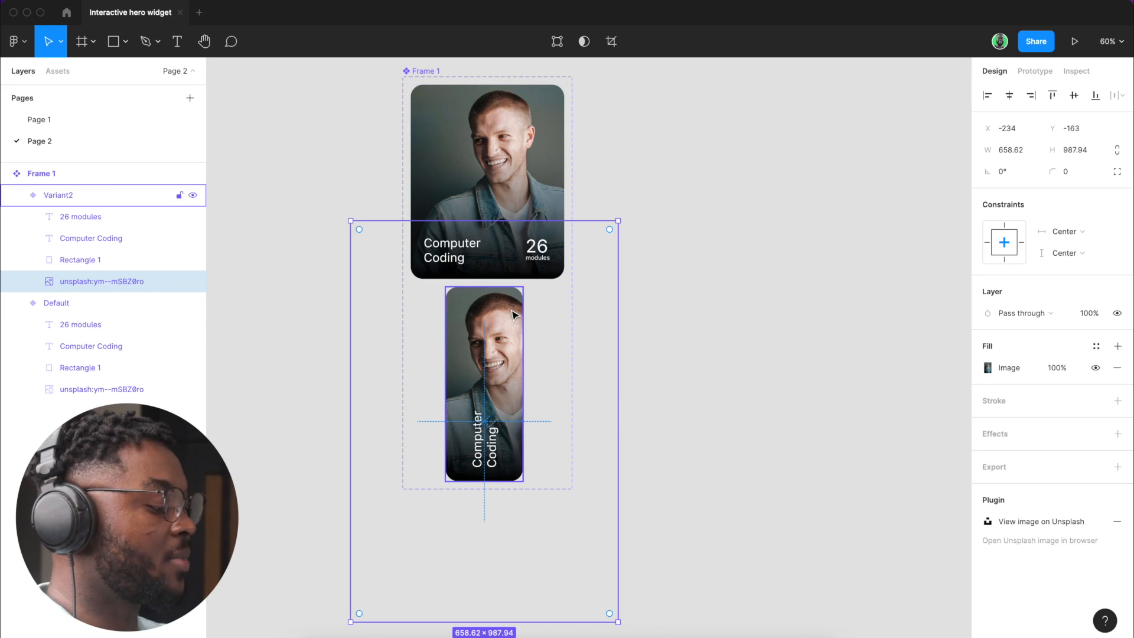
{"action": "mouse_move", "coordinate": [497, 345]}
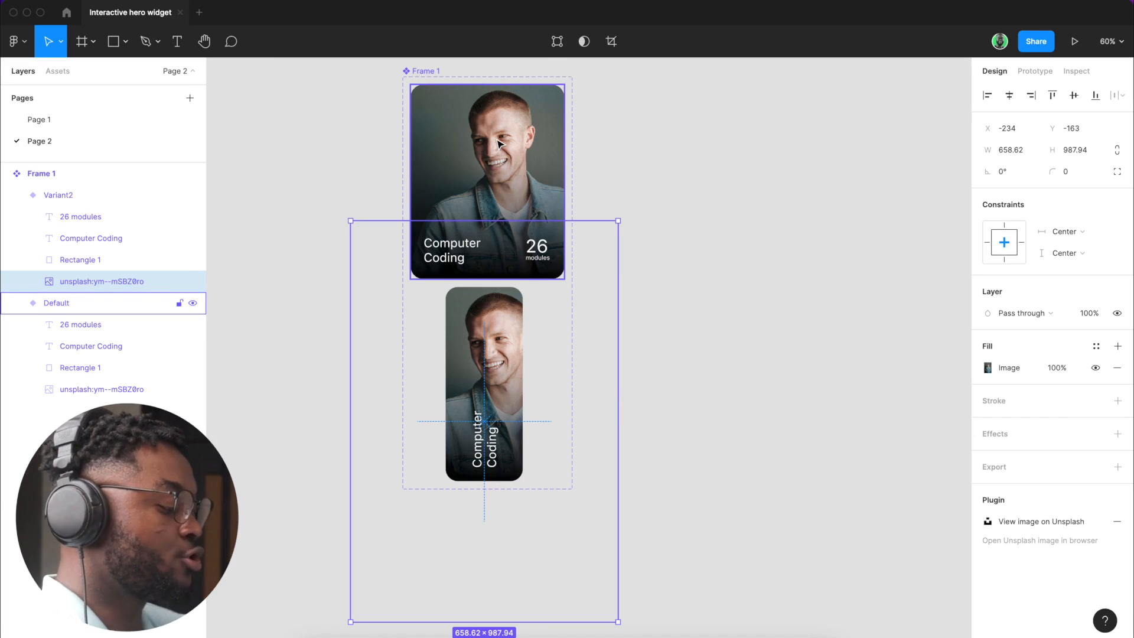
{"action": "mouse_move", "coordinate": [547, 176]}
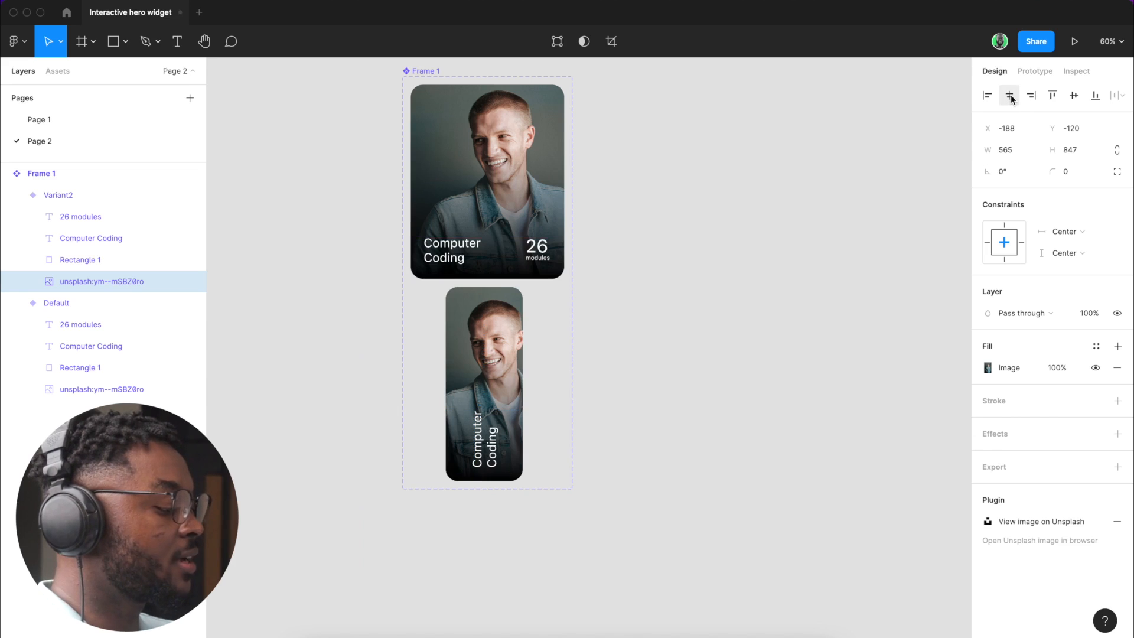
{"action": "left_click", "coordinate": [660, 366]}
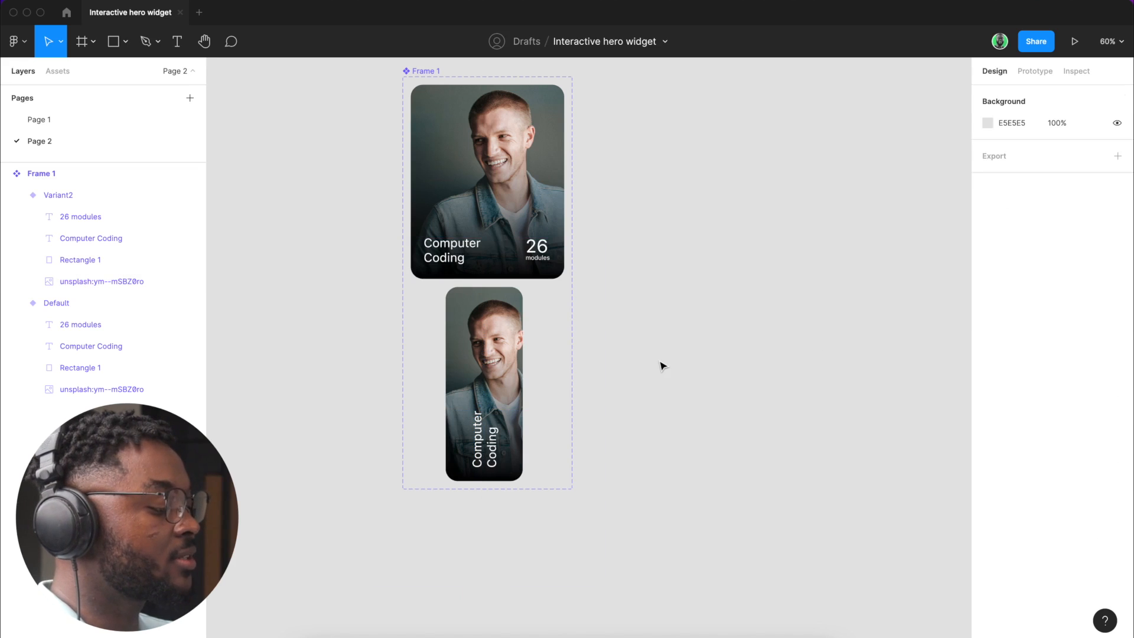
{"action": "scroll", "scroll_direction": "down", "scroll_amount": 3}
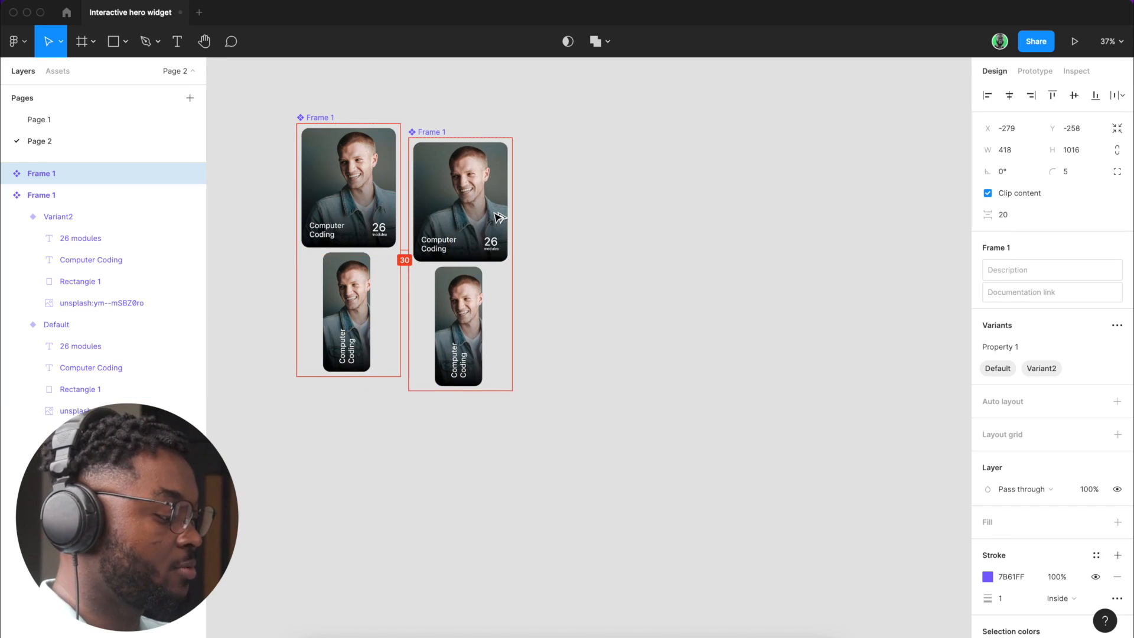
Step: Turn the duplicated set into a Default card instance wrapped in an auto-layout frame via Shift+A
{"action": "left_click", "coordinate": [464, 201]}
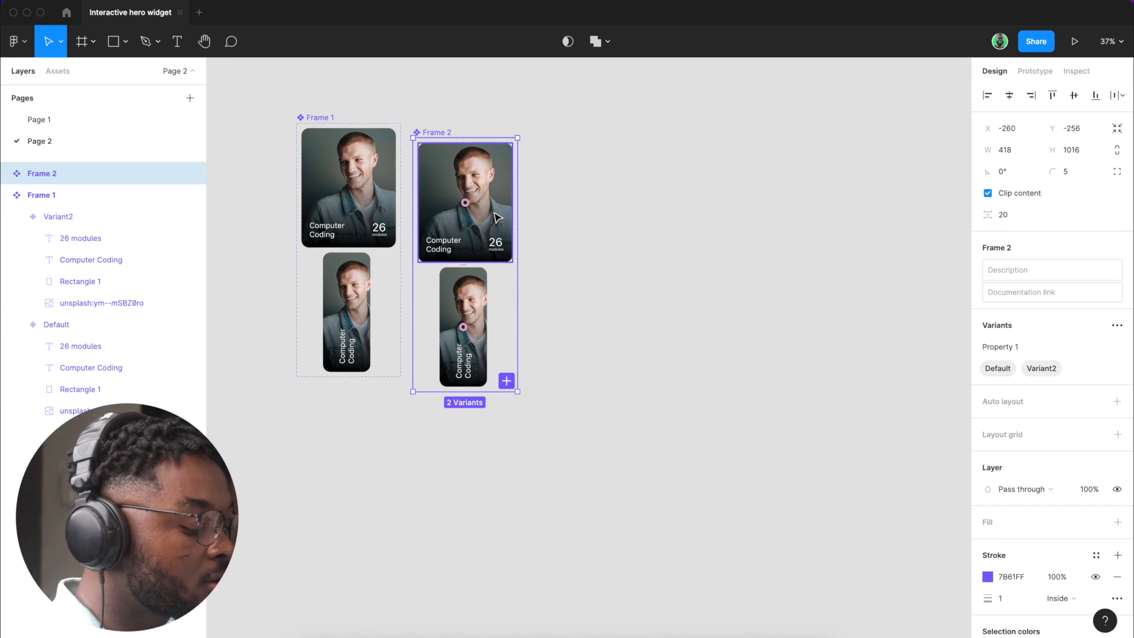
{"action": "left_click", "coordinate": [347, 187]}
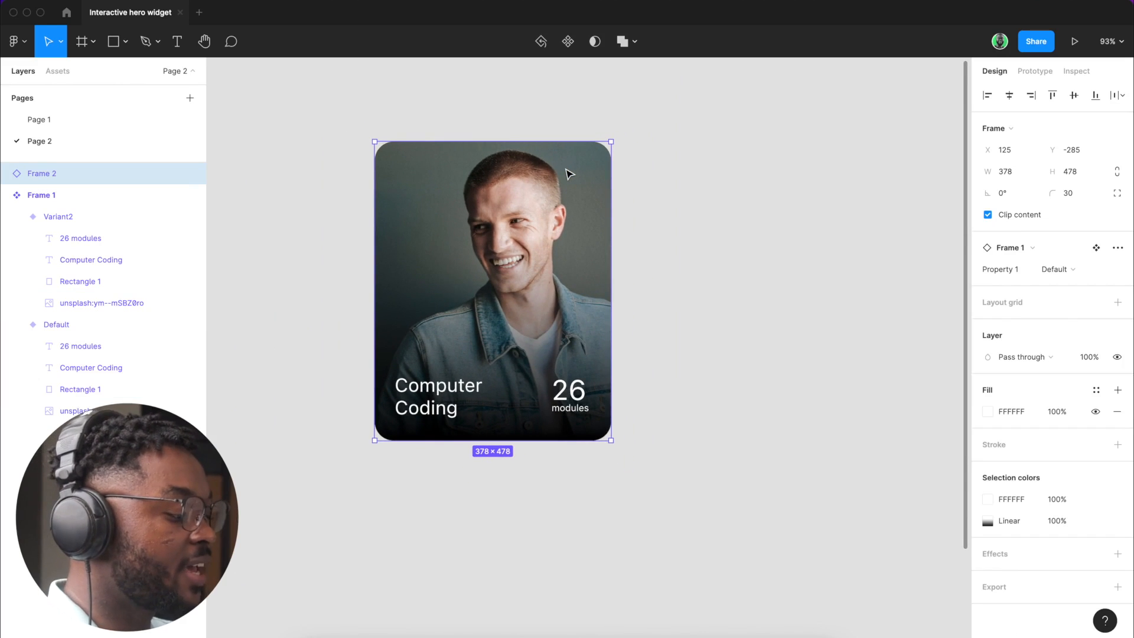
{"action": "key", "text": "shift+a"}
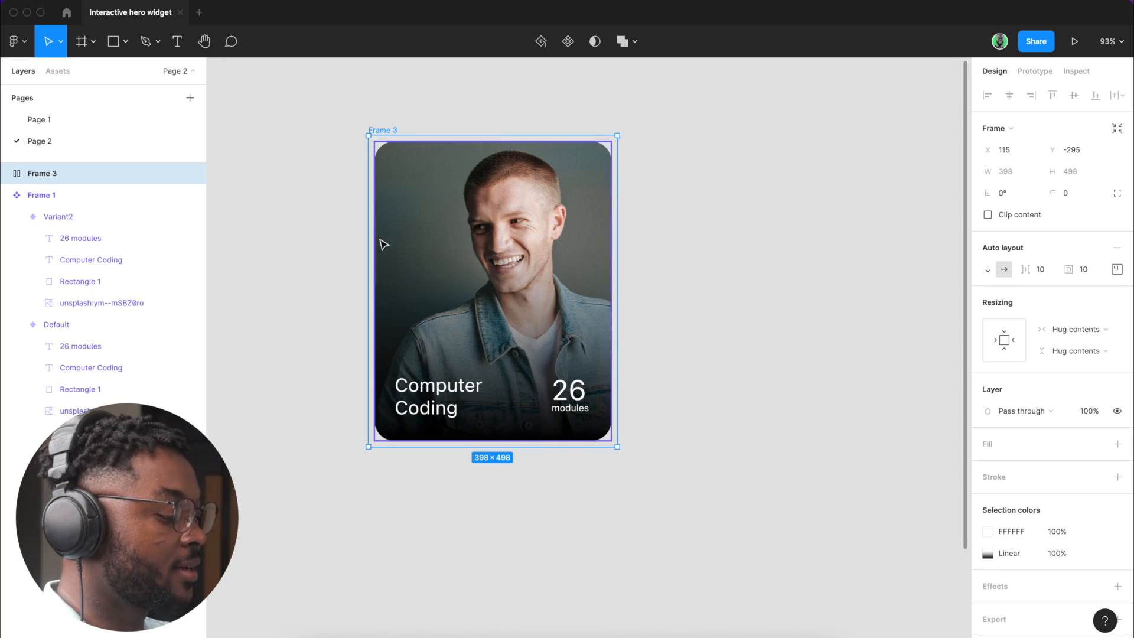
Step: Duplicate the Frame 2 card instance into a four-card horizontal auto-layout row with 24 spacing
{"action": "left_click", "coordinate": [6, 174]}
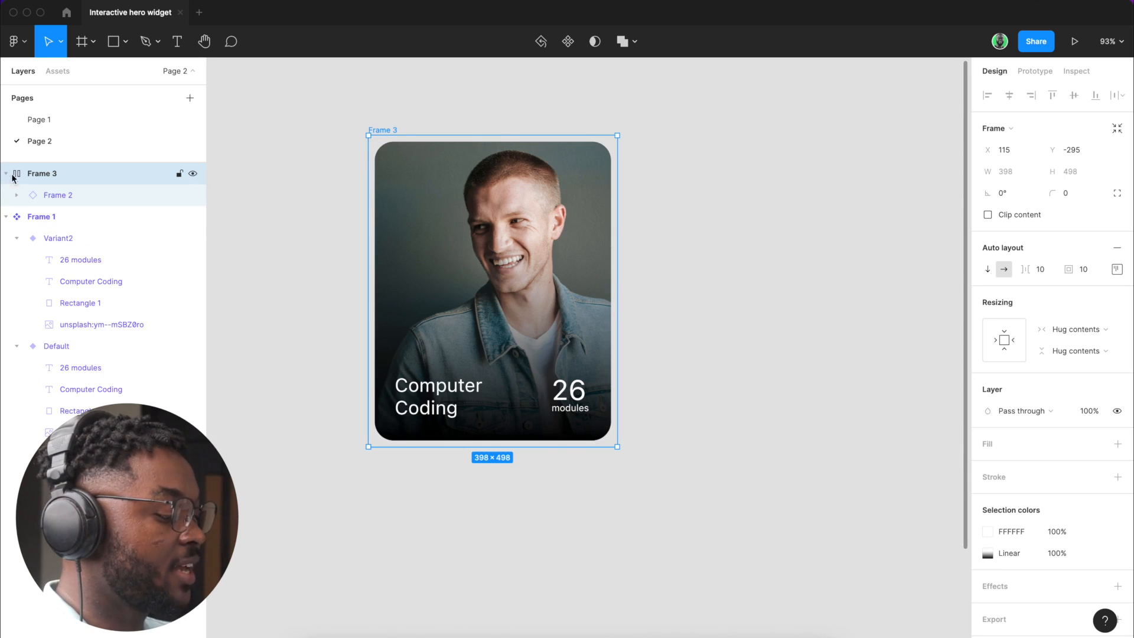
{"action": "left_click", "coordinate": [58, 194]}
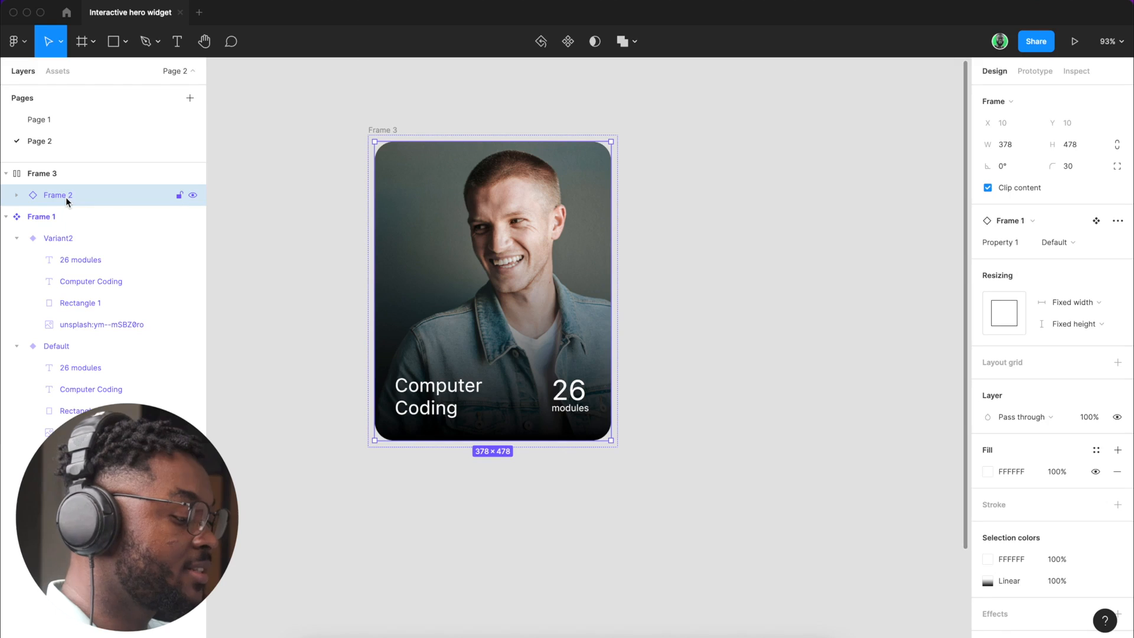
{"action": "key", "text": "Cmd+V"}
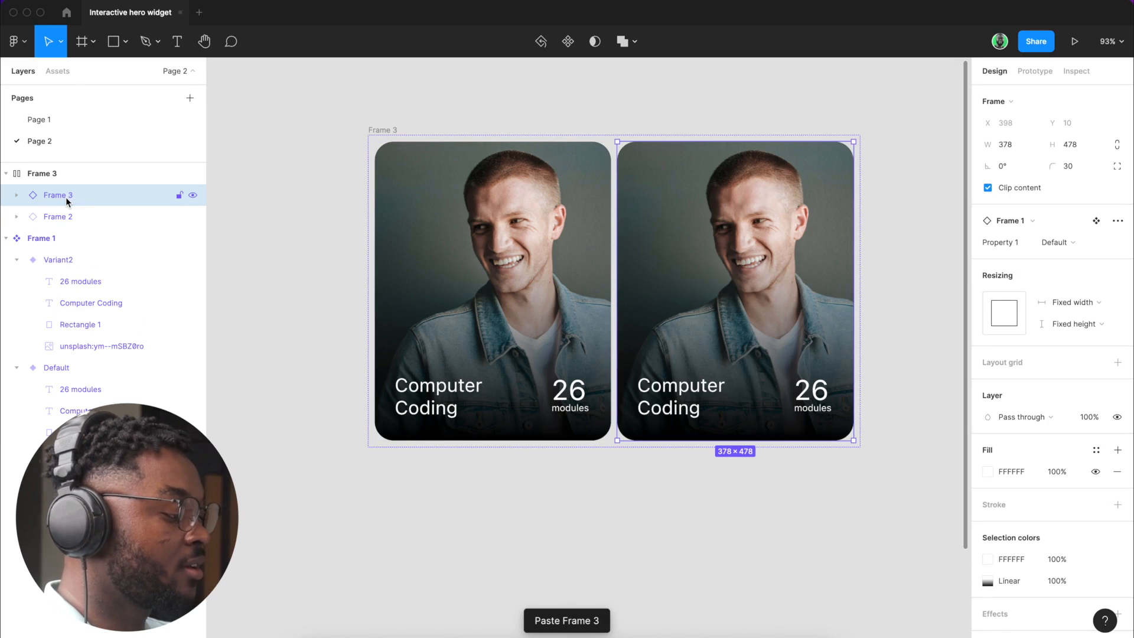
{"action": "key", "text": "Cmd+v"}
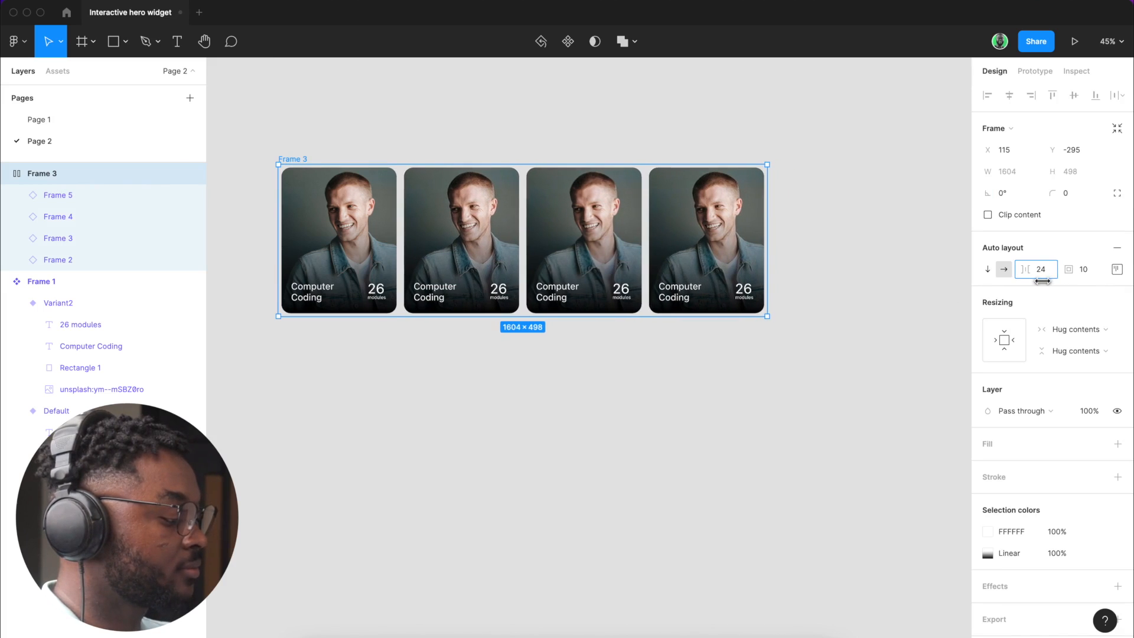
Step: Raise the row spacing to 33 and set the second card's Property 1 back to Default
{"action": "left_click", "coordinate": [734, 407]}
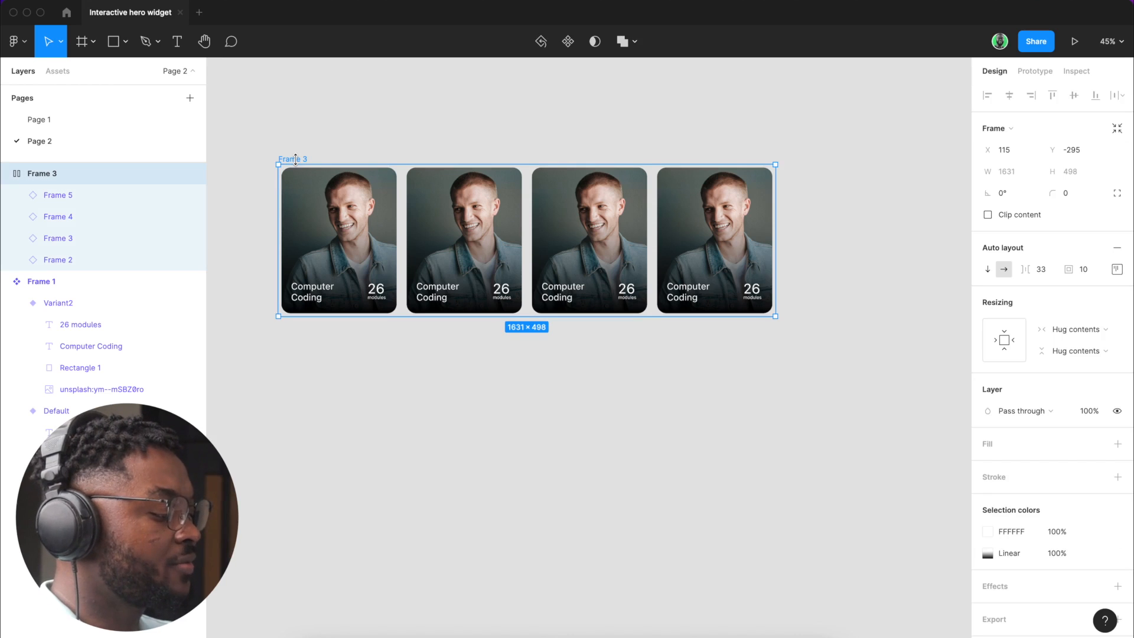
{"action": "left_click", "coordinate": [462, 238]}
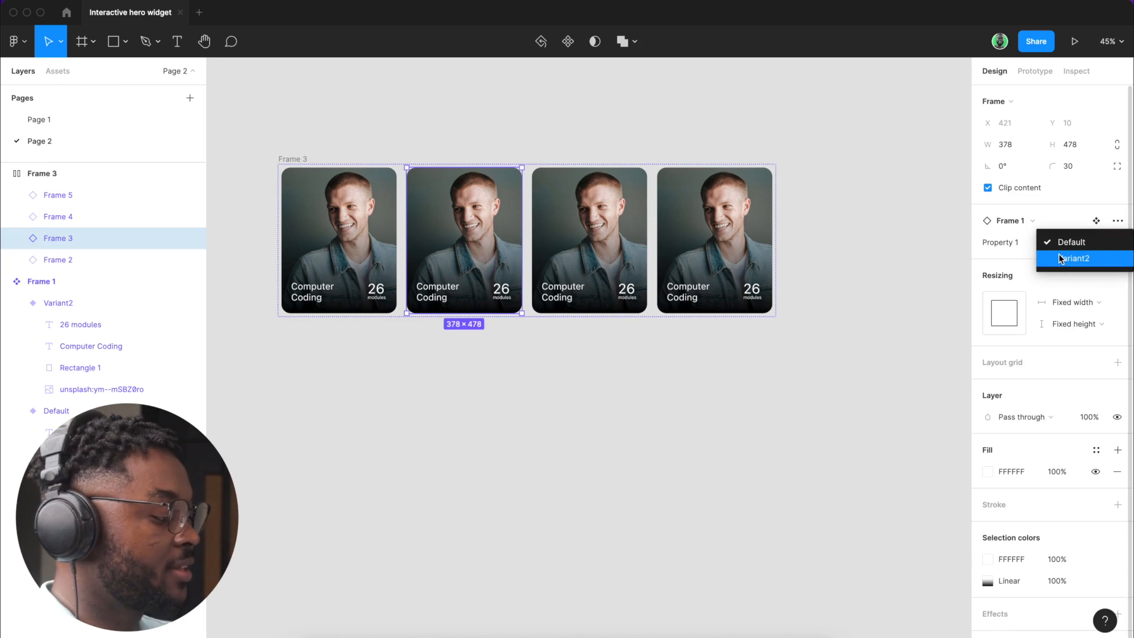
{"action": "left_click", "coordinate": [1075, 259]}
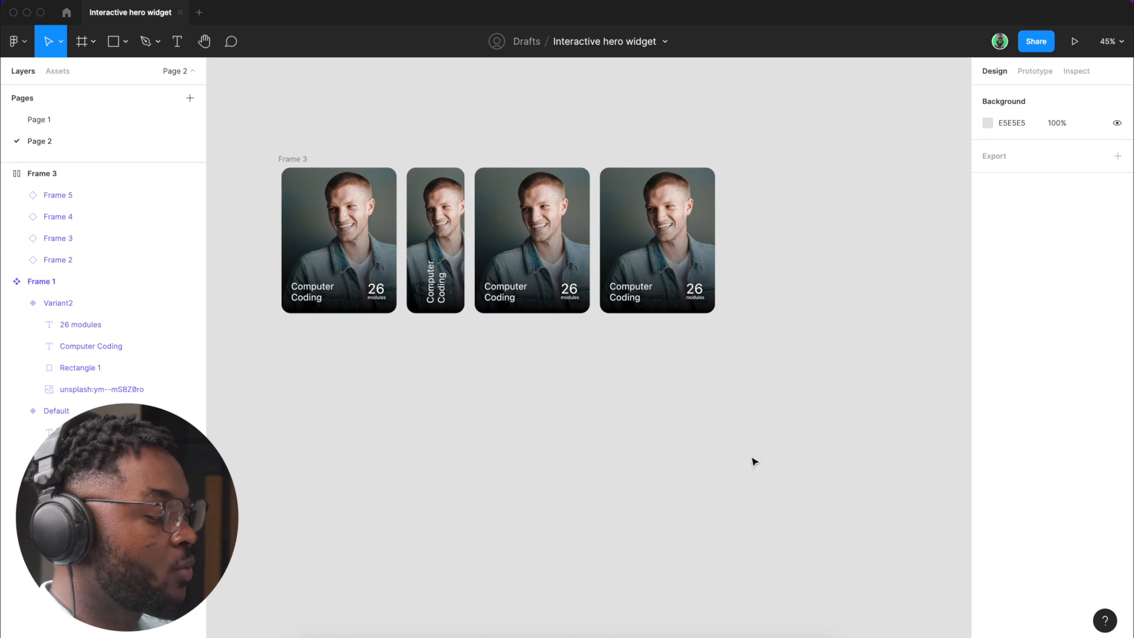
{"action": "left_click", "coordinate": [532, 240]}
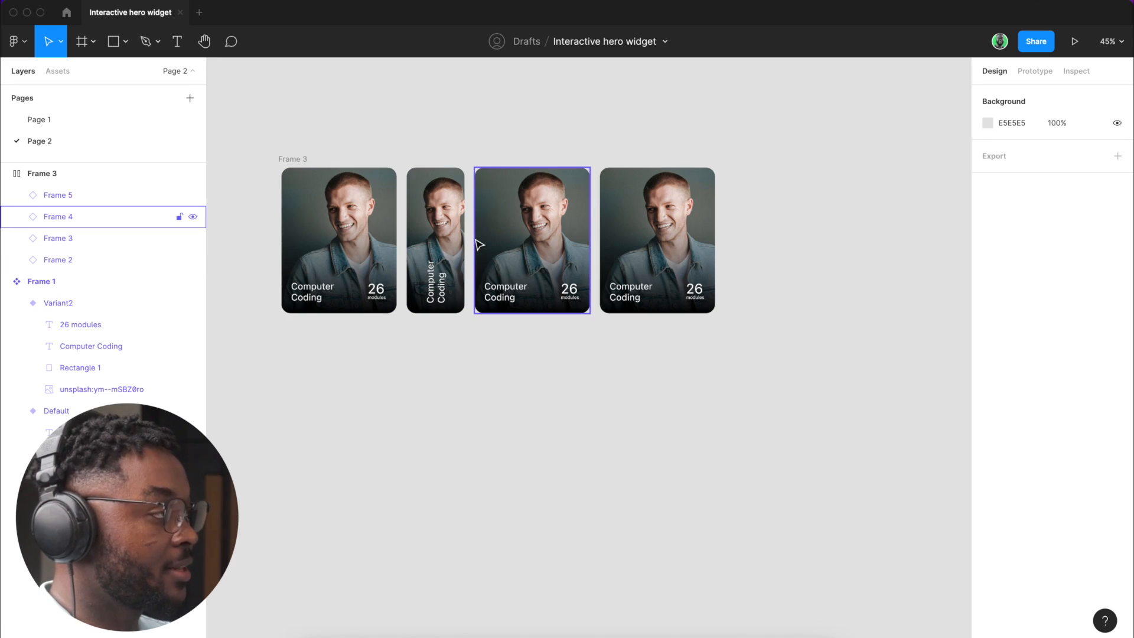
{"action": "left_click", "coordinate": [435, 240]}
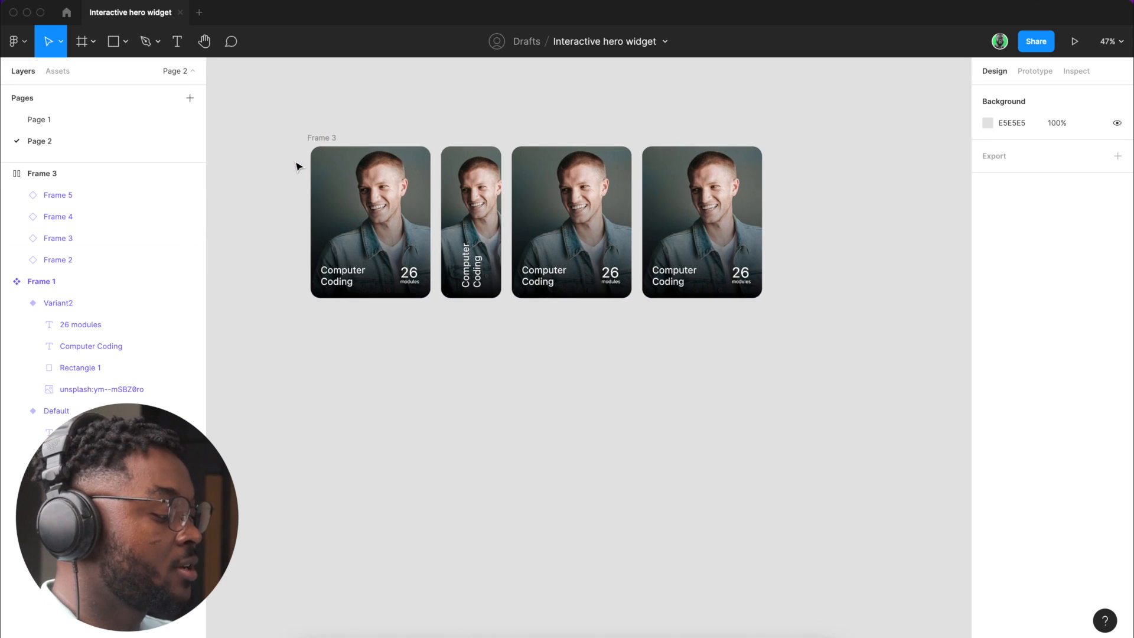
{"action": "left_click", "coordinate": [470, 221]}
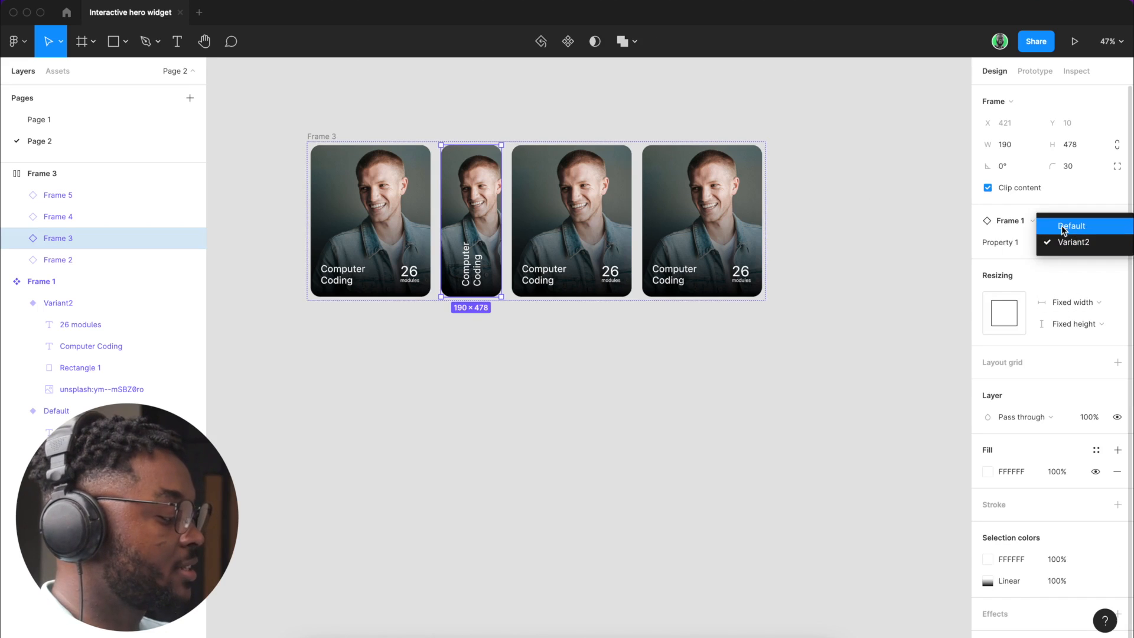
{"action": "left_click", "coordinate": [1071, 225]}
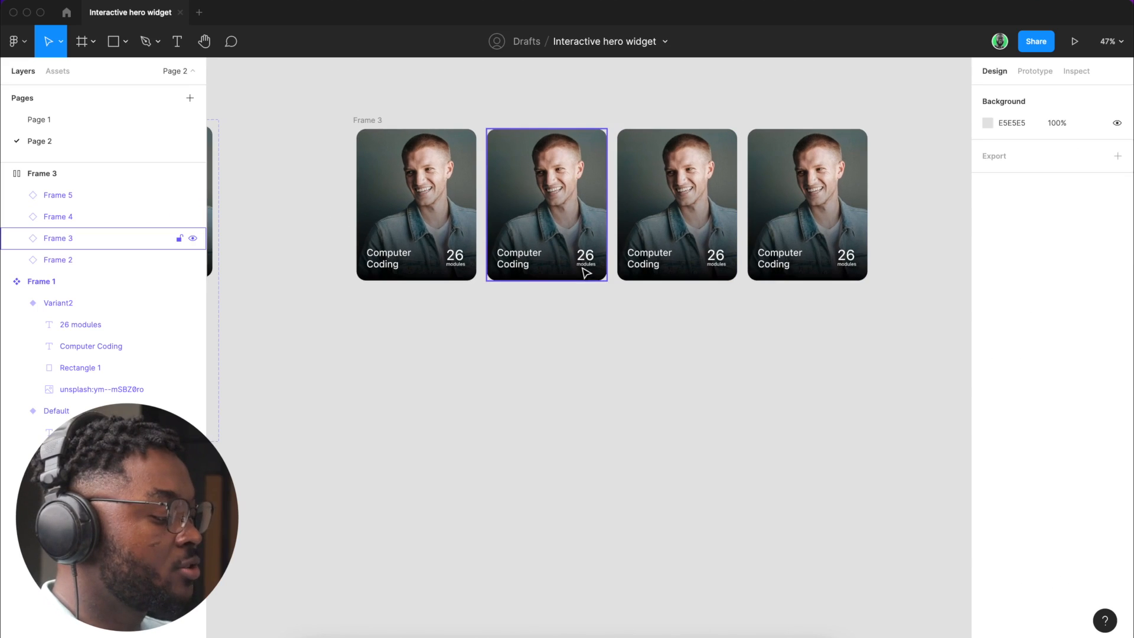
Step: Retitle cards two to four as Fashion Design, Digital Marketing and Social Media Strategy
{"action": "left_click", "coordinate": [807, 204]}
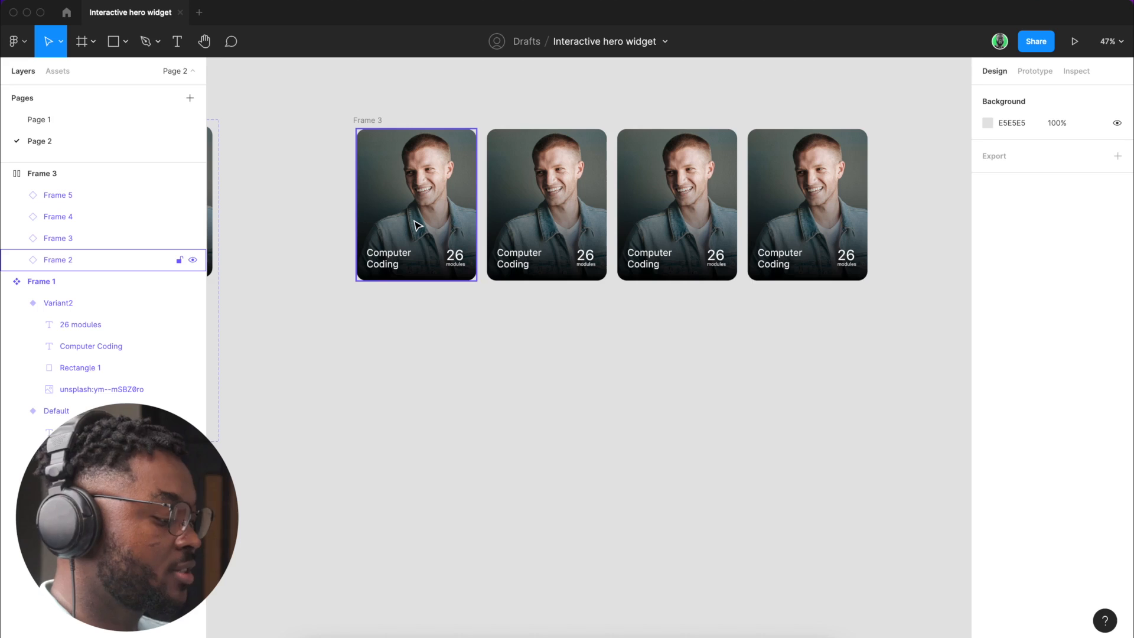
{"action": "left_click", "coordinate": [516, 258]}
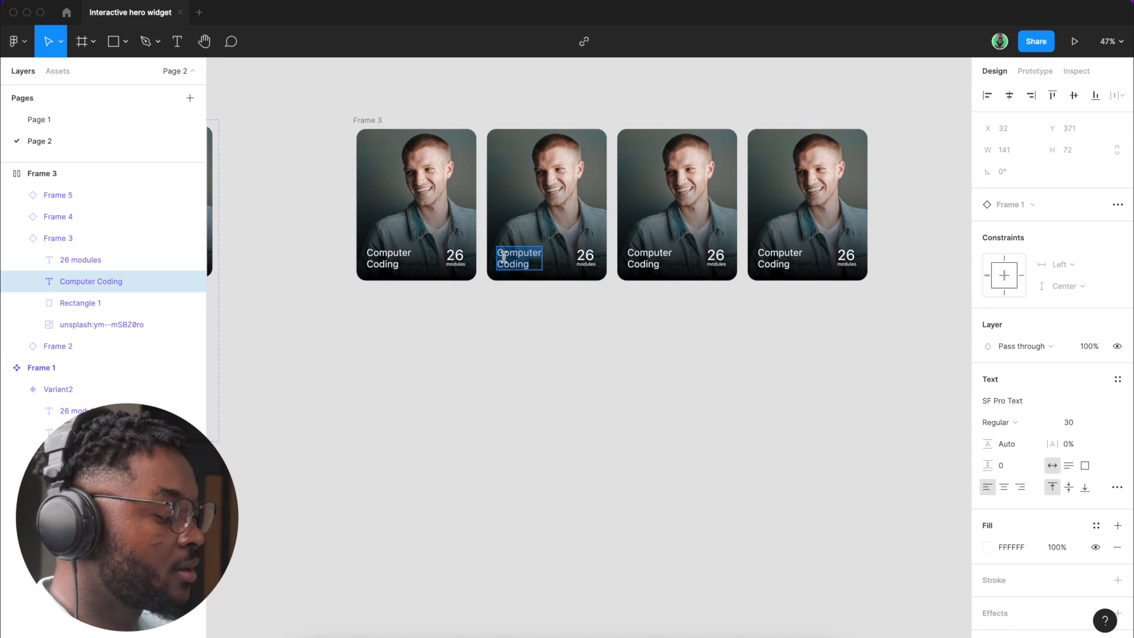
{"action": "type", "text": "Fash"}
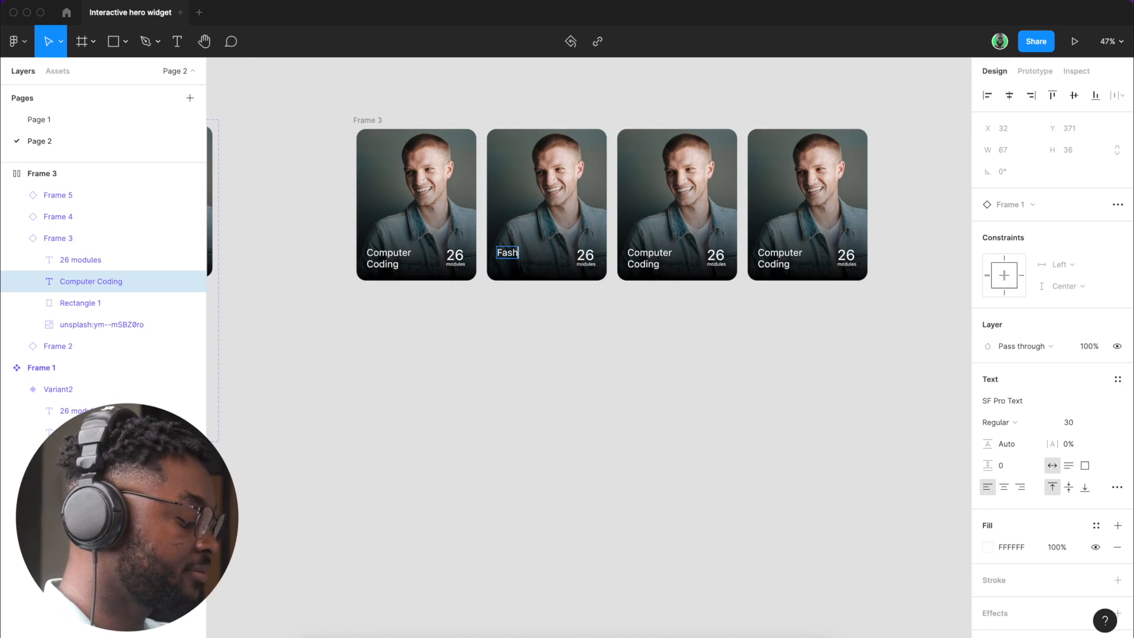
{"action": "type", "text": "ion"}
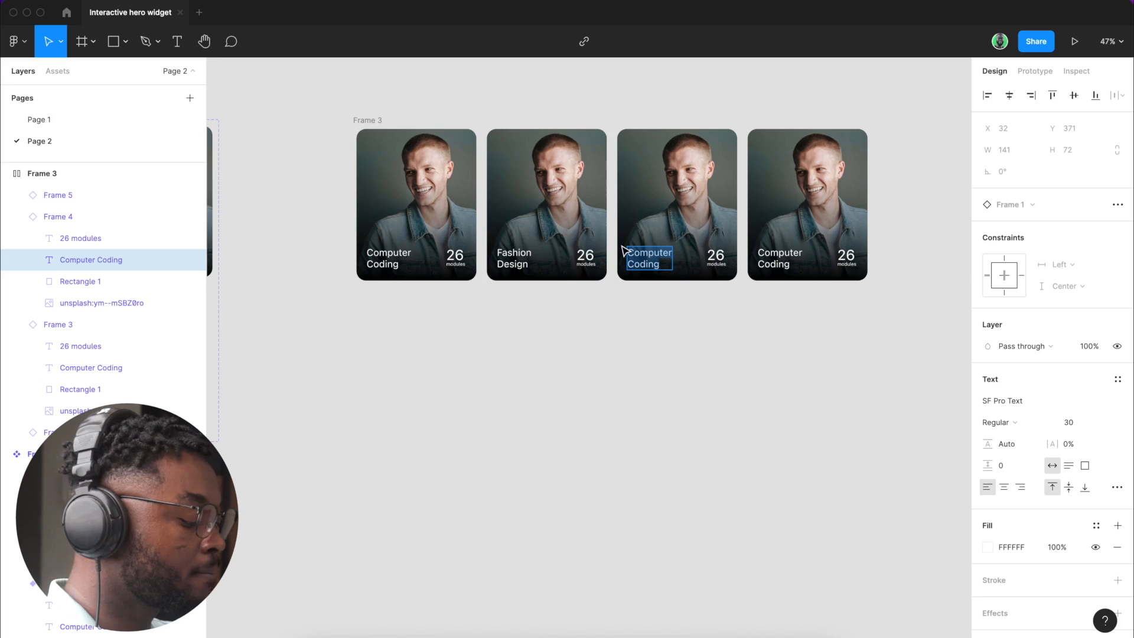
{"action": "type", "text": "Digital"}
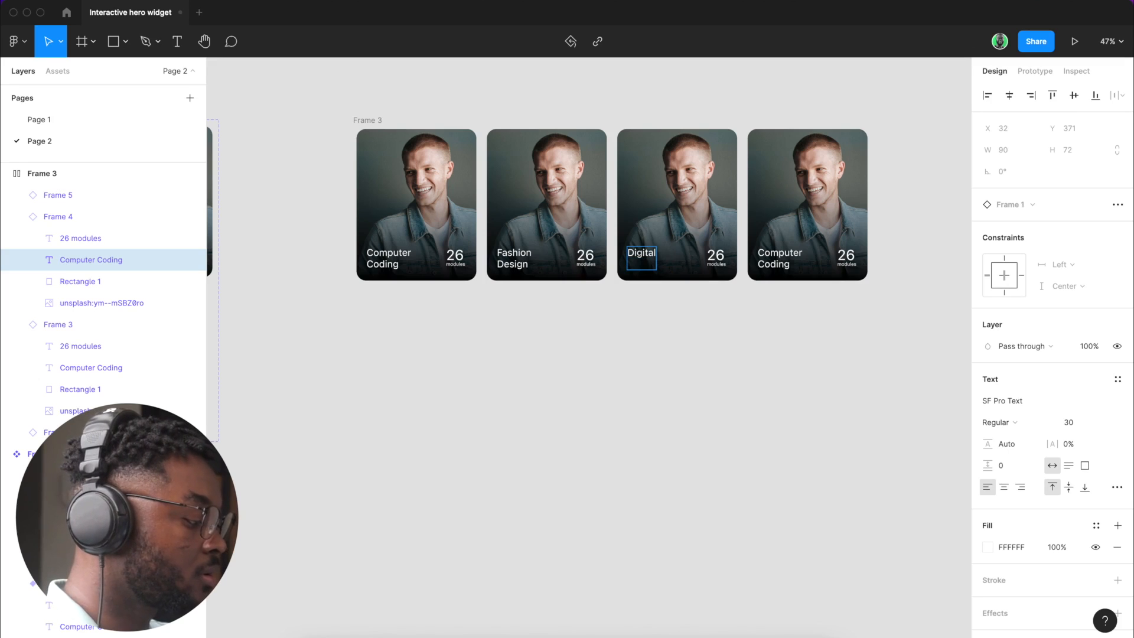
{"action": "type", "text": "Marketing"}
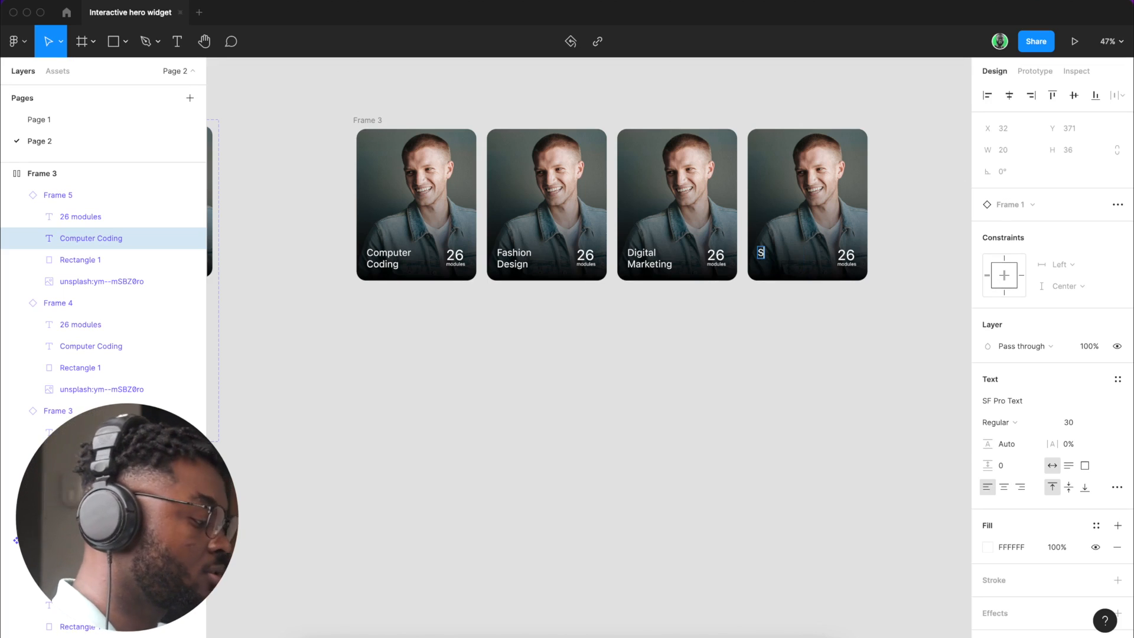
{"action": "type", "text": "Sovis"}
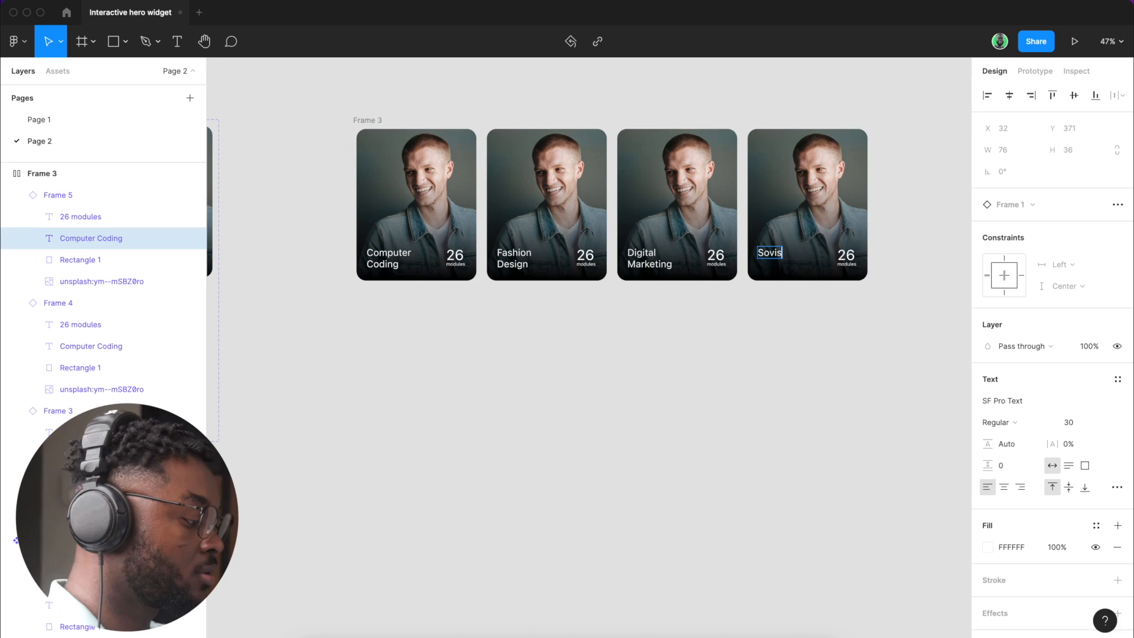
{"action": "type", "text": "Social"}
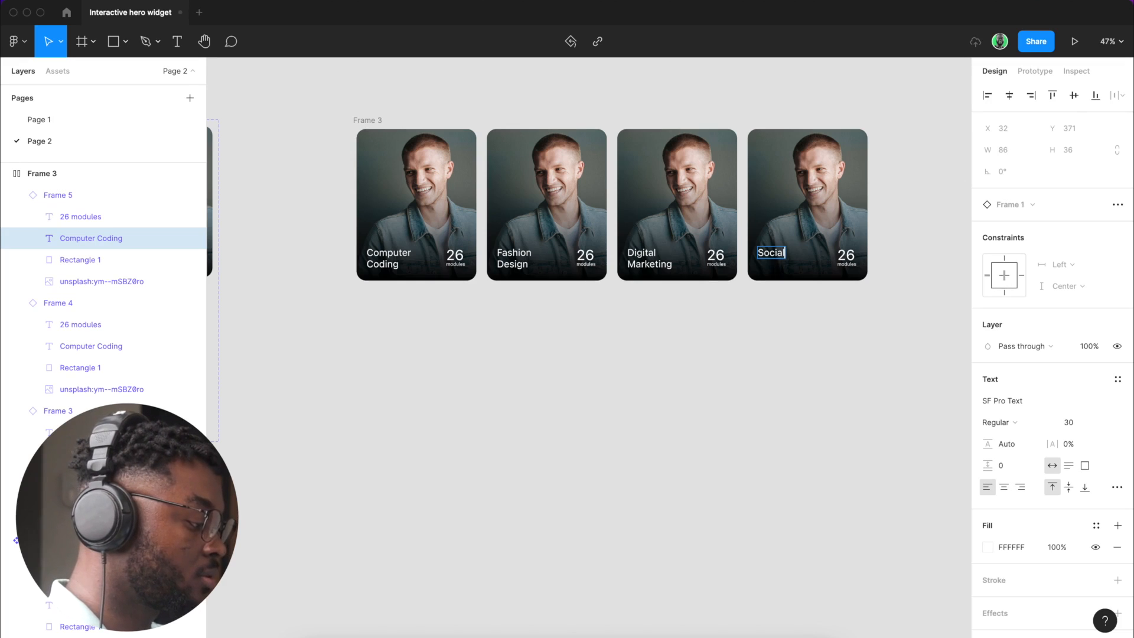
{"action": "type", "text": "Media"}
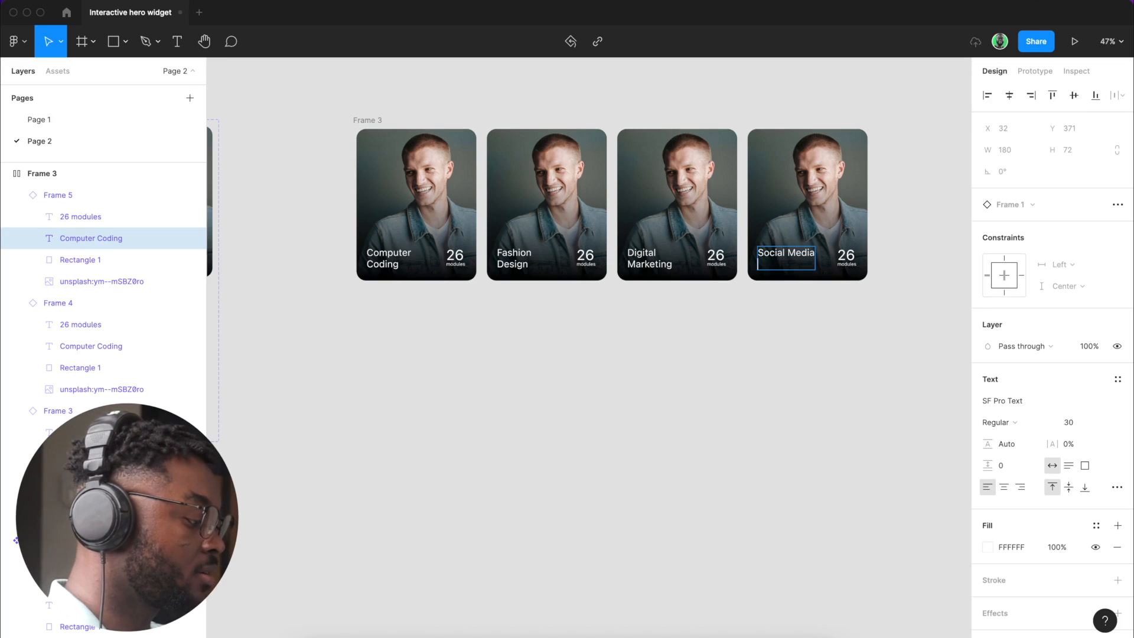
{"action": "type", "text": "s"}
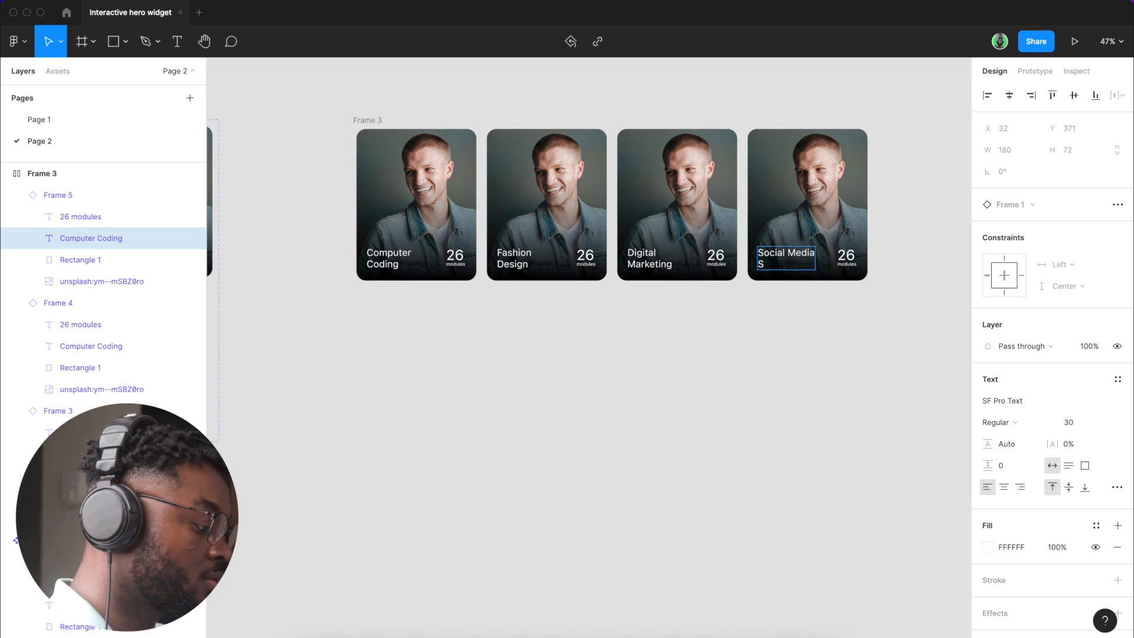
{"action": "type", "text": "trat"}
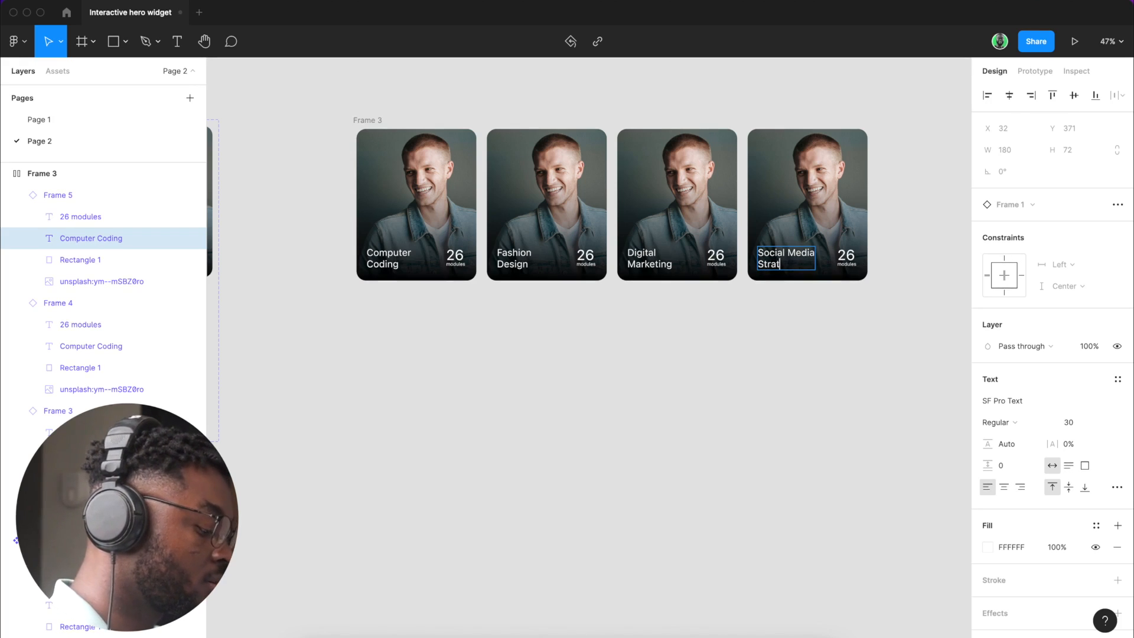
{"action": "type", "text": "egy"}
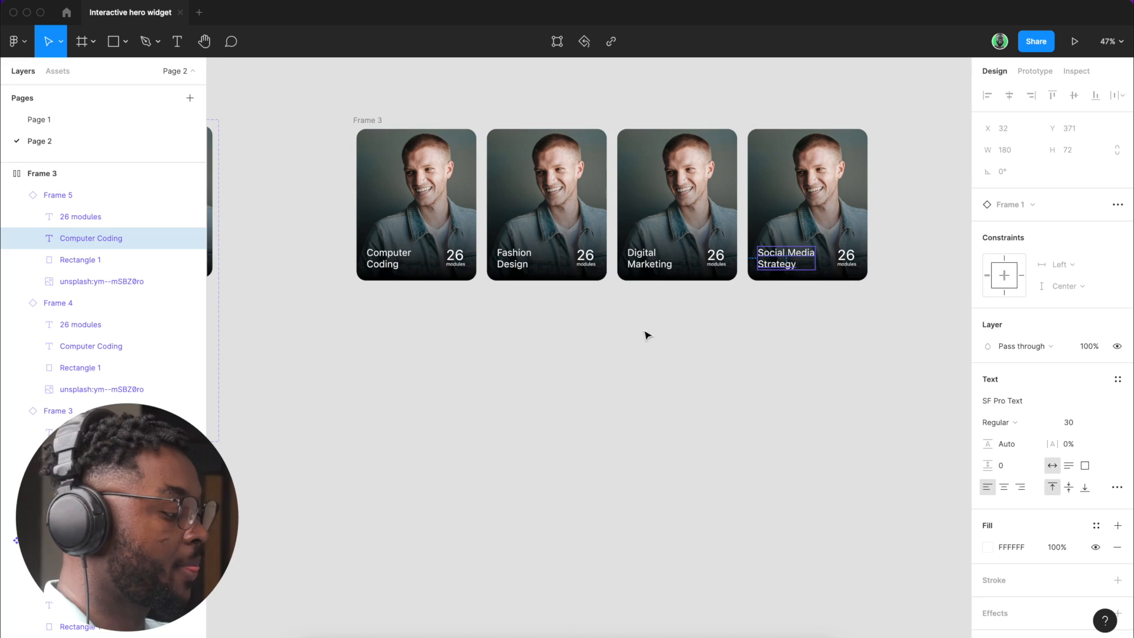
Step: Change the module counts on cards two to four to 42, 99 and 73
{"action": "scroll", "scroll_direction": "down", "scroll_amount": 3}
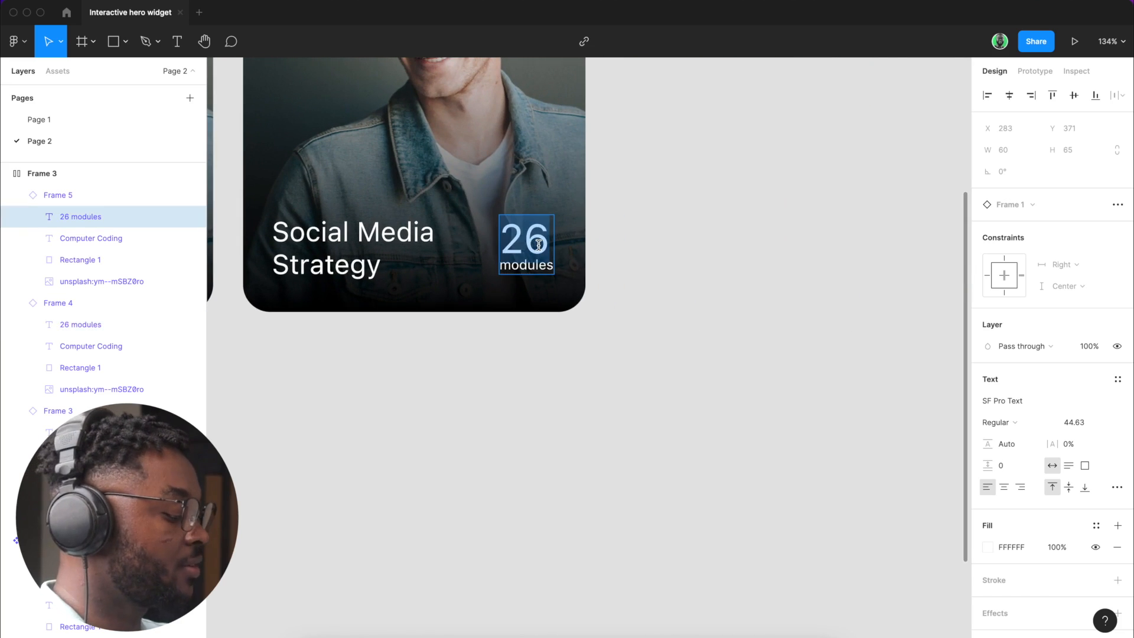
{"action": "type", "text": "73"}
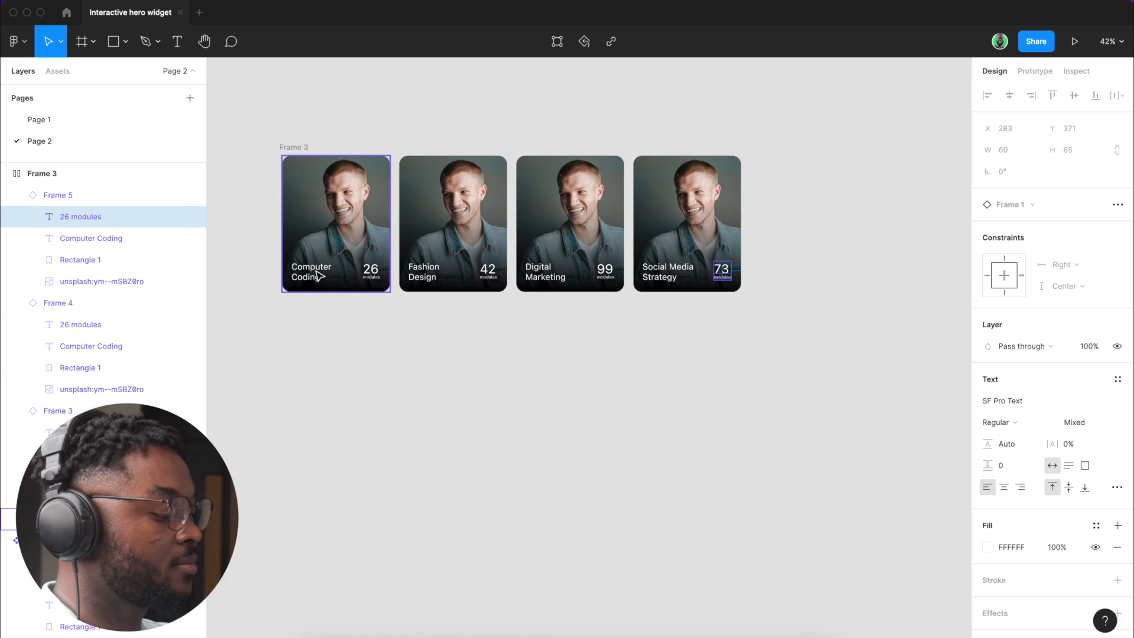
{"action": "left_click", "coordinate": [452, 223]}
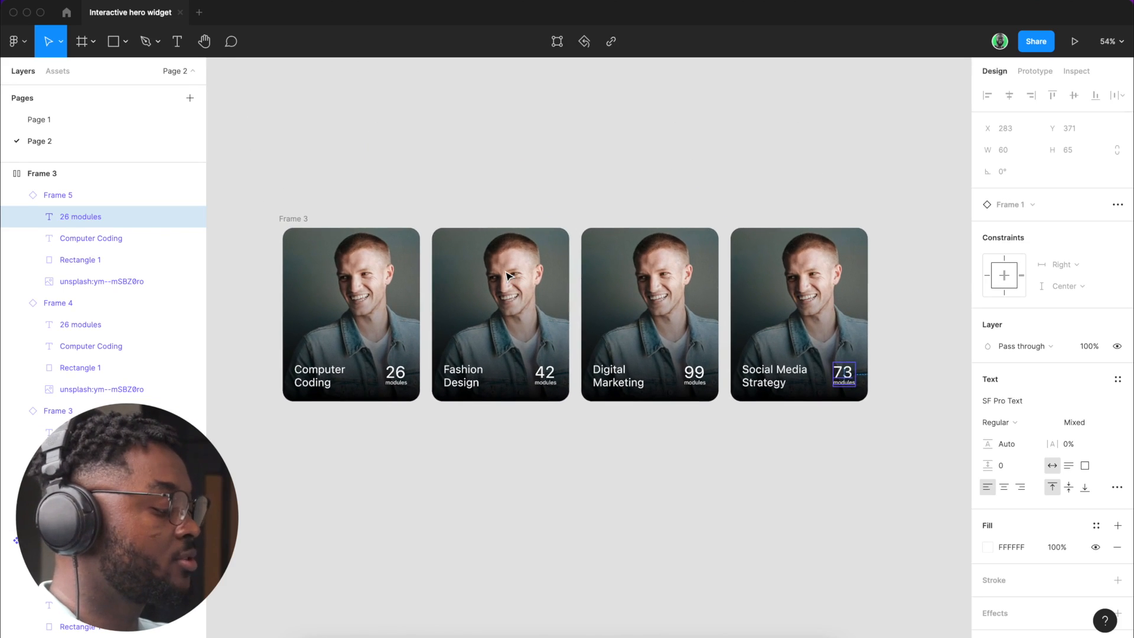
{"action": "left_click", "coordinate": [500, 314]}
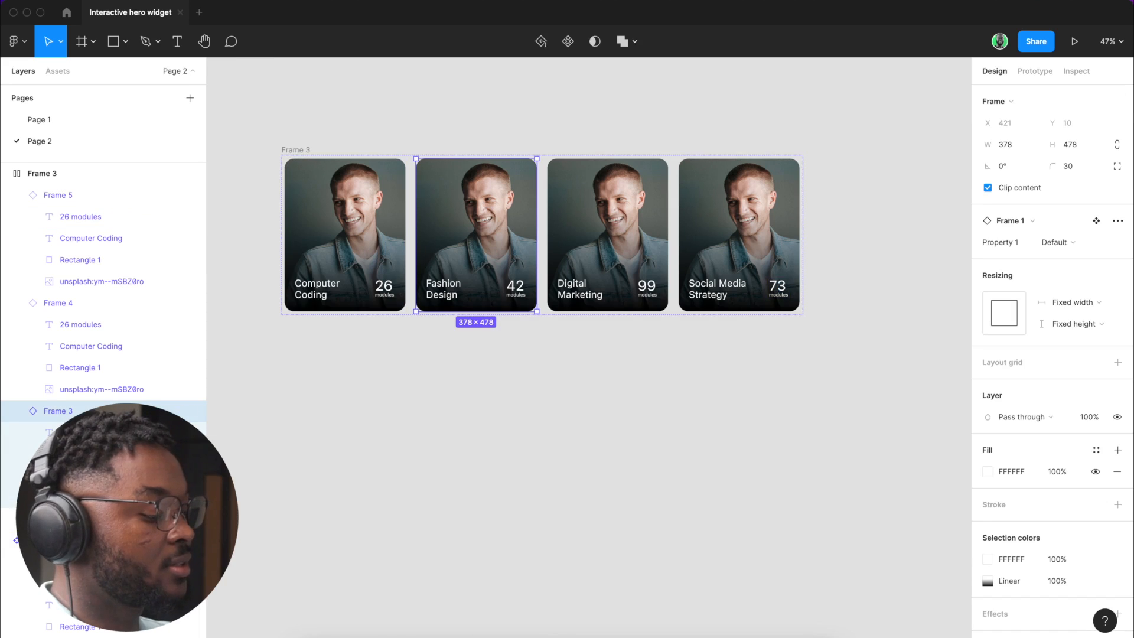
Step: Select the photo inside the Fashion Design card for replacement via the Unsplash plugin
{"action": "double_click", "coordinate": [474, 217]}
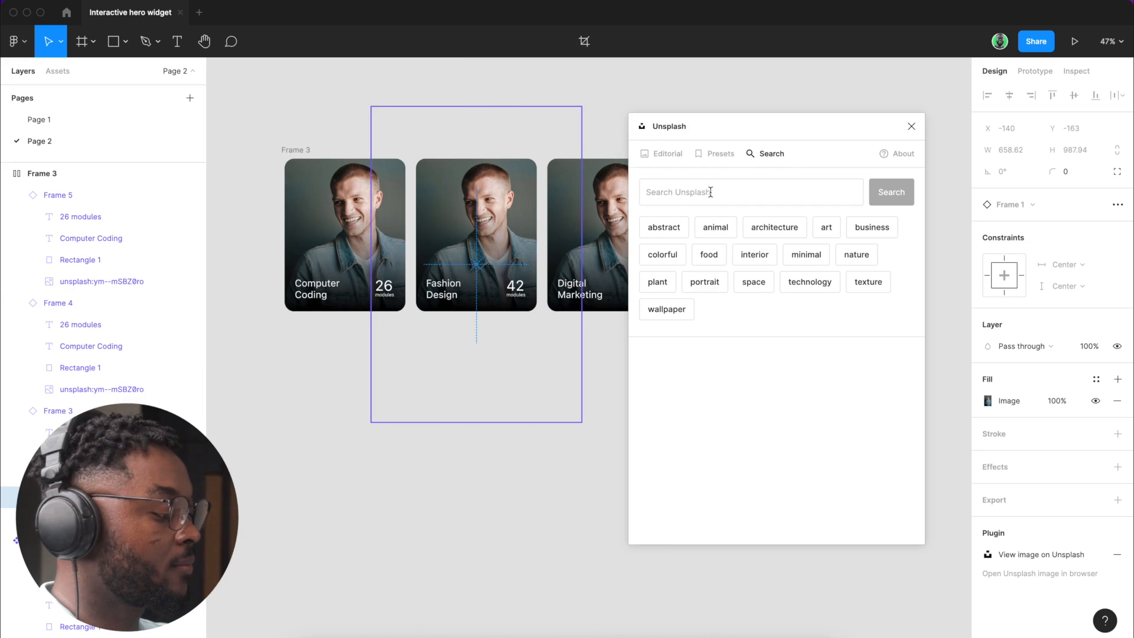
Step: Search Unsplash for corporate portraits and browse through the results
{"action": "type", "text": "corporate potraits"}
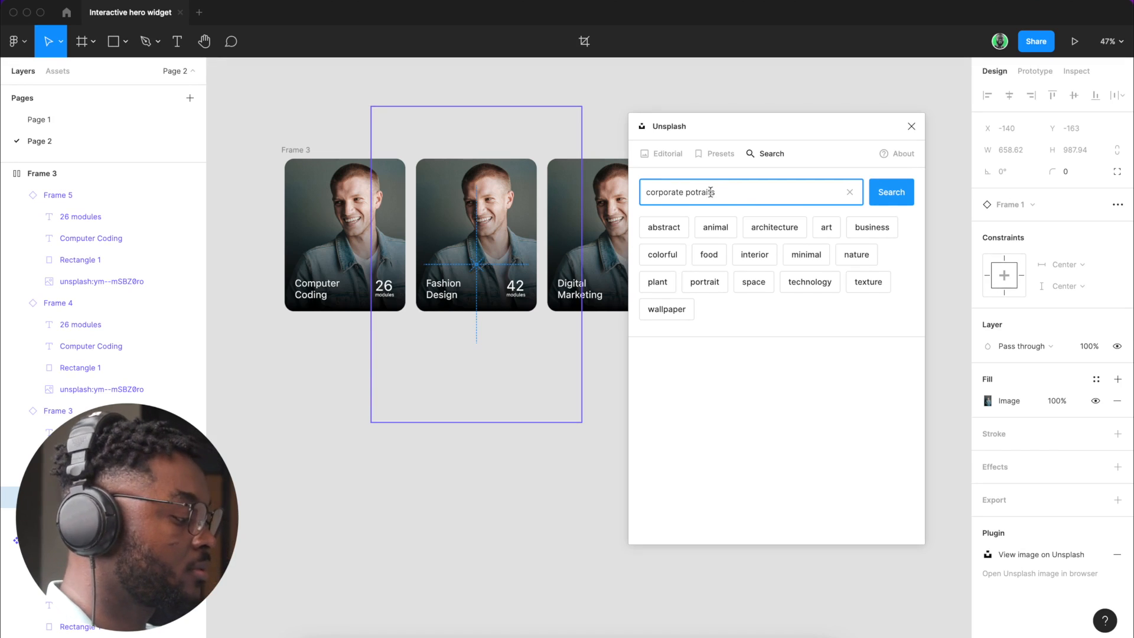
{"action": "left_click", "coordinate": [890, 191]}
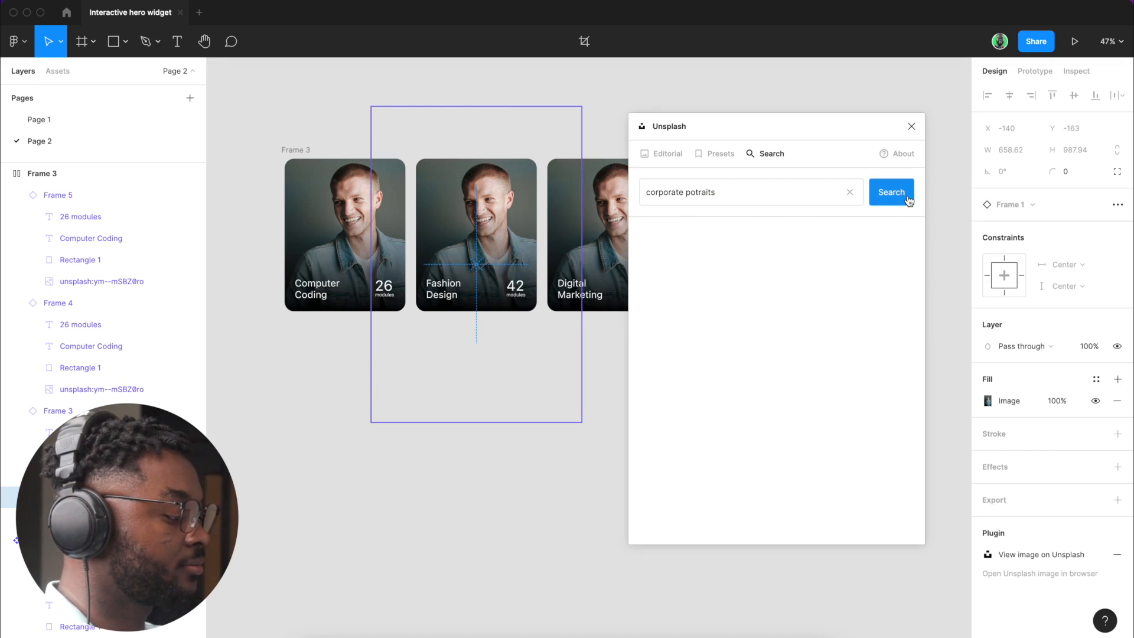
{"action": "left_click", "coordinate": [891, 191]}
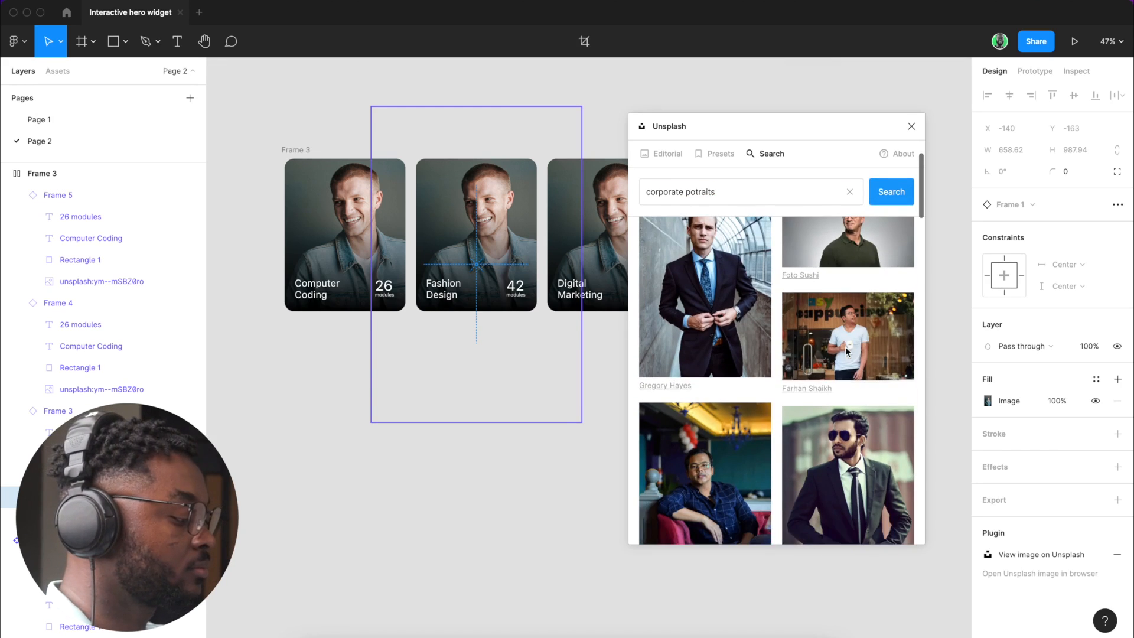
{"action": "scroll", "scroll_direction": "down", "scroll_amount": 3}
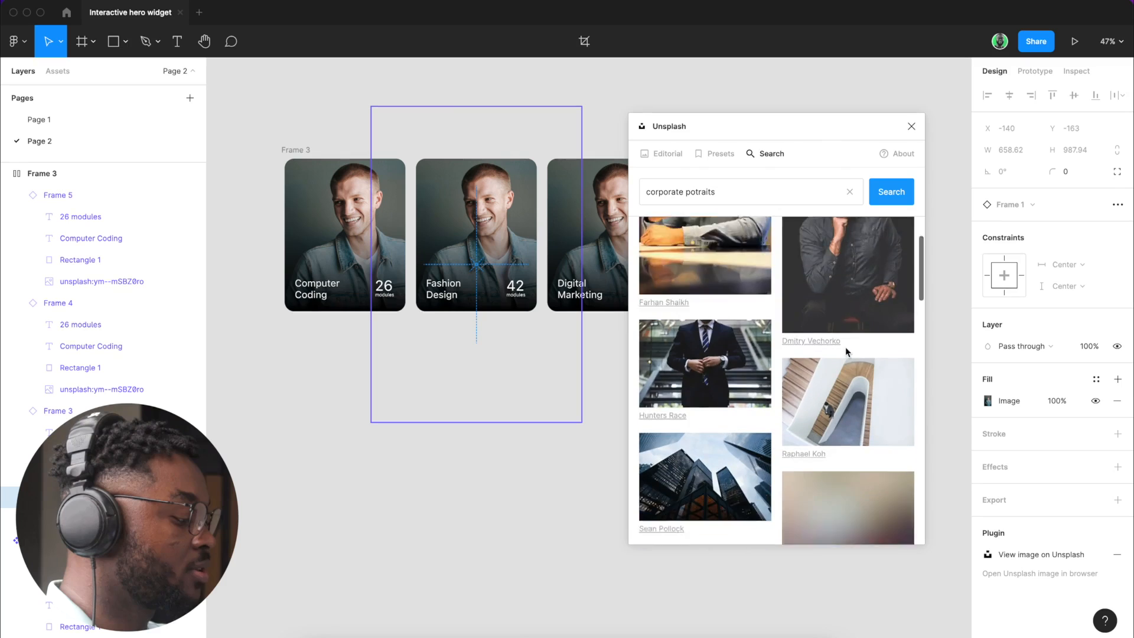
{"action": "scroll", "scroll_direction": "down", "scroll_amount": 3}
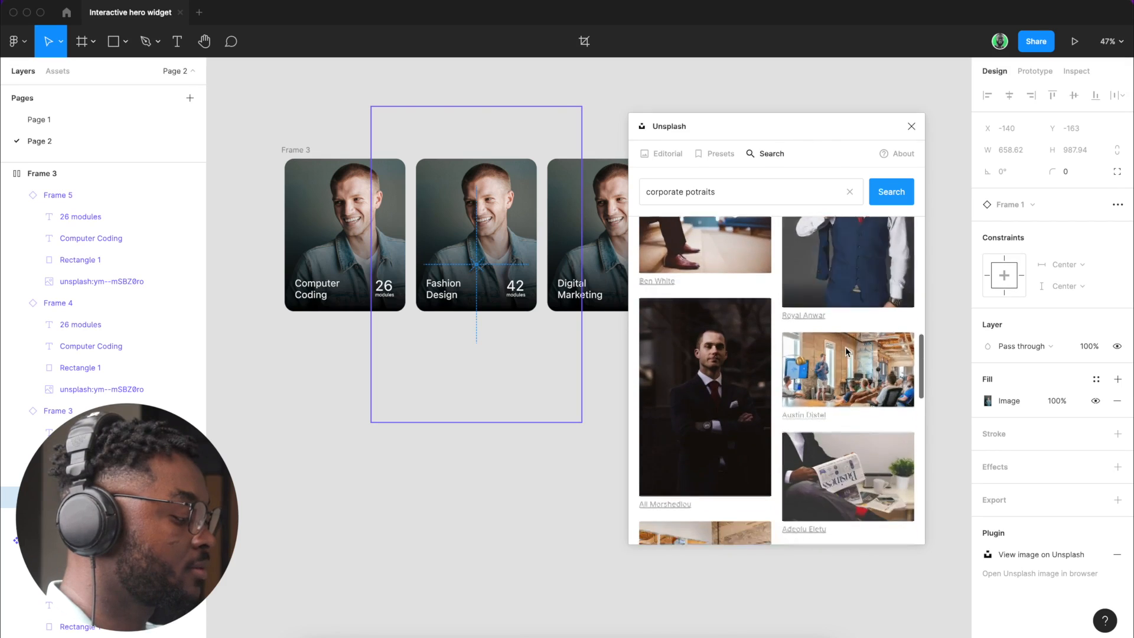
{"action": "scroll", "scroll_direction": "down", "scroll_amount": 3}
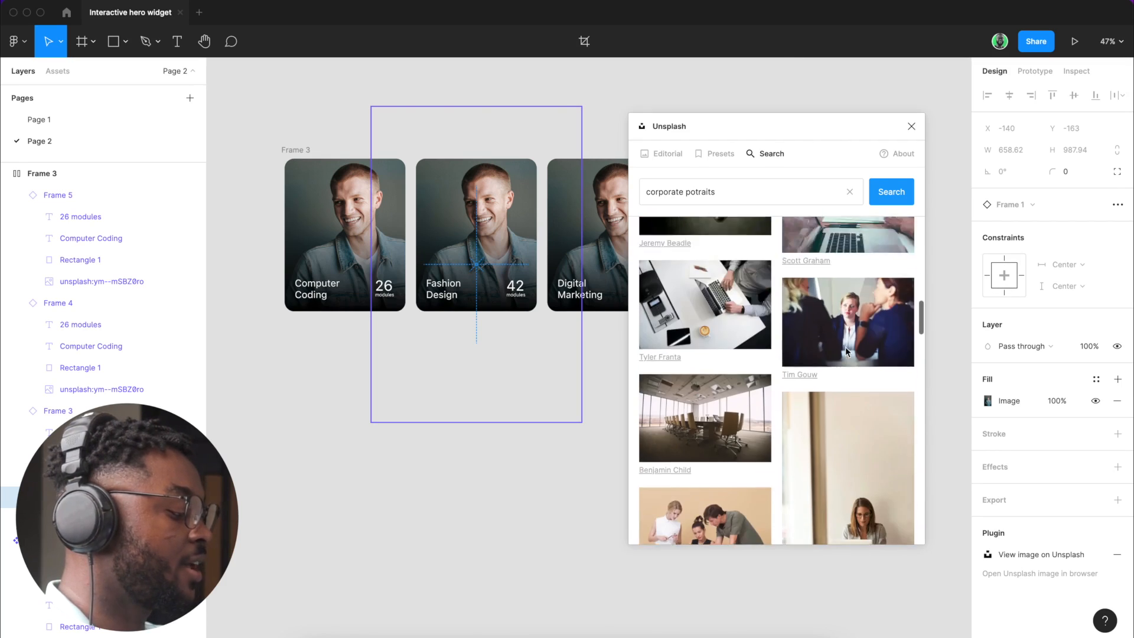
{"action": "scroll", "scroll_direction": "down", "scroll_amount": 3}
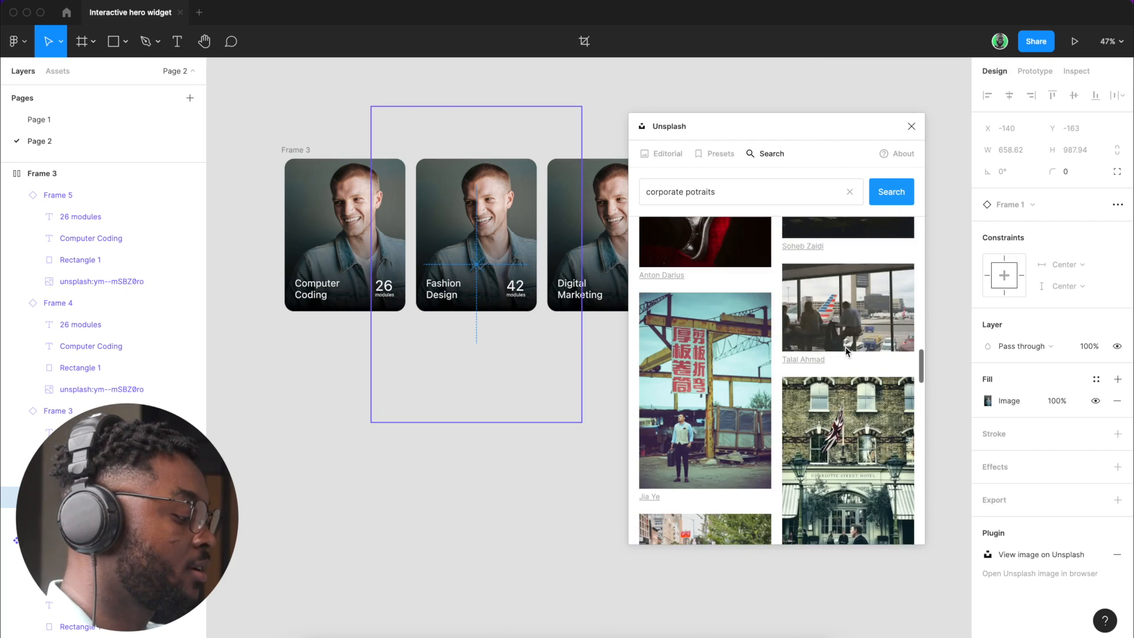
{"action": "scroll", "scroll_direction": "down", "scroll_amount": 3}
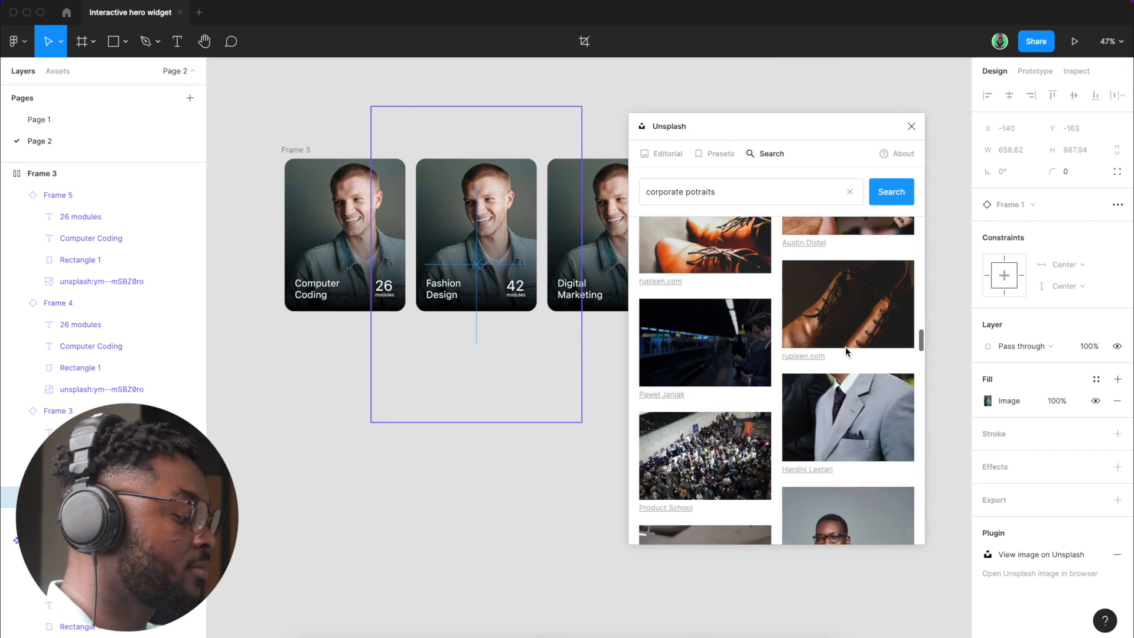
{"action": "scroll", "scroll_direction": "down", "scroll_amount": 3}
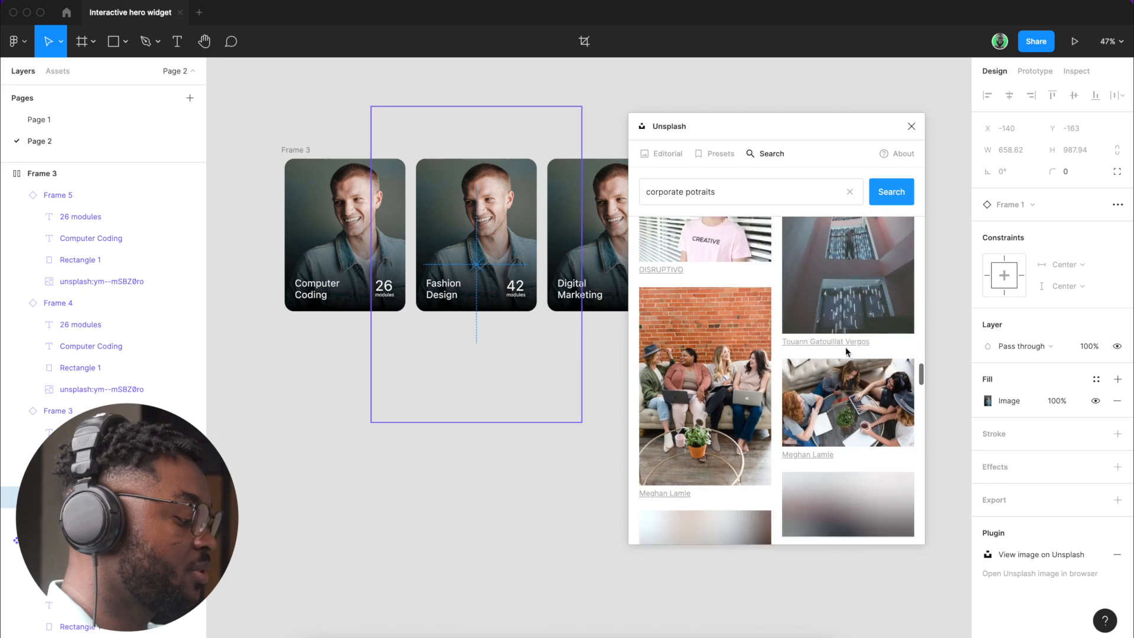
{"action": "scroll", "scroll_direction": "down", "scroll_amount": 3}
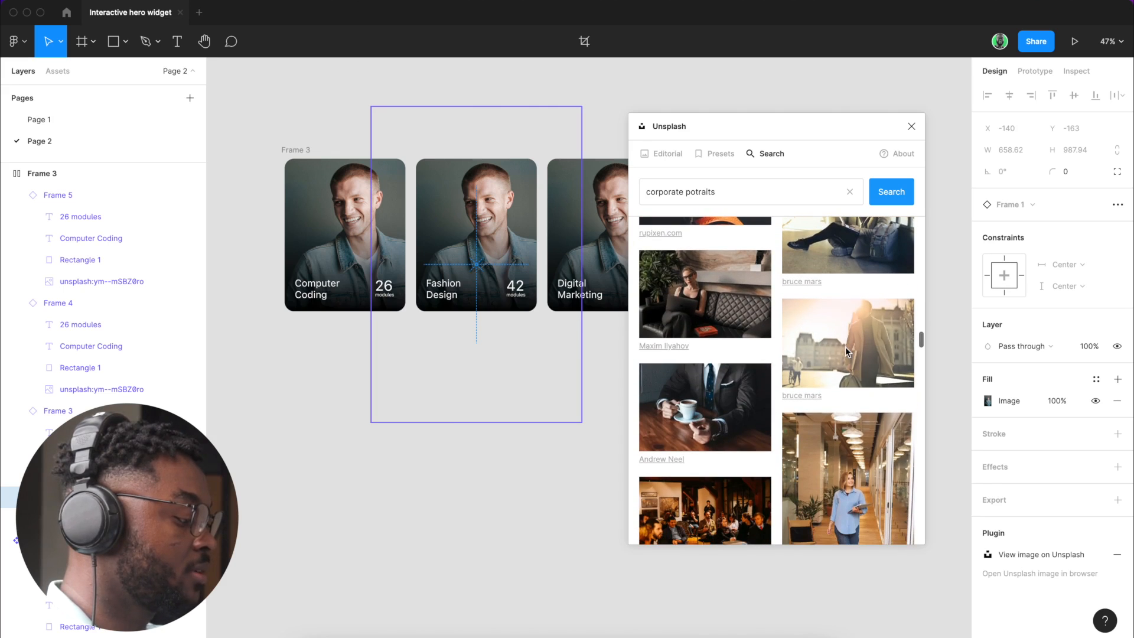
{"action": "scroll", "scroll_direction": "down", "scroll_amount": 3}
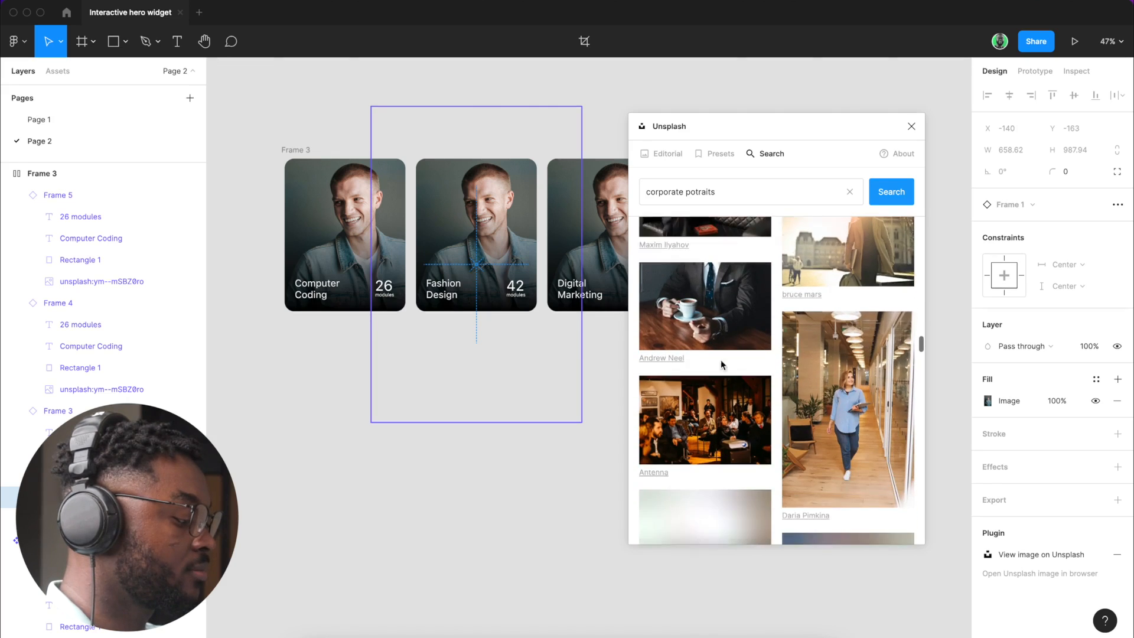
{"action": "scroll", "scroll_direction": "down", "scroll_amount": 3}
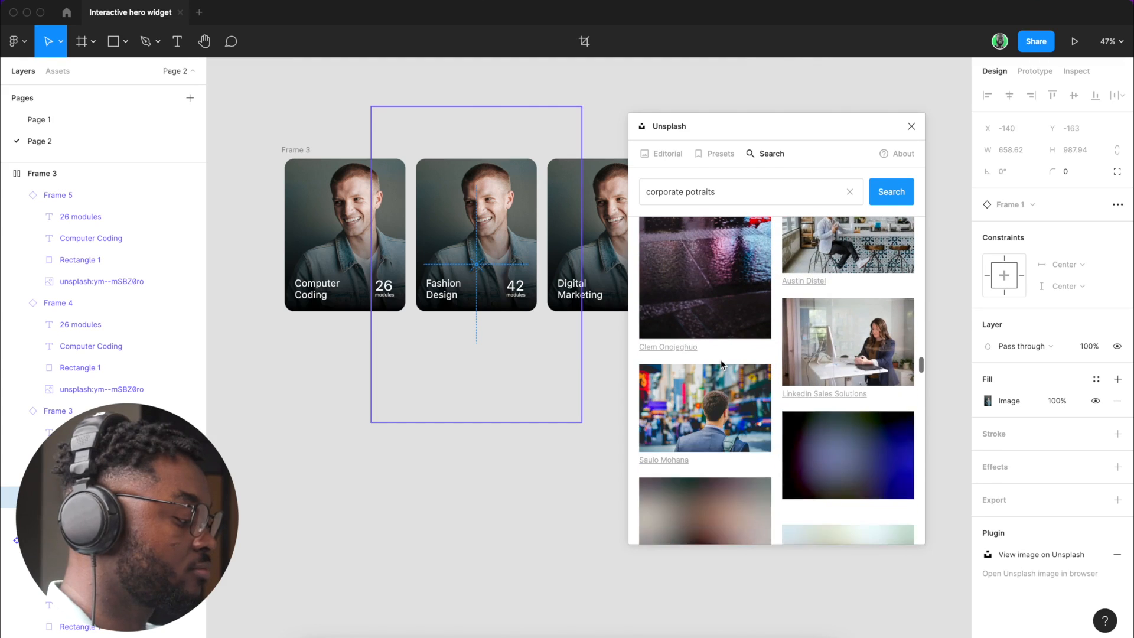
{"action": "scroll", "scroll_direction": "down", "scroll_amount": 3}
{"action": "type", "text": " woman"}
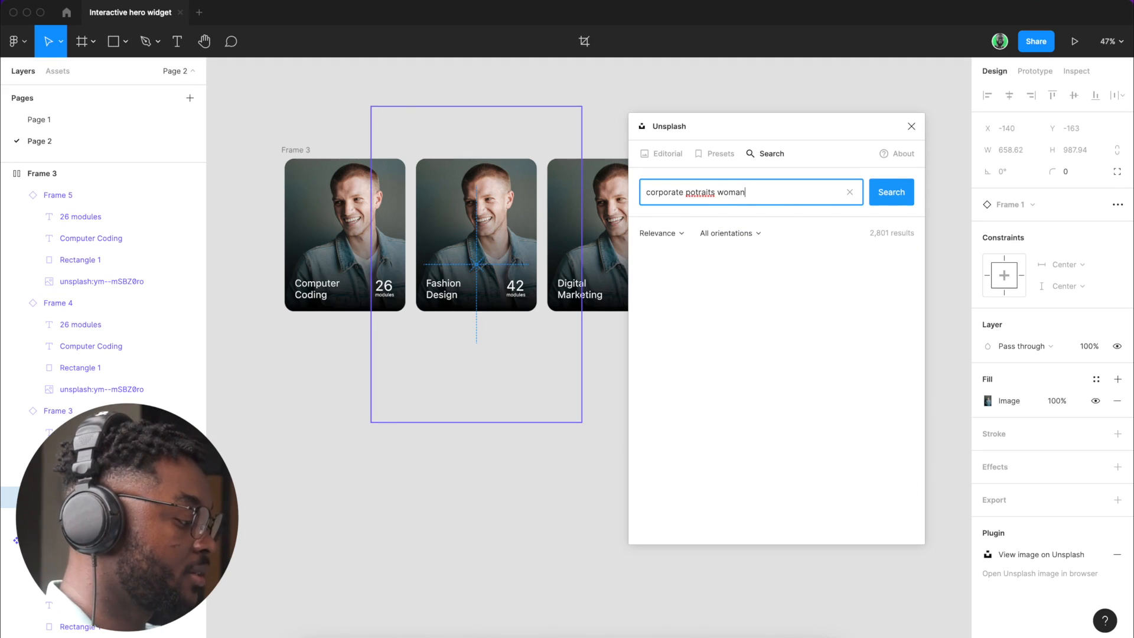
Step: Refine the search to 'corporate potraits woman', fill the Fashion Design card with the smiling woman photo, and close the panel
{"action": "left_click", "coordinate": [891, 191]}
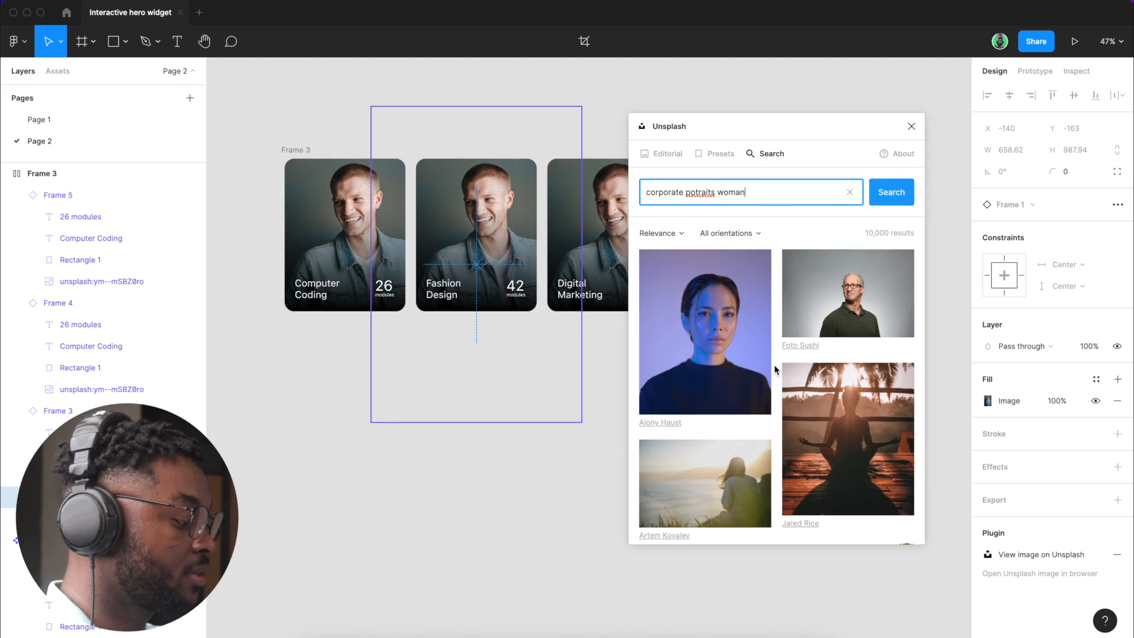
{"action": "scroll", "scroll_direction": "down", "scroll_amount": 3}
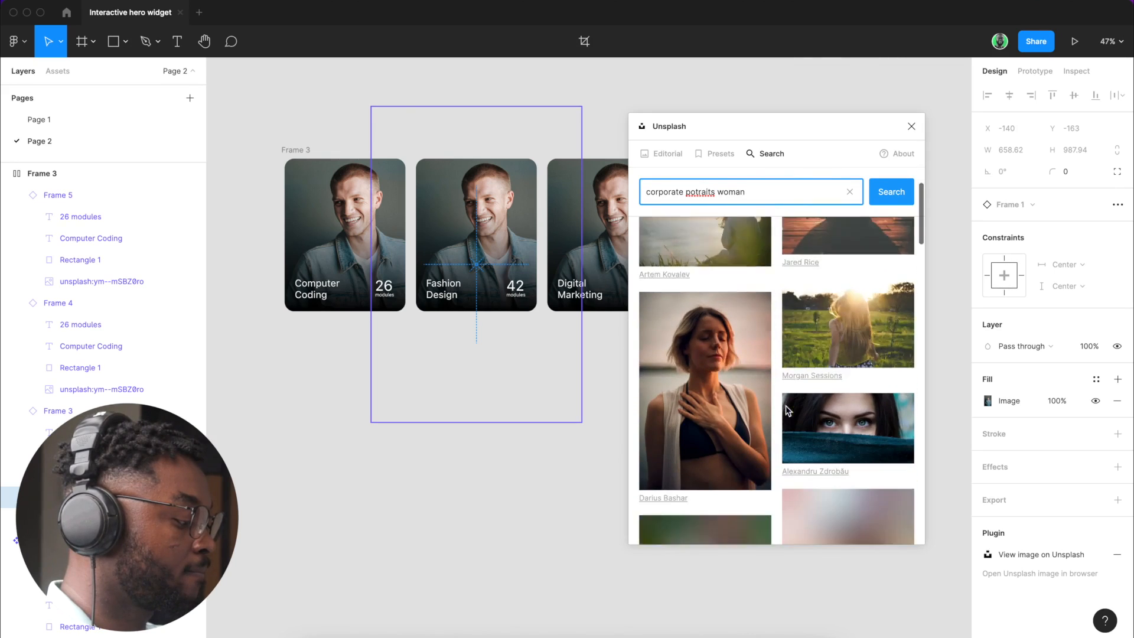
{"action": "scroll", "scroll_direction": "down", "scroll_amount": 3}
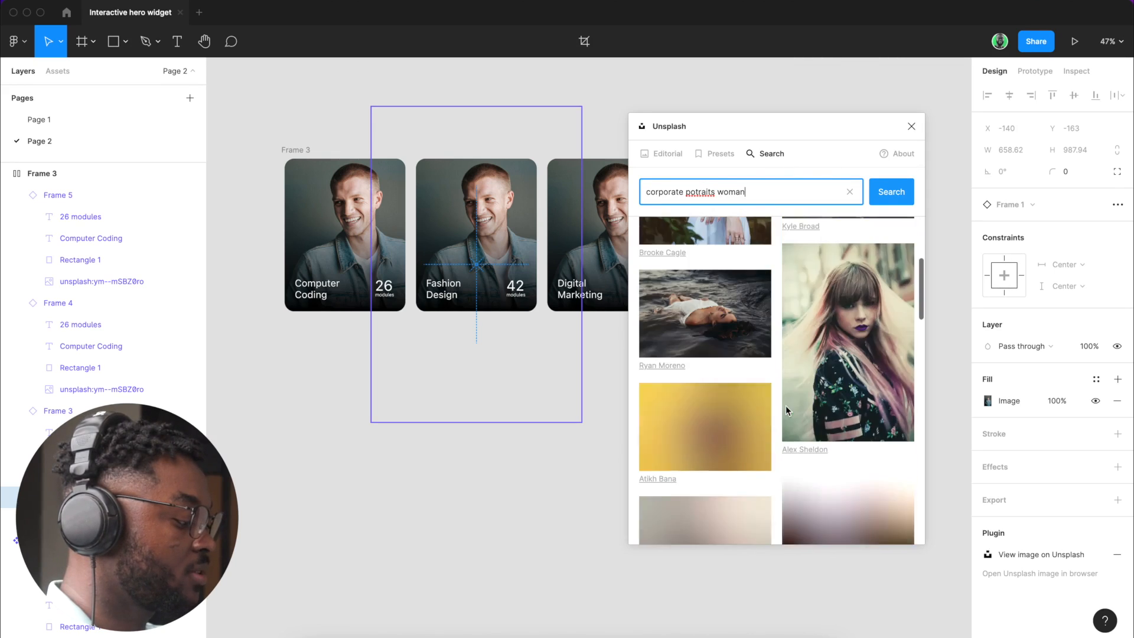
{"action": "scroll", "scroll_direction": "down", "scroll_amount": 3}
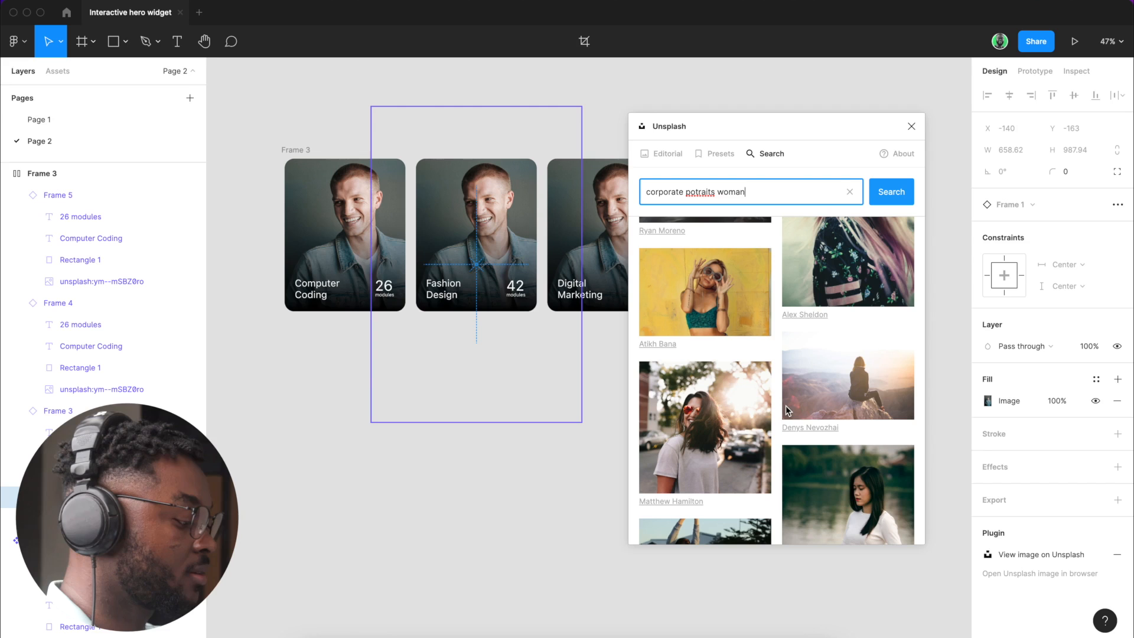
{"action": "scroll", "scroll_direction": "down", "scroll_amount": 3}
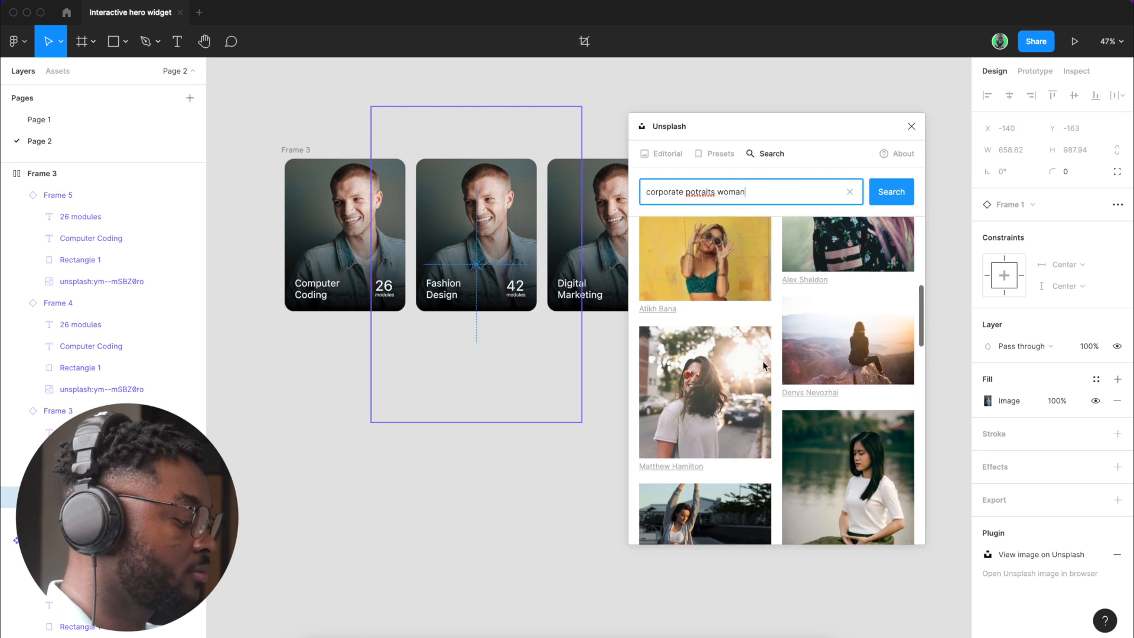
{"action": "scroll", "scroll_direction": "down", "scroll_amount": 3}
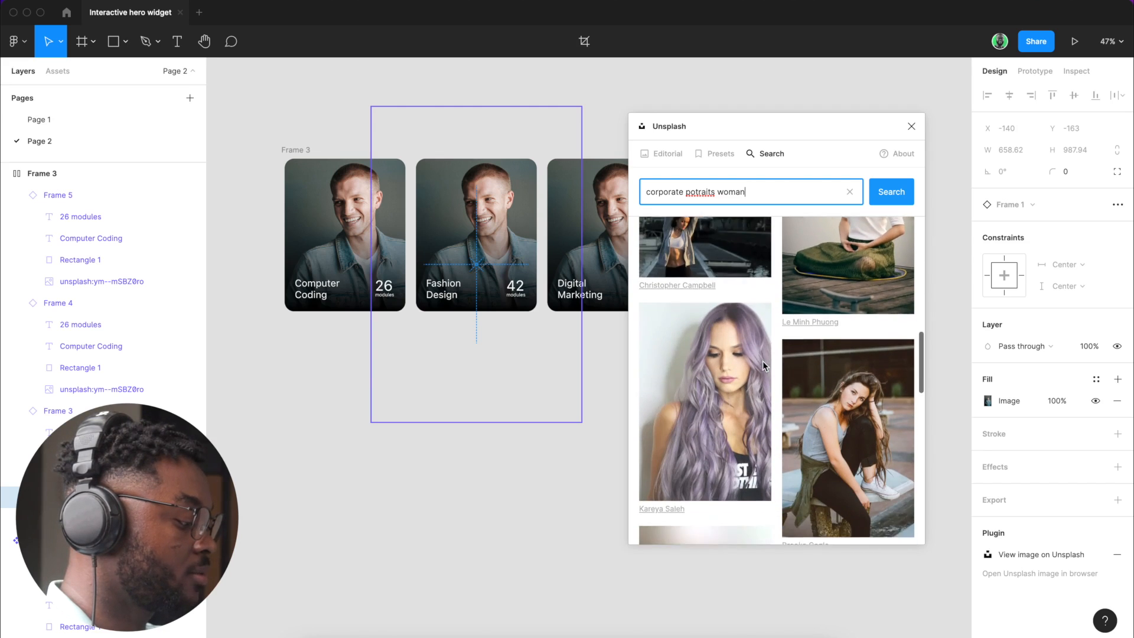
{"action": "scroll", "scroll_direction": "down", "scroll_amount": 3}
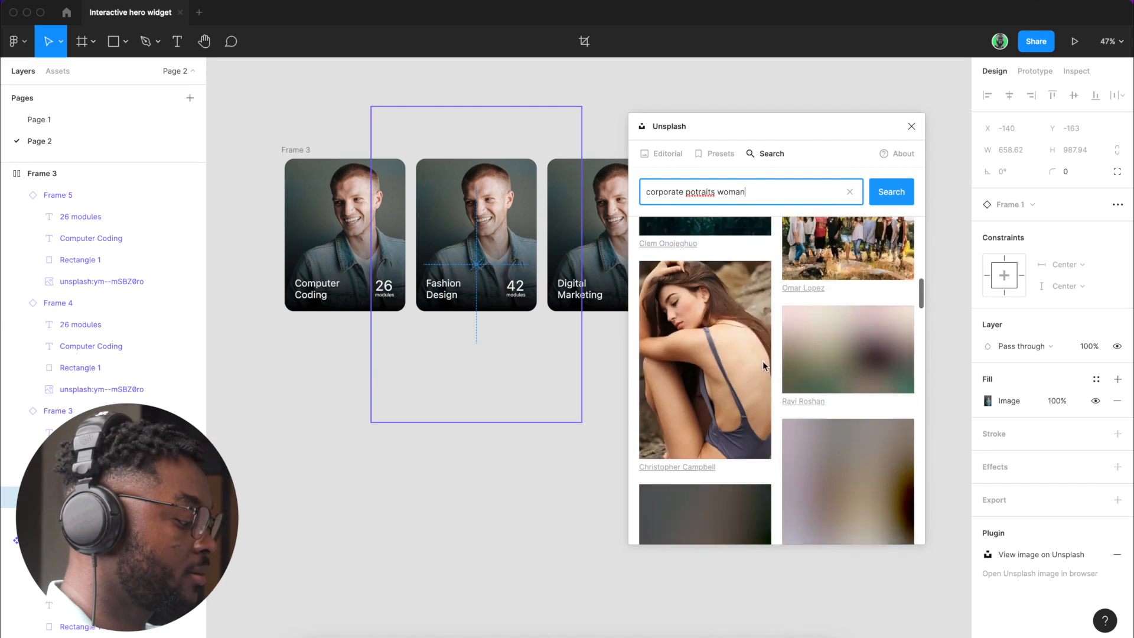
{"action": "scroll", "scroll_direction": "down", "scroll_amount": 3}
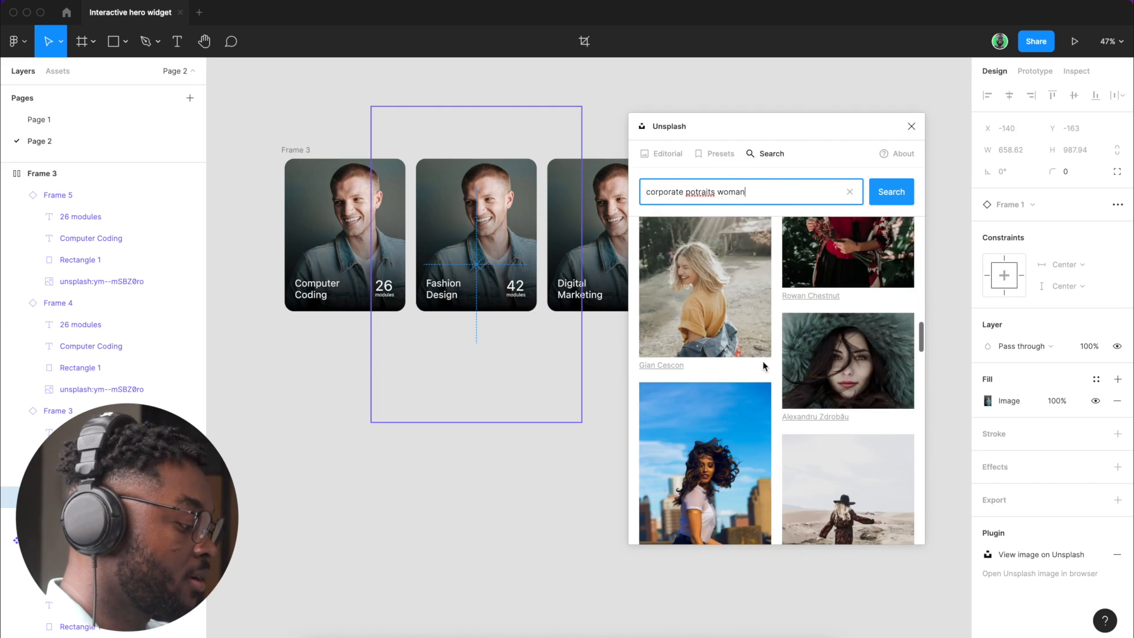
{"action": "scroll", "scroll_direction": "down", "scroll_amount": 3}
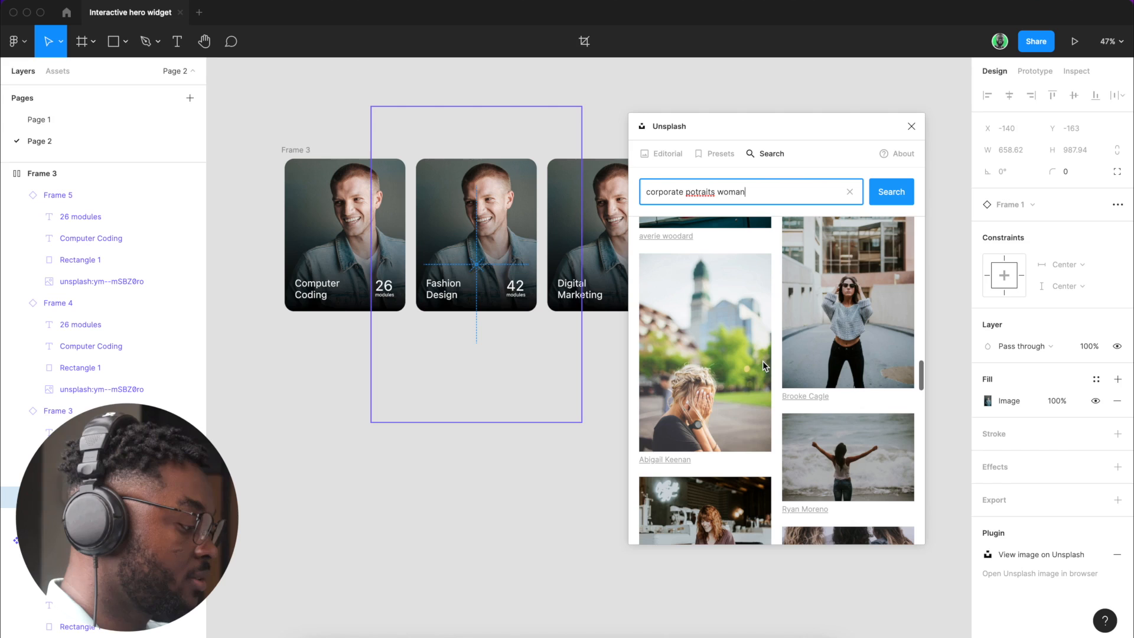
{"action": "scroll", "scroll_direction": "down", "scroll_amount": 3}
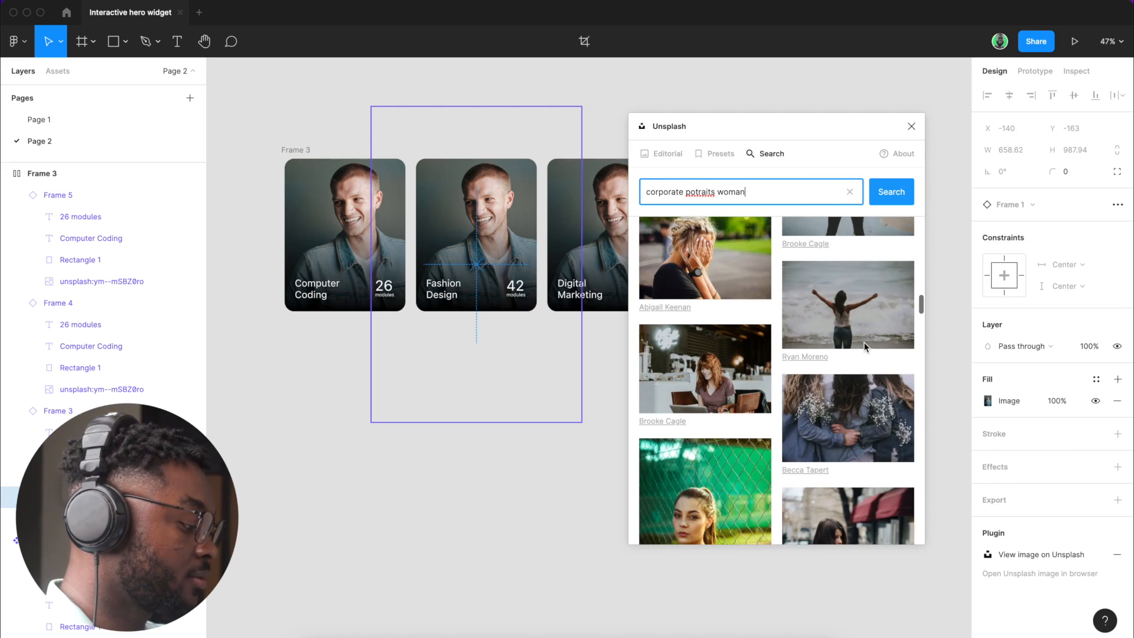
{"action": "scroll", "scroll_direction": "down", "scroll_amount": 3}
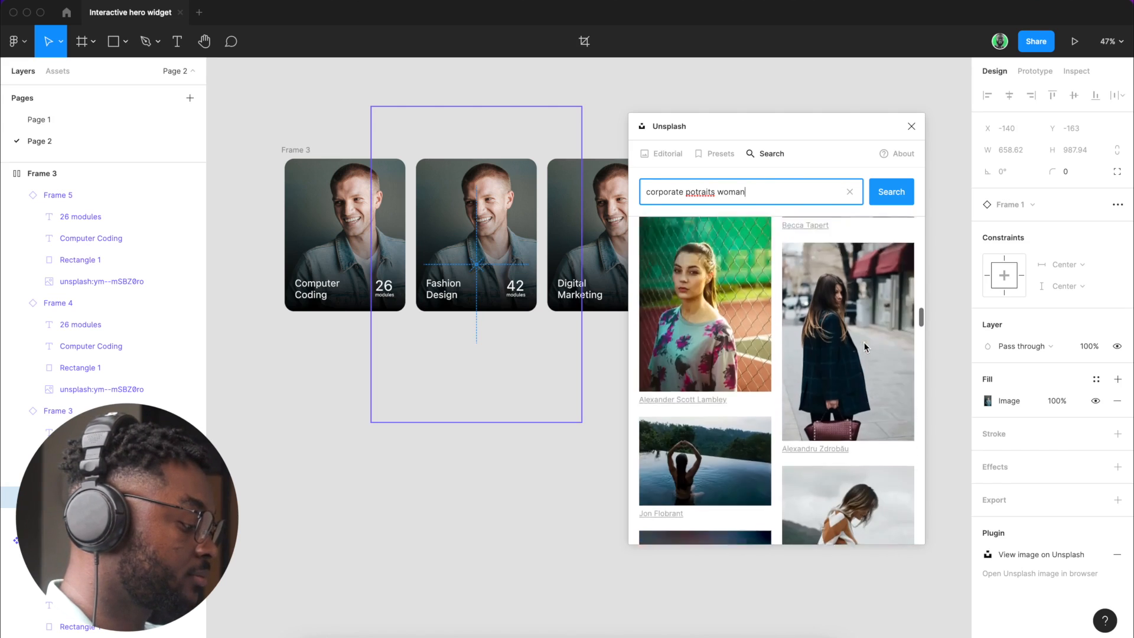
{"action": "scroll", "scroll_direction": "down", "scroll_amount": 3}
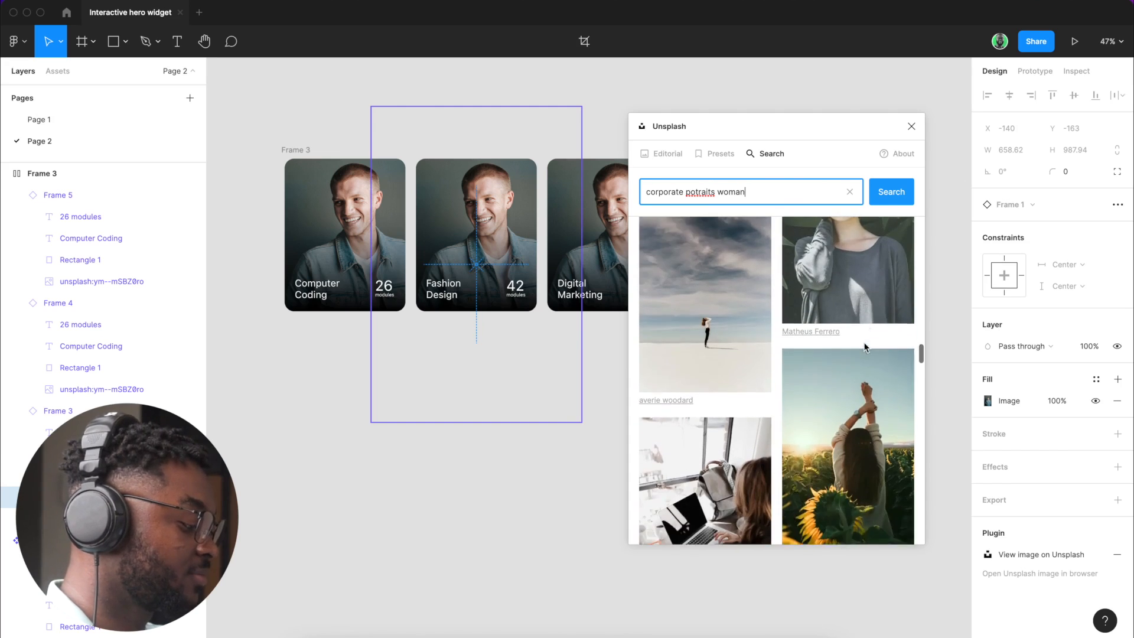
{"action": "scroll", "scroll_direction": "down", "scroll_amount": 3}
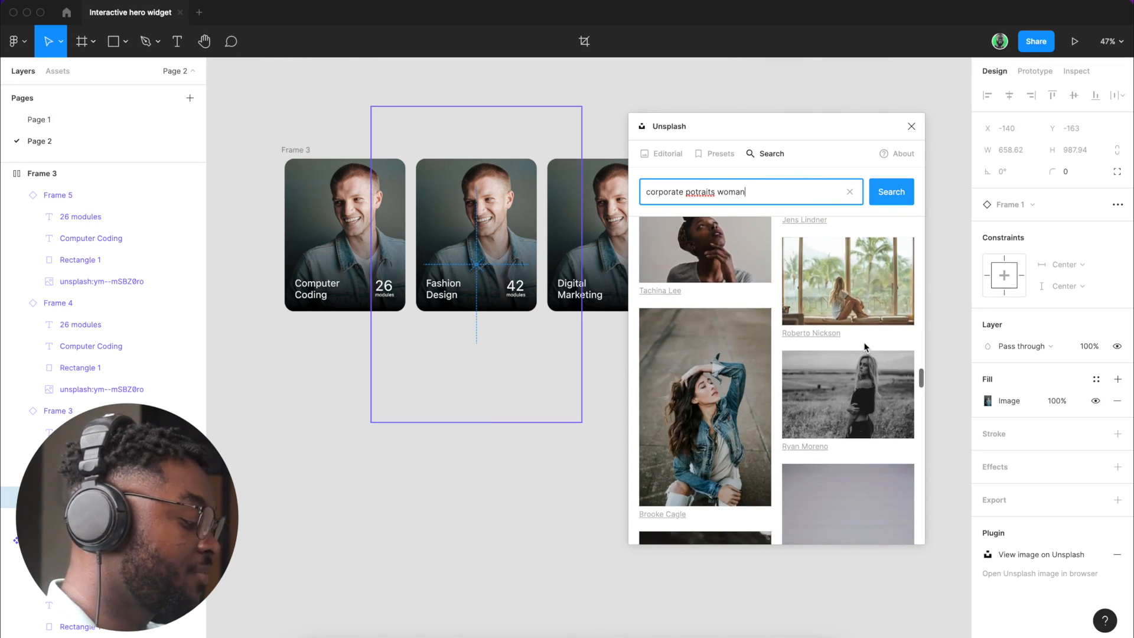
{"action": "scroll", "scroll_direction": "down", "scroll_amount": 3}
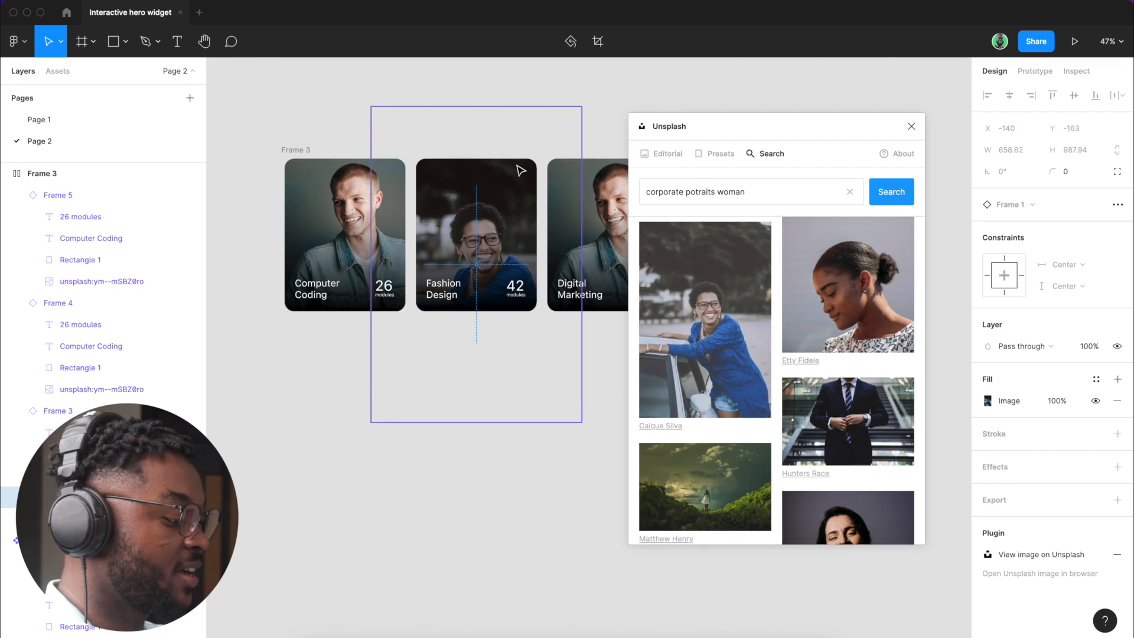
{"action": "left_click", "coordinate": [475, 234]}
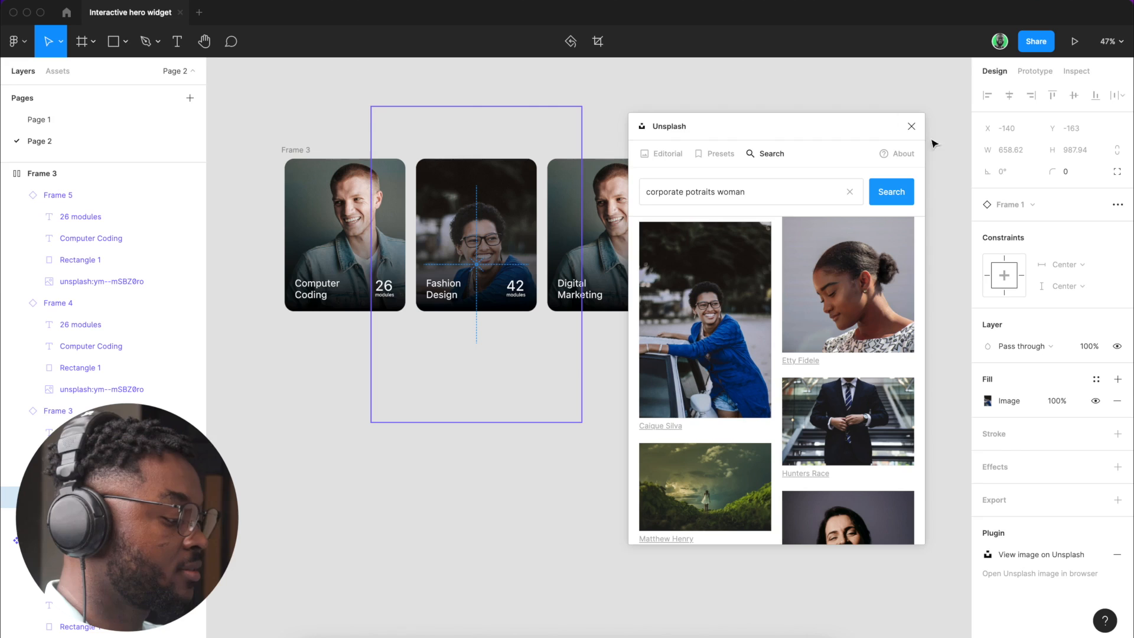
{"action": "left_click", "coordinate": [911, 126]}
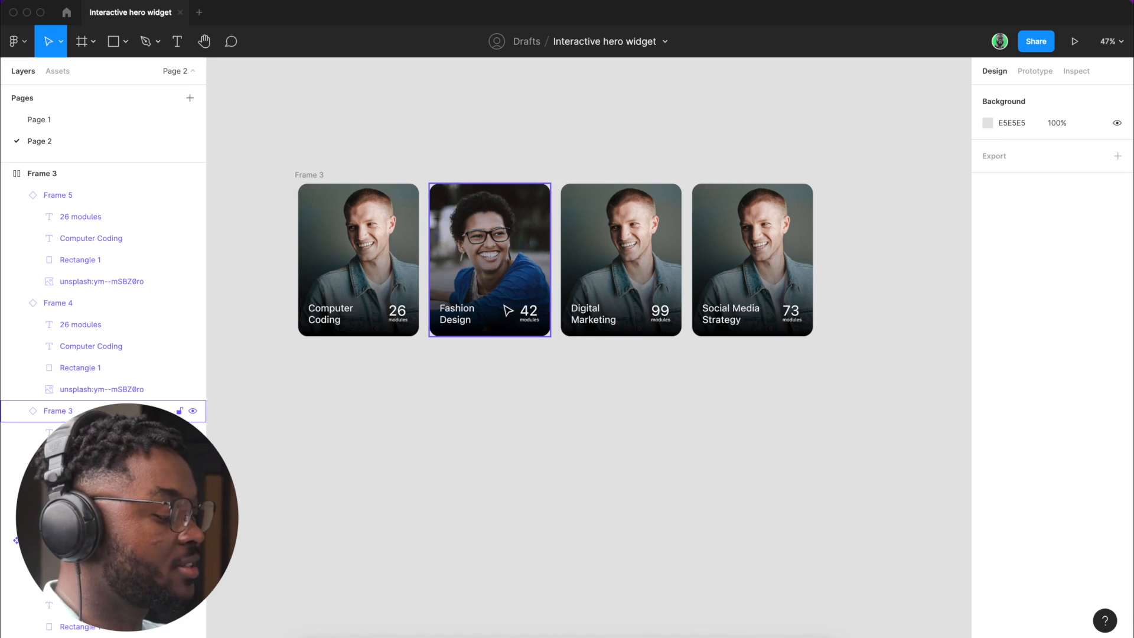
Step: Select the Digital Marketing card to change its photo next
{"action": "left_click", "coordinate": [620, 259]}
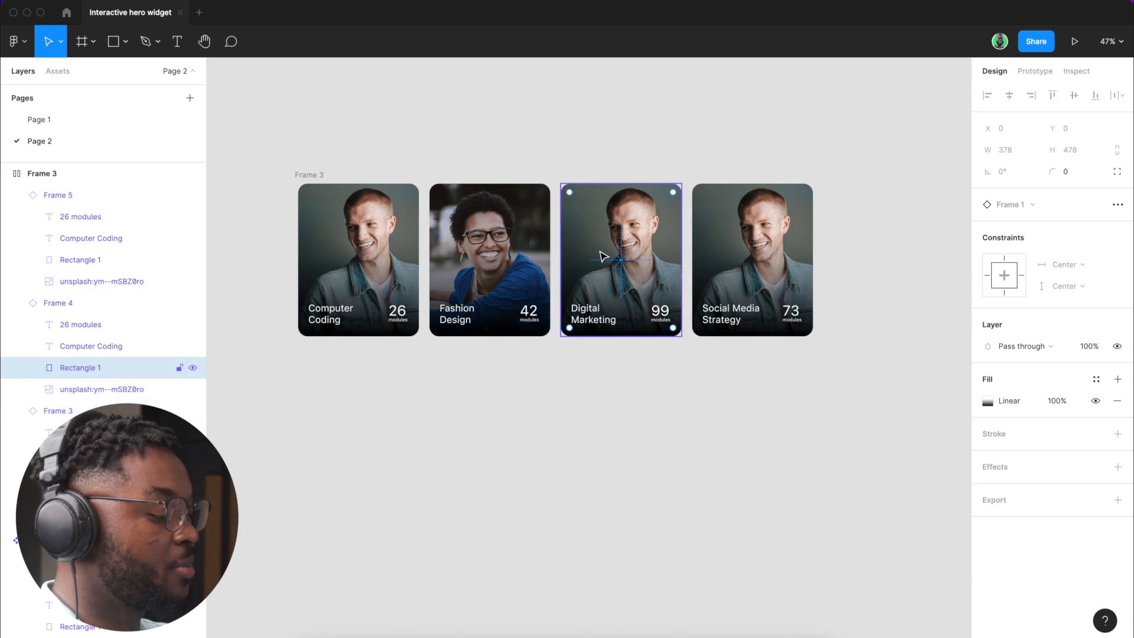
{"action": "mouse_move", "coordinate": [607, 234]}
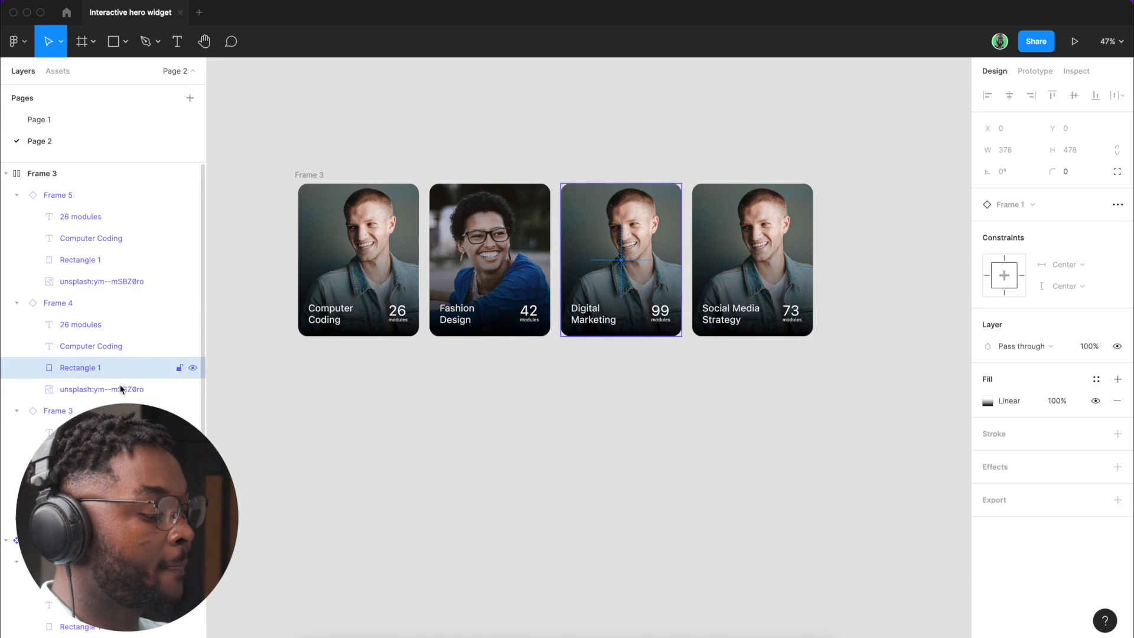
Step: Launch the Unsplash plugin on the Digital Marketing photo layer and search 'portraits'
{"action": "right_click", "coordinate": [102, 388]}
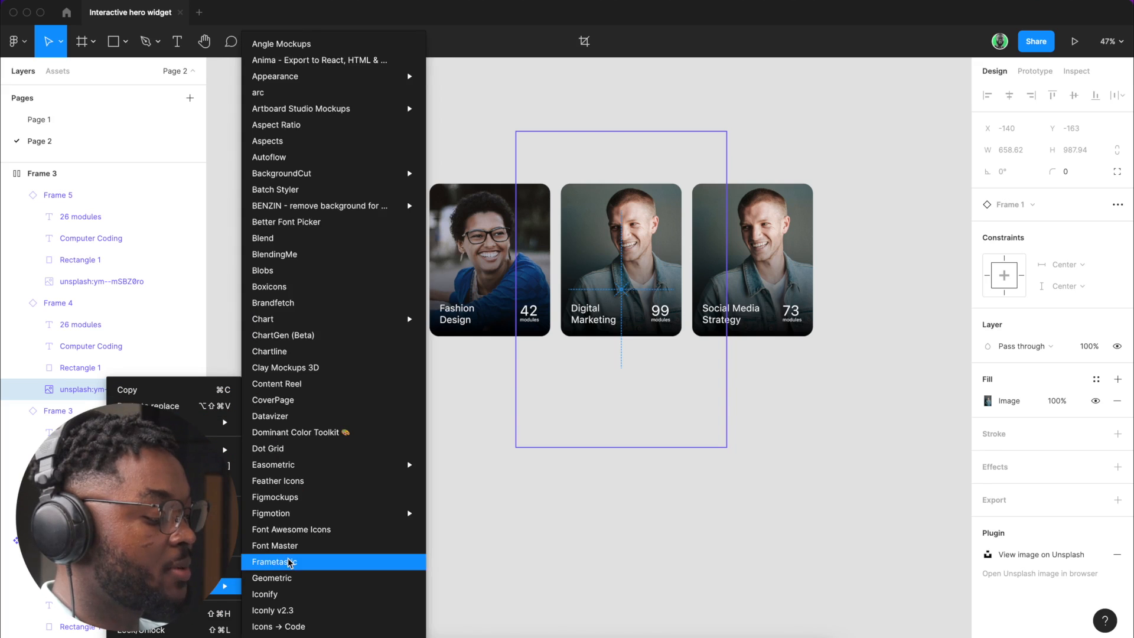
{"action": "scroll", "scroll_direction": "down", "scroll_amount": 3}
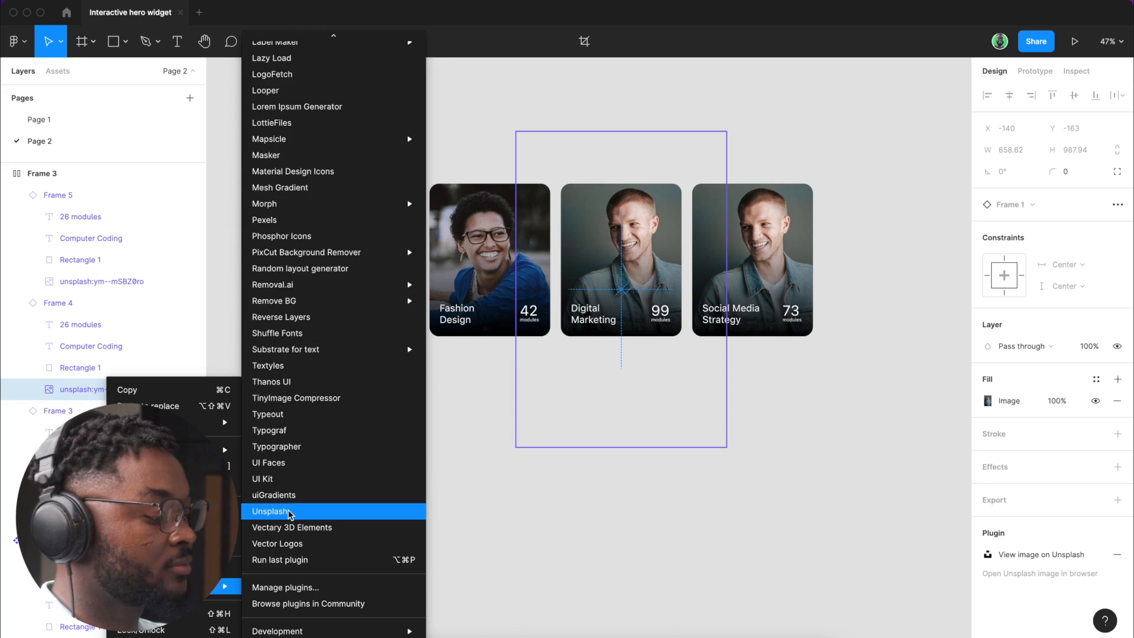
{"action": "left_click", "coordinate": [269, 512]}
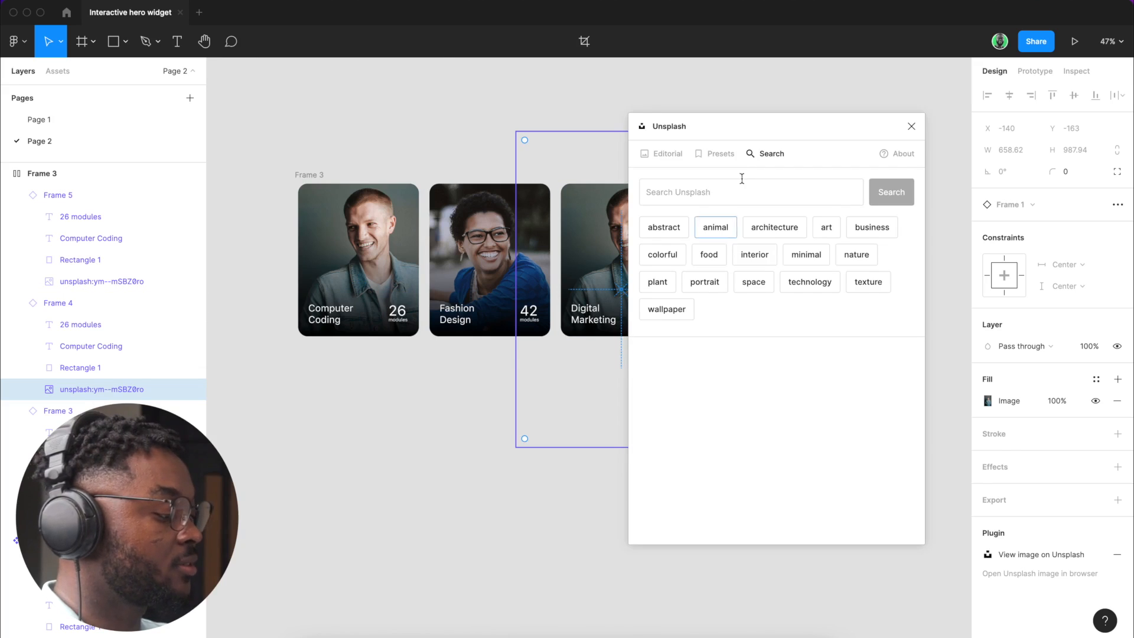
{"action": "type", "text": "por"}
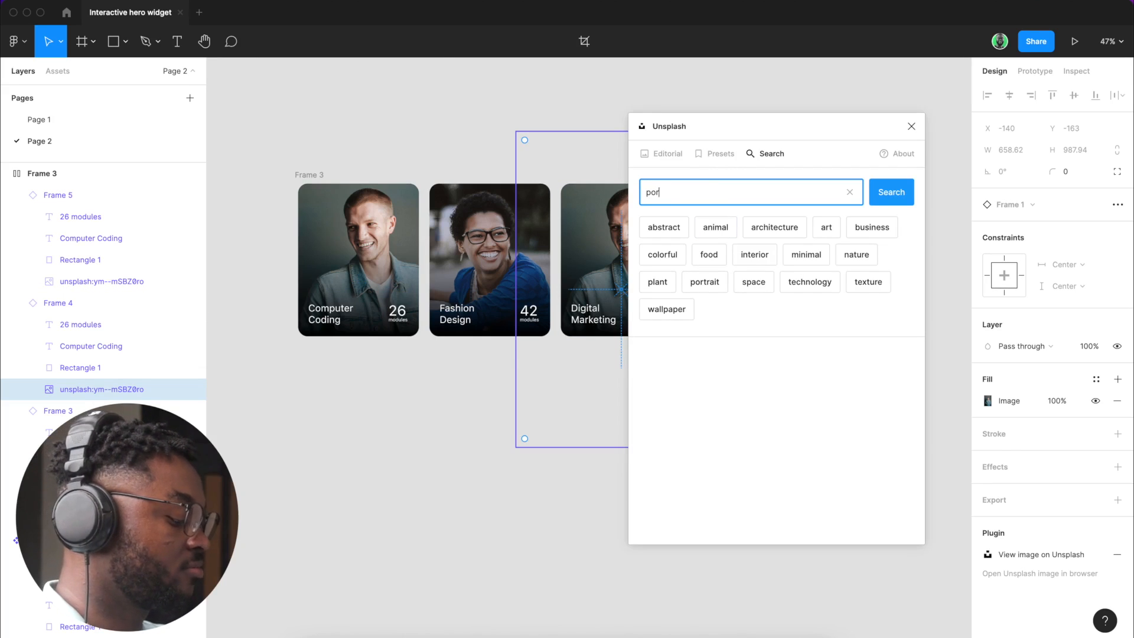
{"action": "type", "text": "traits"}
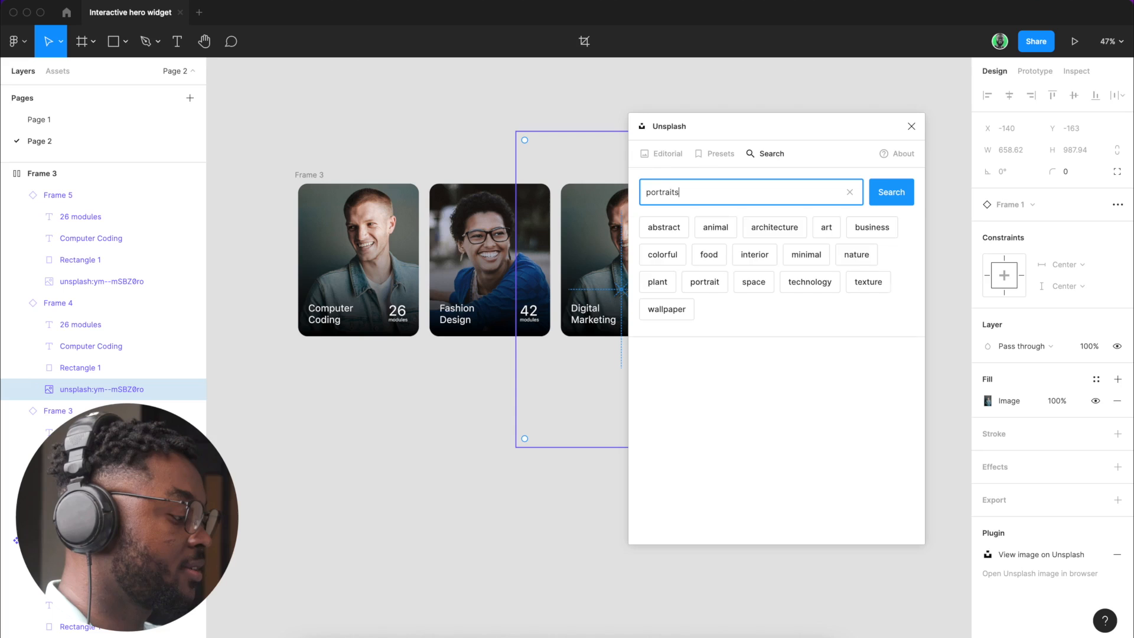
{"action": "left_click", "coordinate": [891, 192]}
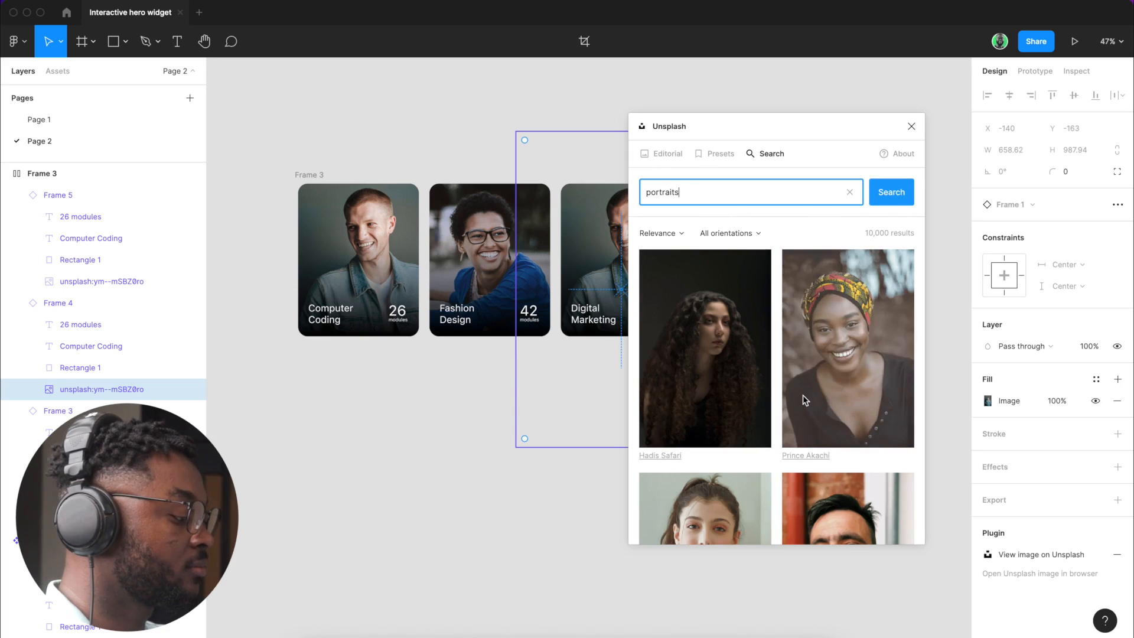
Step: Browse the portrait results and fill the card with the smiling man in a light blue shirt
{"action": "scroll", "scroll_direction": "down", "scroll_amount": 3}
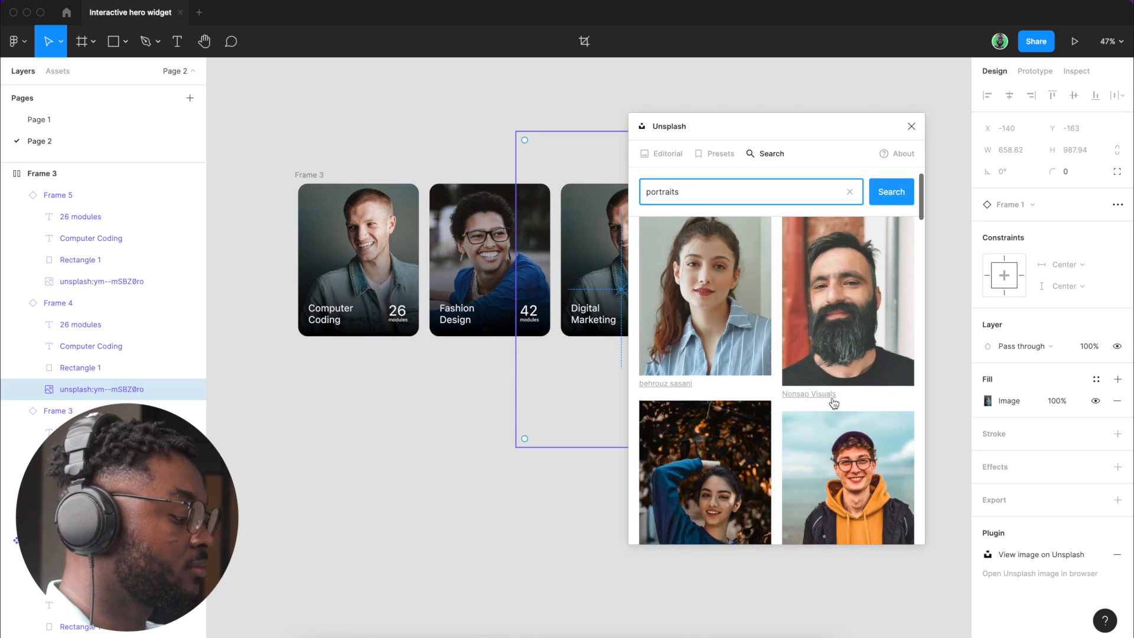
{"action": "scroll", "scroll_direction": "down", "scroll_amount": 3}
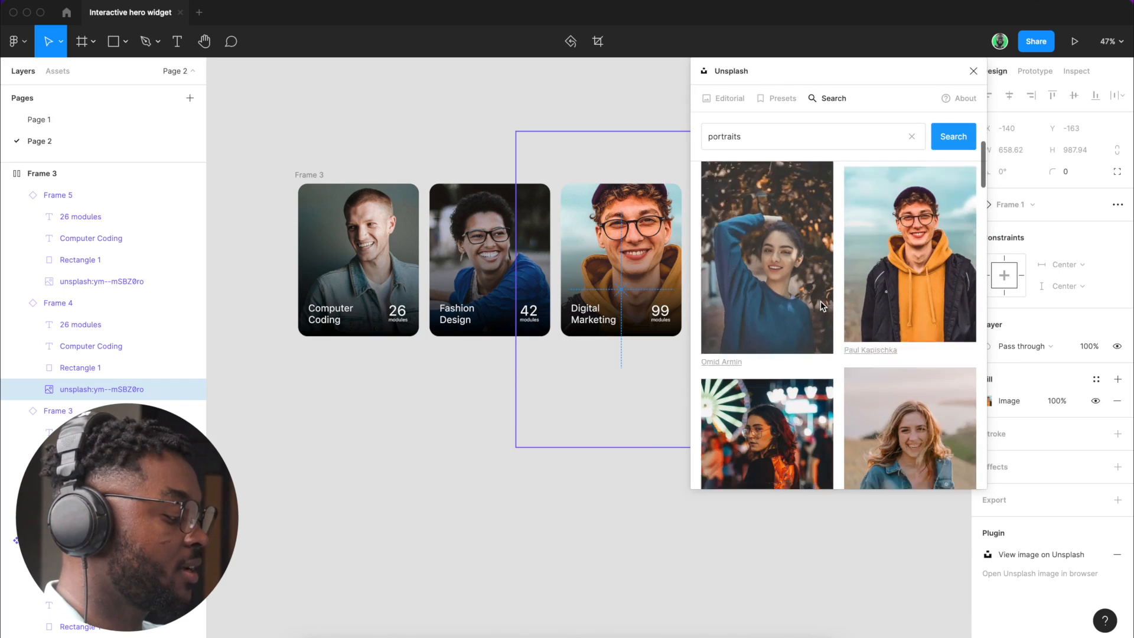
{"action": "scroll", "scroll_direction": "down", "scroll_amount": 3}
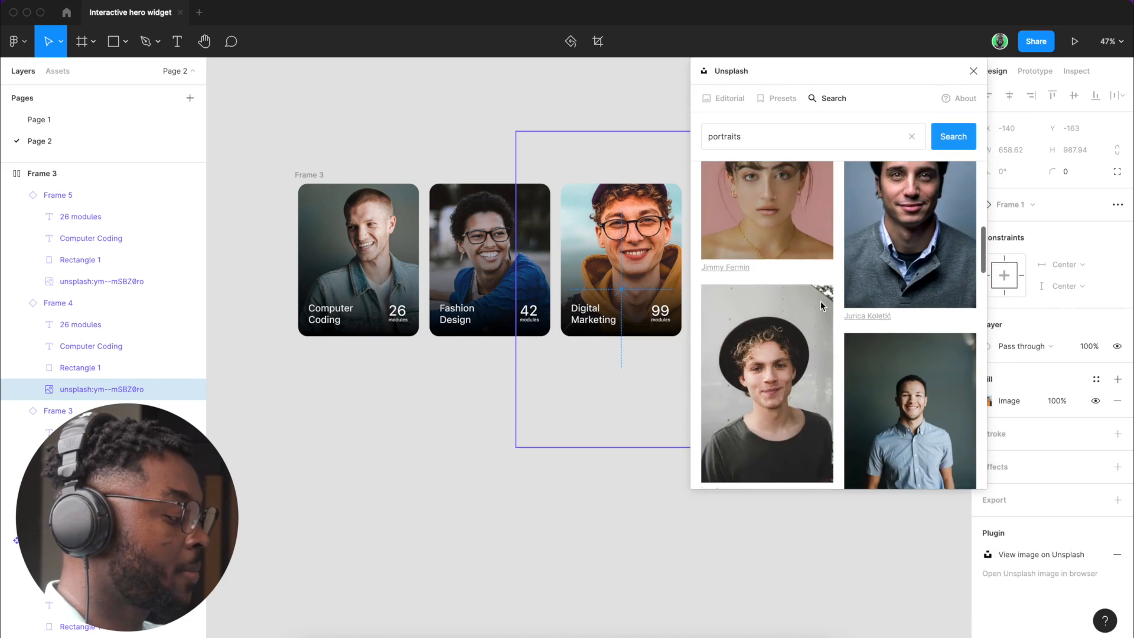
{"action": "scroll", "scroll_direction": "down", "scroll_amount": 3}
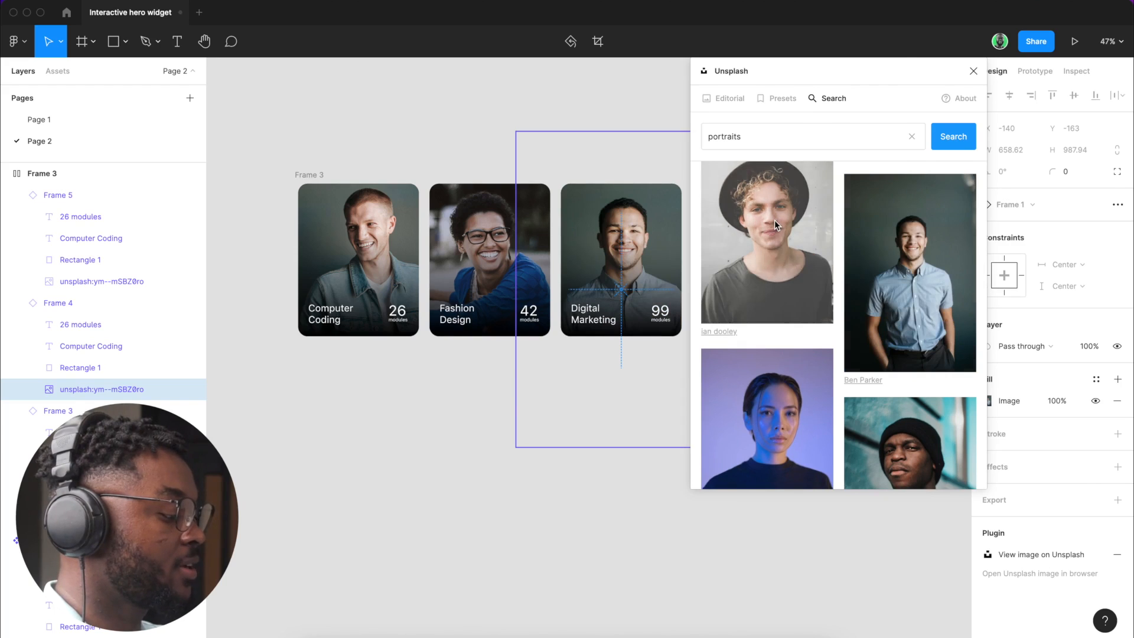
{"action": "mouse_move", "coordinate": [822, 49]}
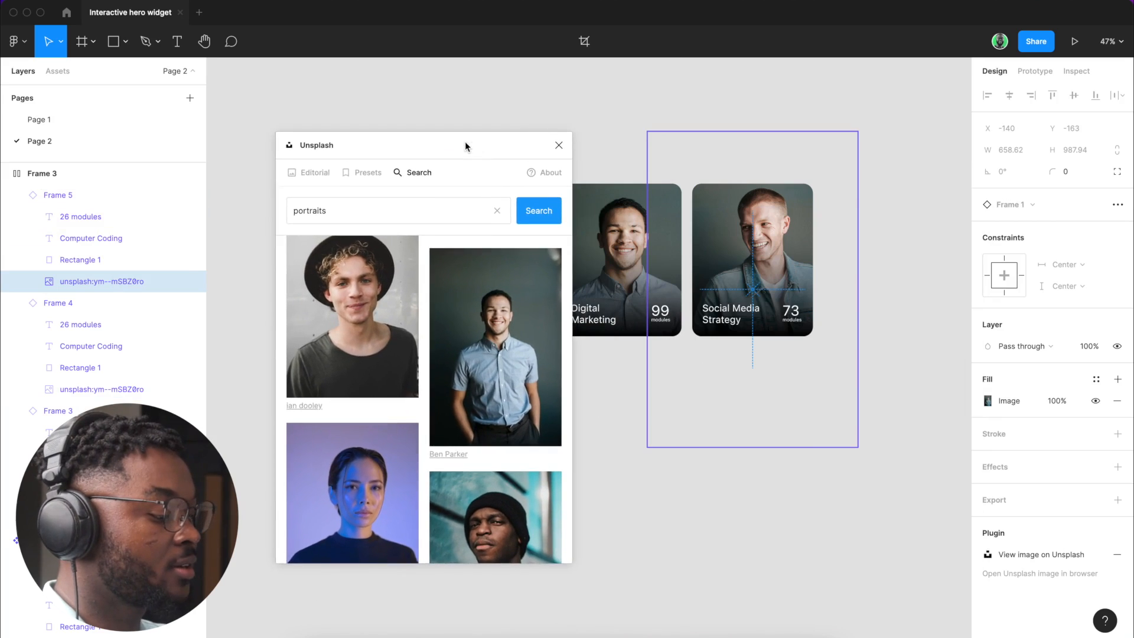
Step: Give the Social Media Strategy card the grey-hoodie woman photo and close the Unsplash panel
{"action": "scroll", "scroll_direction": "down", "scroll_amount": 3}
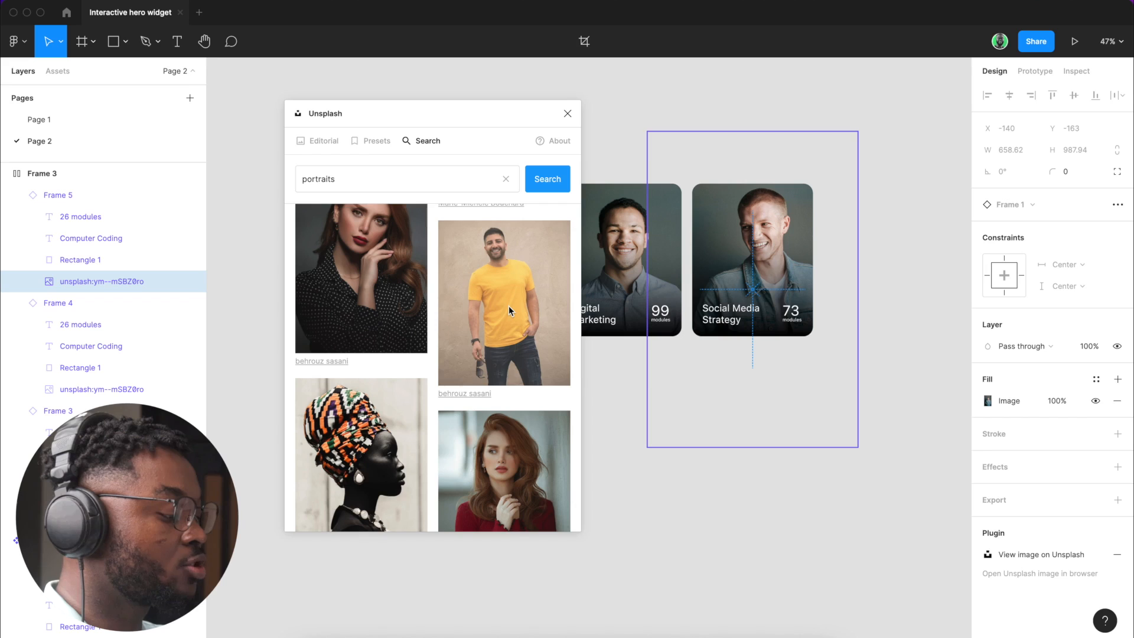
{"action": "scroll", "scroll_direction": "down", "scroll_amount": 3}
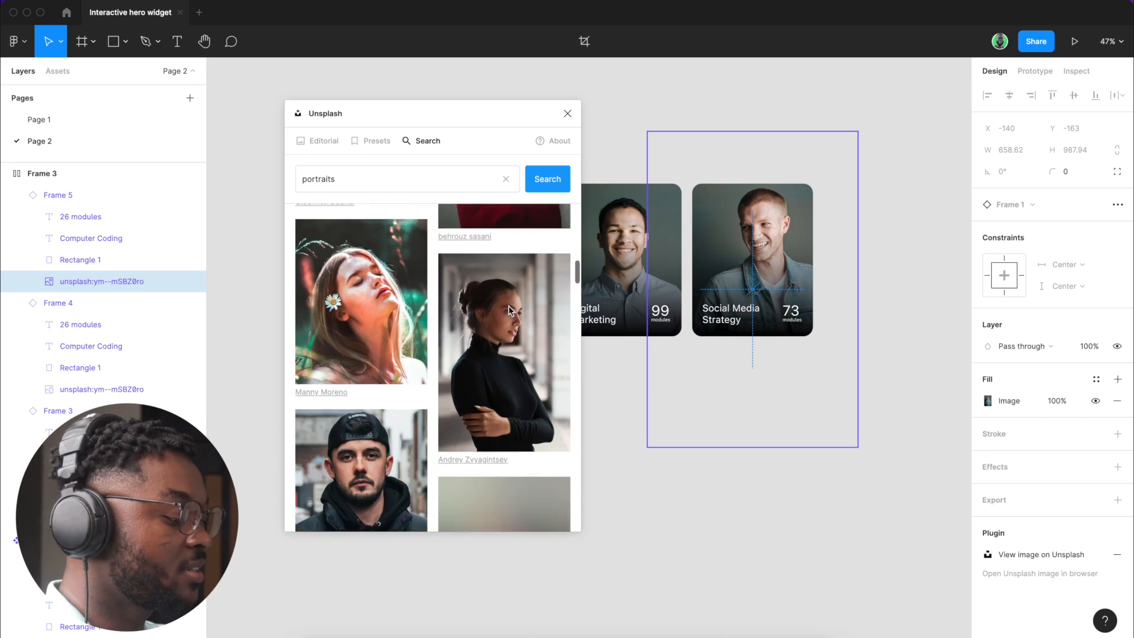
{"action": "scroll", "scroll_direction": "down", "scroll_amount": 3}
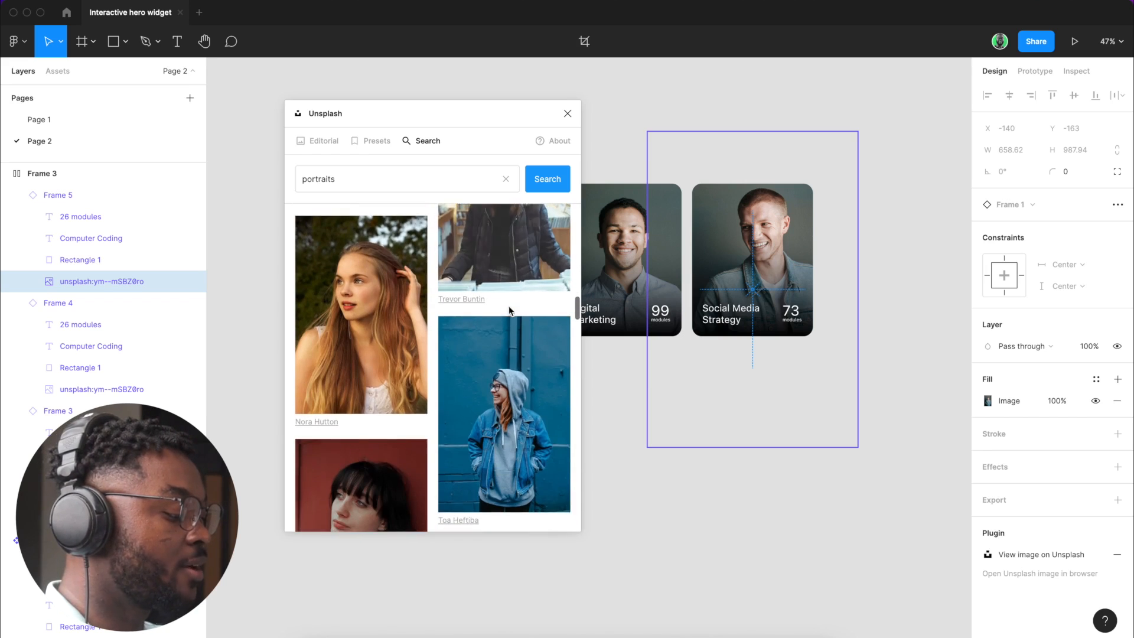
{"action": "scroll", "scroll_direction": "down", "scroll_amount": 3}
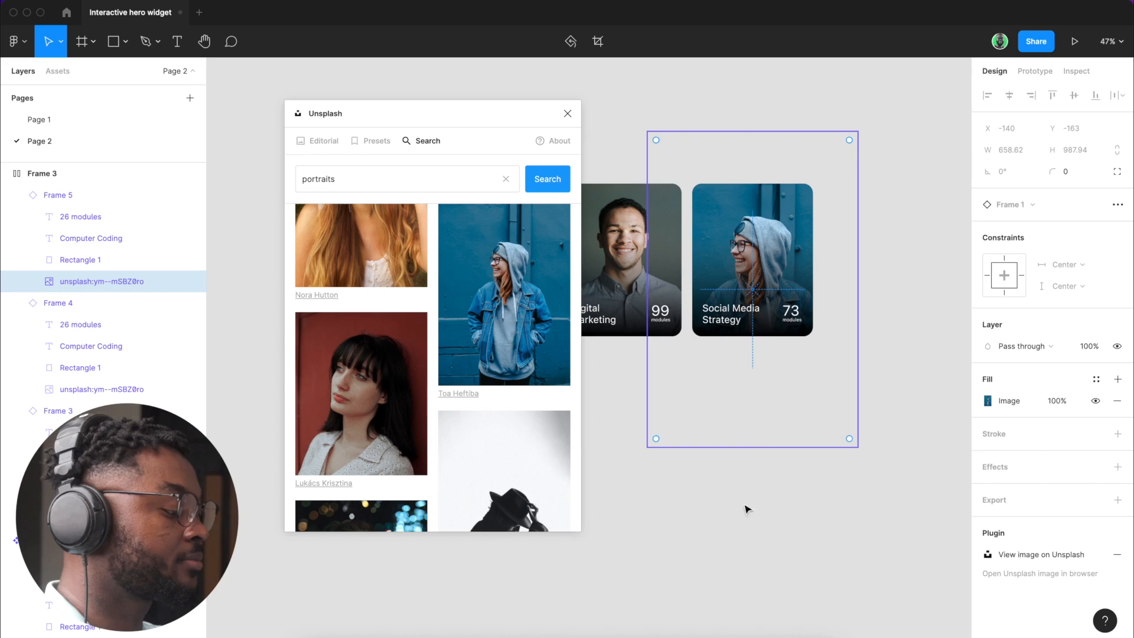
{"action": "left_click", "coordinate": [568, 113]}
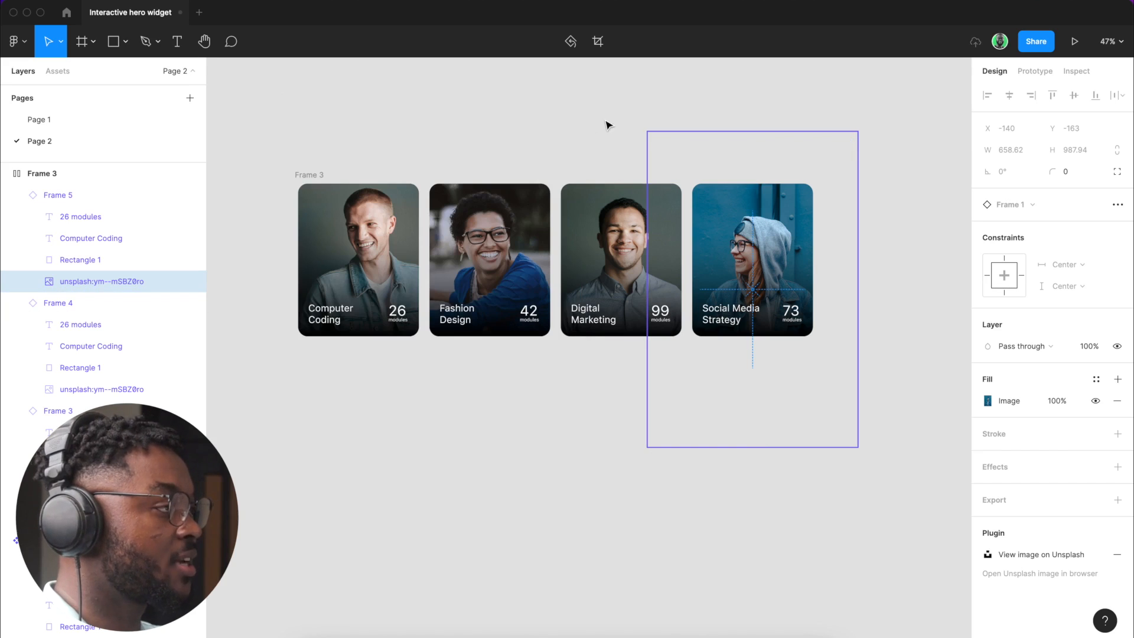
{"action": "left_click", "coordinate": [620, 259]}
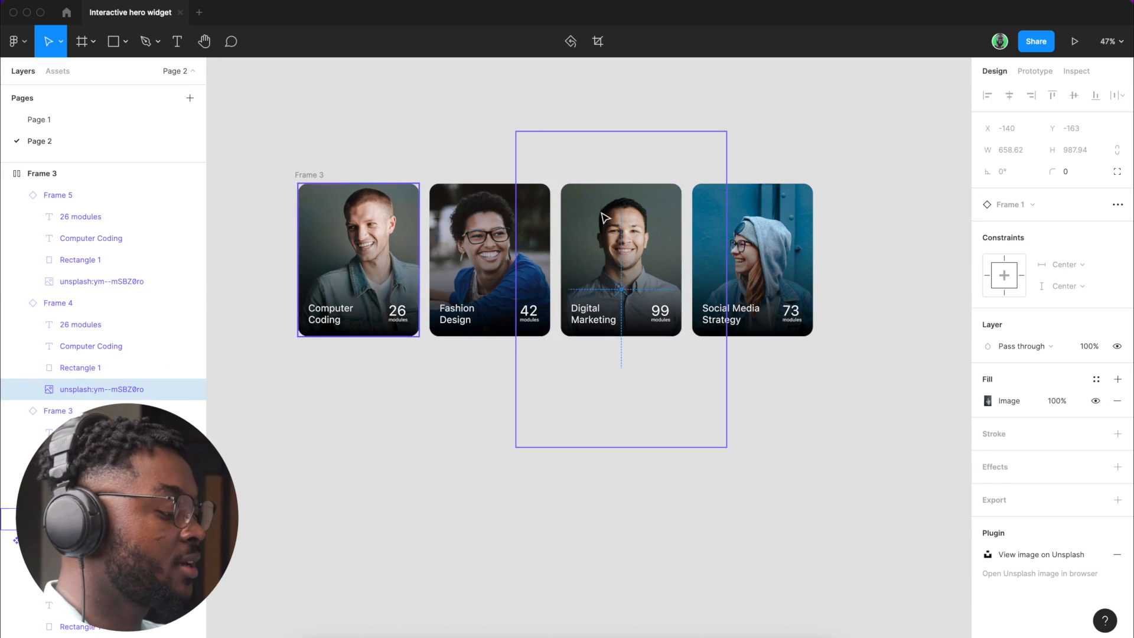
{"action": "mouse_move", "coordinate": [598, 41]}
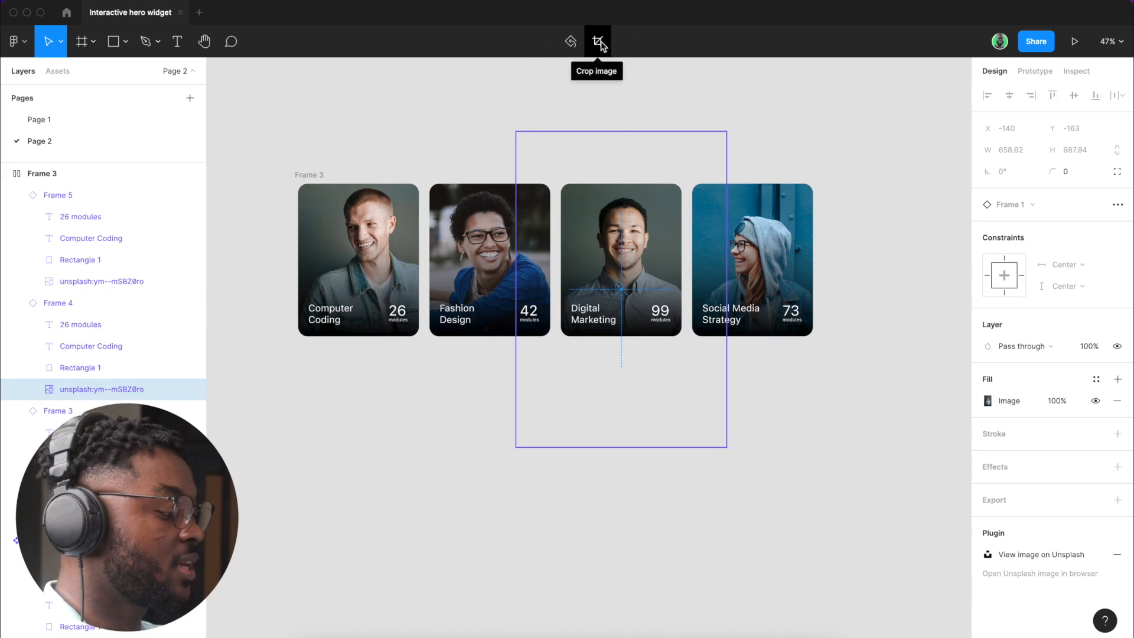
{"action": "left_click", "coordinate": [598, 41]}
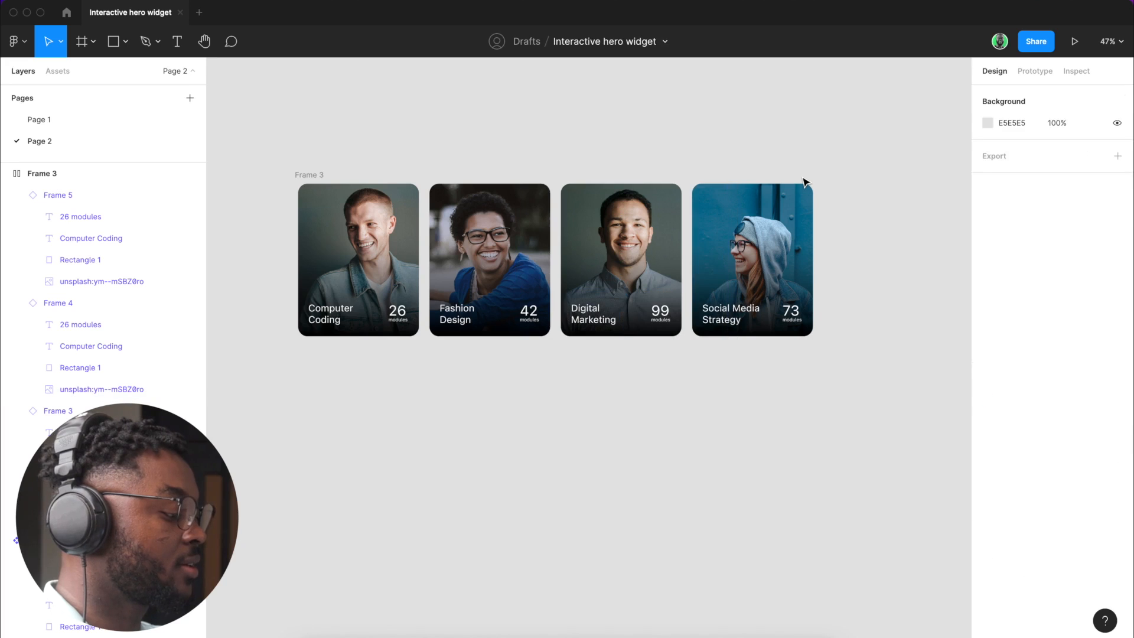
{"action": "left_click", "coordinate": [753, 258]}
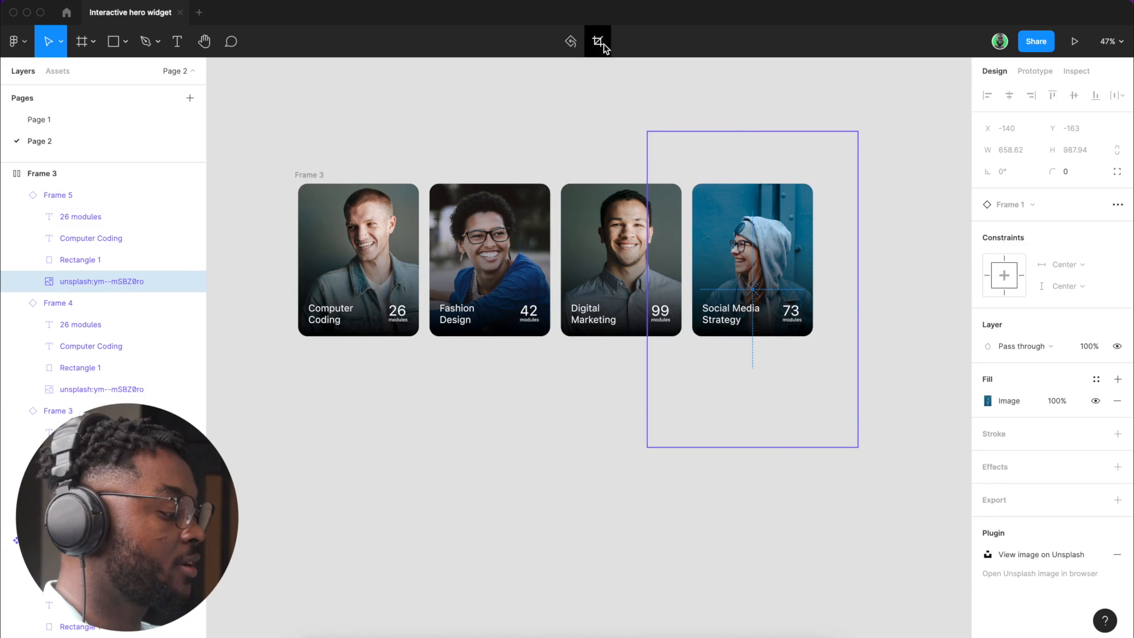
{"action": "left_click", "coordinate": [598, 42]}
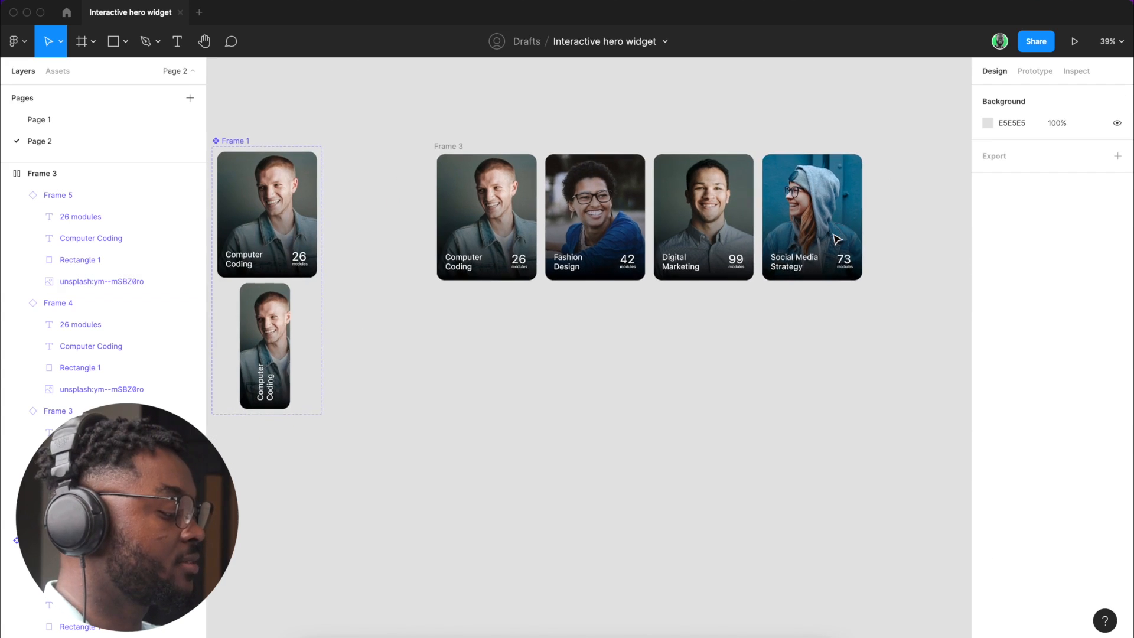
Step: Deselect to show the Frame 1 component set beside the card row at 39% zoom
{"action": "left_click", "coordinate": [811, 211]}
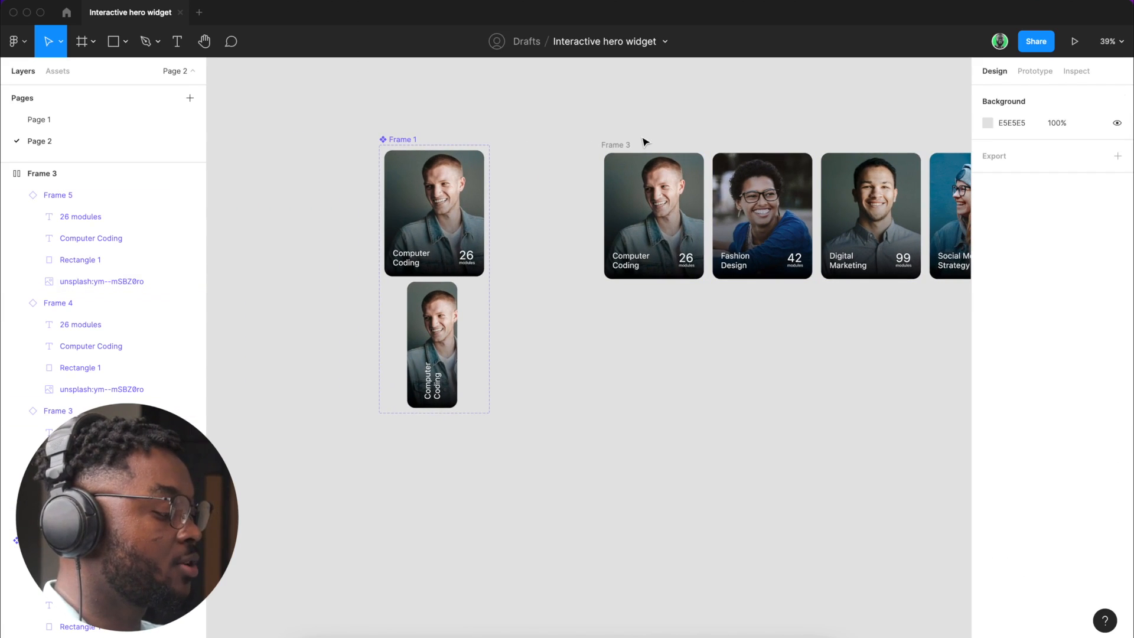
{"action": "mouse_move", "coordinate": [933, 143]}
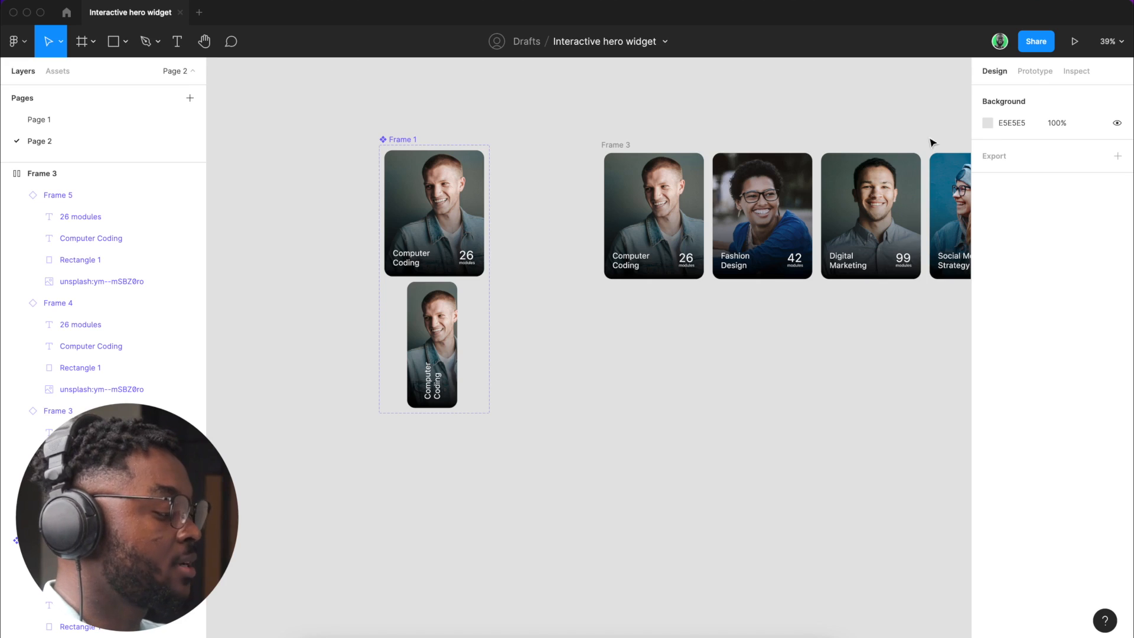
{"action": "mouse_move", "coordinate": [1035, 71]}
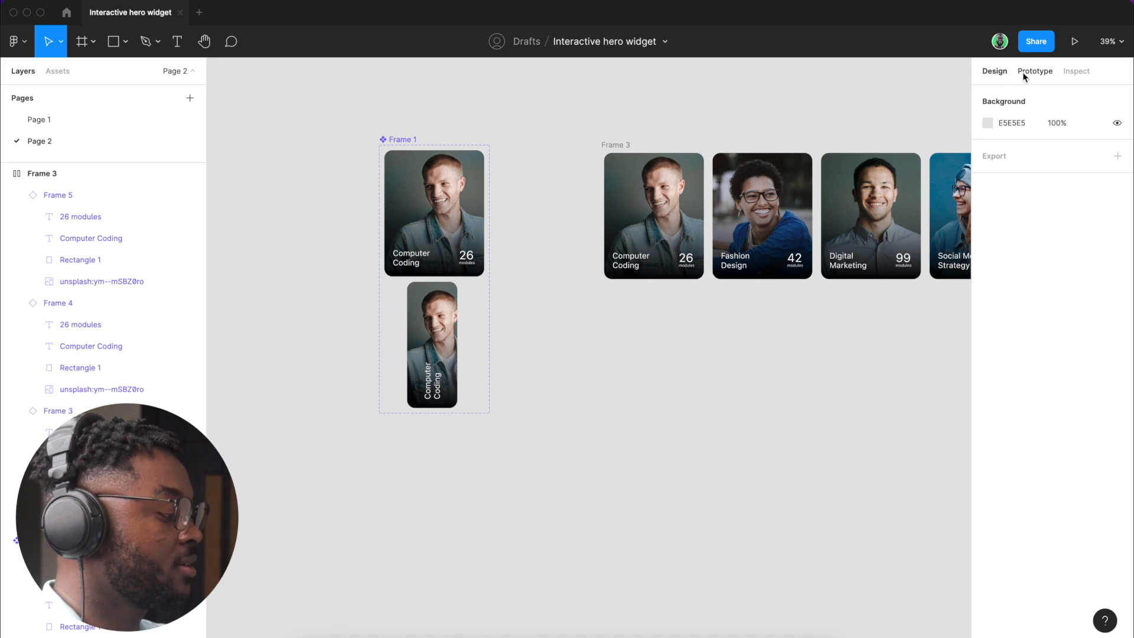
Step: Link the Computer Coding variants with a Mouse enter → Change to interaction
{"action": "left_click", "coordinate": [1035, 71]}
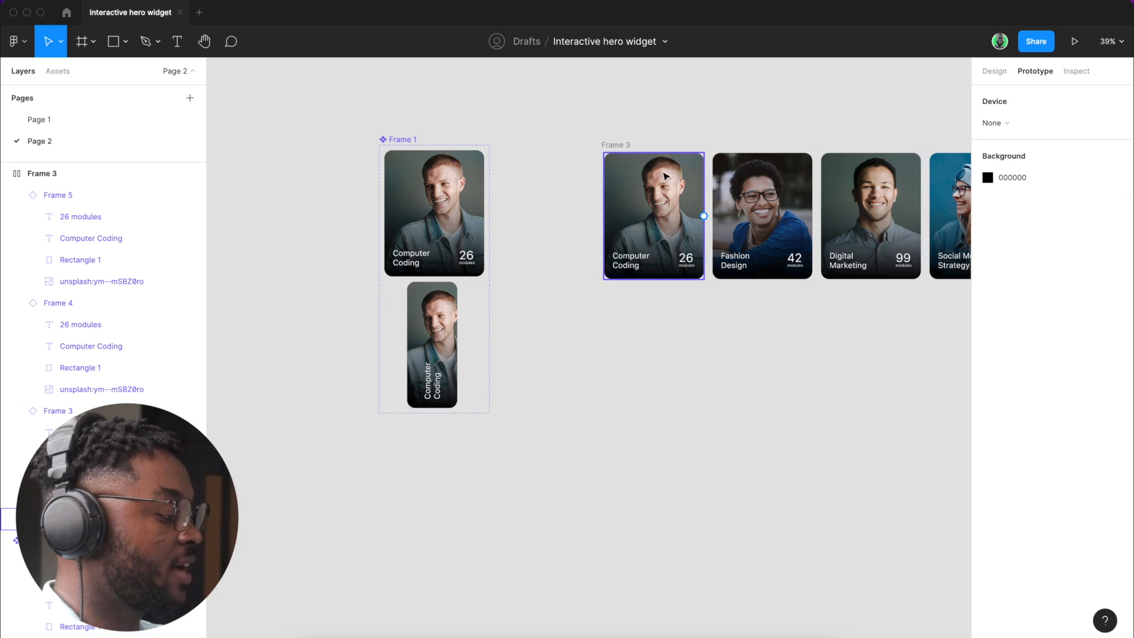
{"action": "left_click", "coordinate": [433, 210]}
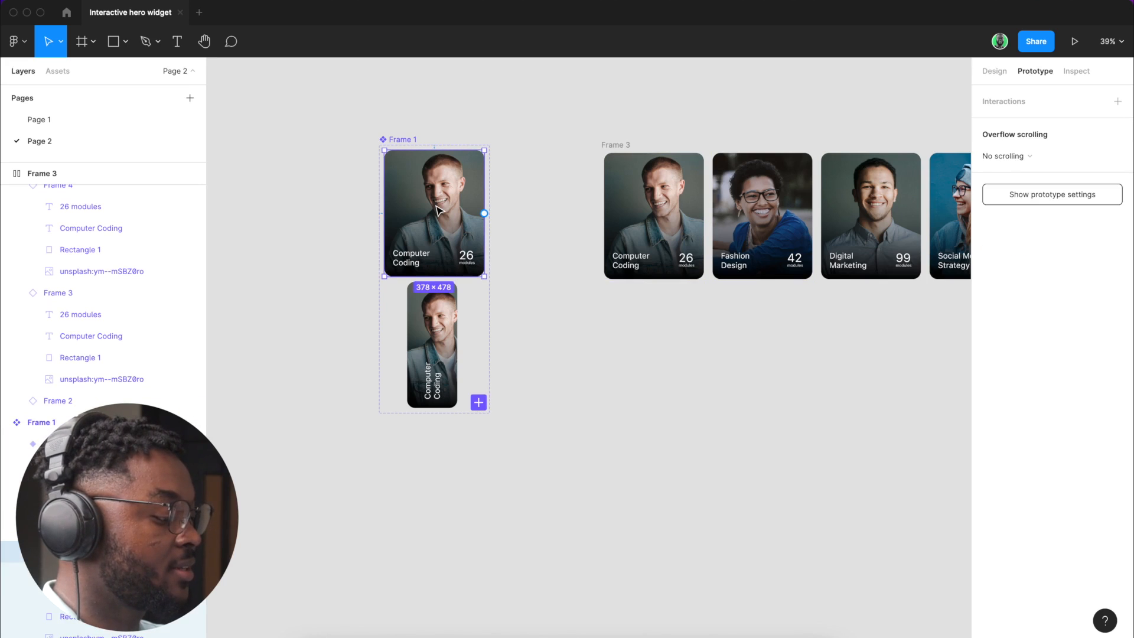
{"action": "mouse_move", "coordinate": [465, 281]}
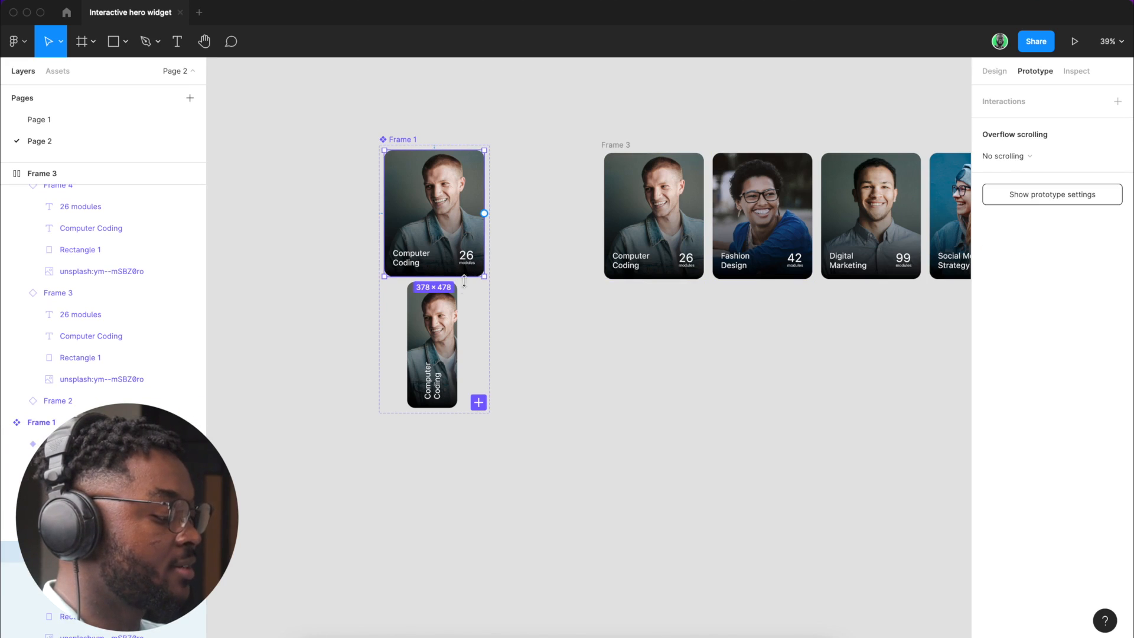
{"action": "left_click_drag", "start_coordinate": [485, 345], "coordinate": [457, 345]}
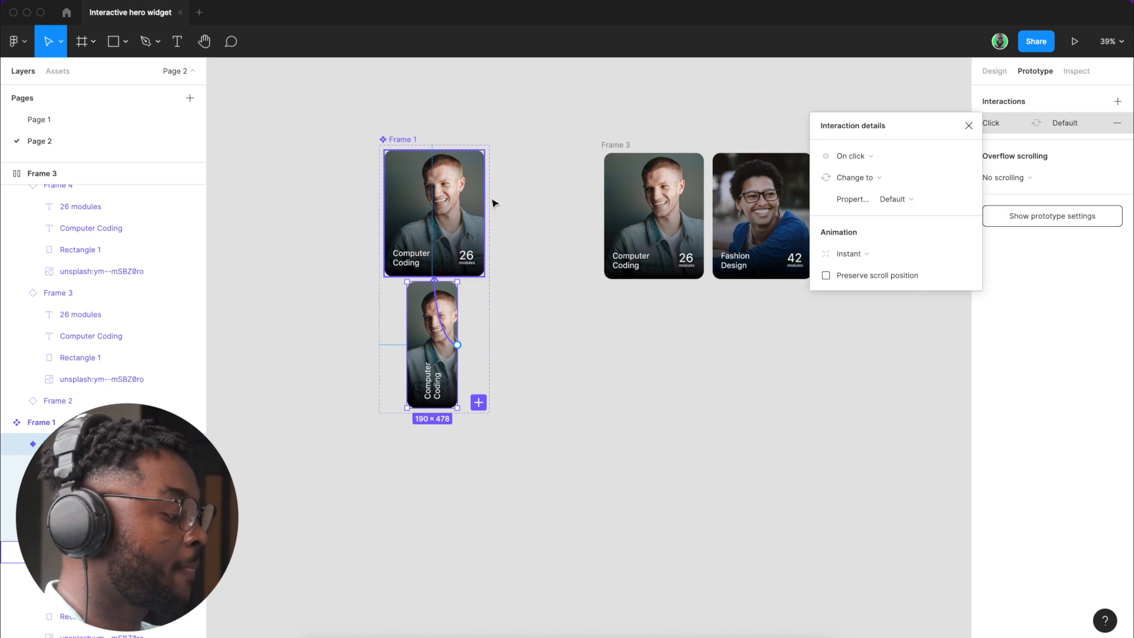
{"action": "left_click", "coordinate": [851, 155]}
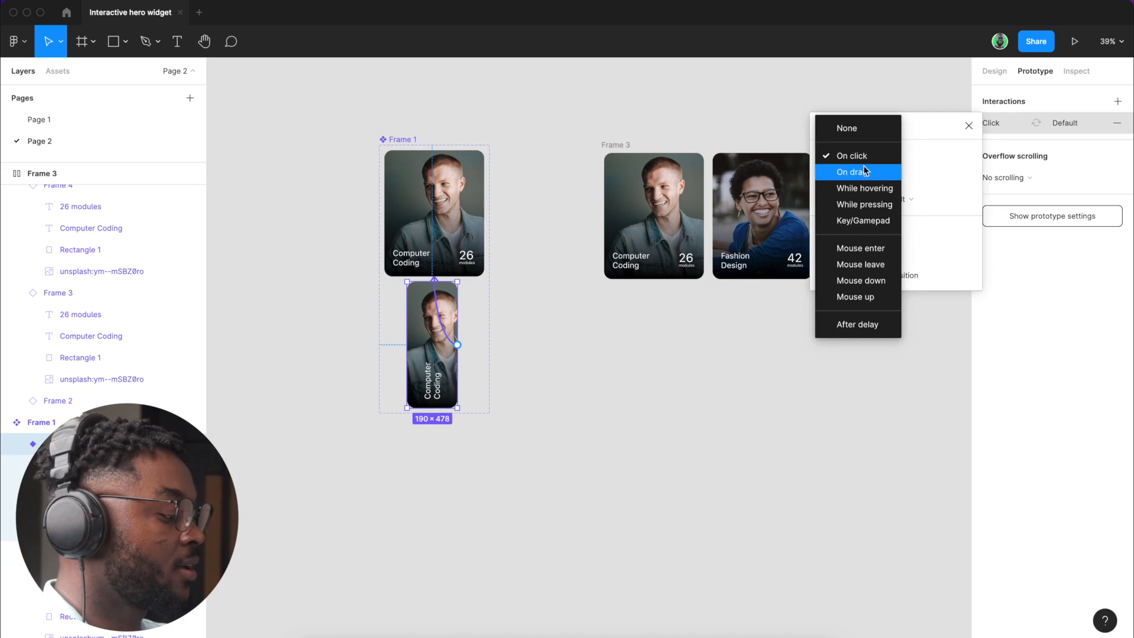
{"action": "mouse_move", "coordinate": [863, 221]}
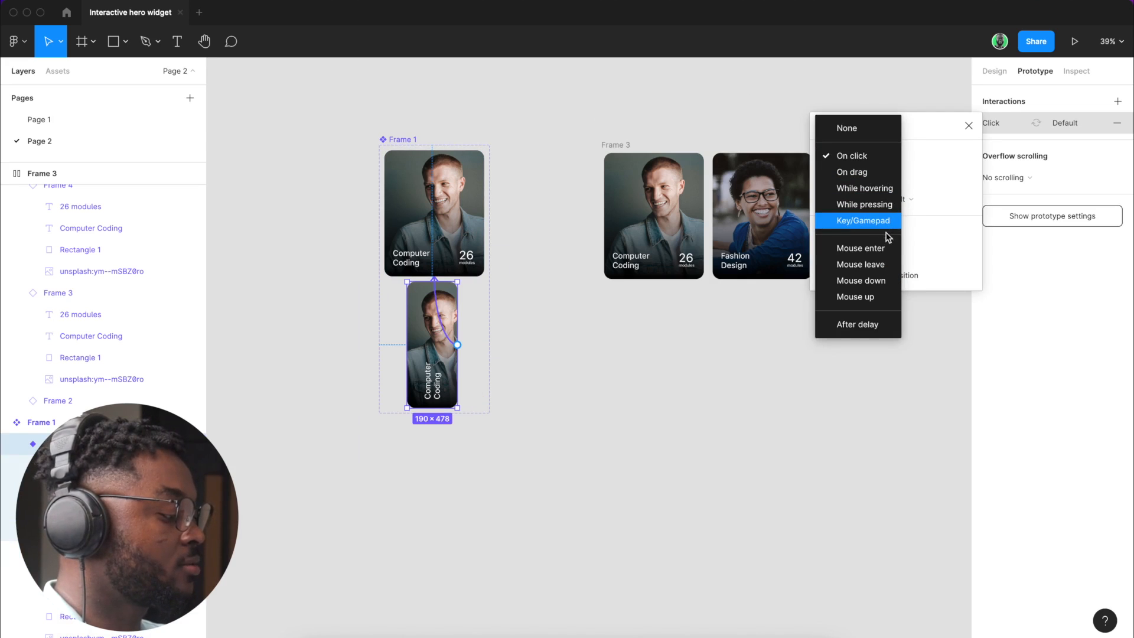
{"action": "mouse_move", "coordinate": [859, 248]}
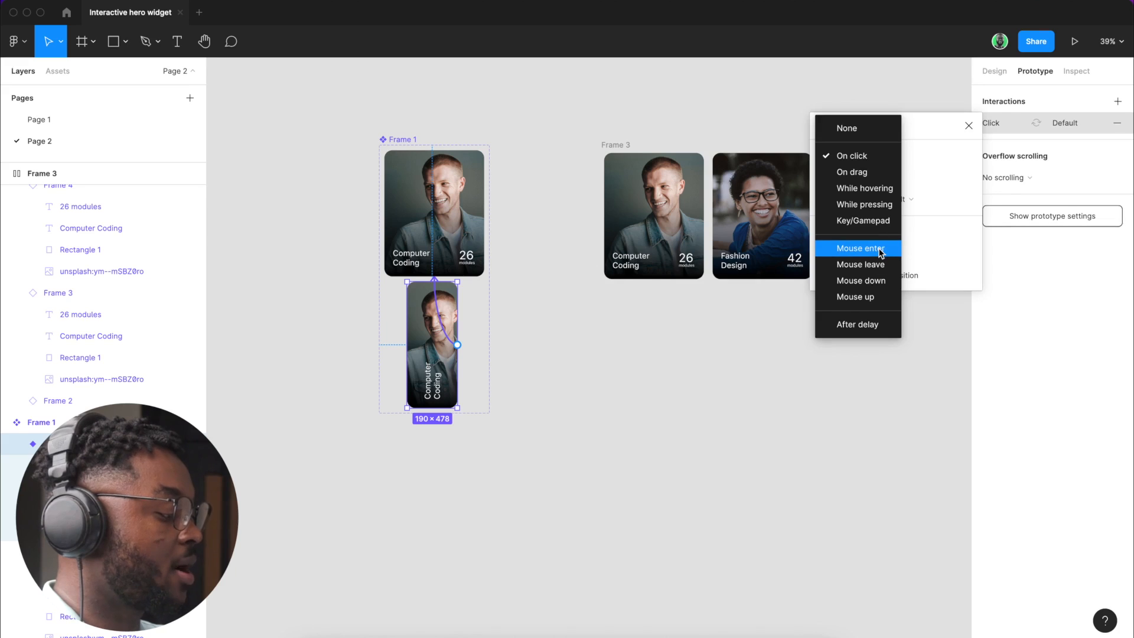
{"action": "left_click", "coordinate": [860, 248]}
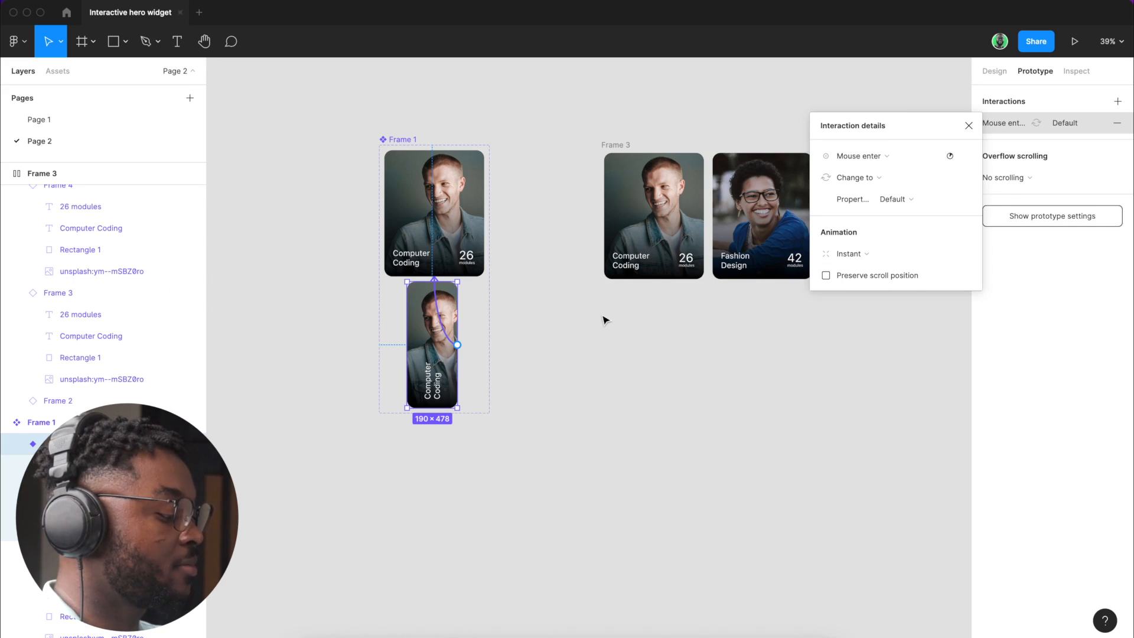
{"action": "mouse_move", "coordinate": [427, 200]}
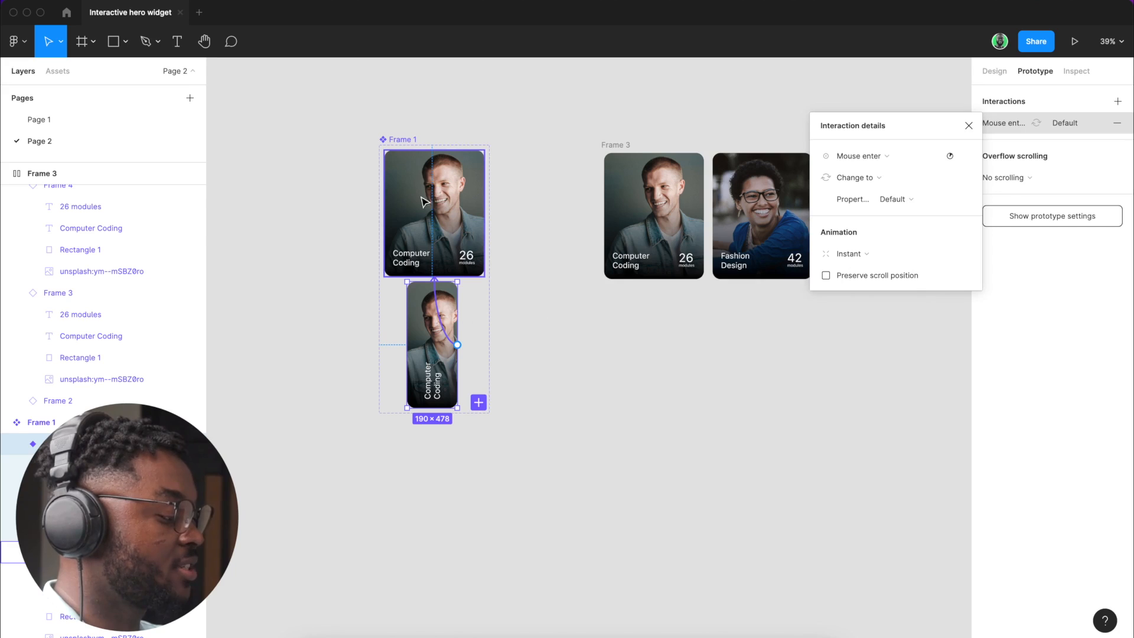
Step: Set the transition to Smart animate and select the expanded Default variant
{"action": "left_click", "coordinate": [852, 254]}
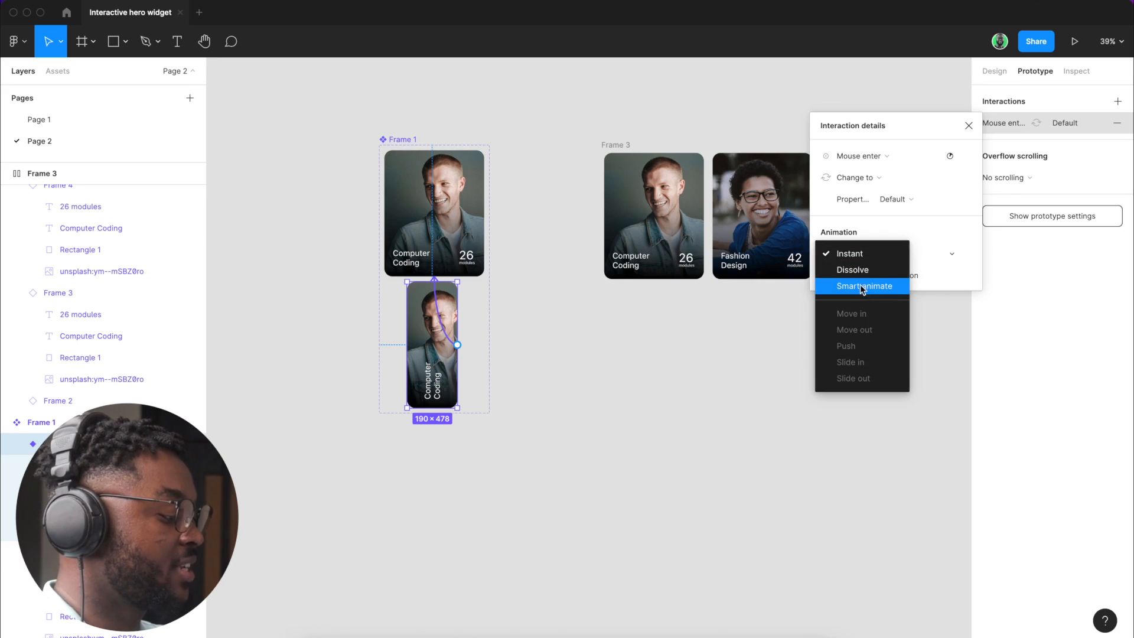
{"action": "left_click", "coordinate": [862, 285]}
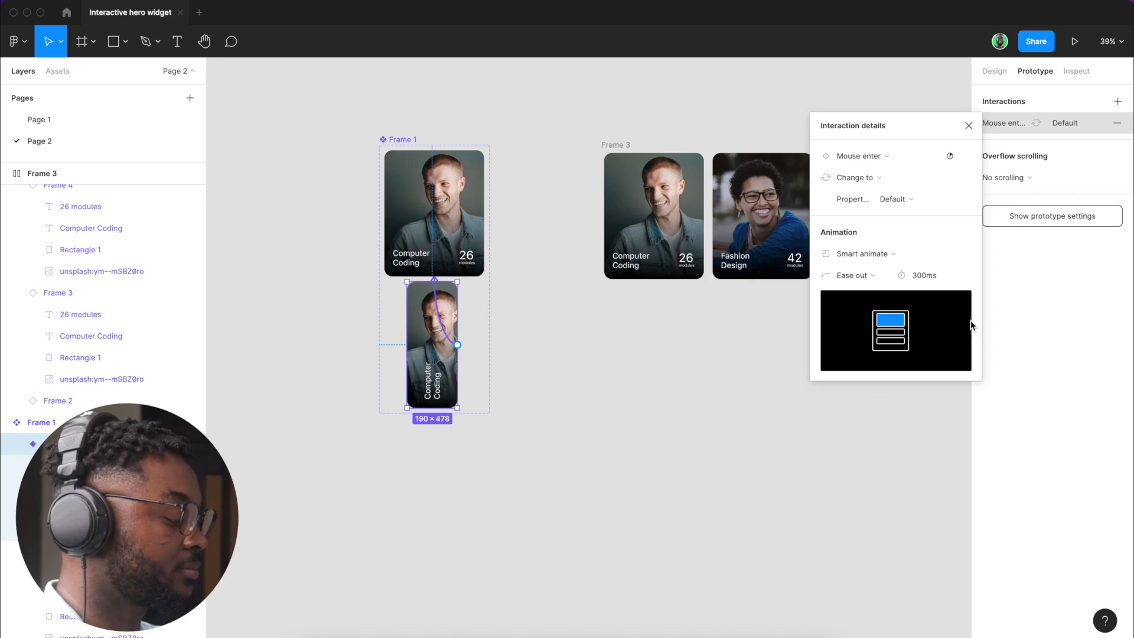
{"action": "left_click", "coordinate": [968, 126]}
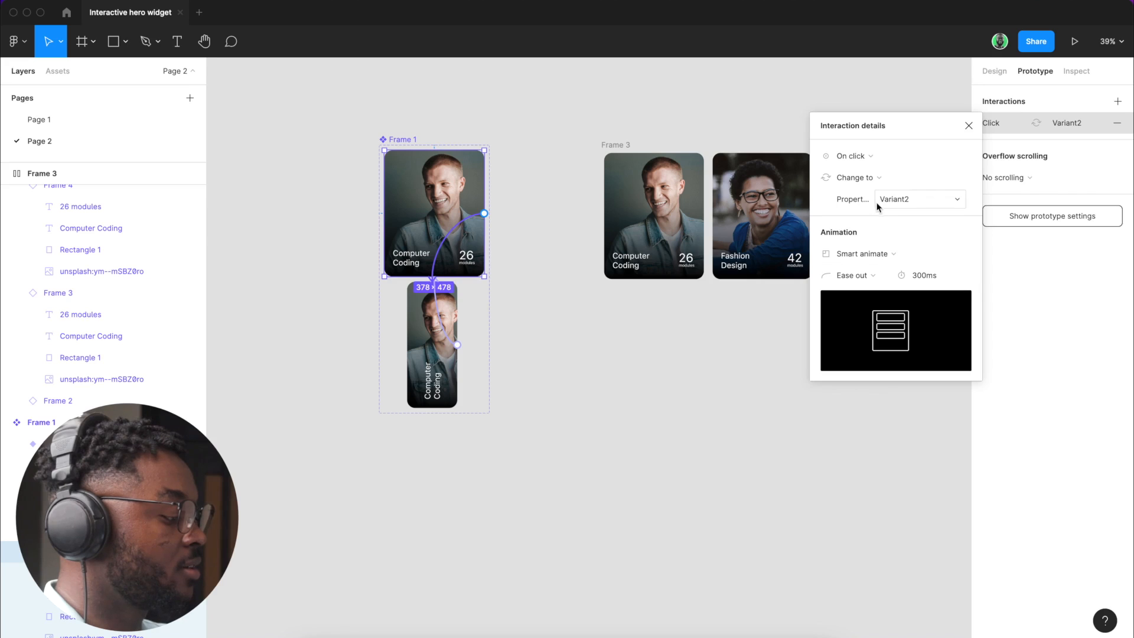
Step: Change the Default variant's trigger to Mouse leave, keeping Change to Variant2
{"action": "left_click", "coordinate": [851, 155]}
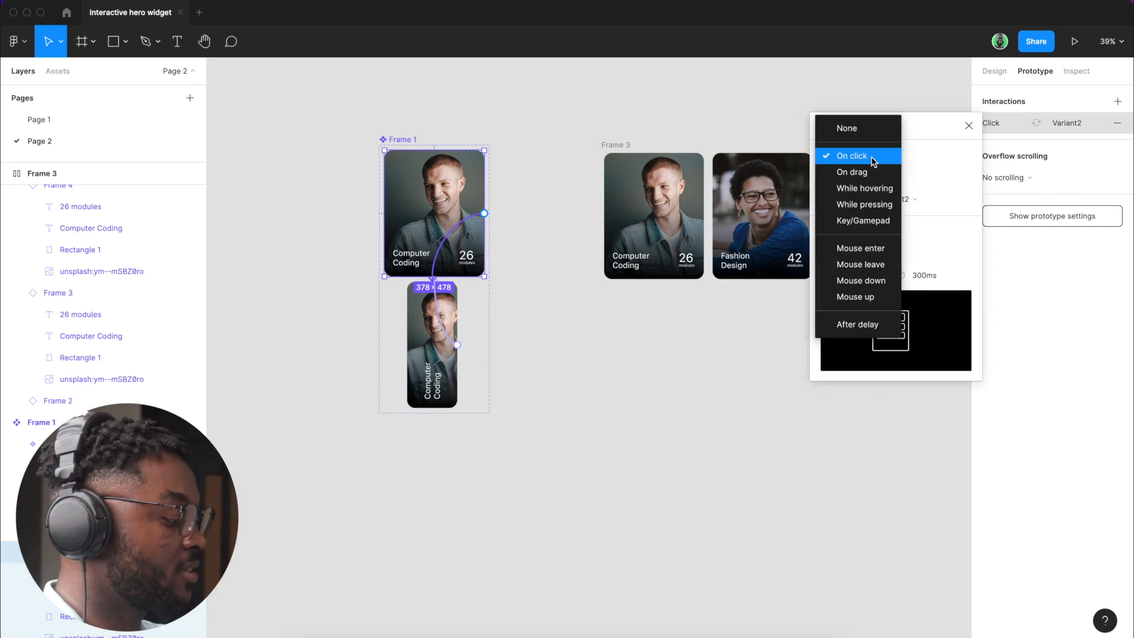
{"action": "mouse_move", "coordinate": [861, 281]}
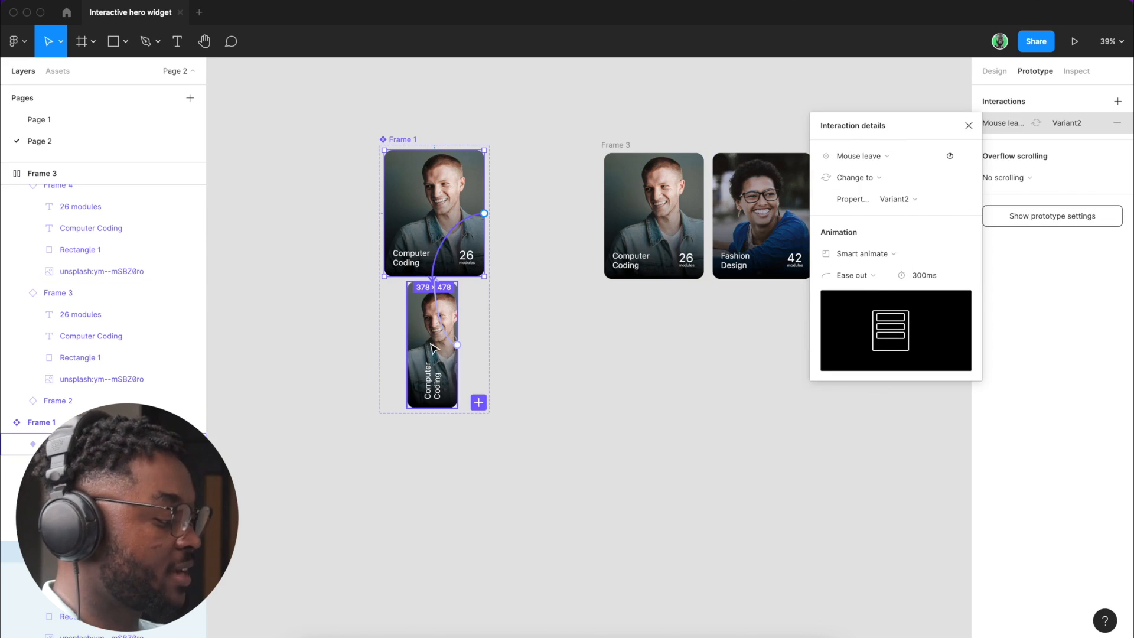
{"action": "left_click", "coordinate": [968, 125]}
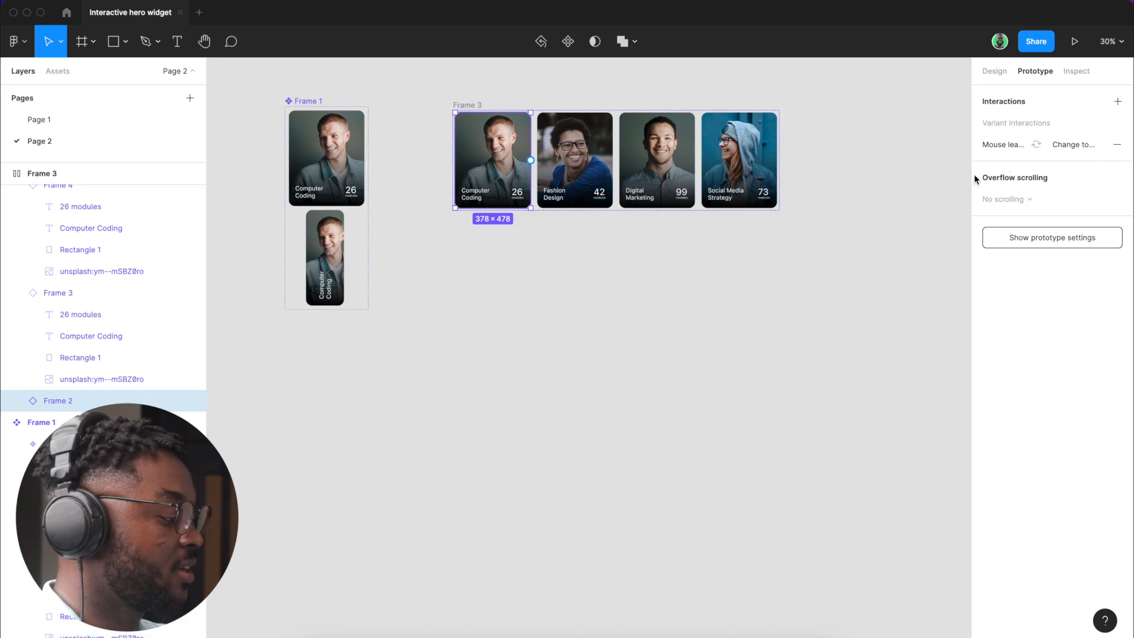
Step: Set Property 1 to Variant2 for the Computer Coding, Fashion Design, Digital Marketing and Social Media cards
{"action": "left_click", "coordinate": [994, 70]}
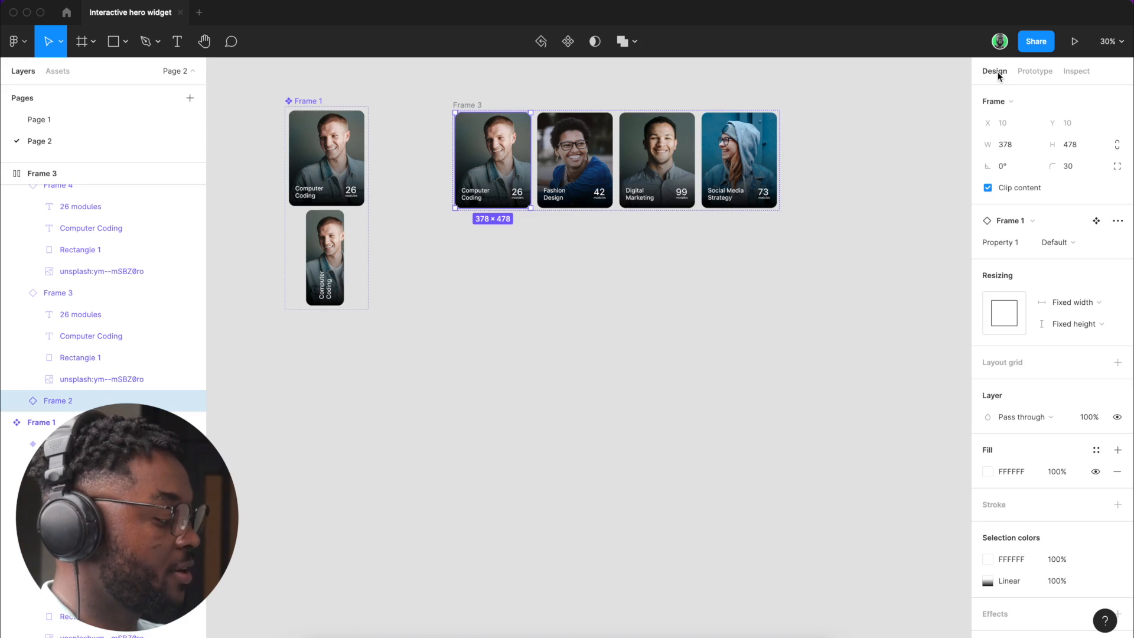
{"action": "left_click", "coordinate": [1057, 242]}
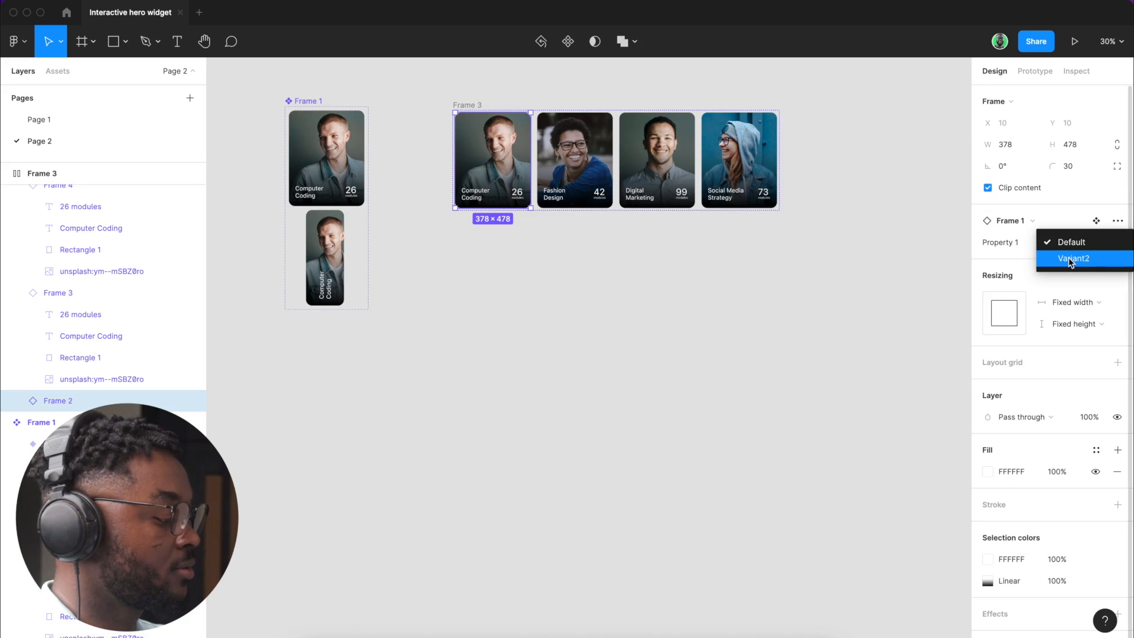
{"action": "left_click", "coordinate": [1072, 259]}
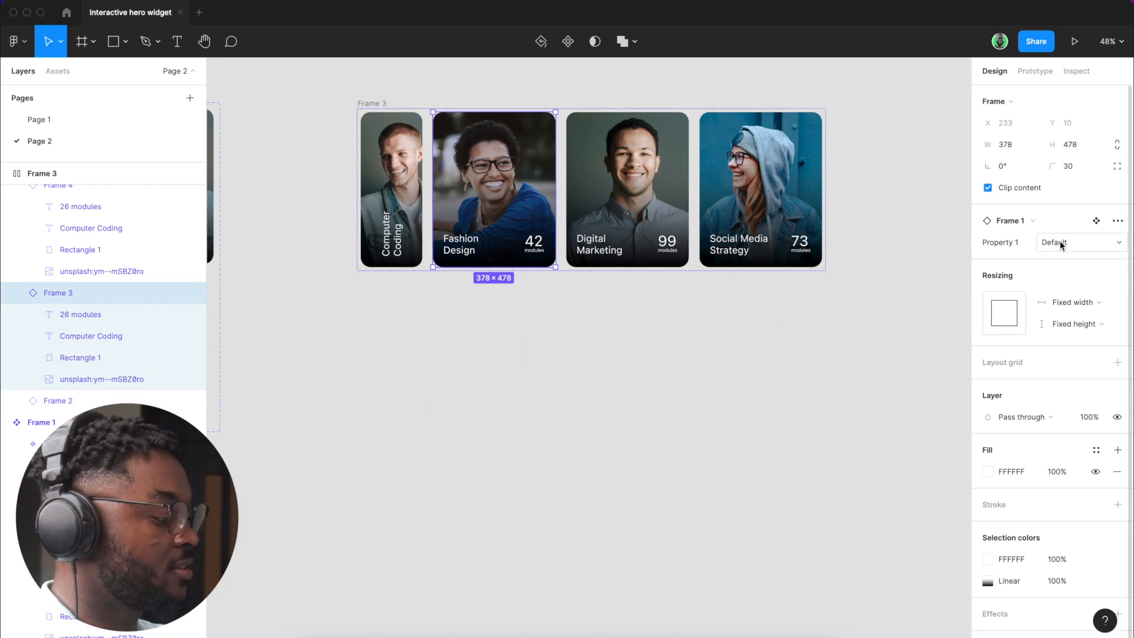
{"action": "left_click", "coordinate": [1077, 242]}
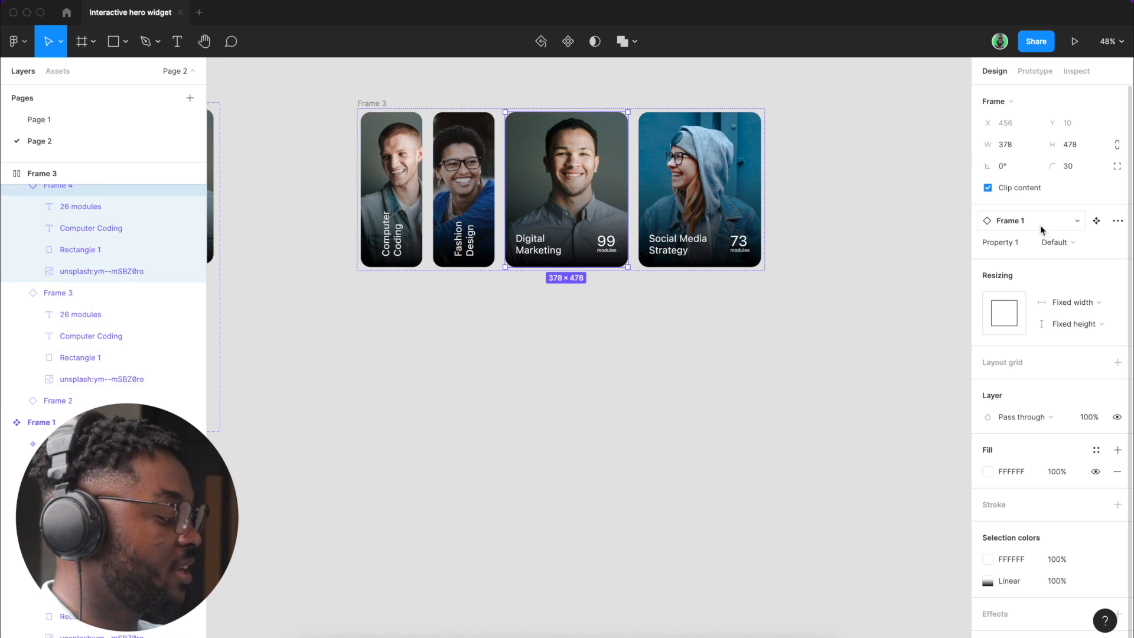
{"action": "left_click", "coordinate": [1056, 241]}
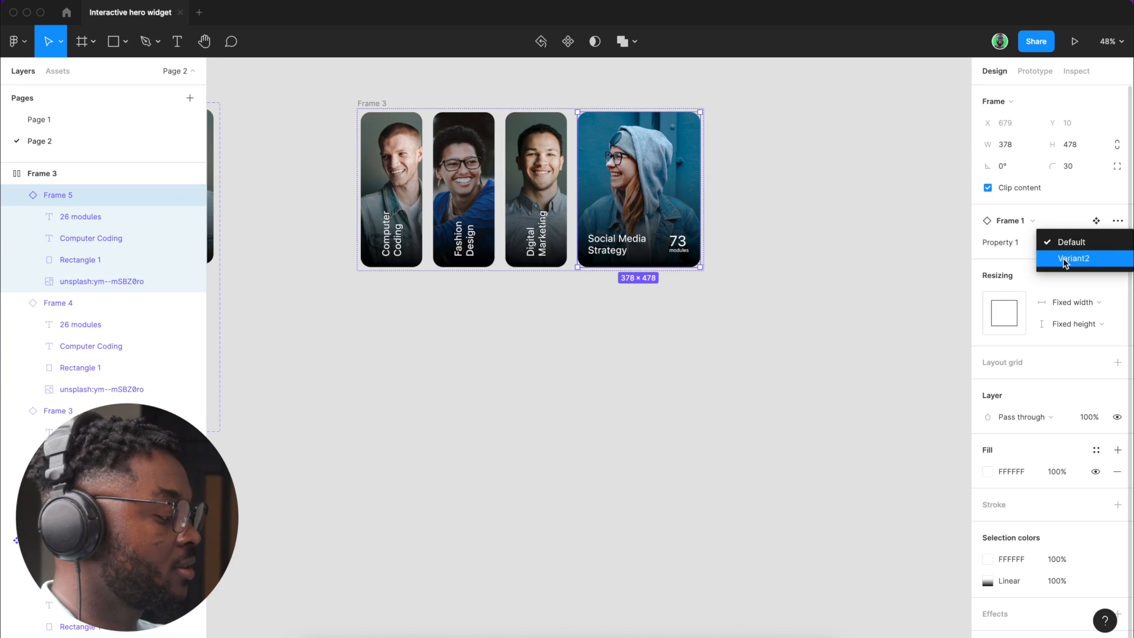
{"action": "left_click", "coordinate": [1075, 258]}
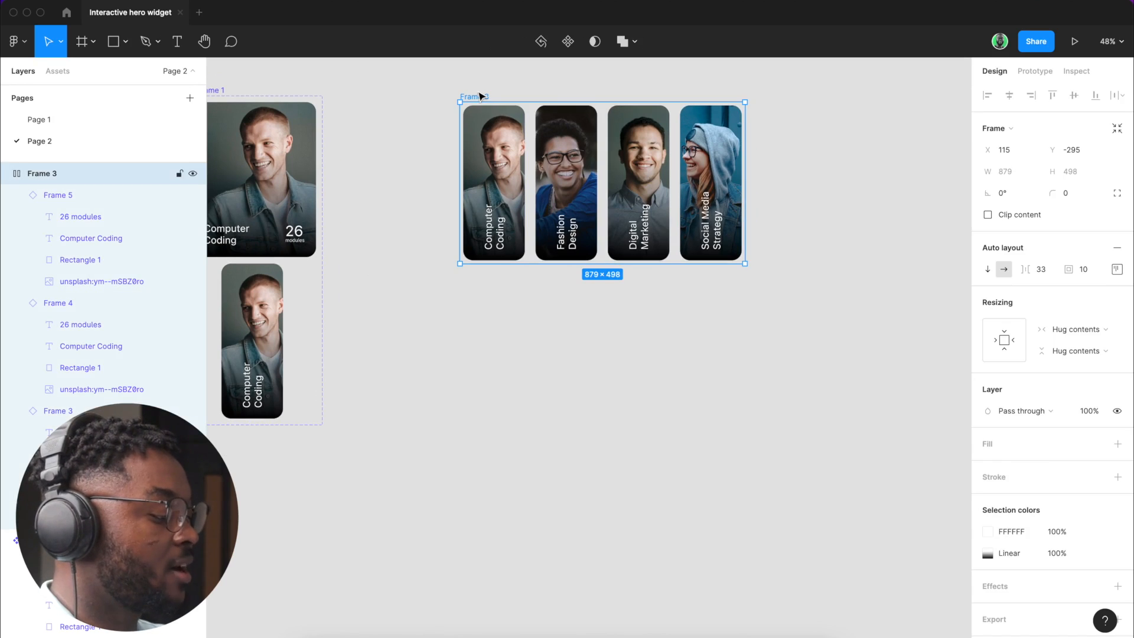
Step: Draw a white 1180×736 frame, centre the card row inside it and start the preview
{"action": "left_click", "coordinate": [80, 42]}
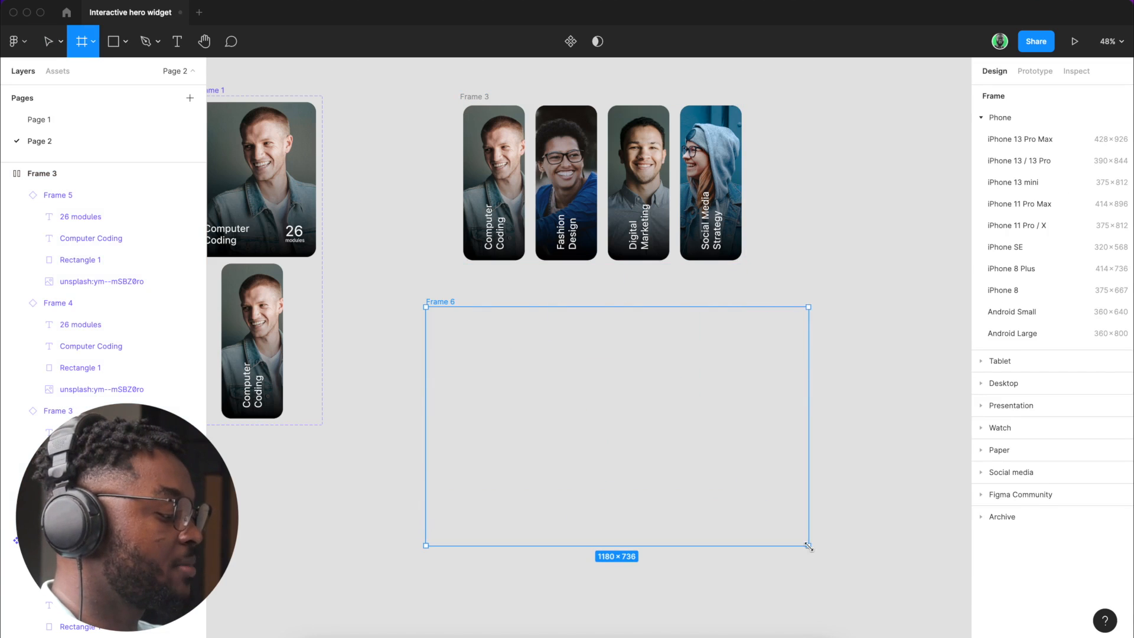
{"action": "left_click", "coordinate": [46, 41]}
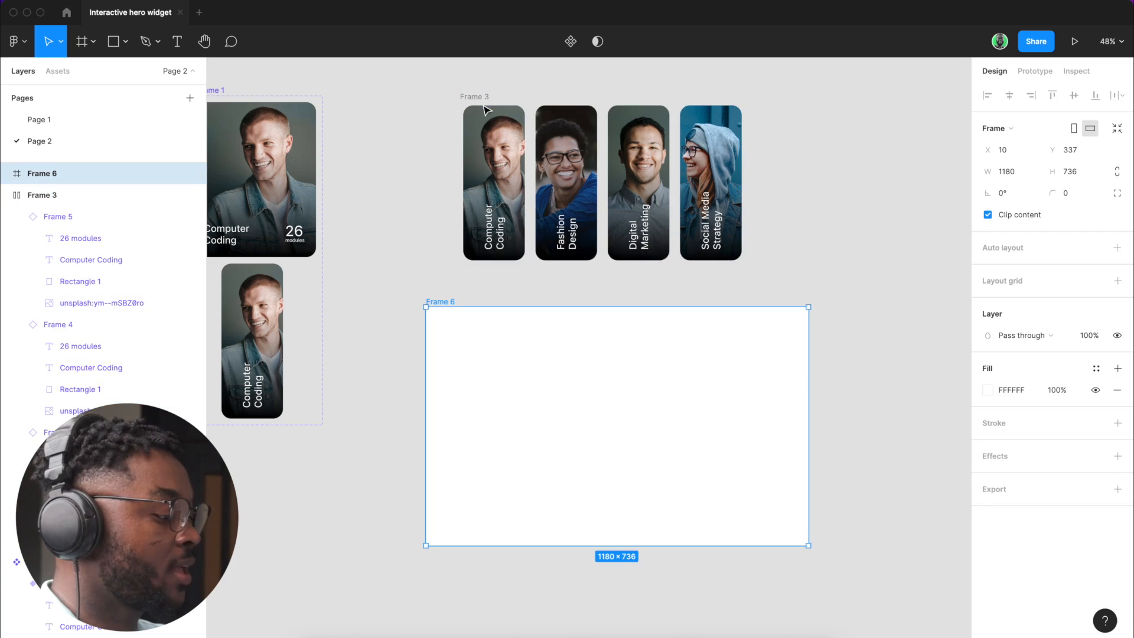
{"action": "left_click", "coordinate": [42, 195]}
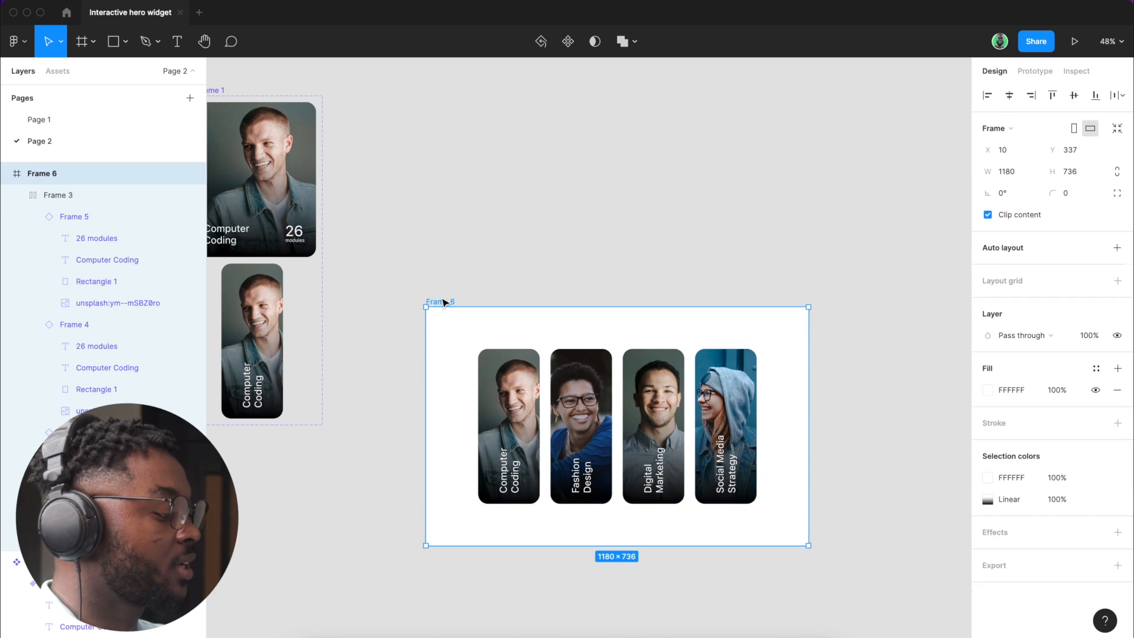
{"action": "left_click", "coordinate": [1075, 42]}
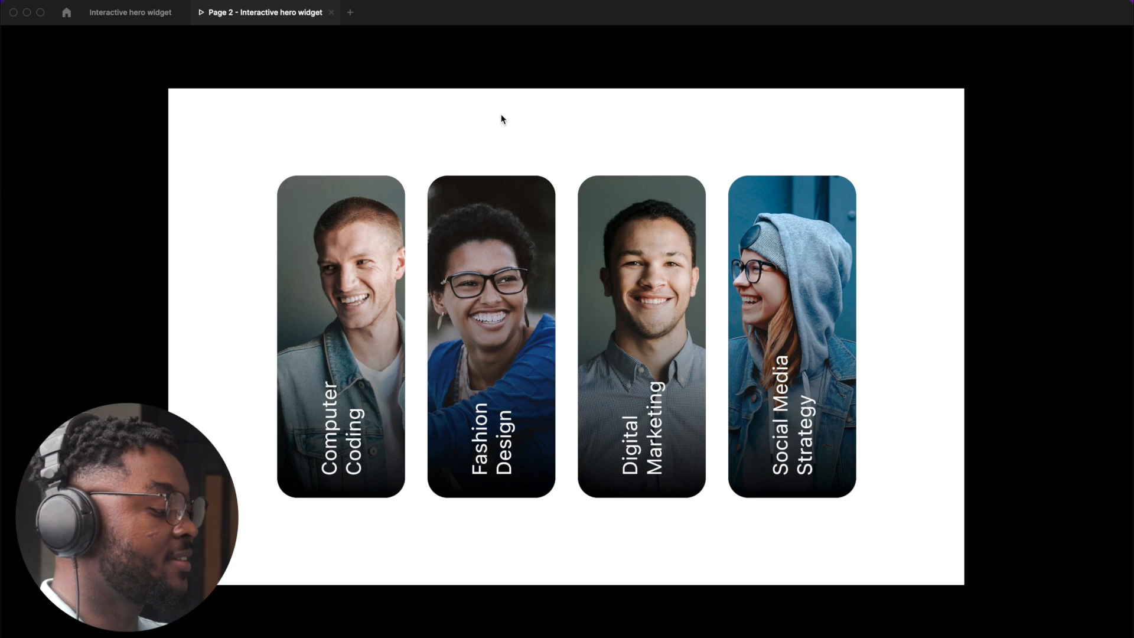
{"action": "mouse_move", "coordinate": [496, 134]}
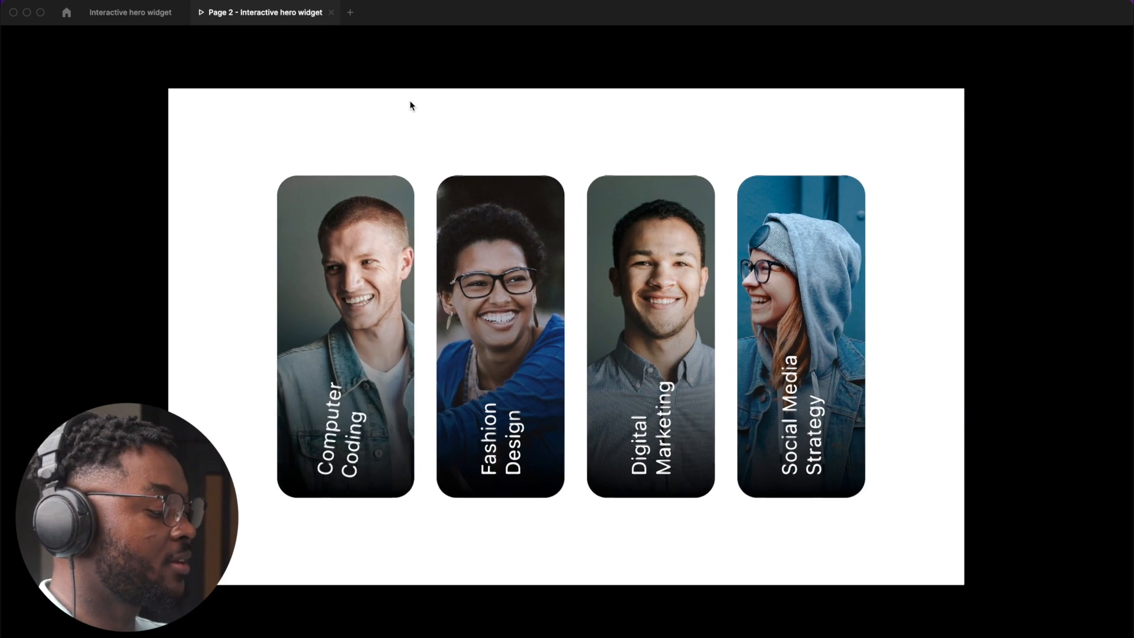
Step: Return from the prototype preview tab to the design file
{"action": "left_click", "coordinate": [130, 12]}
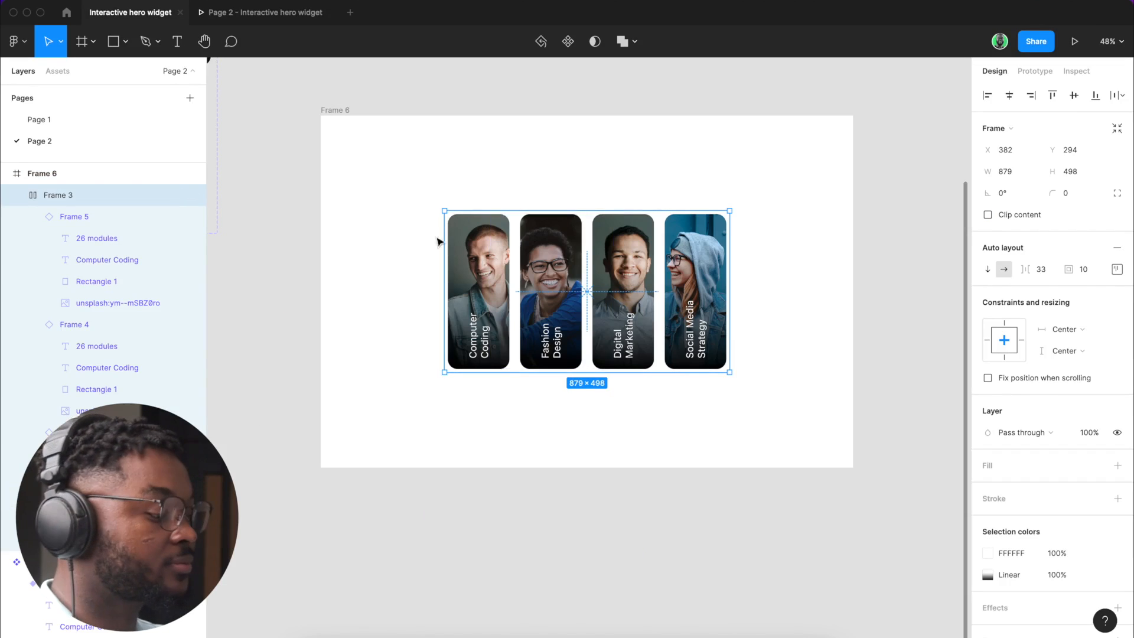
Step: Paste the card row into Desktop - 2 on Page 1, placed right of the headline and scaled down
{"action": "left_click", "coordinate": [39, 119]}
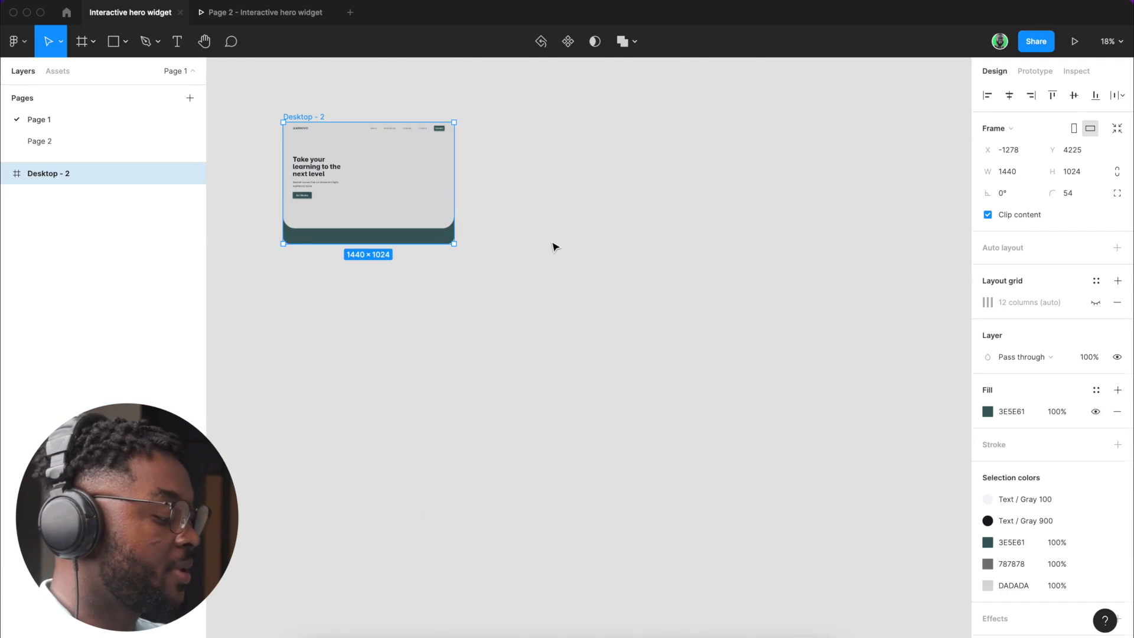
{"action": "key", "text": "cmd+v"}
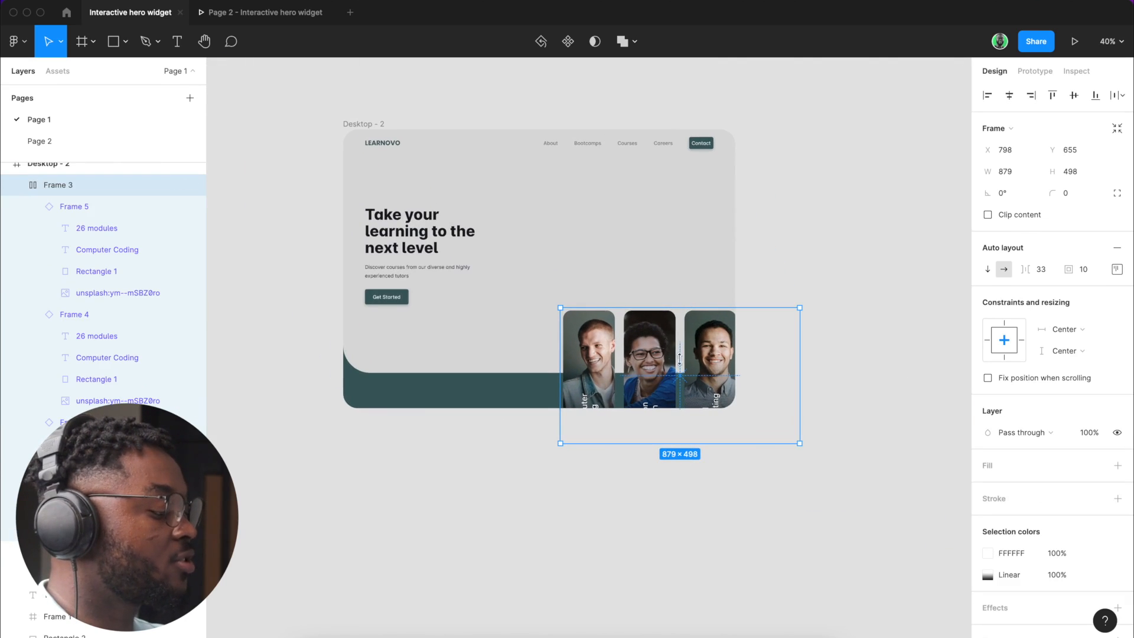
{"action": "left_click_drag", "start_coordinate": [678, 374], "coordinate": [600, 249]}
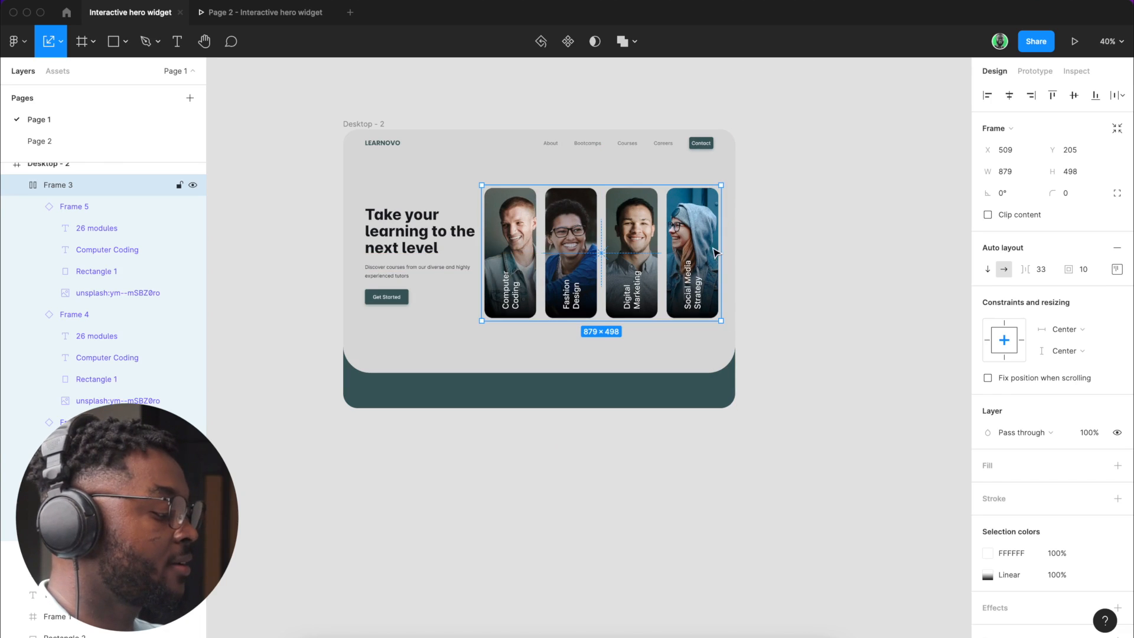
{"action": "left_click_drag", "start_coordinate": [720, 252], "coordinate": [685, 246]}
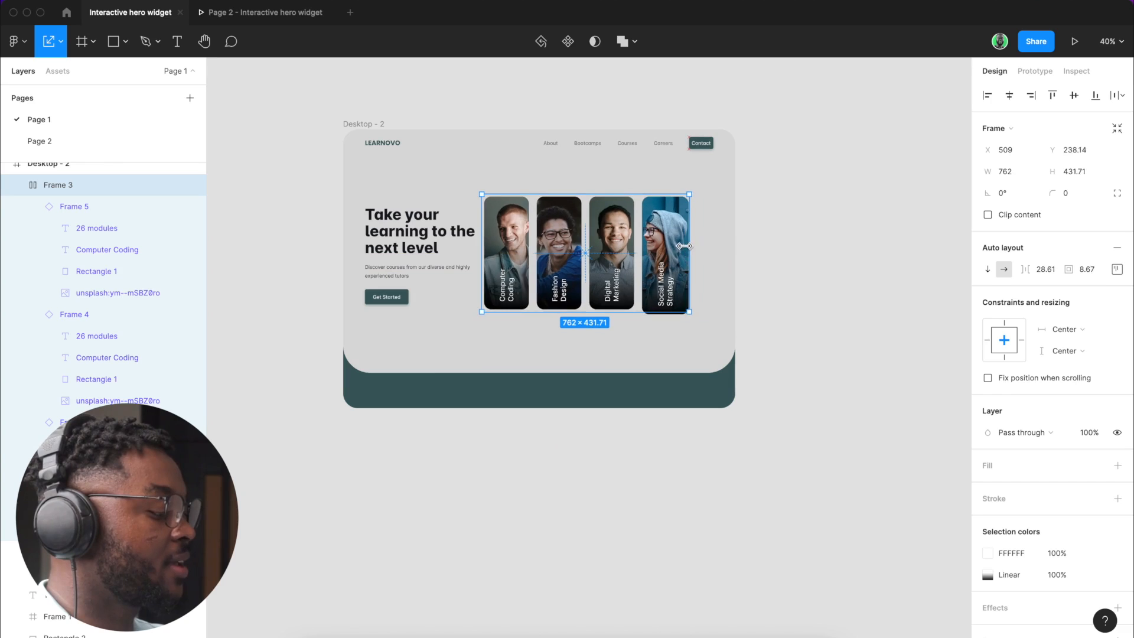
{"action": "left_click_drag", "start_coordinate": [685, 245], "coordinate": [672, 249]}
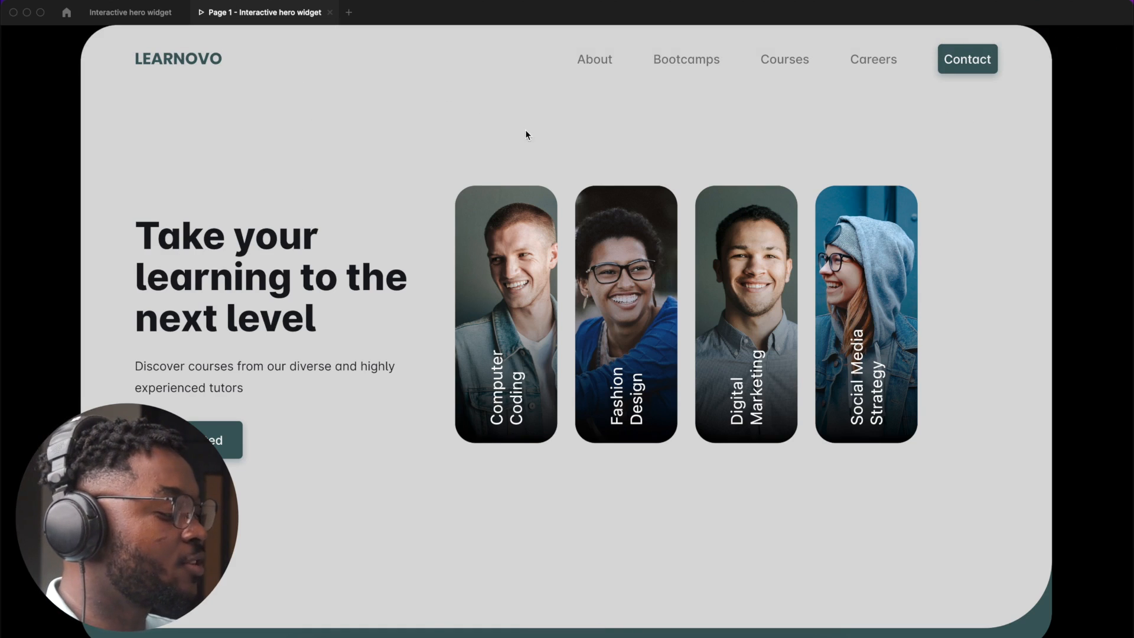
{"action": "mouse_move", "coordinate": [517, 248]}
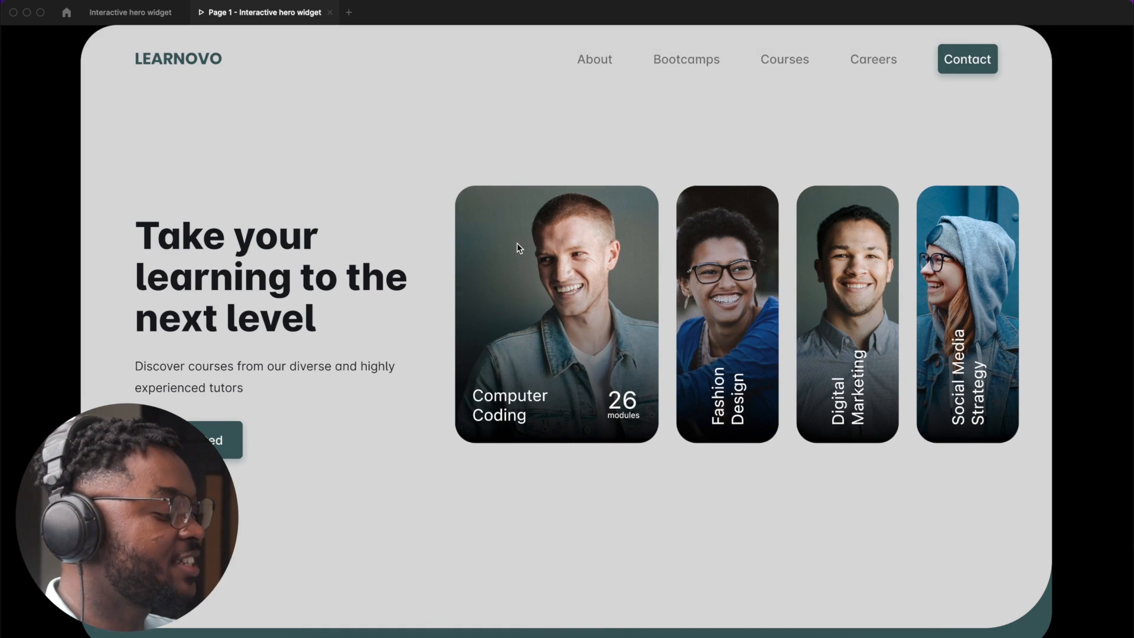